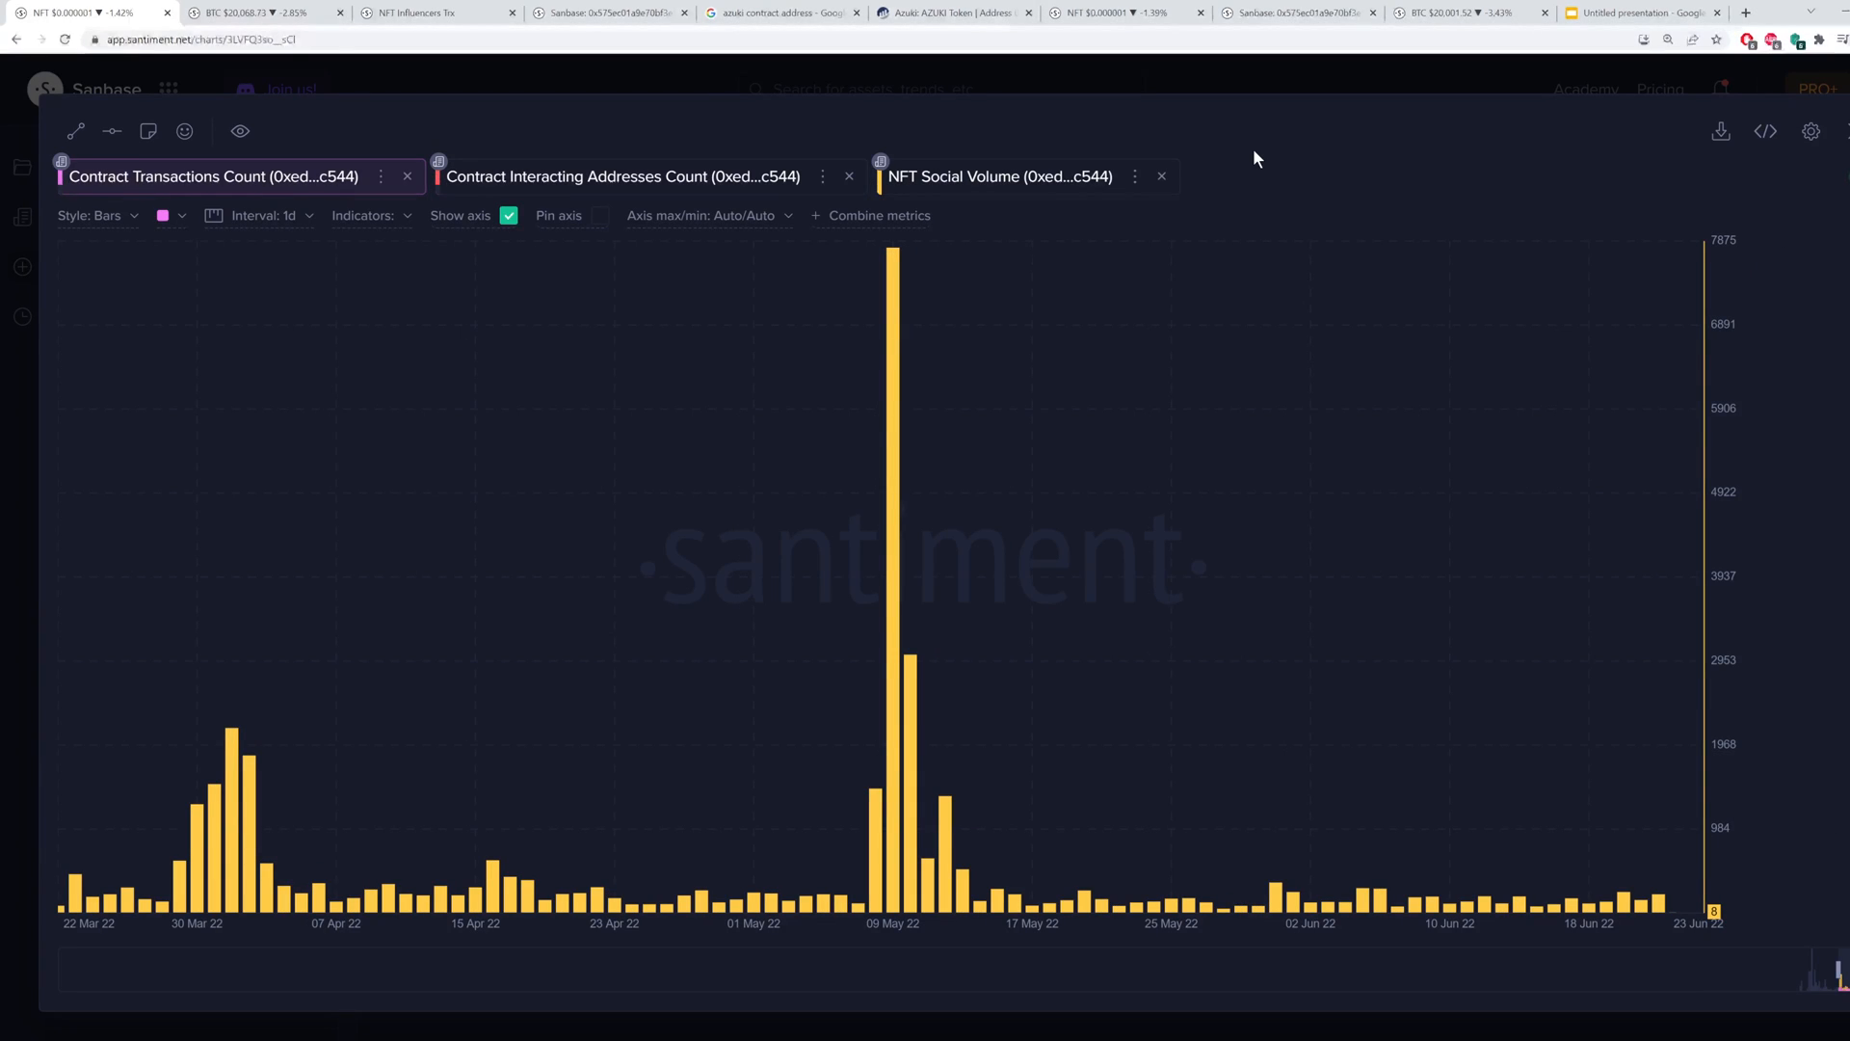
pyautogui.moveTo(1270, 171)
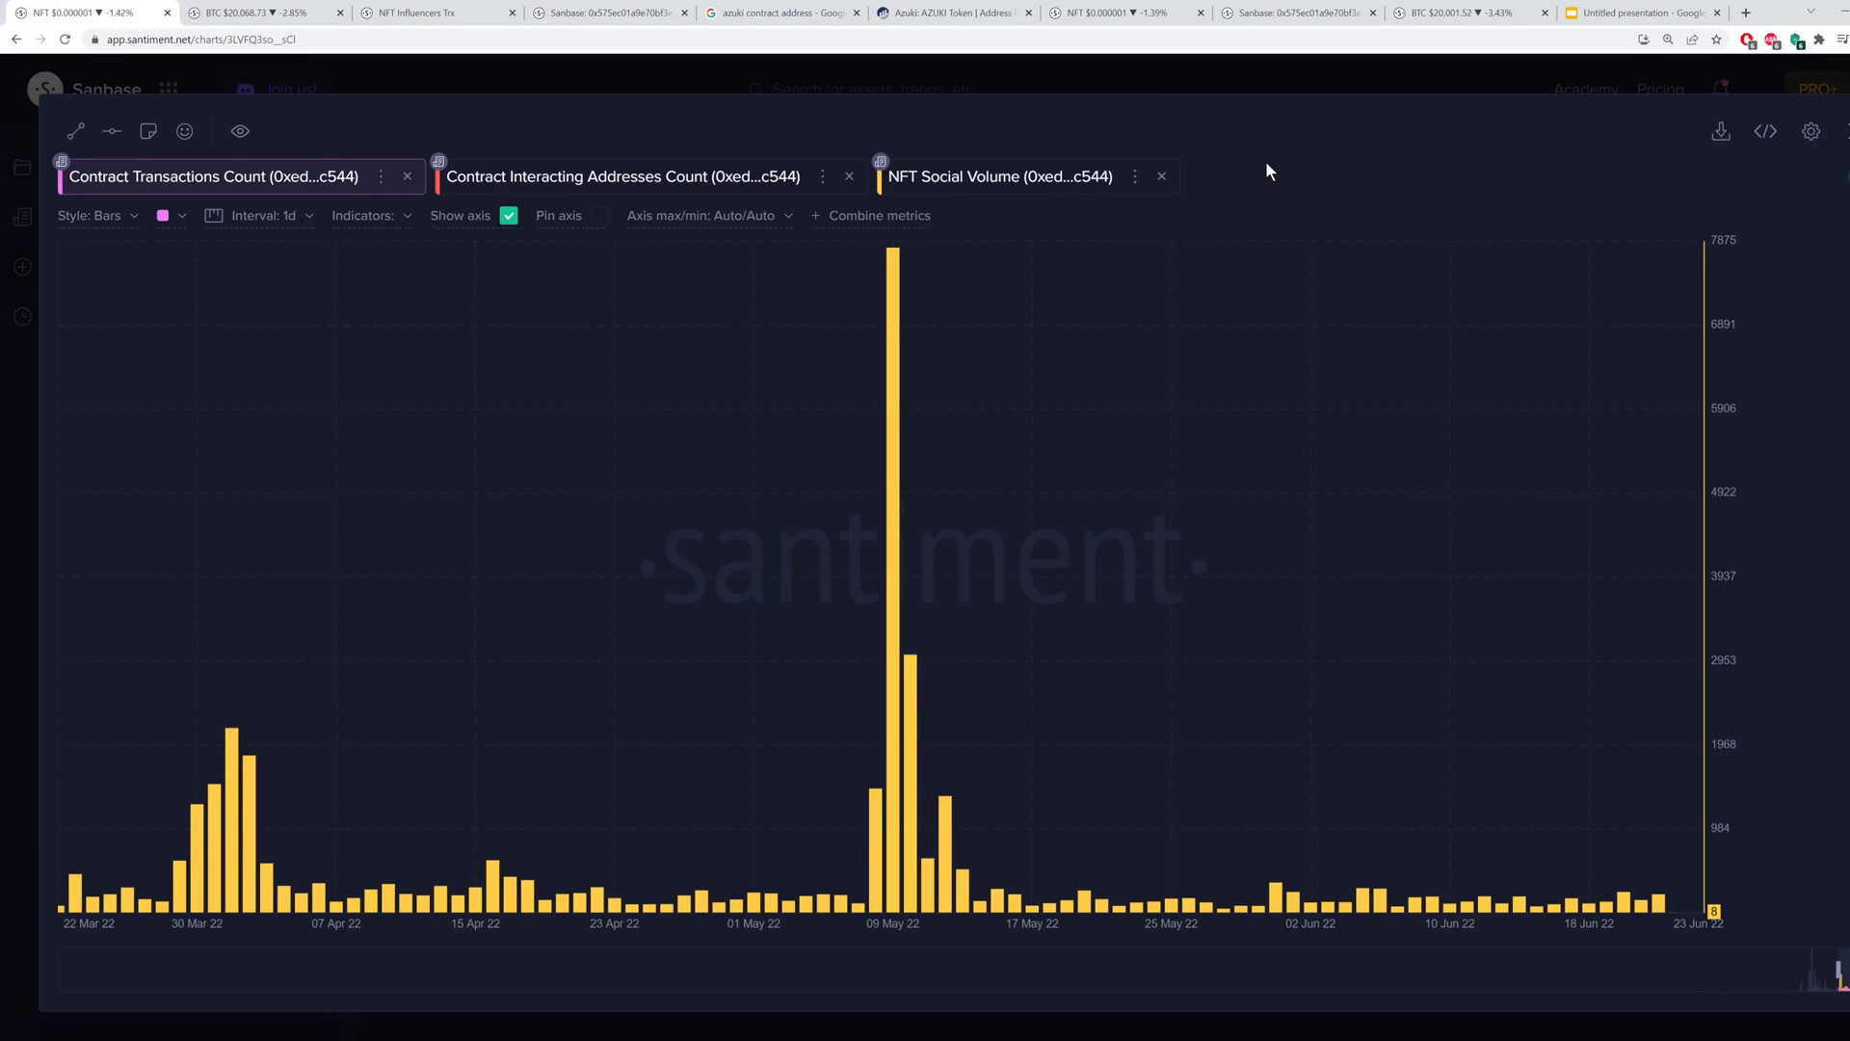
pyautogui.moveTo(1077, 141)
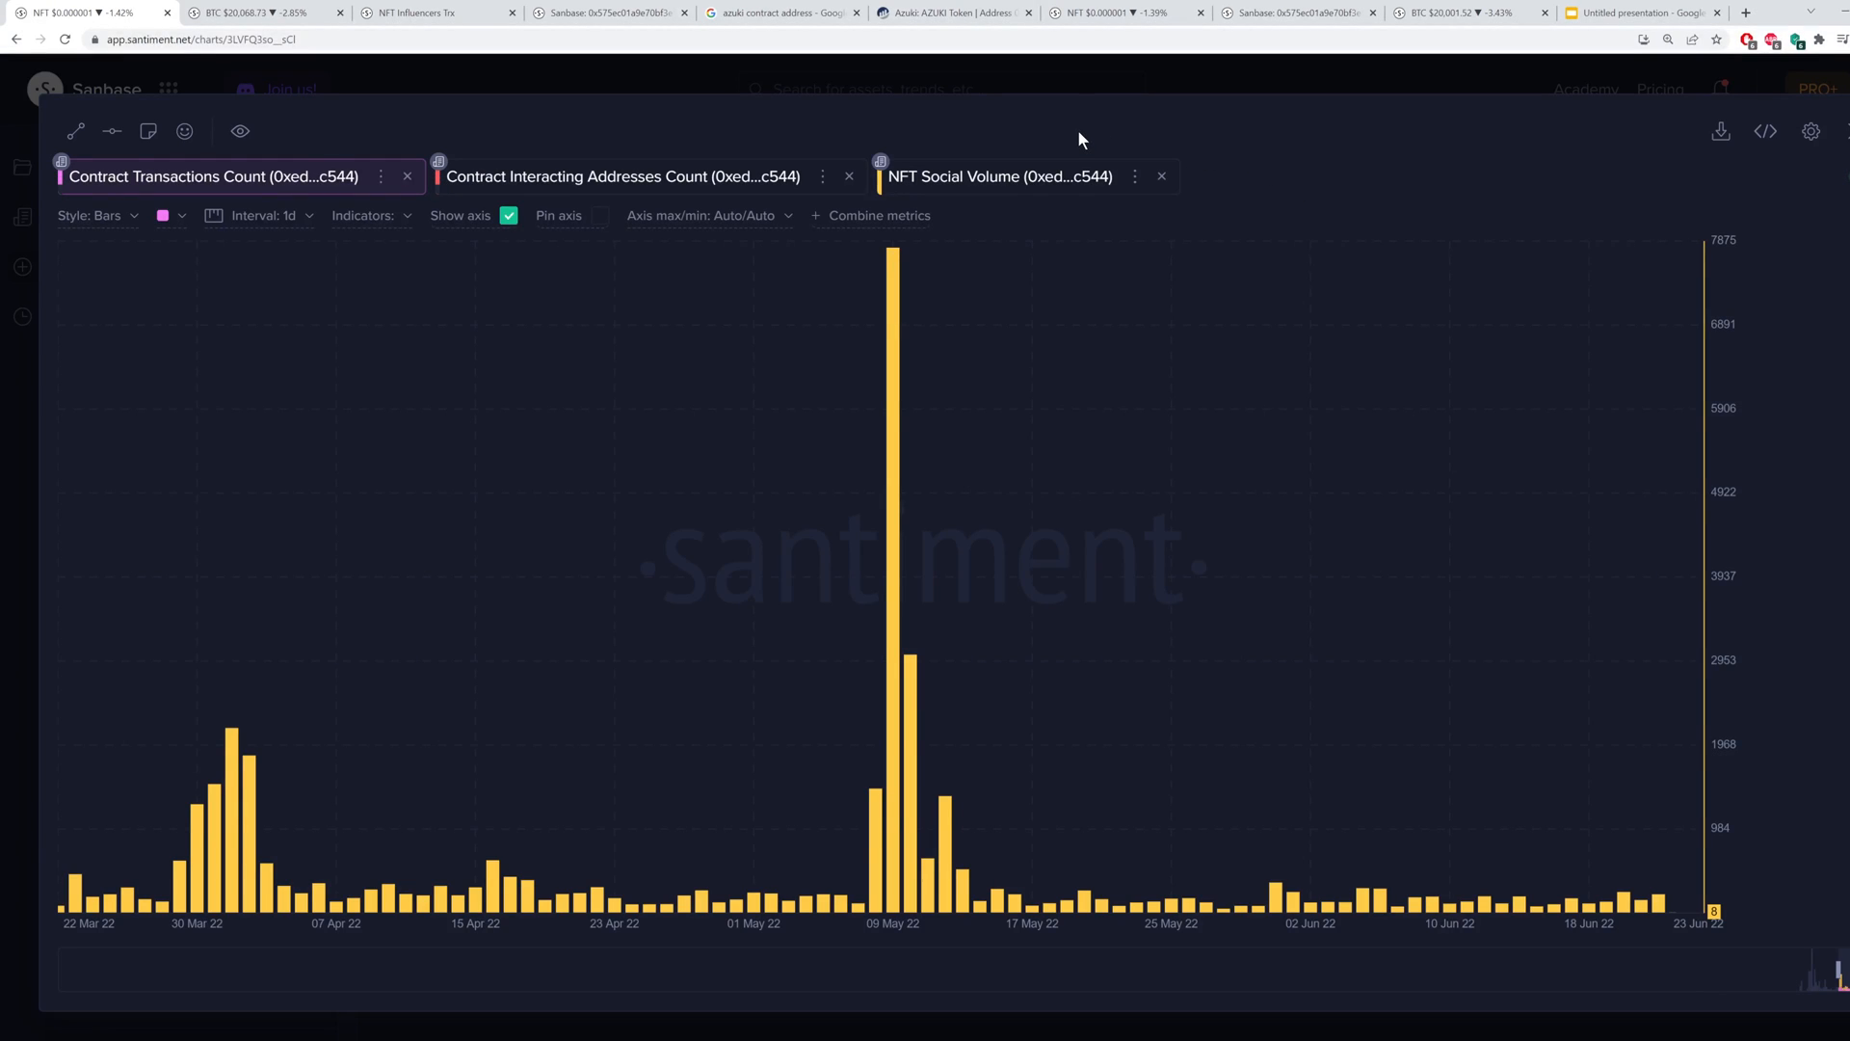
pyautogui.moveTo(1087, 104)
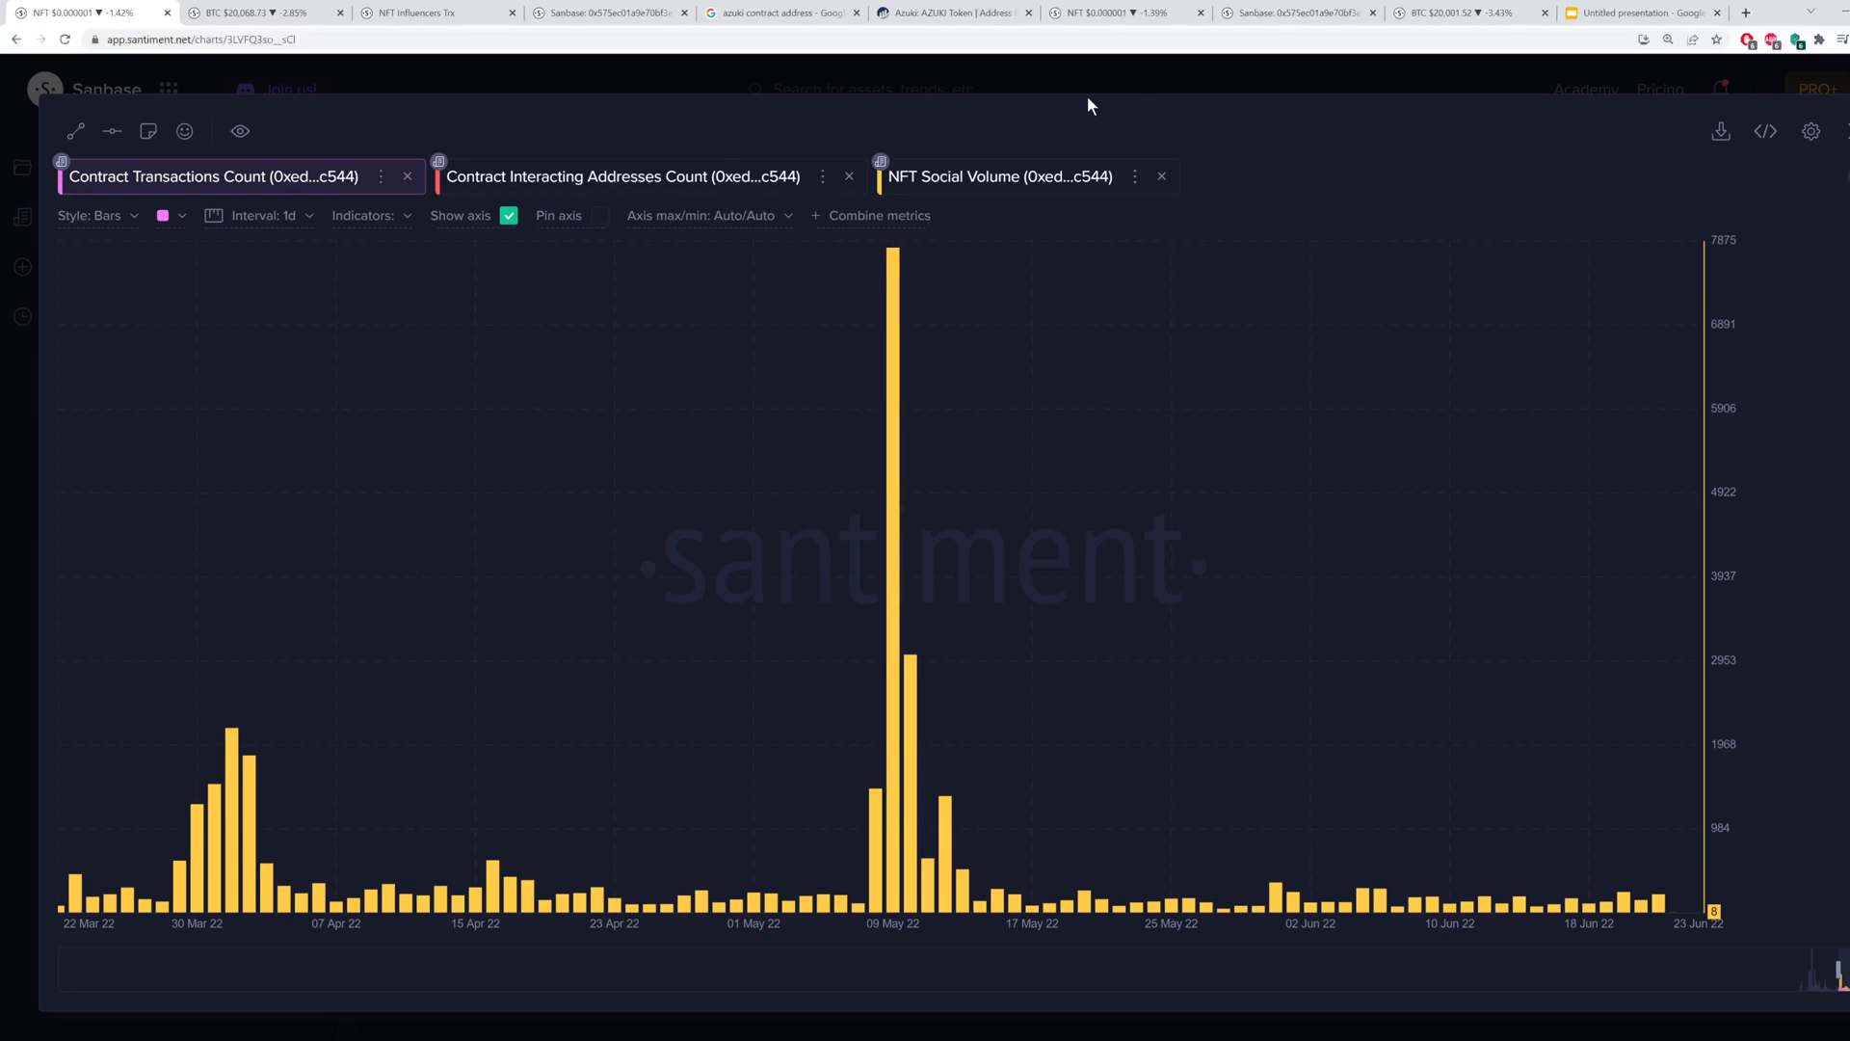
pyautogui.moveTo(933, 102)
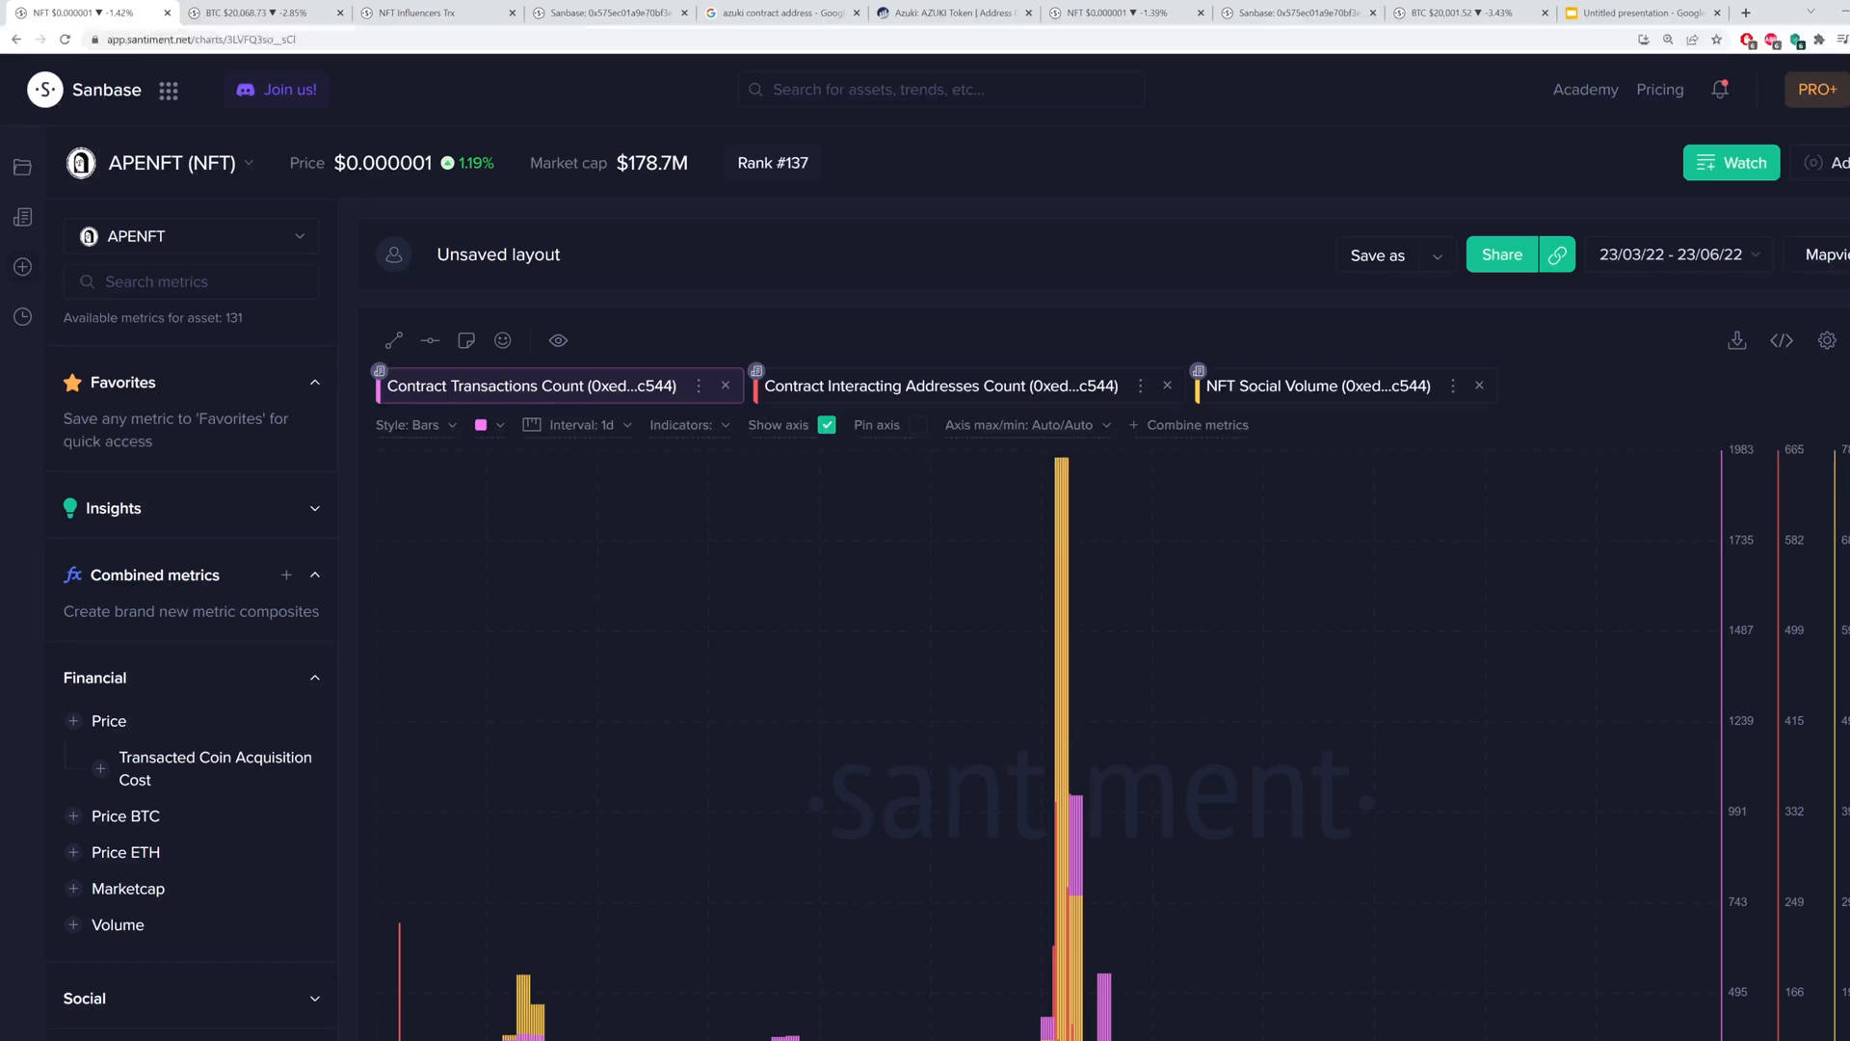
# Show the Azuki NFT Collection Research chart plotting collection daily prices against NFT social volume
pyautogui.scroll(-3)
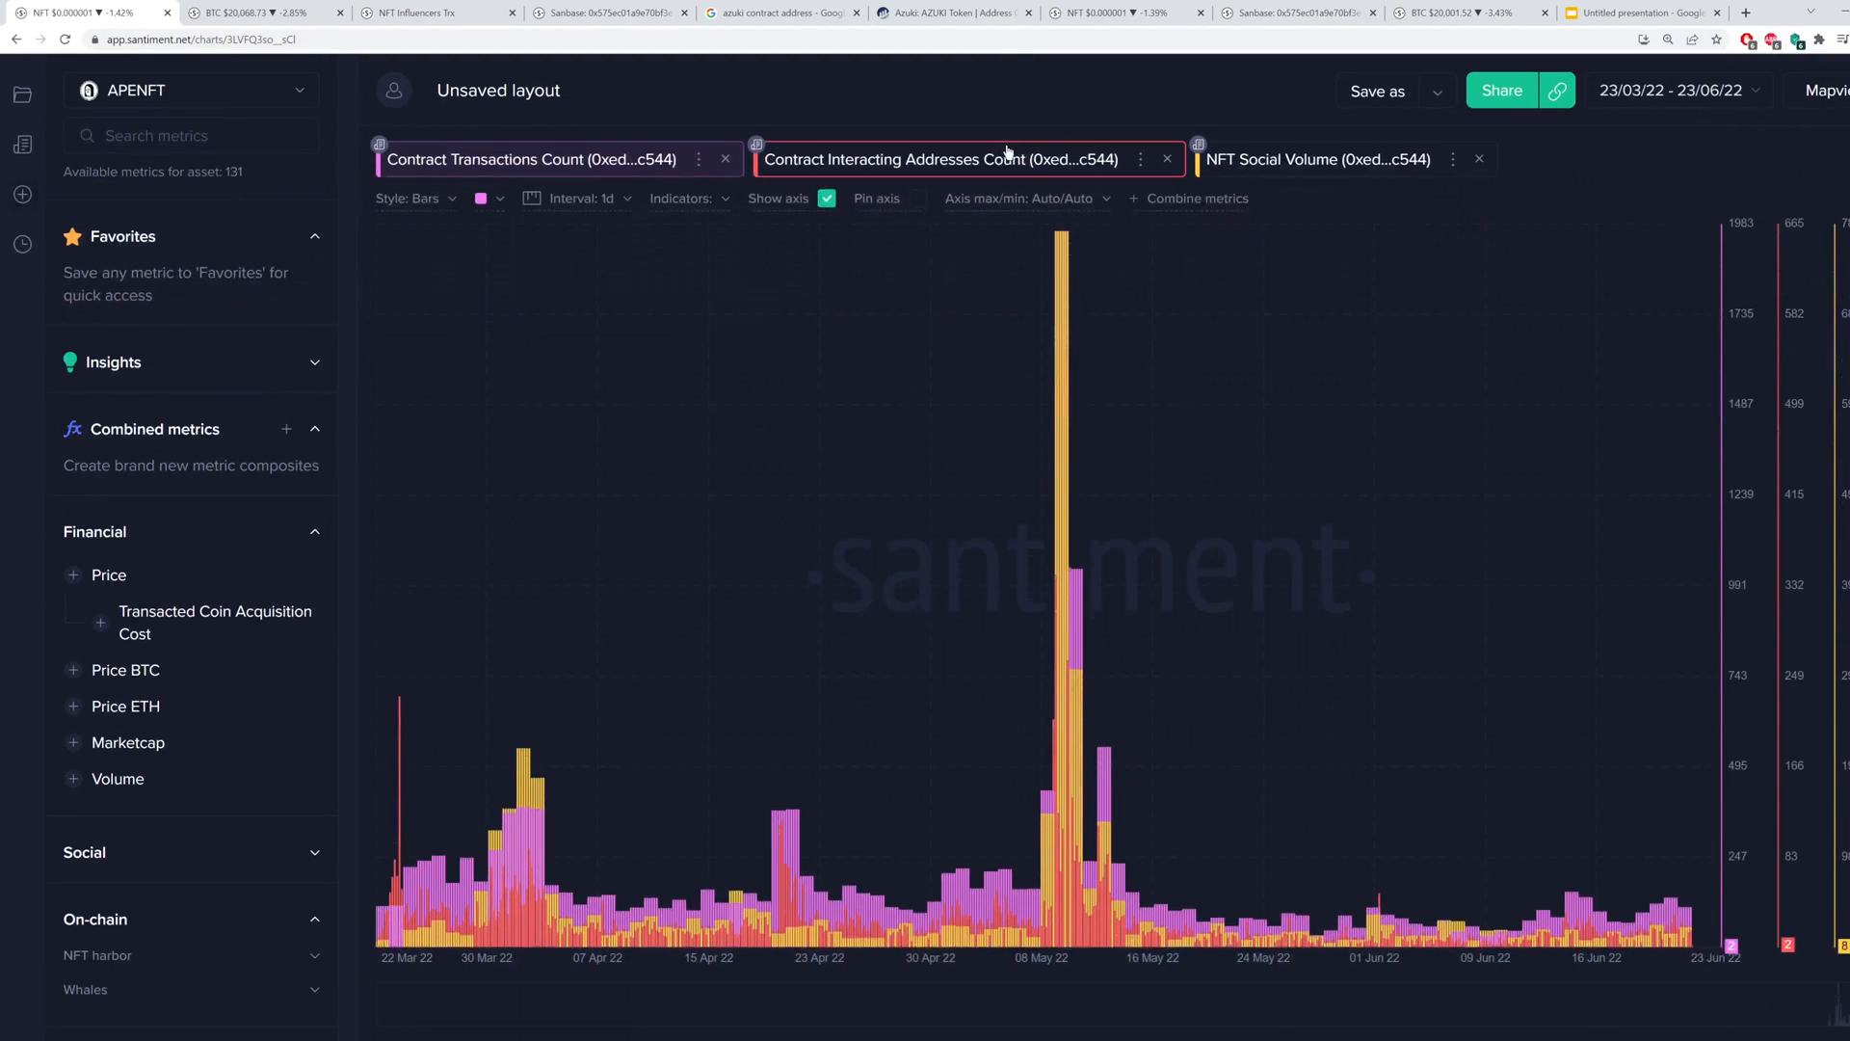
pyautogui.click(938, 160)
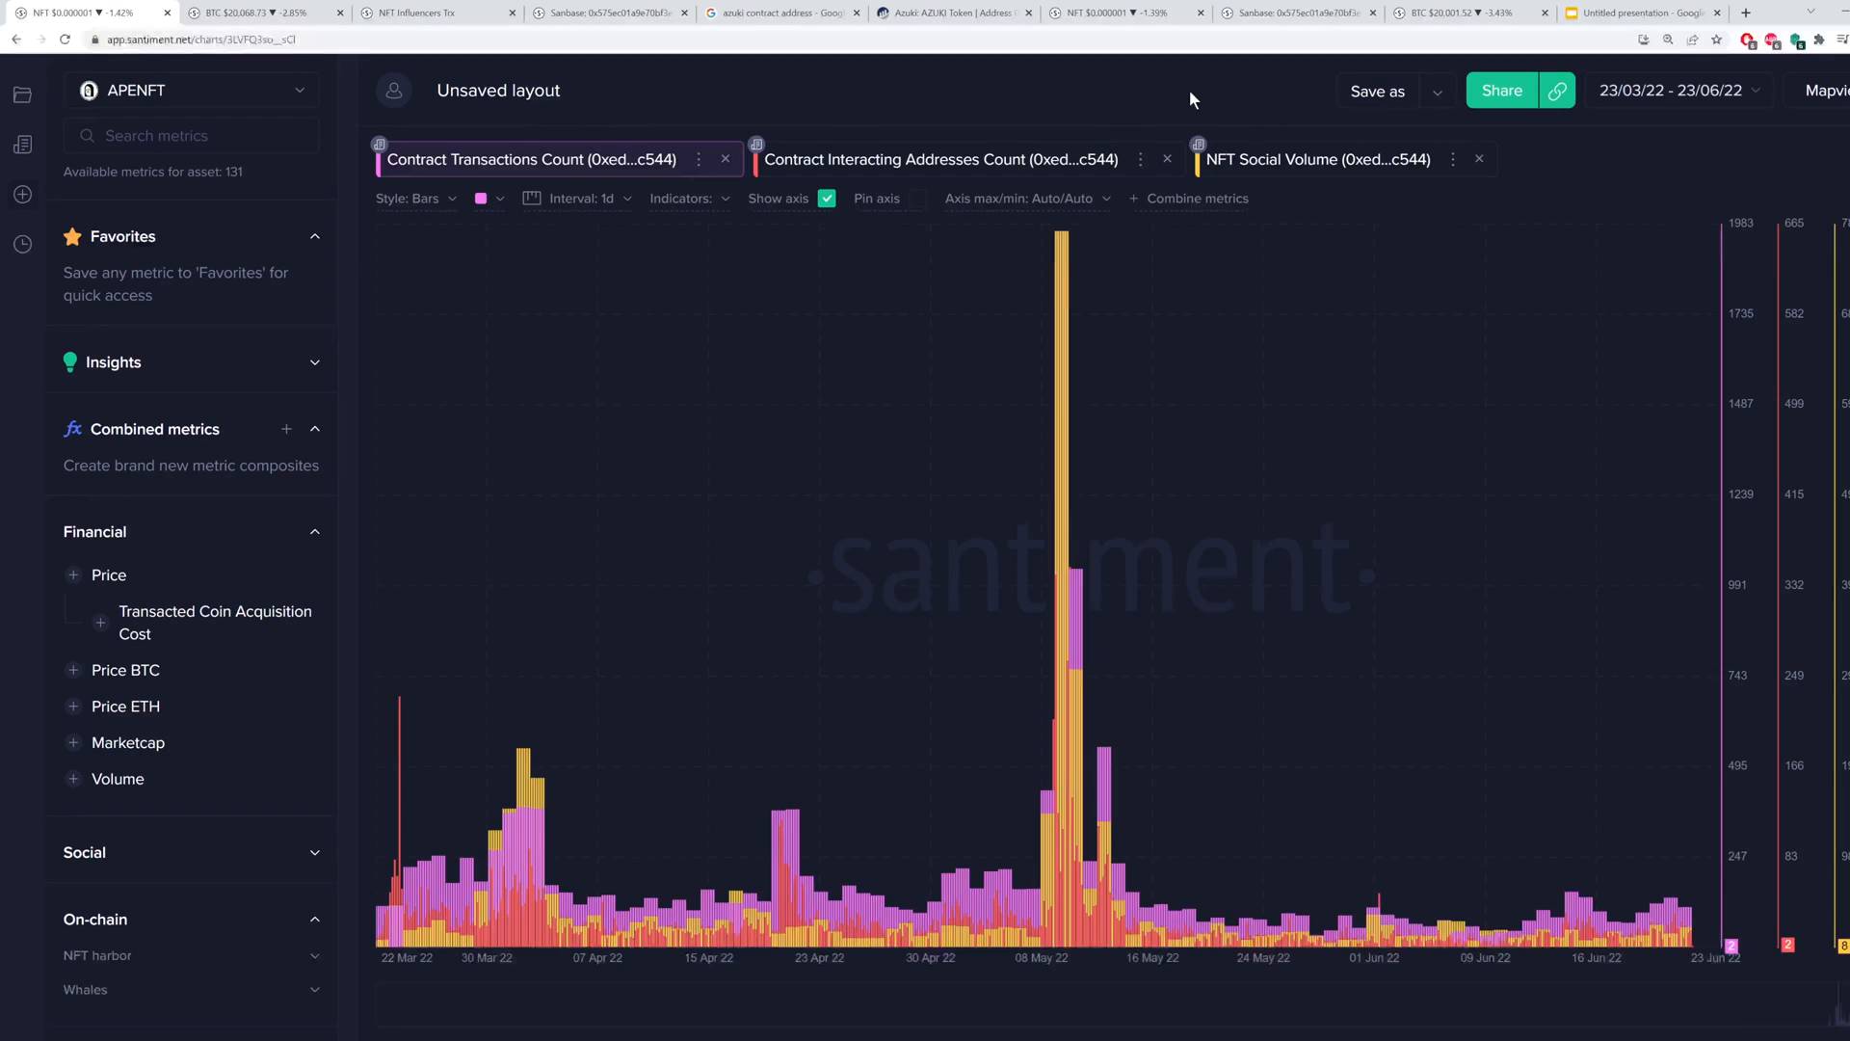
pyautogui.moveTo(1189, 126)
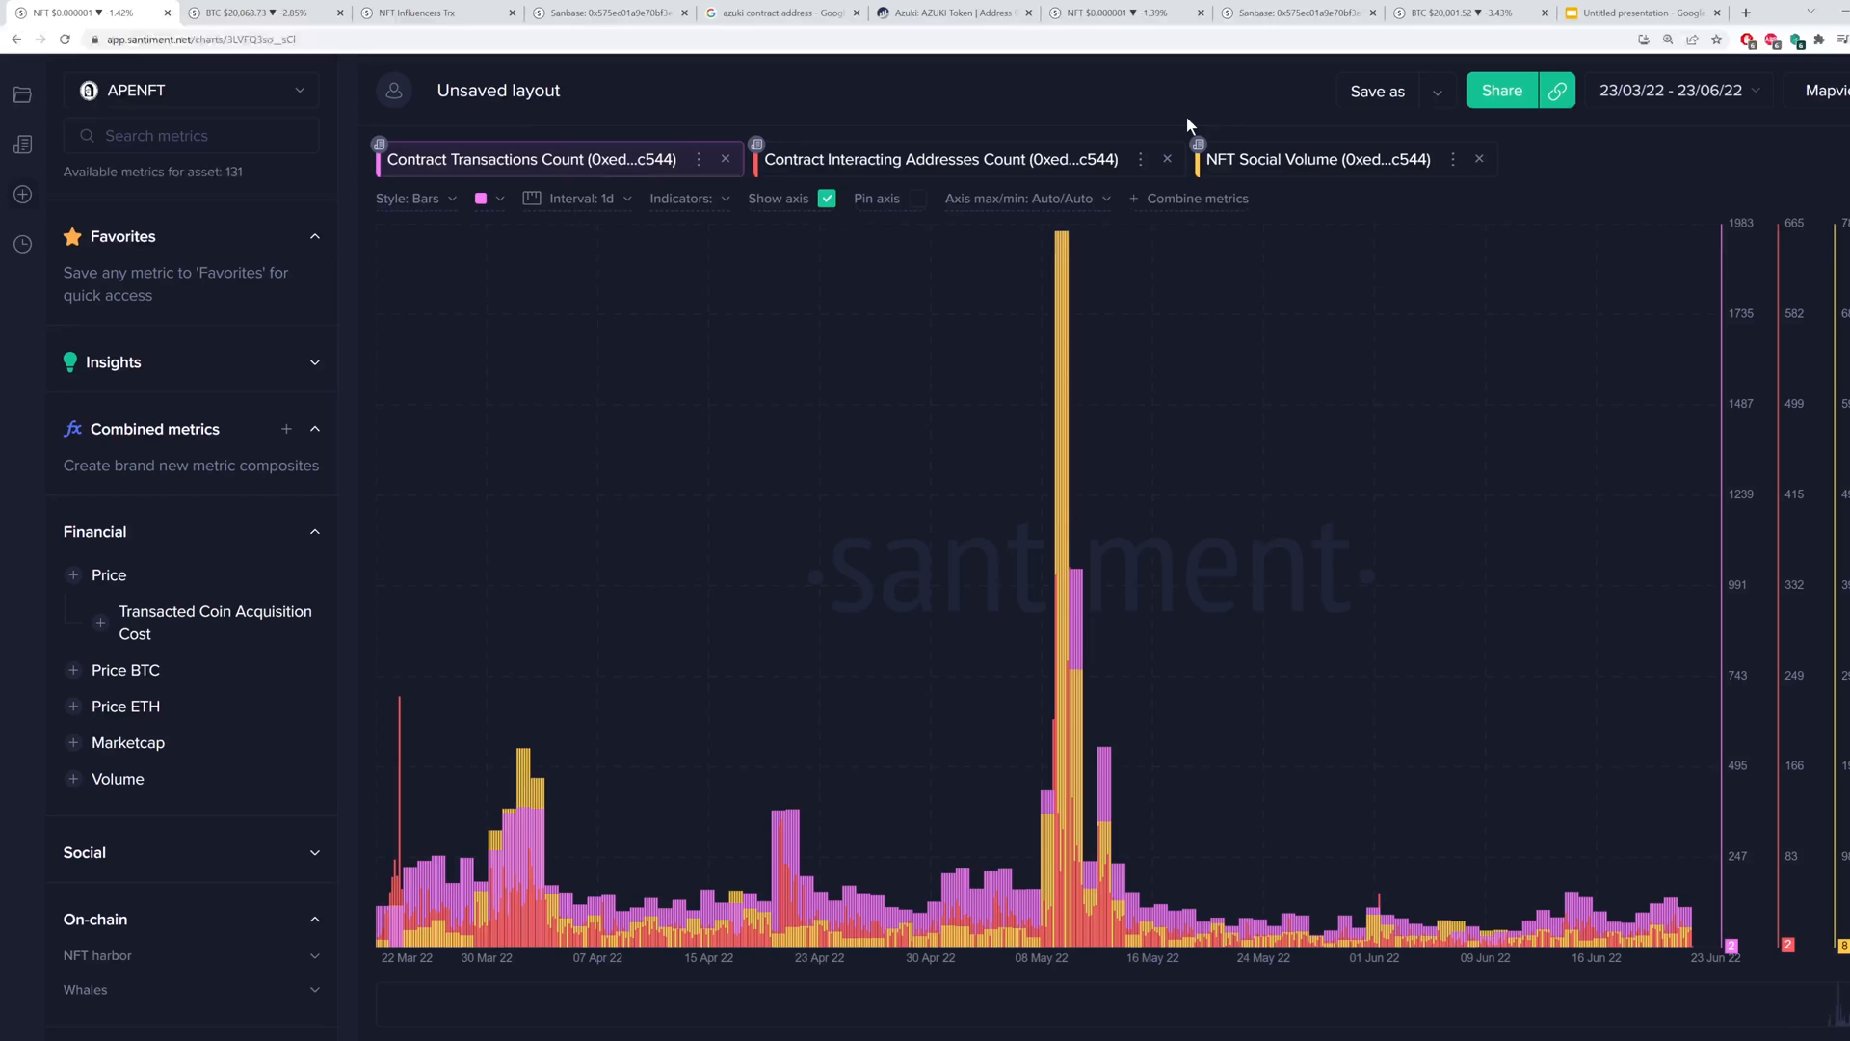
pyautogui.moveTo(1255, 121)
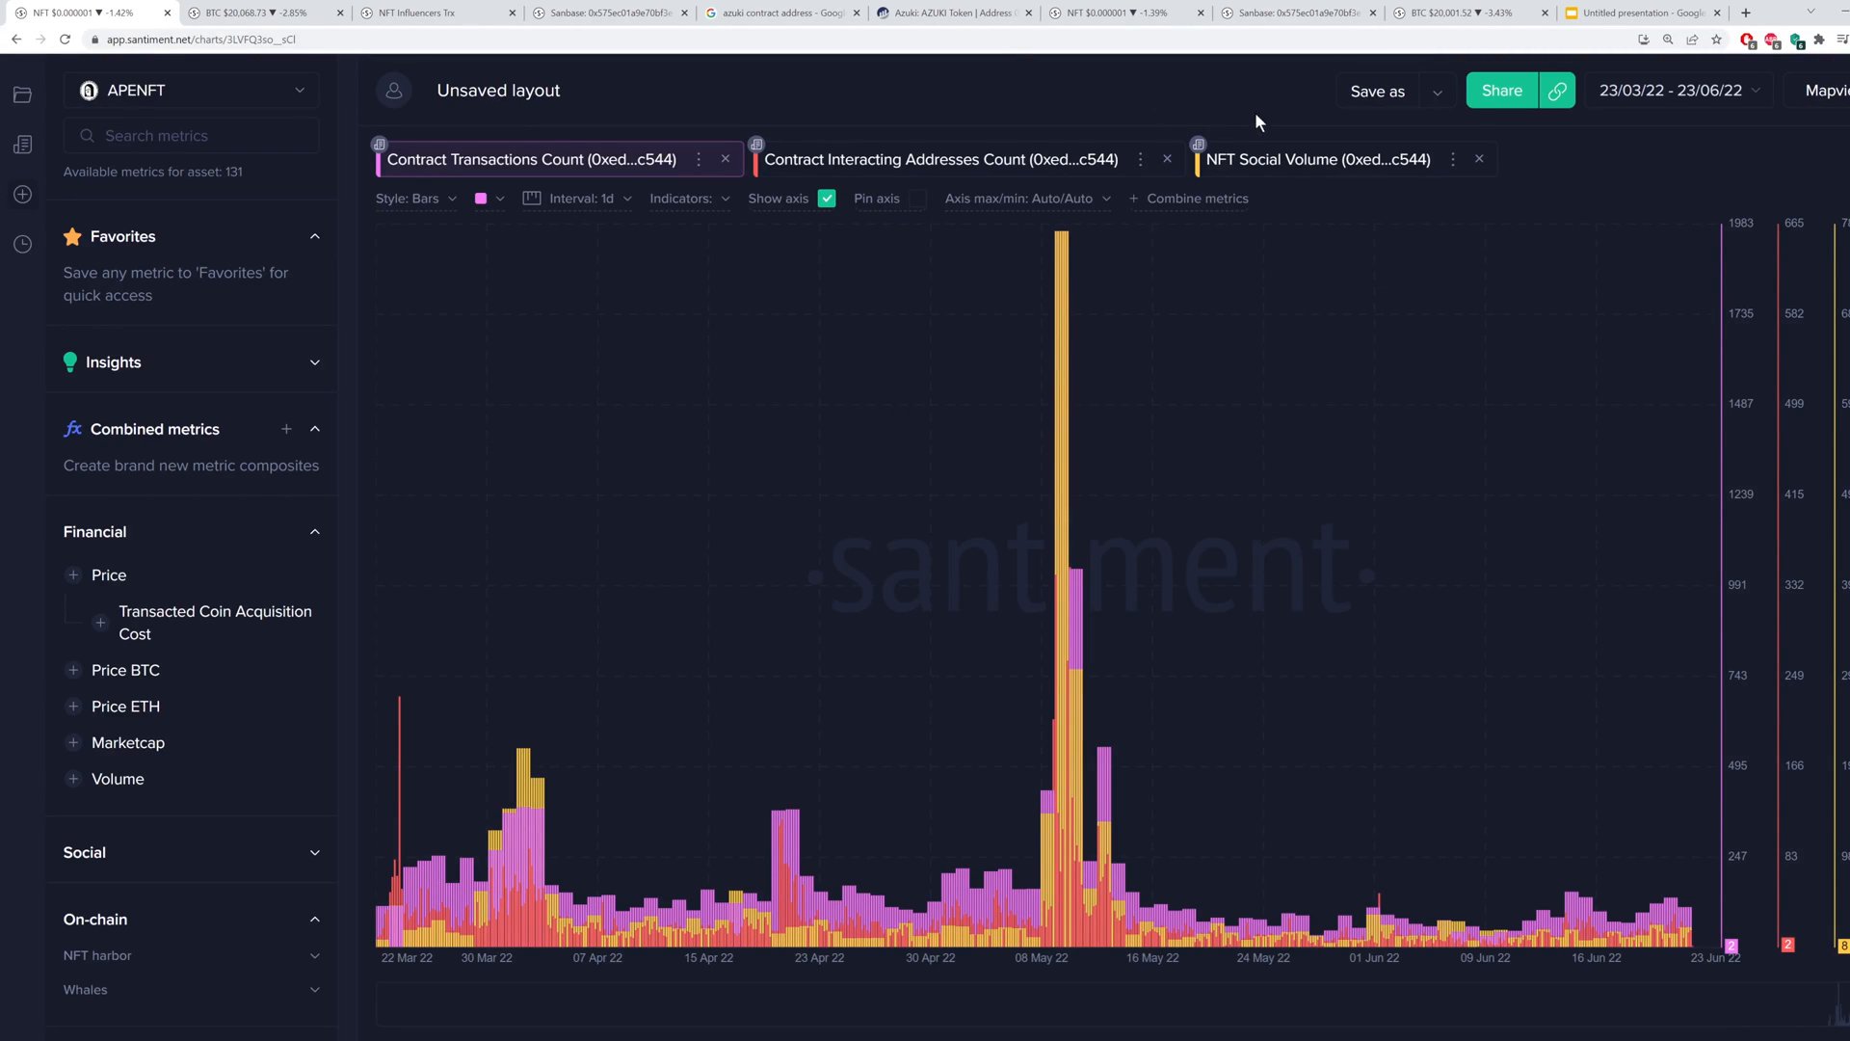
pyautogui.click(1316, 160)
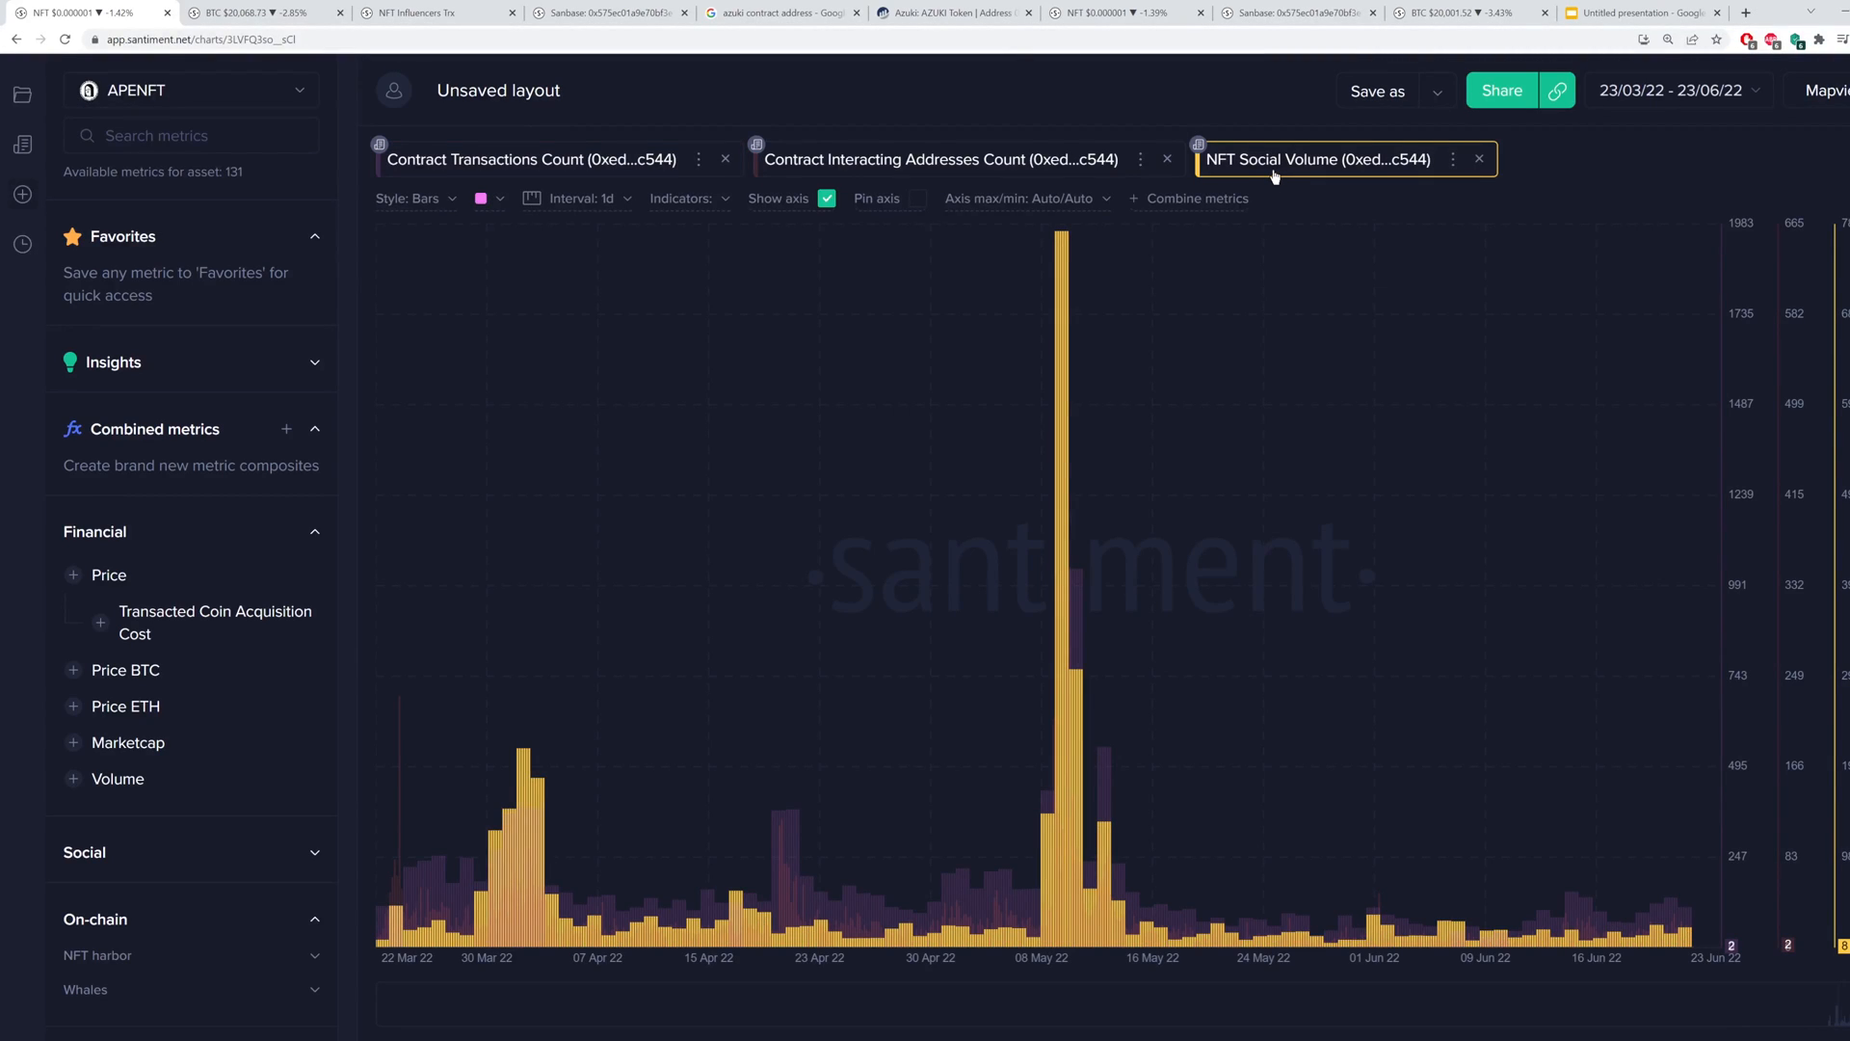
pyautogui.click(939, 158)
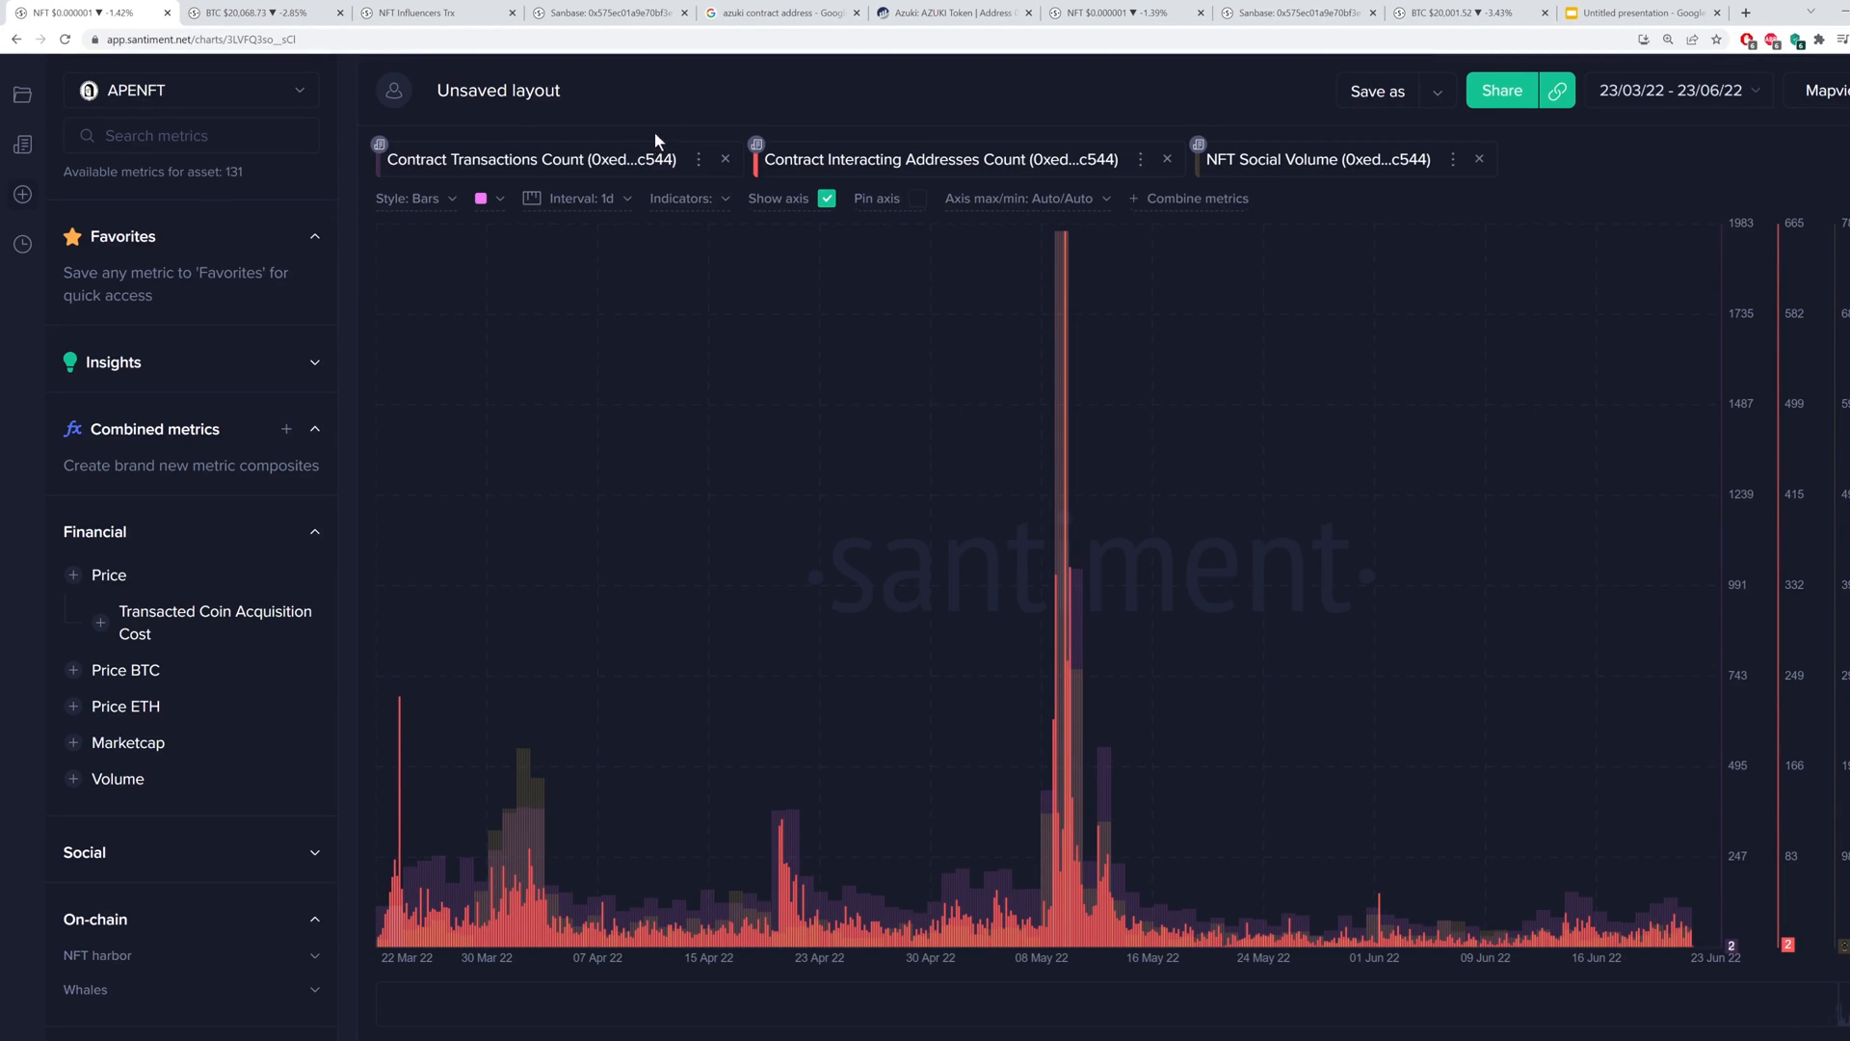
pyautogui.click(532, 160)
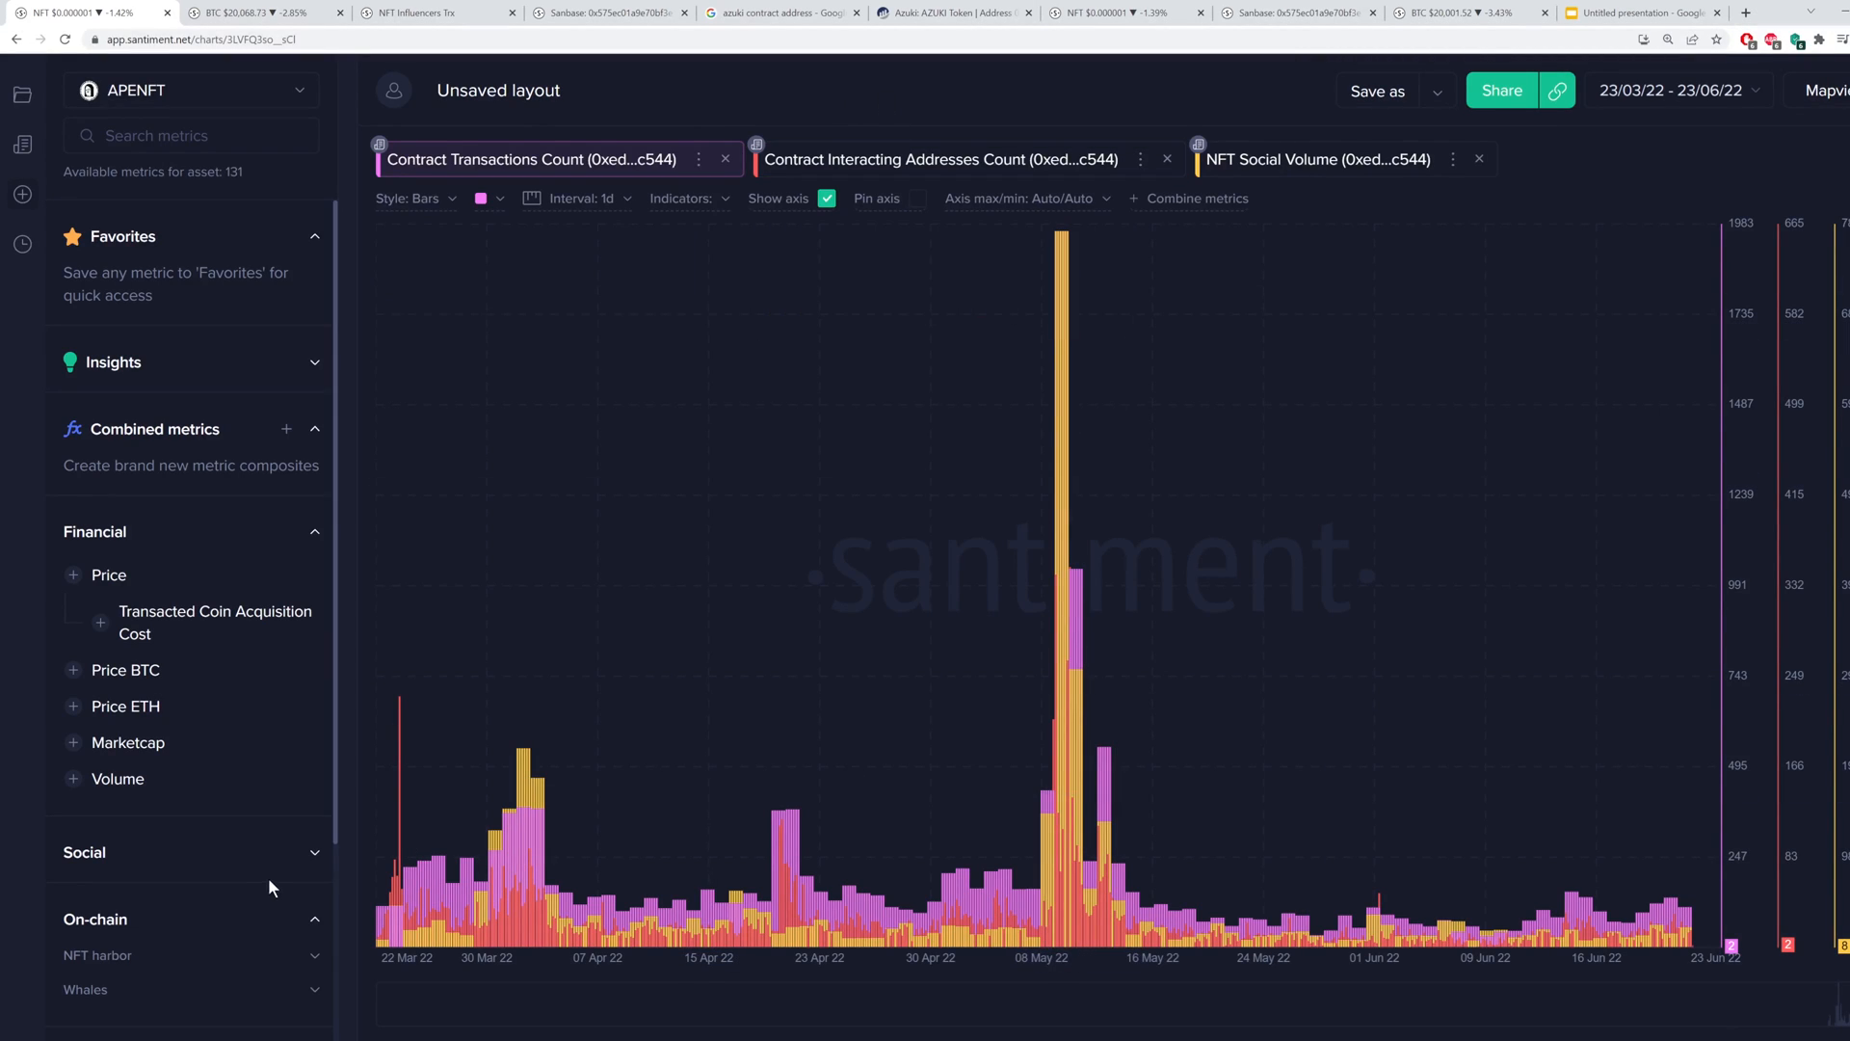
pyautogui.moveTo(398, 807)
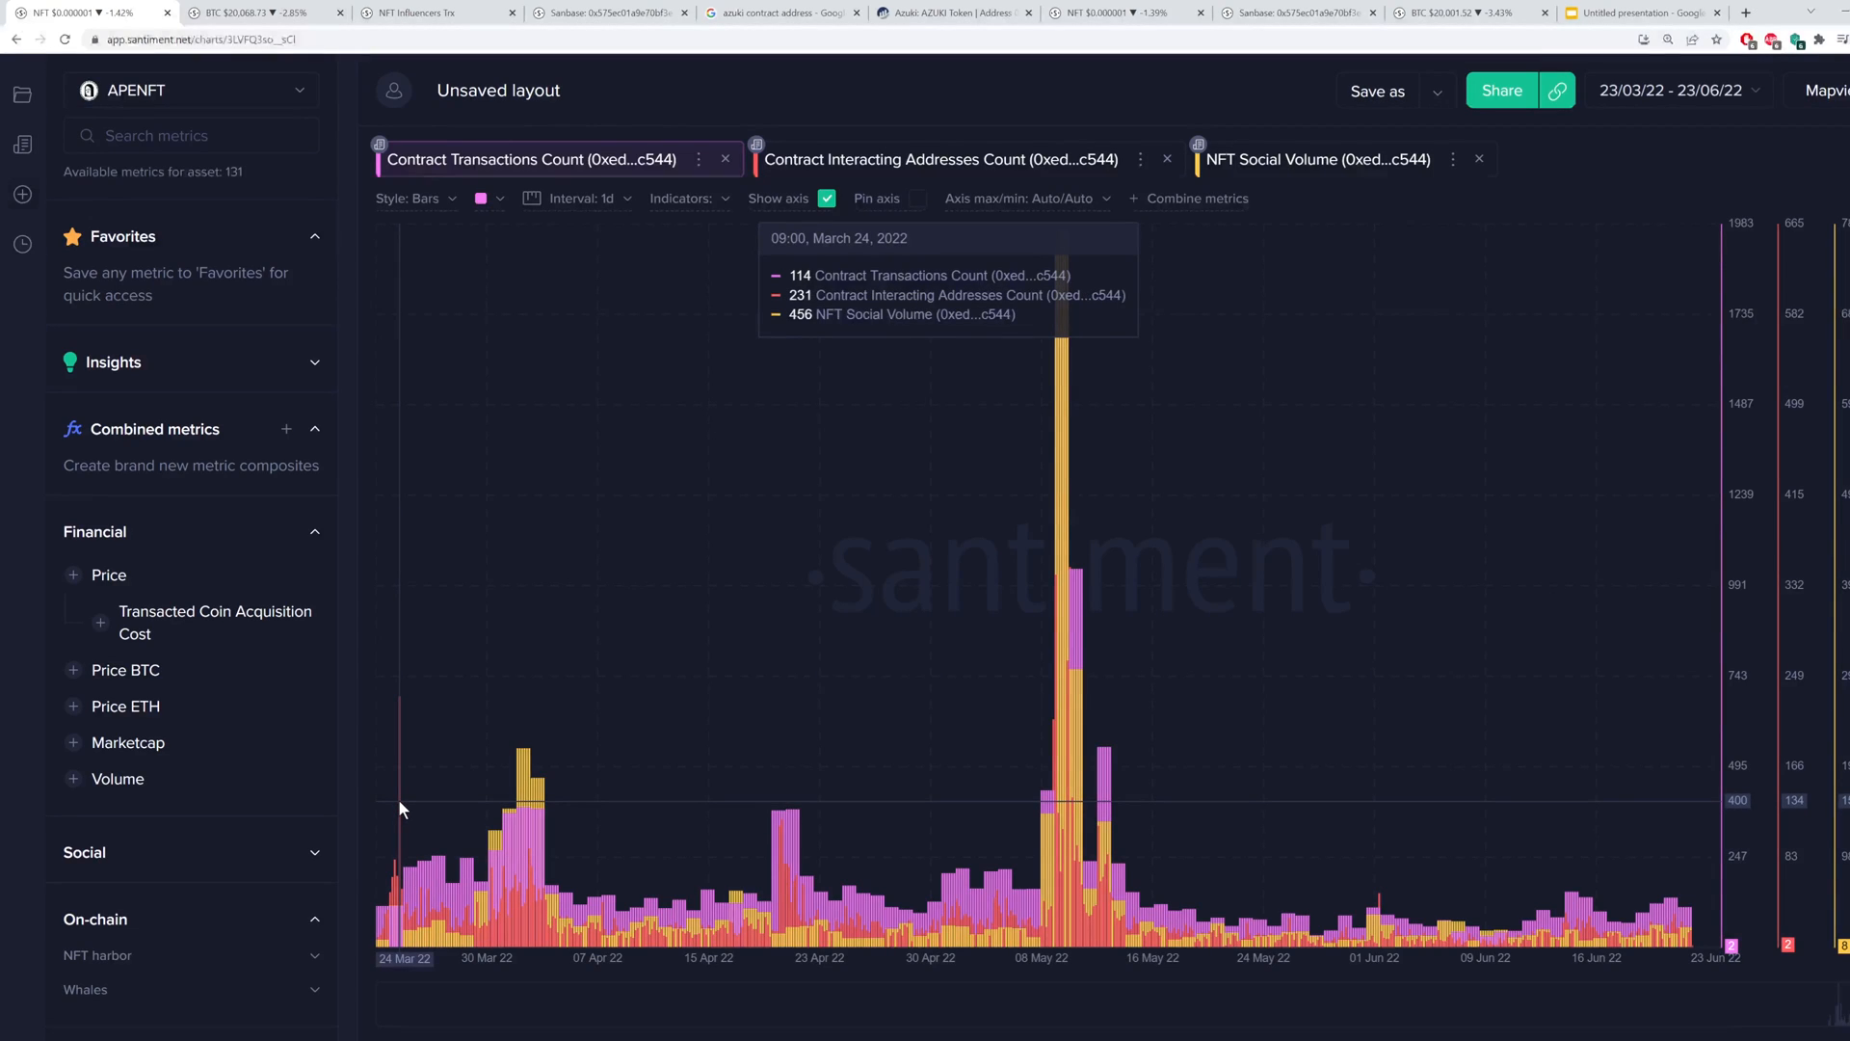
pyautogui.moveTo(856, 642)
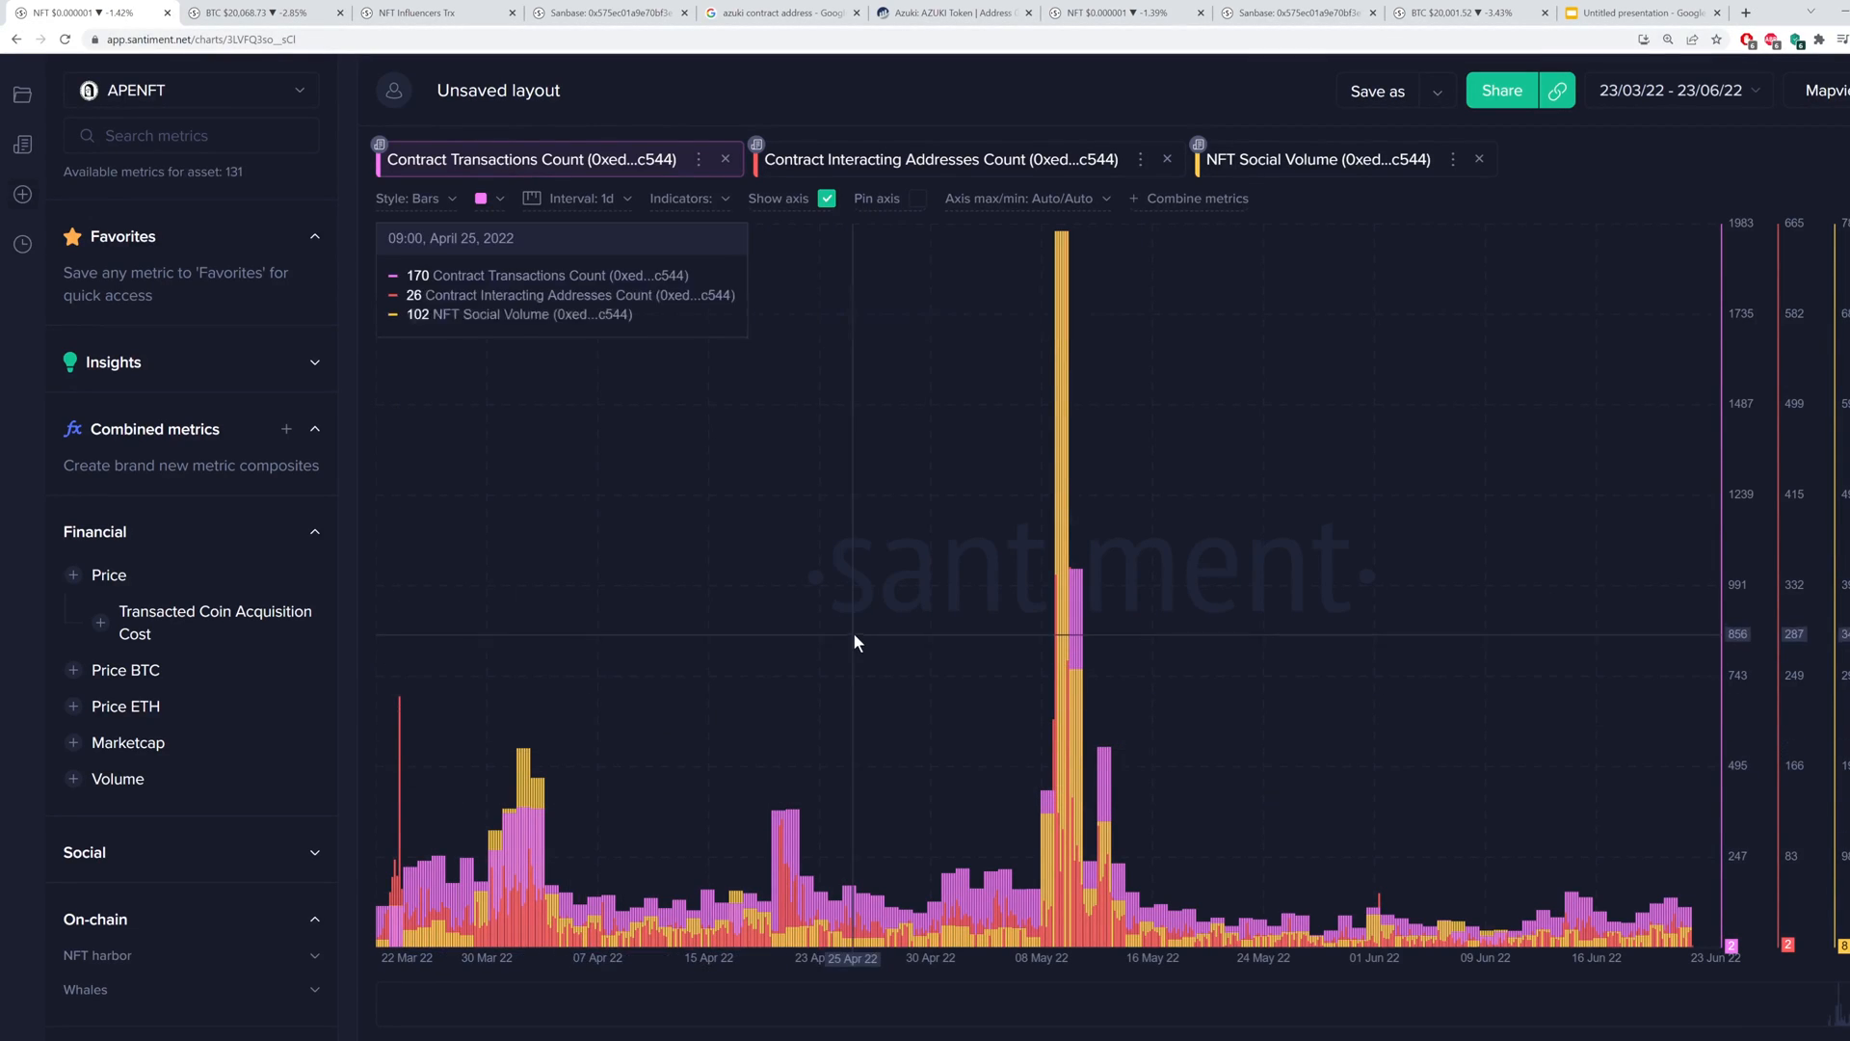
pyautogui.moveTo(711, 430)
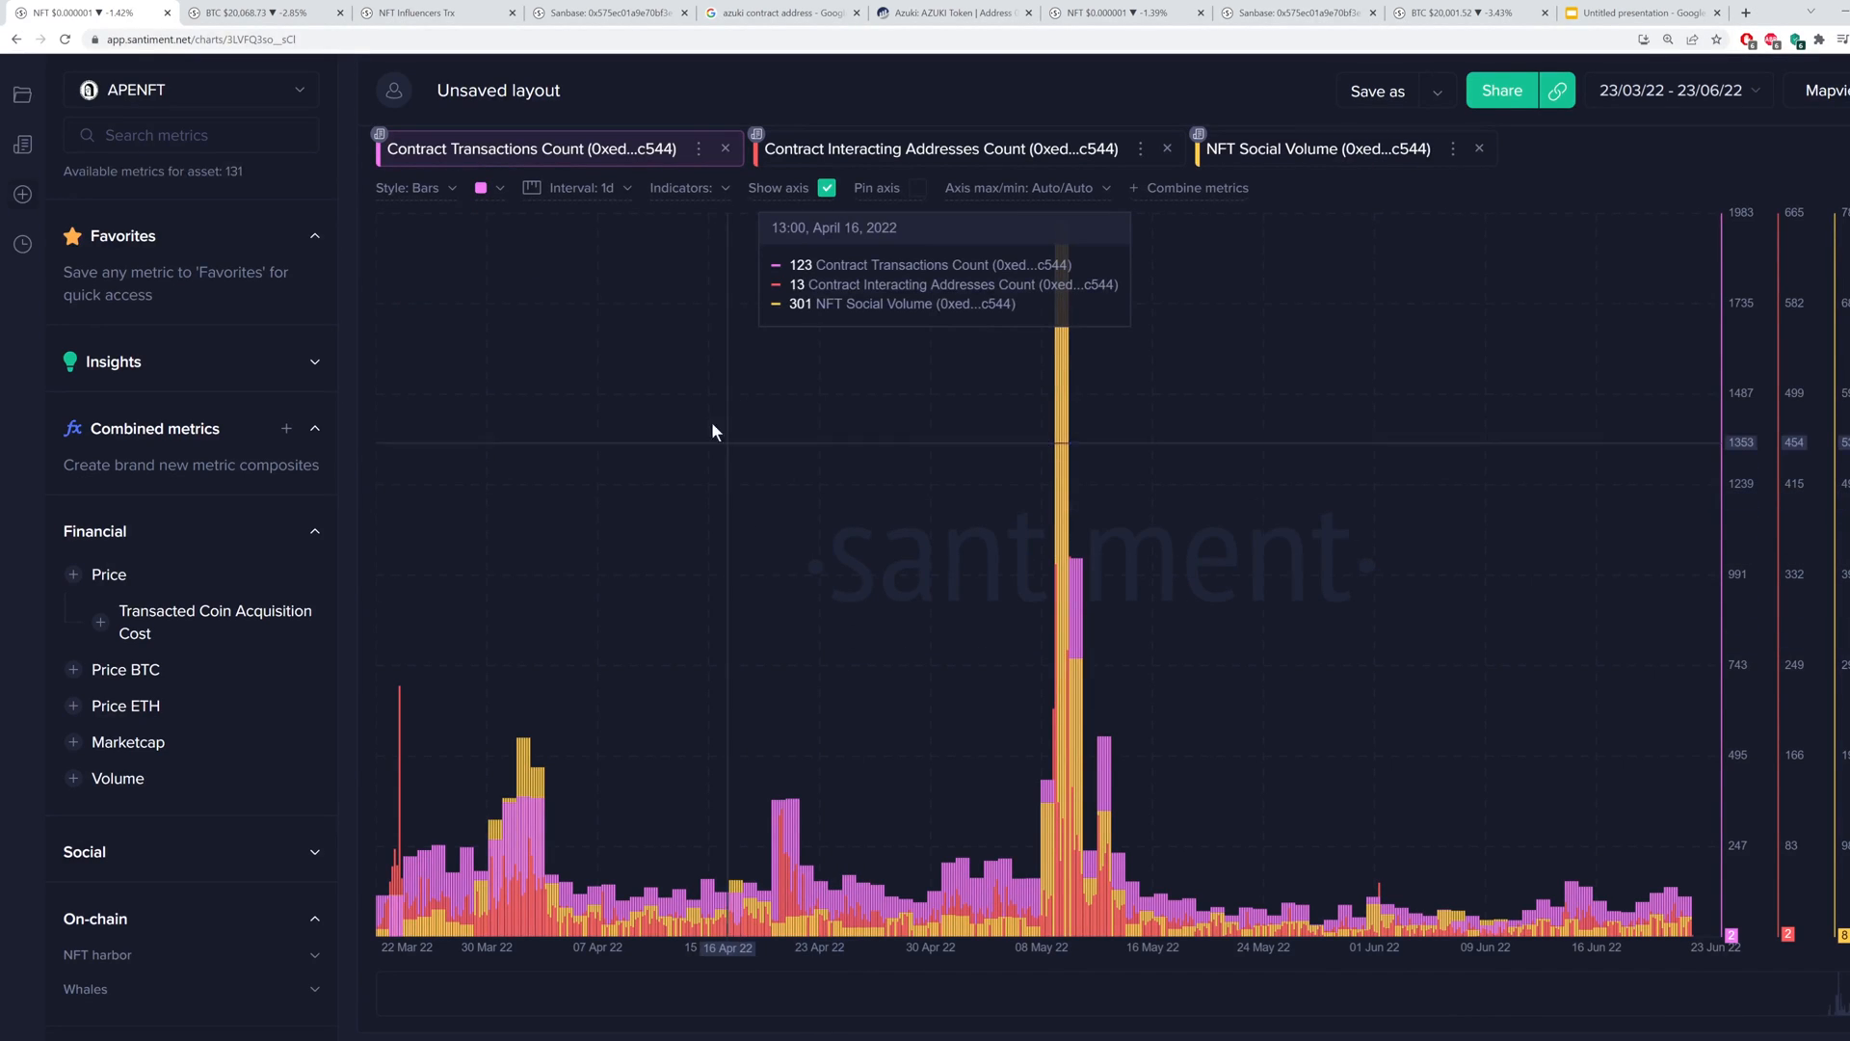
pyautogui.moveTo(707, 434)
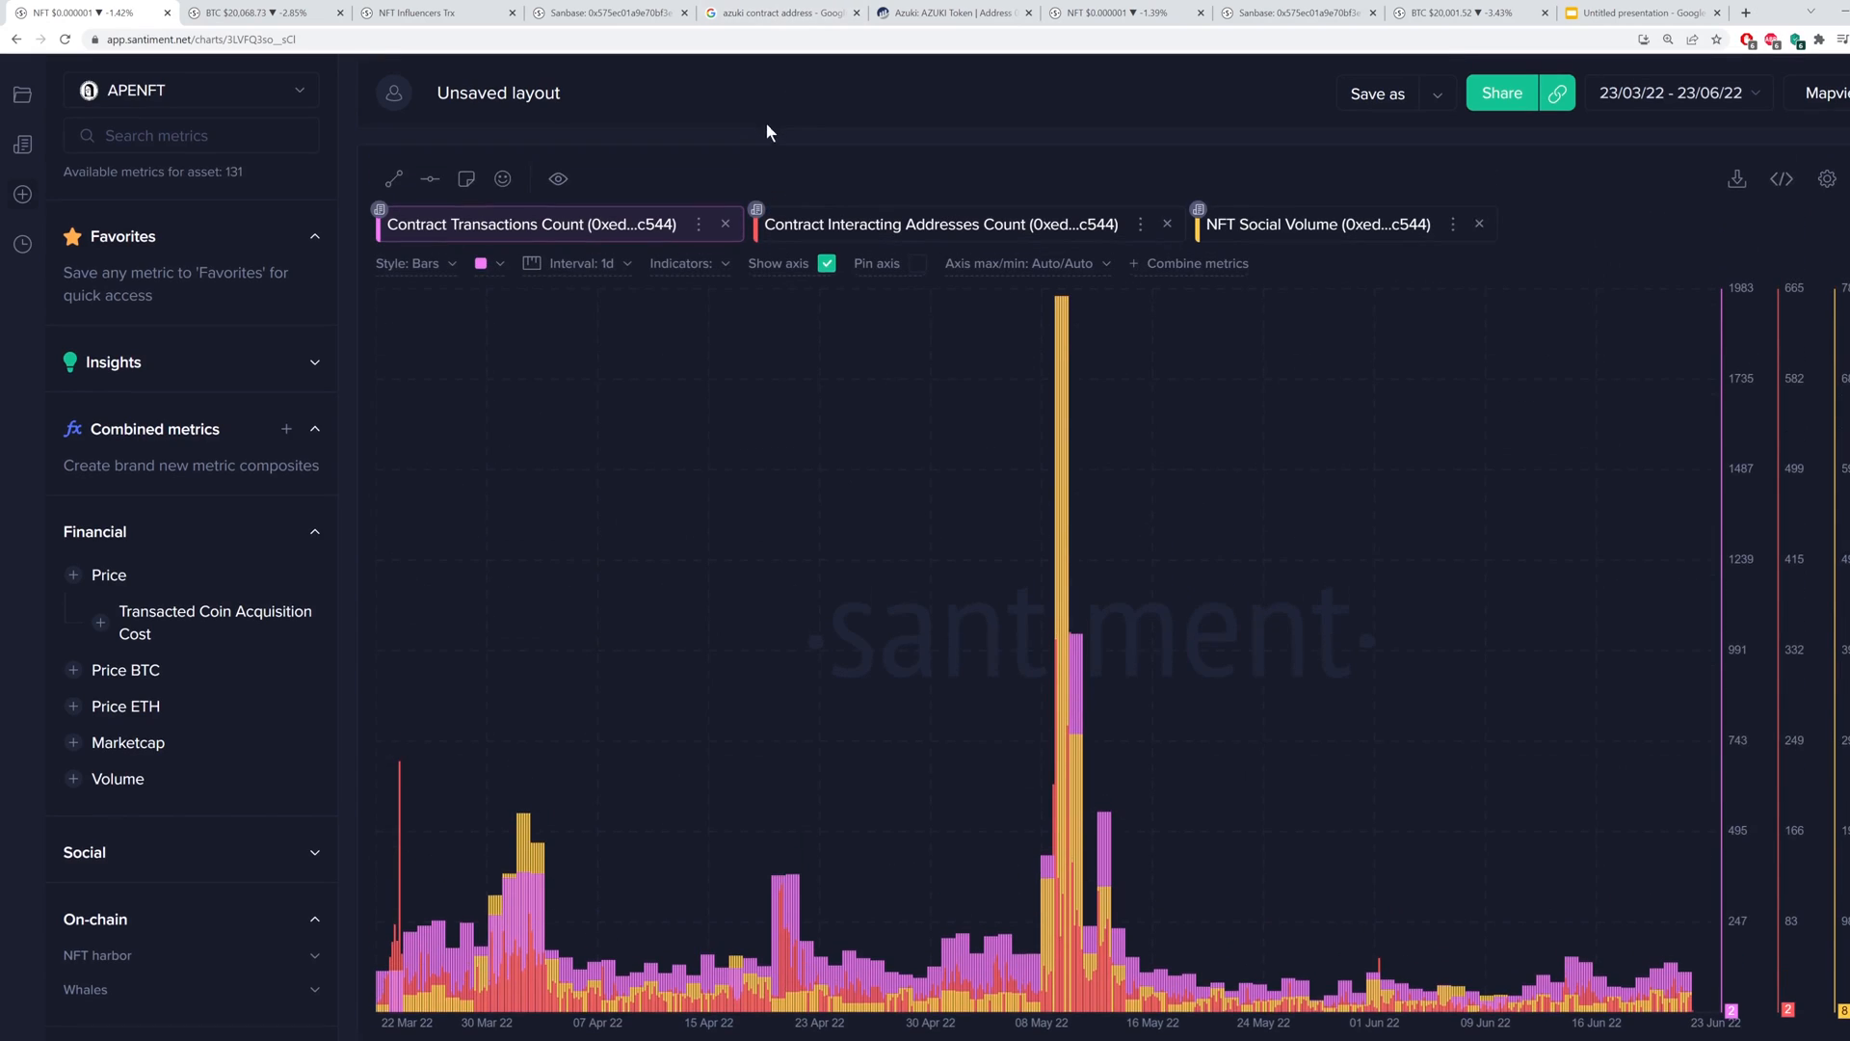
pyautogui.moveTo(798, 154)
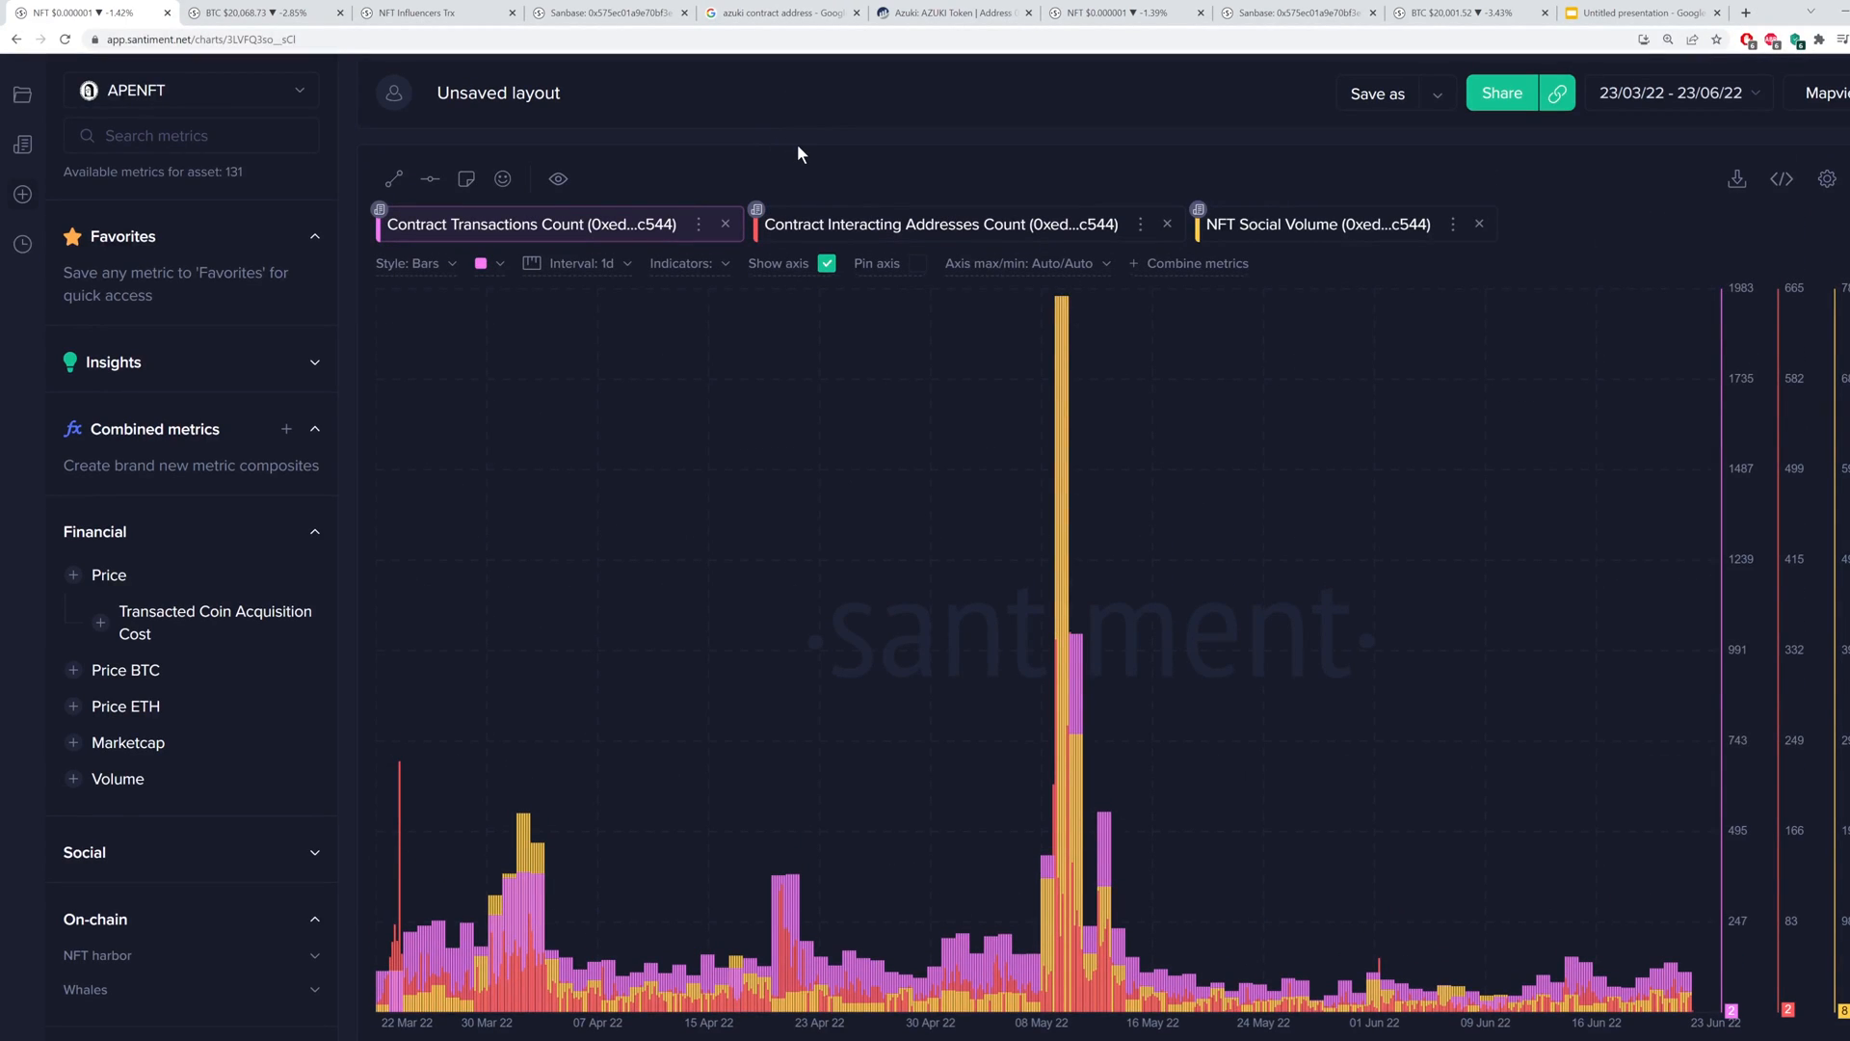
pyautogui.moveTo(817, 160)
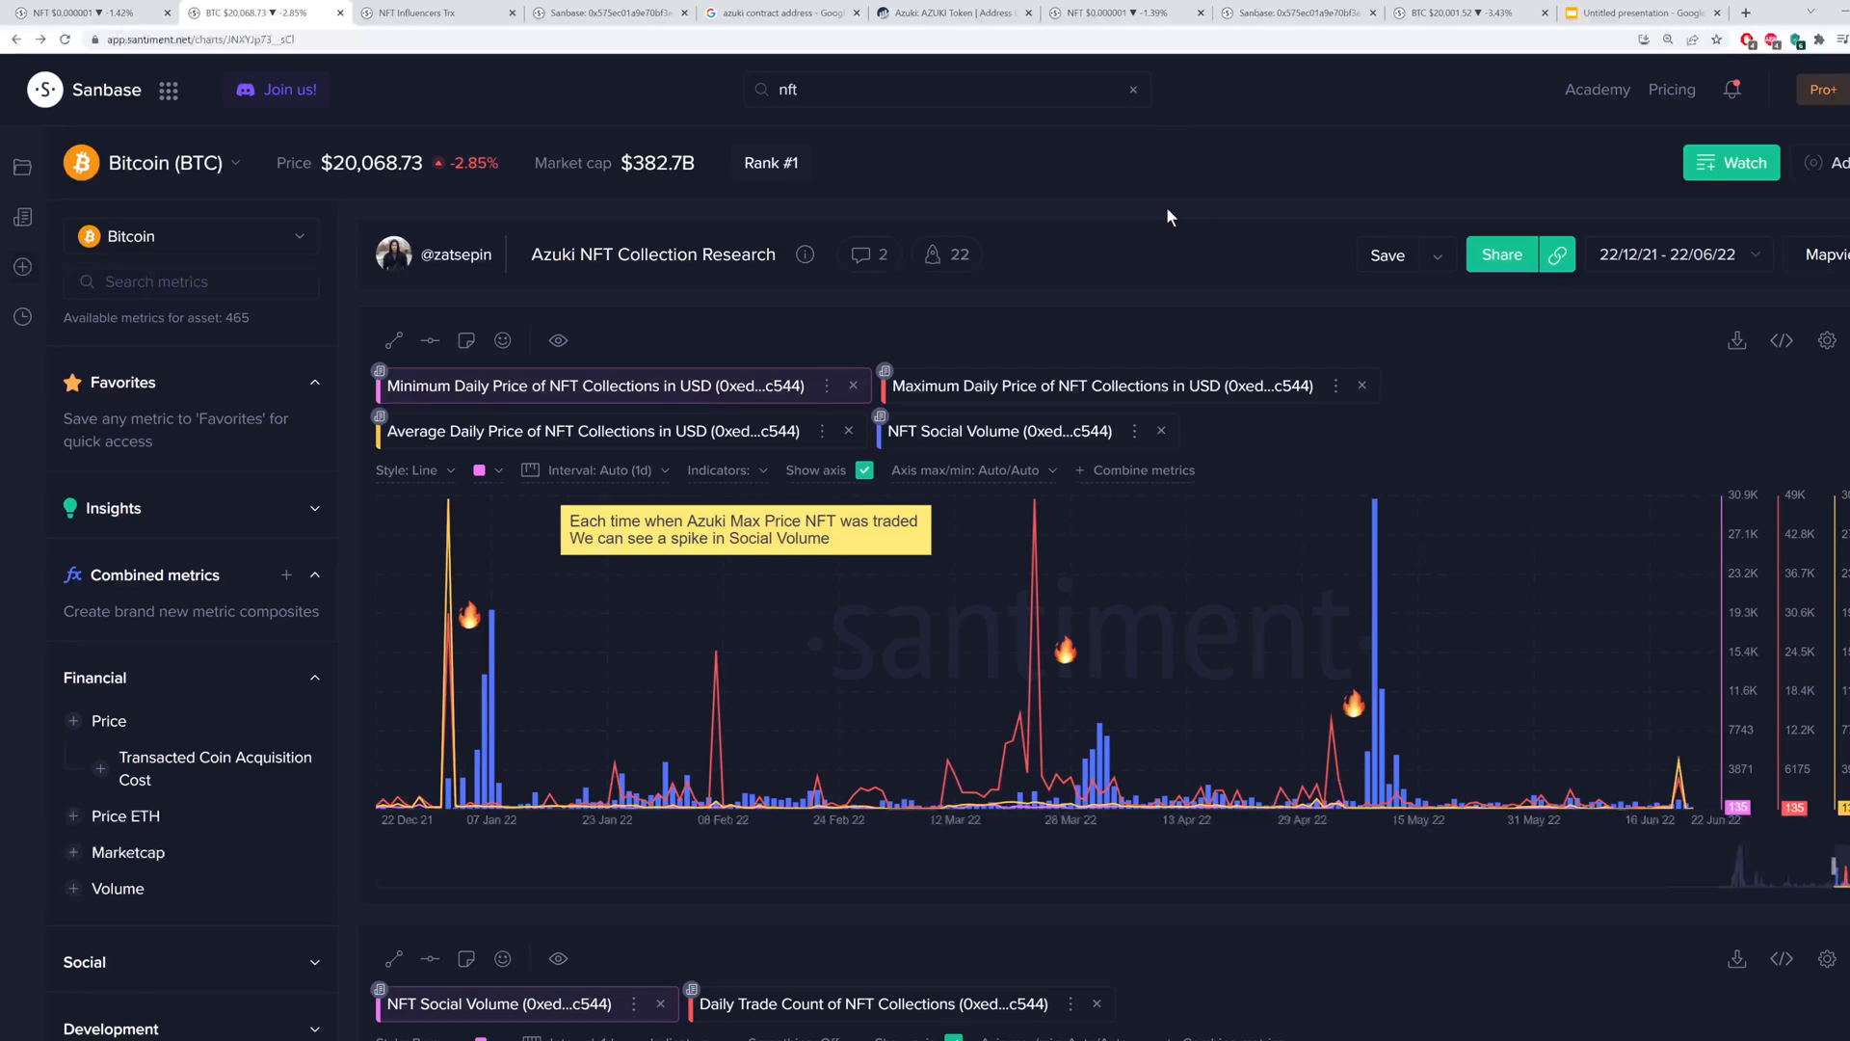
pyautogui.moveTo(1285, 233)
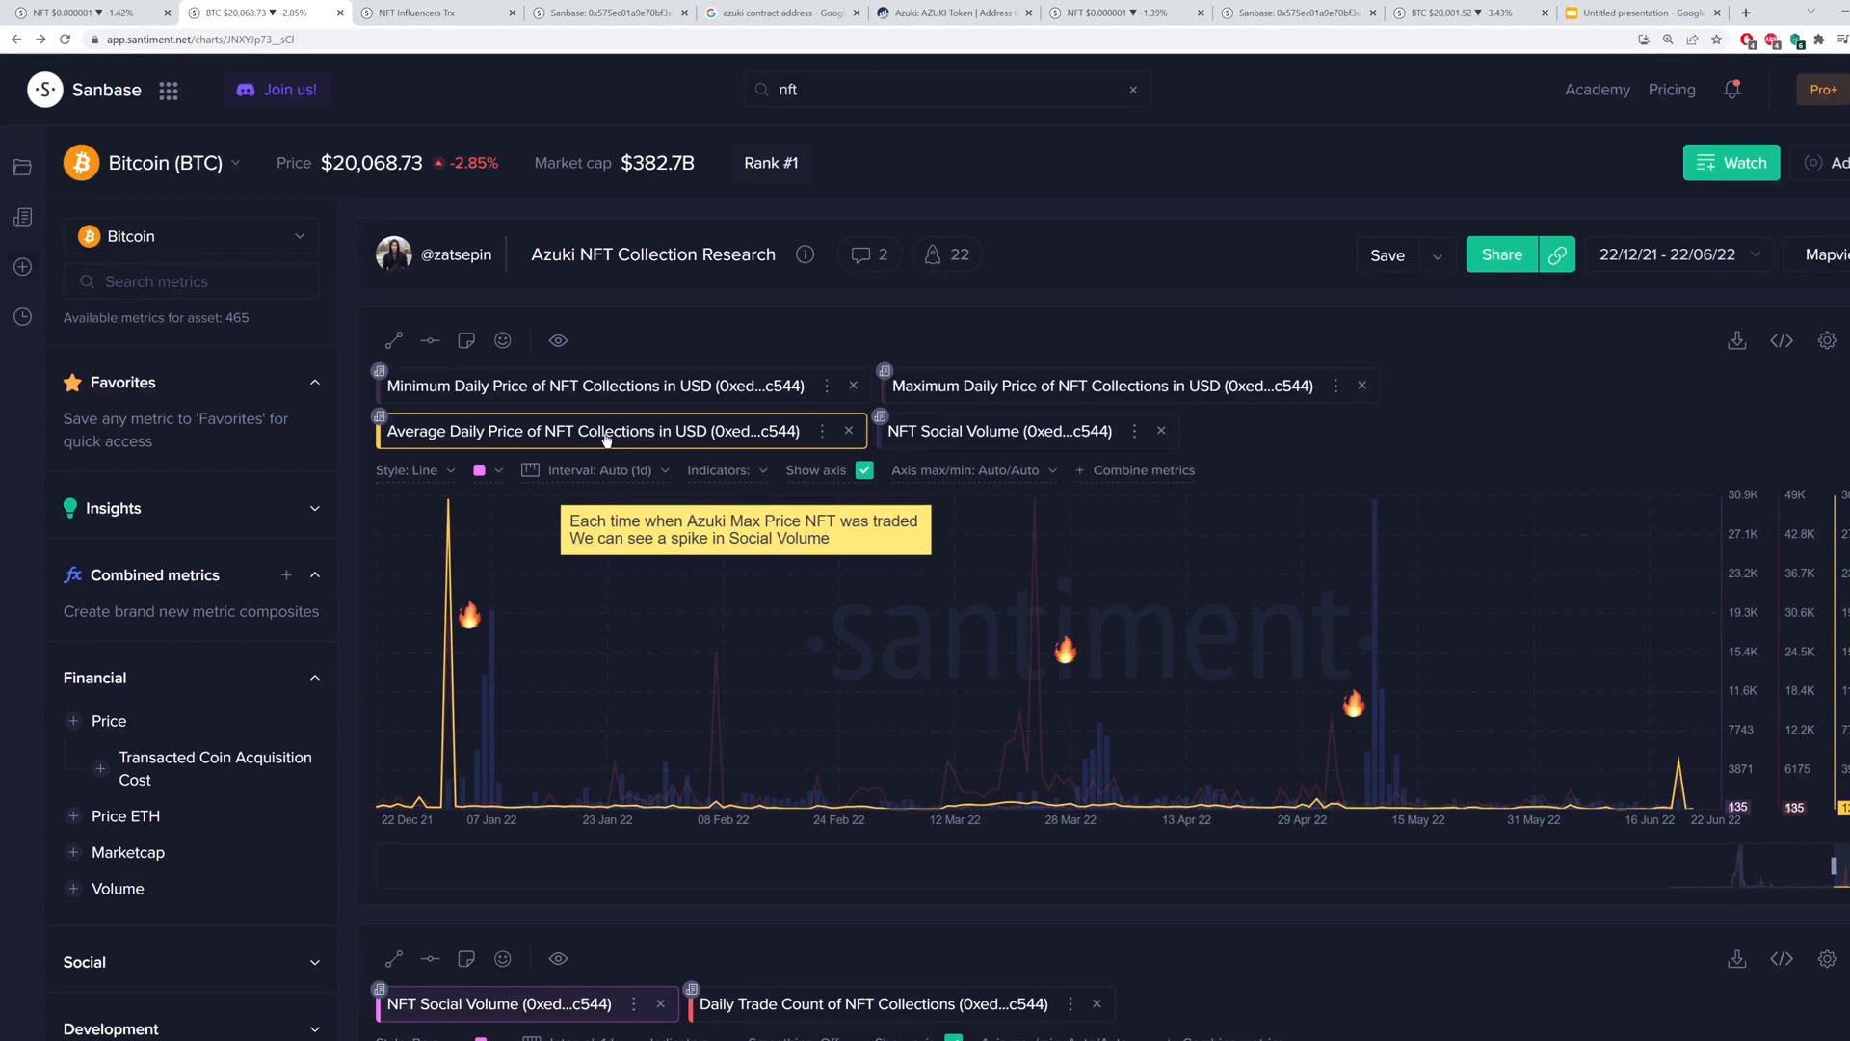
pyautogui.click(998, 430)
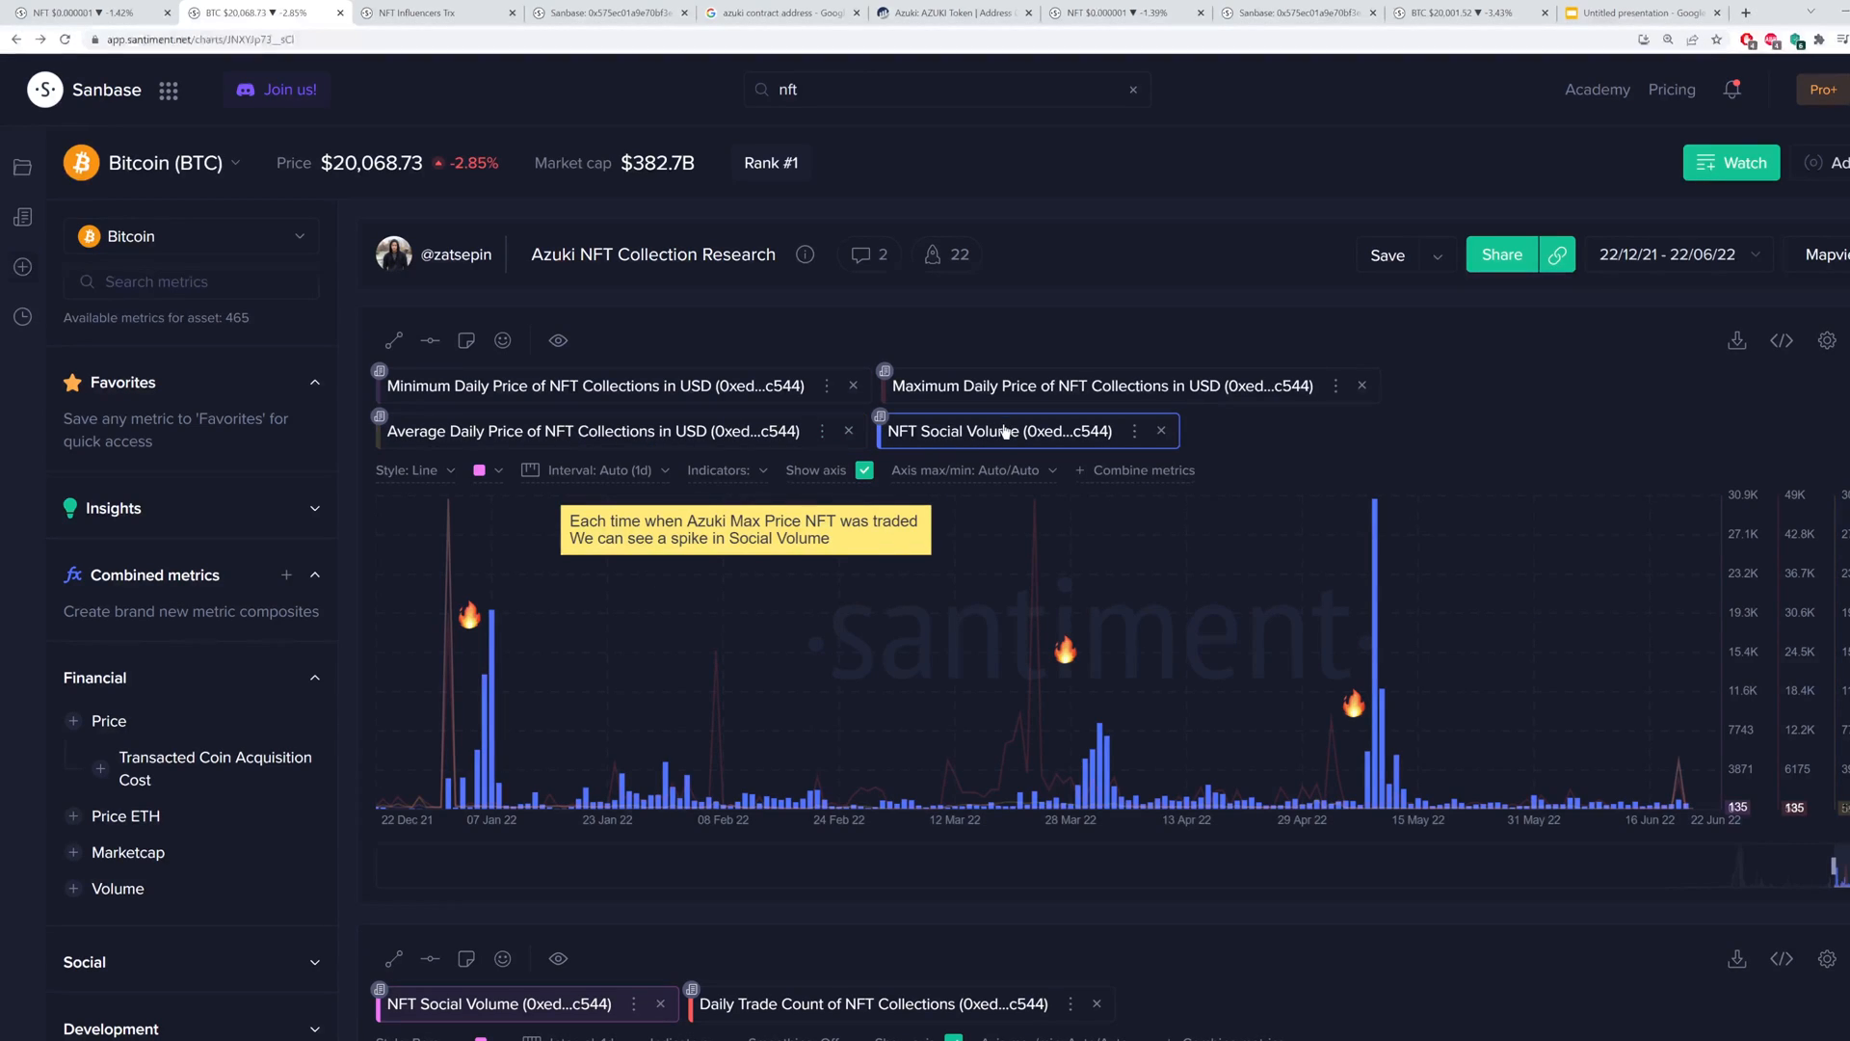
pyautogui.moveTo(476, 613)
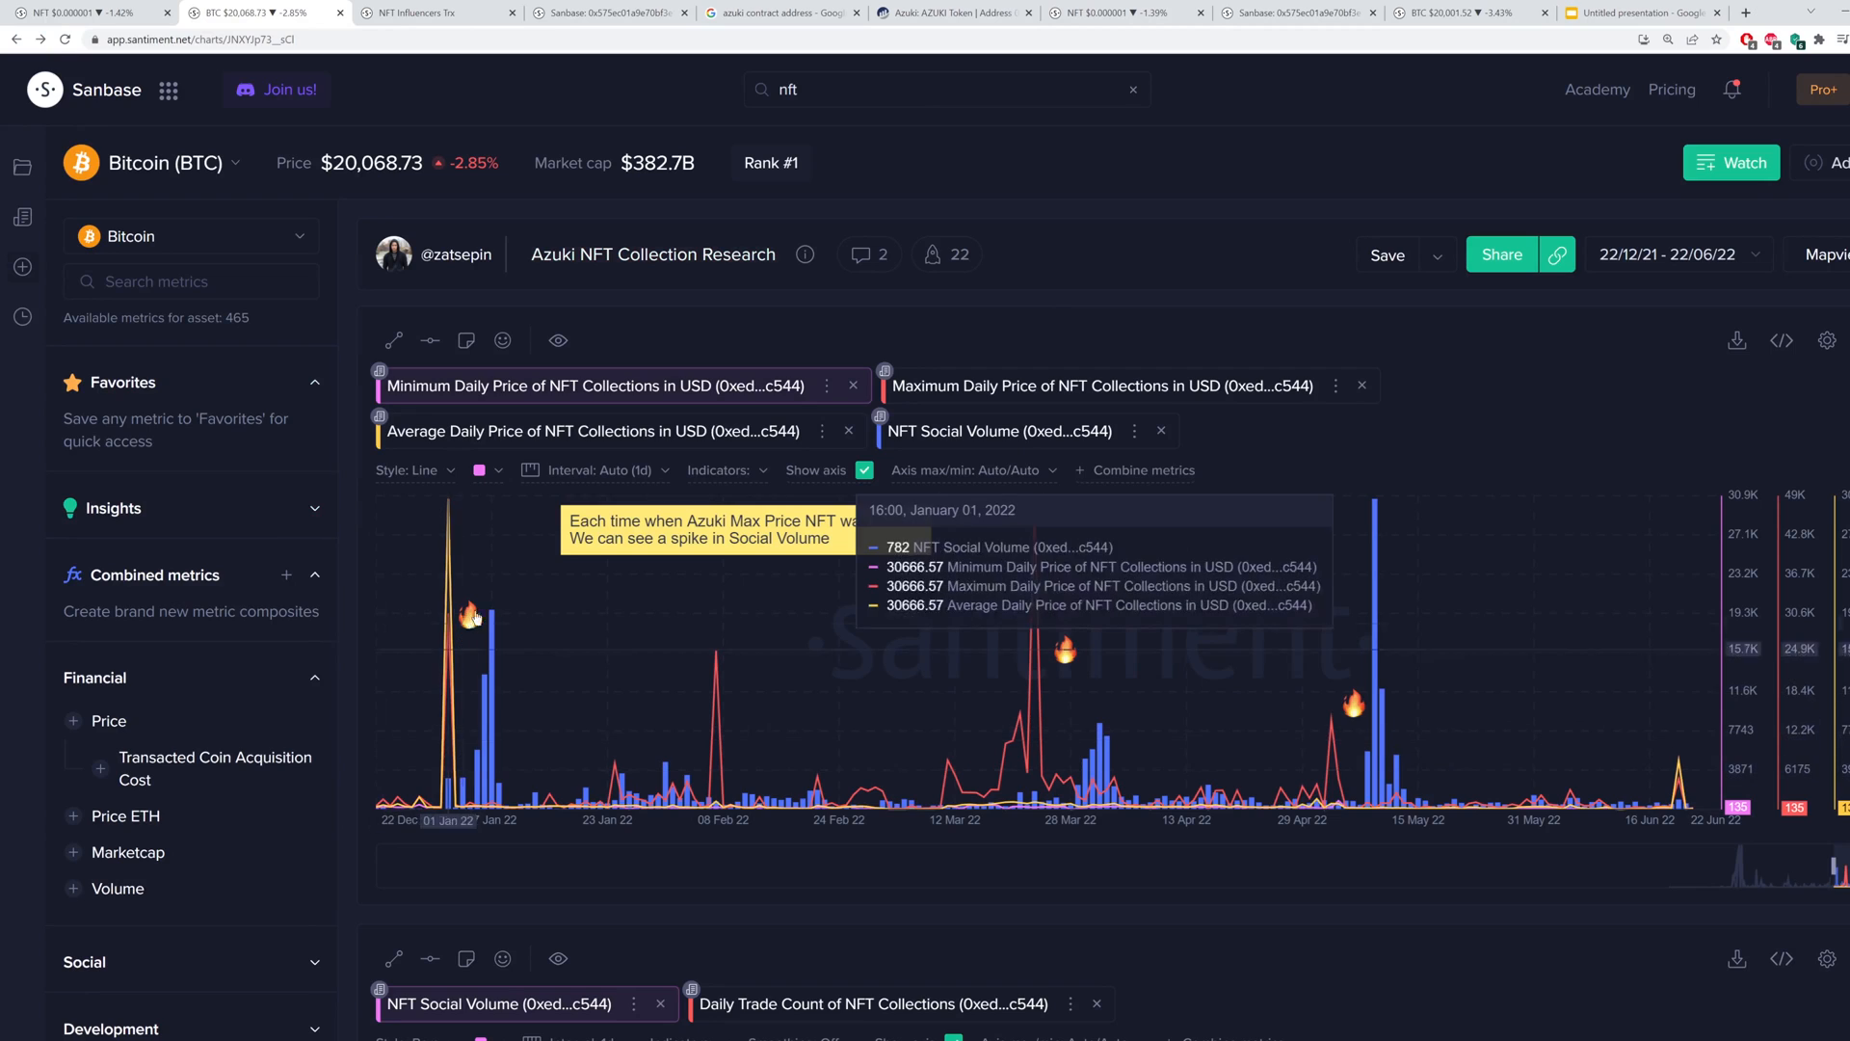
pyautogui.moveTo(519, 775)
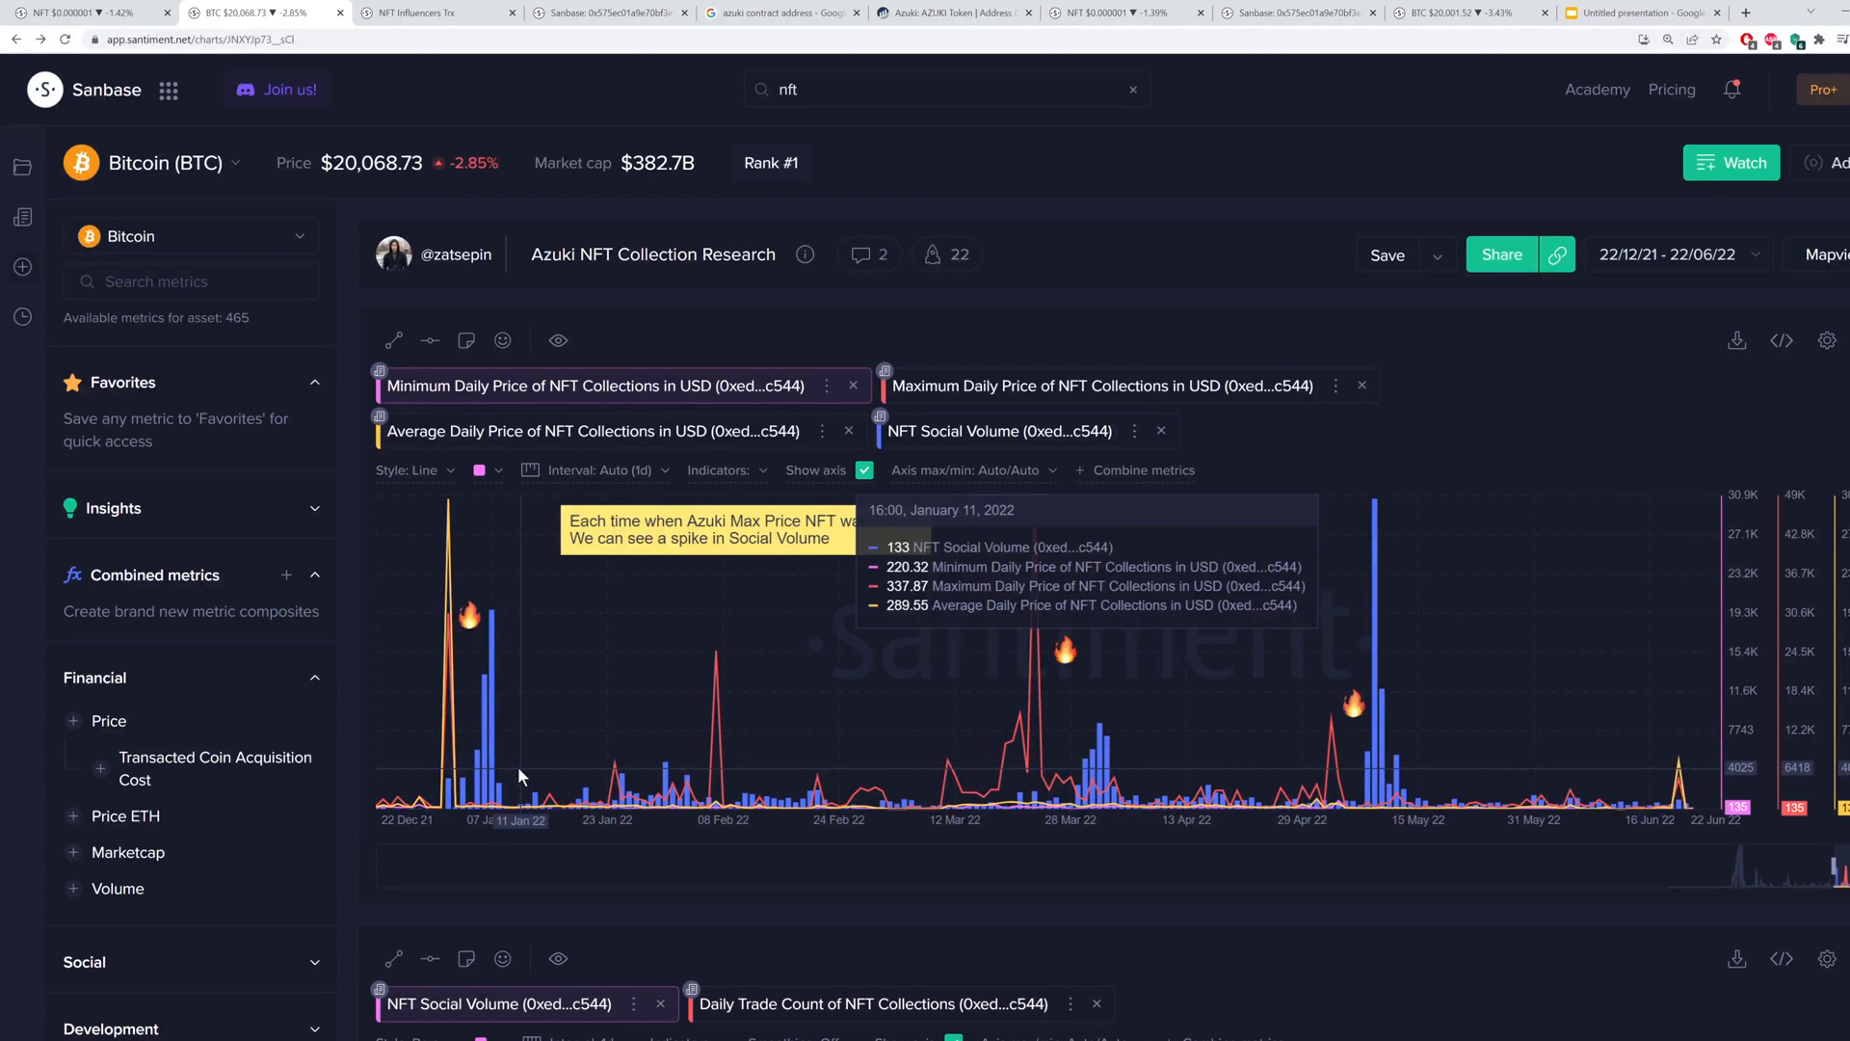
pyautogui.moveTo(868, 663)
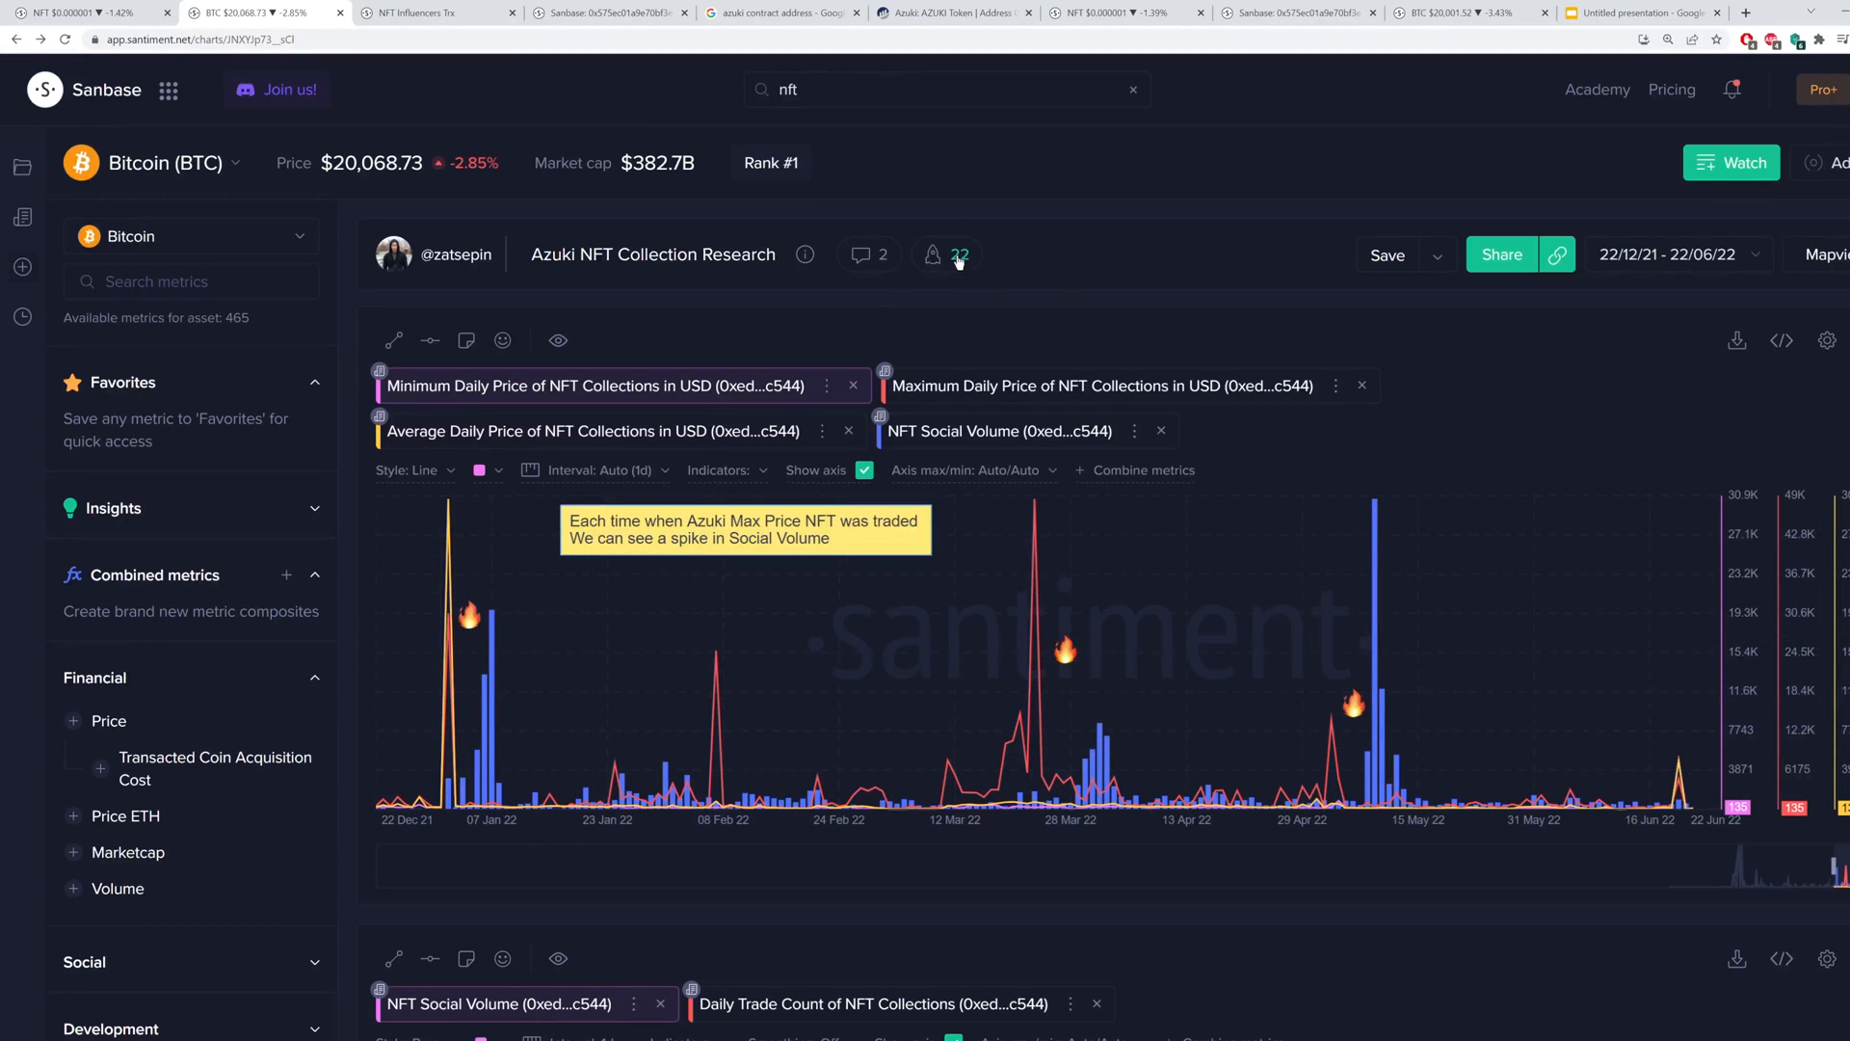
pyautogui.moveTo(1090, 268)
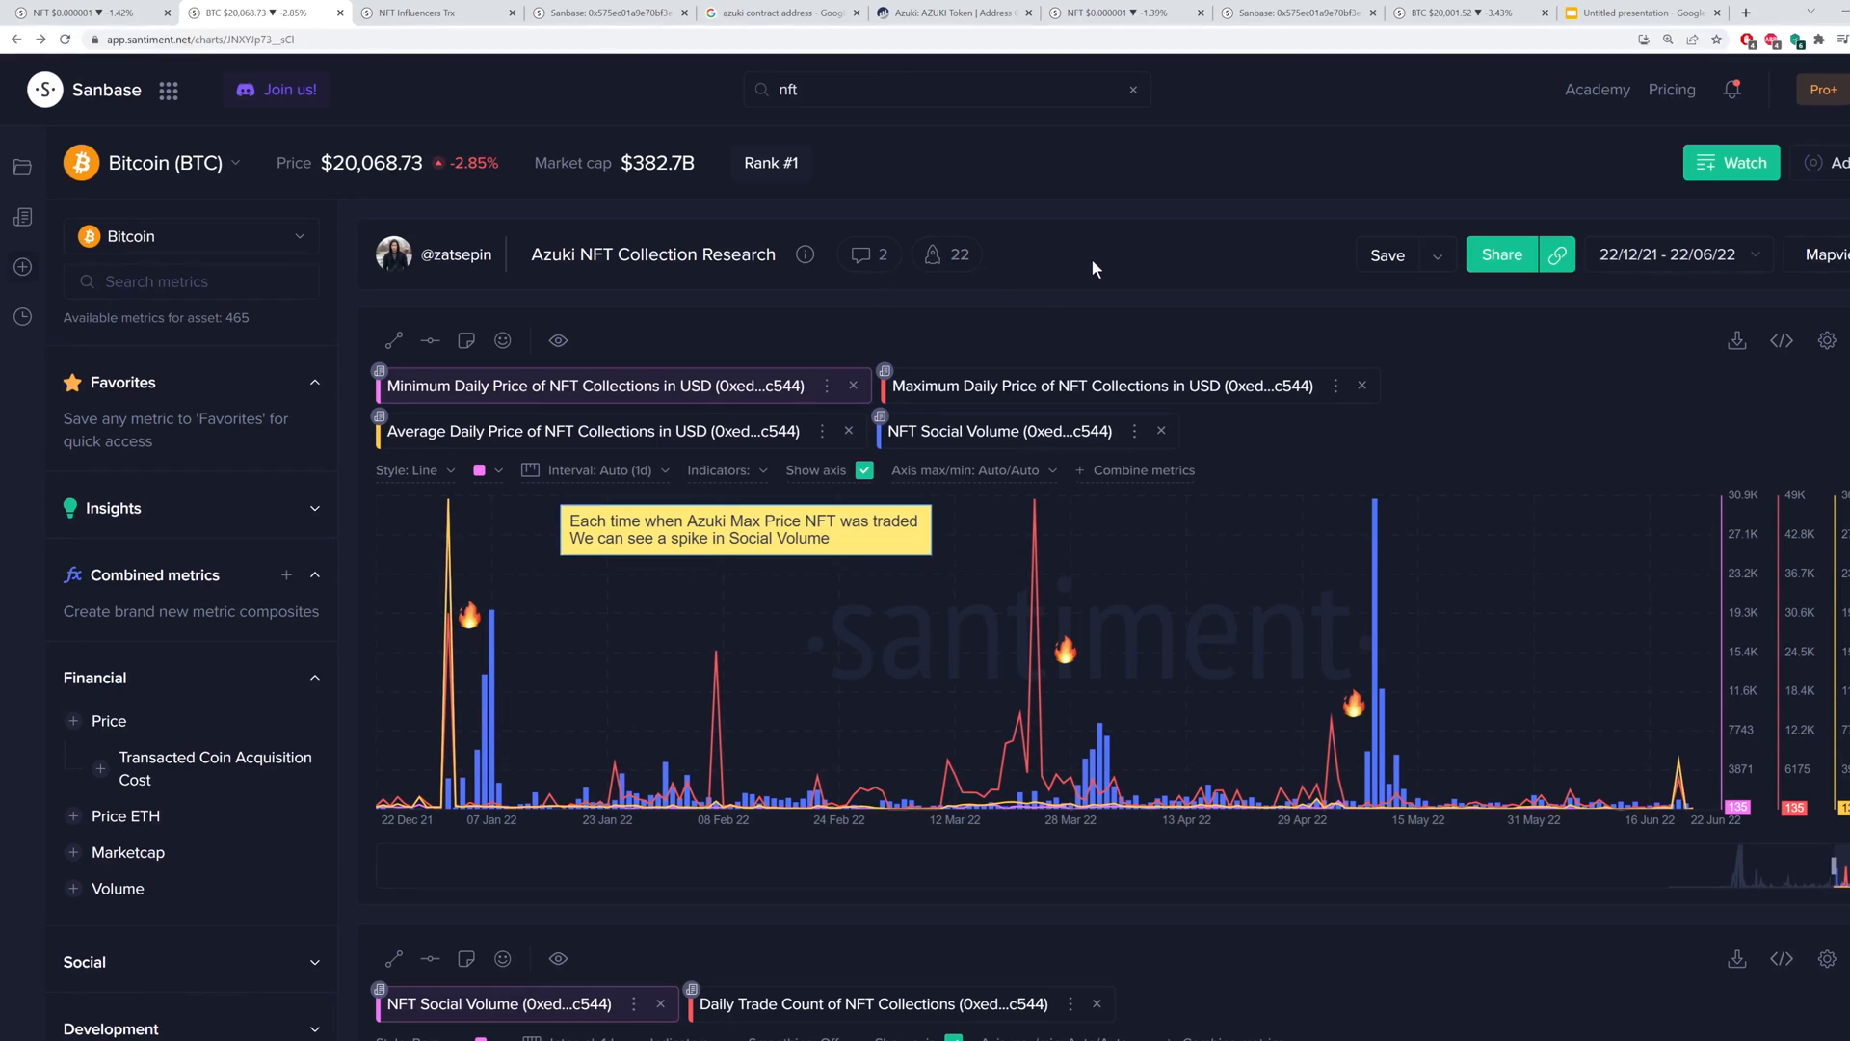
pyautogui.moveTo(1197, 274)
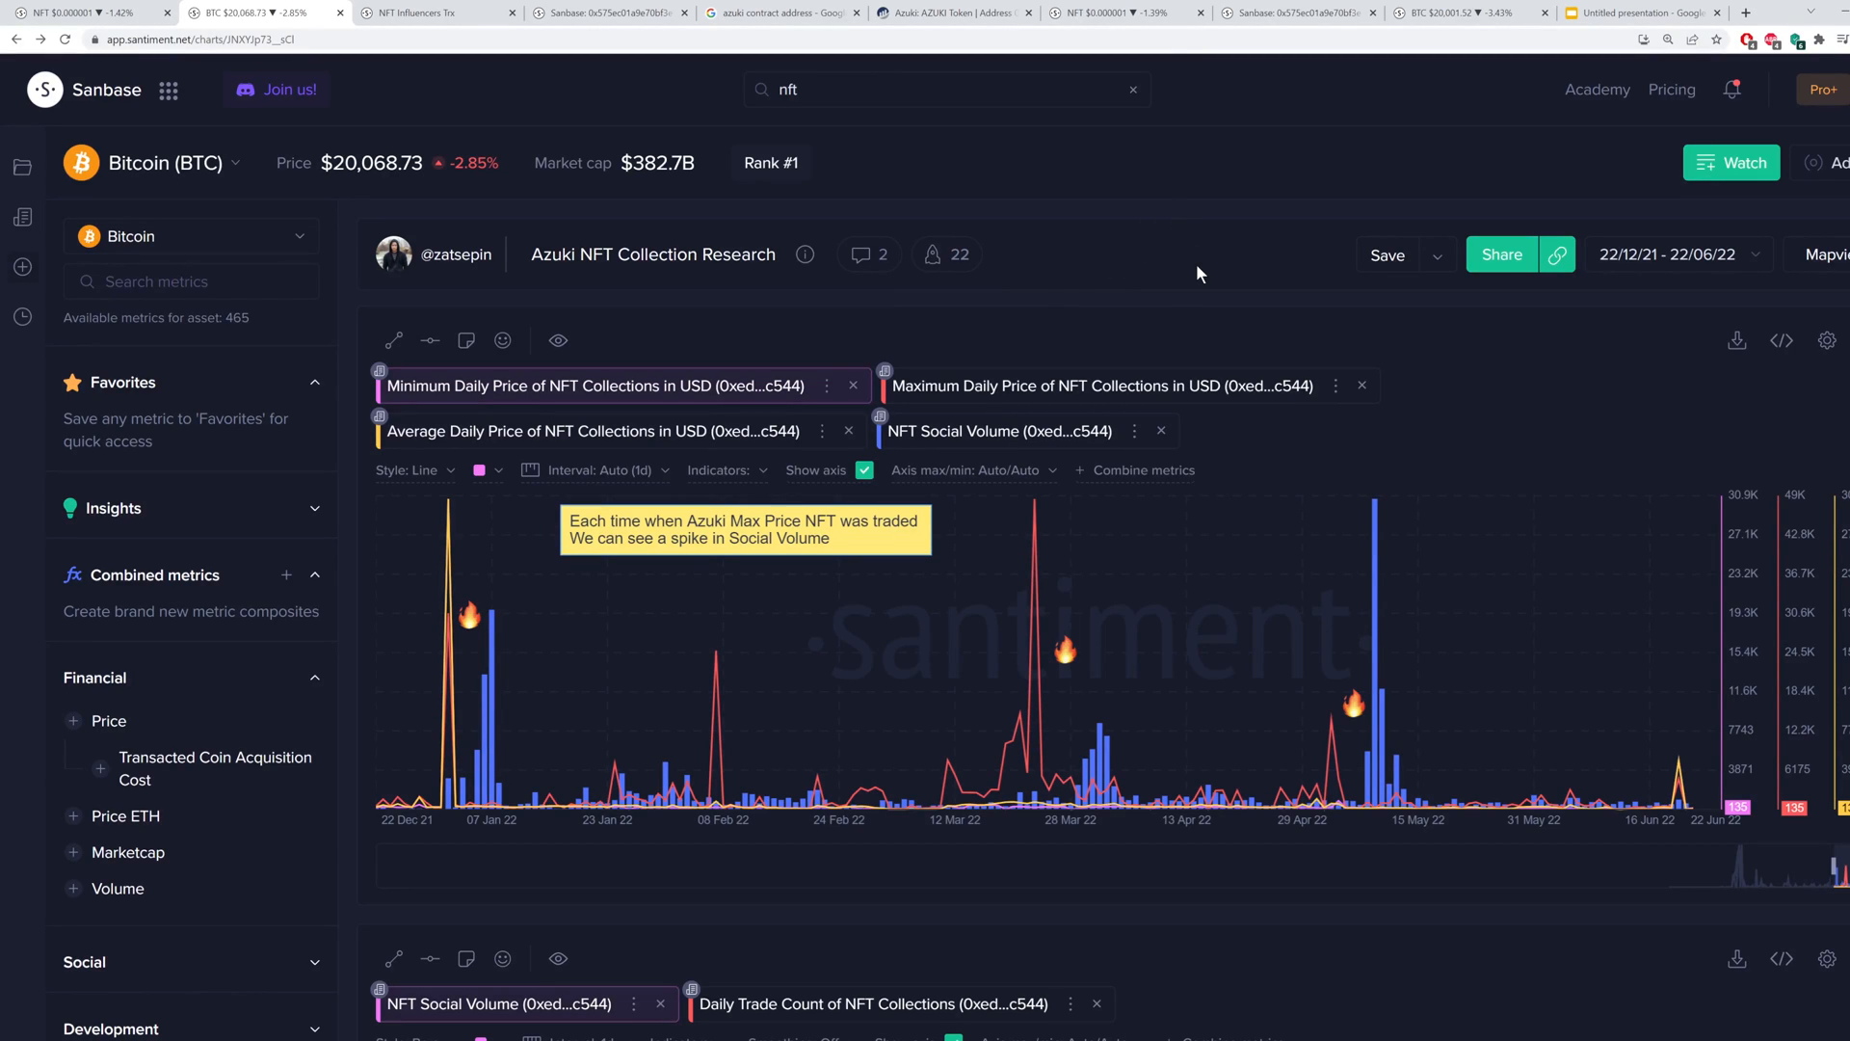
pyautogui.moveTo(1129, 212)
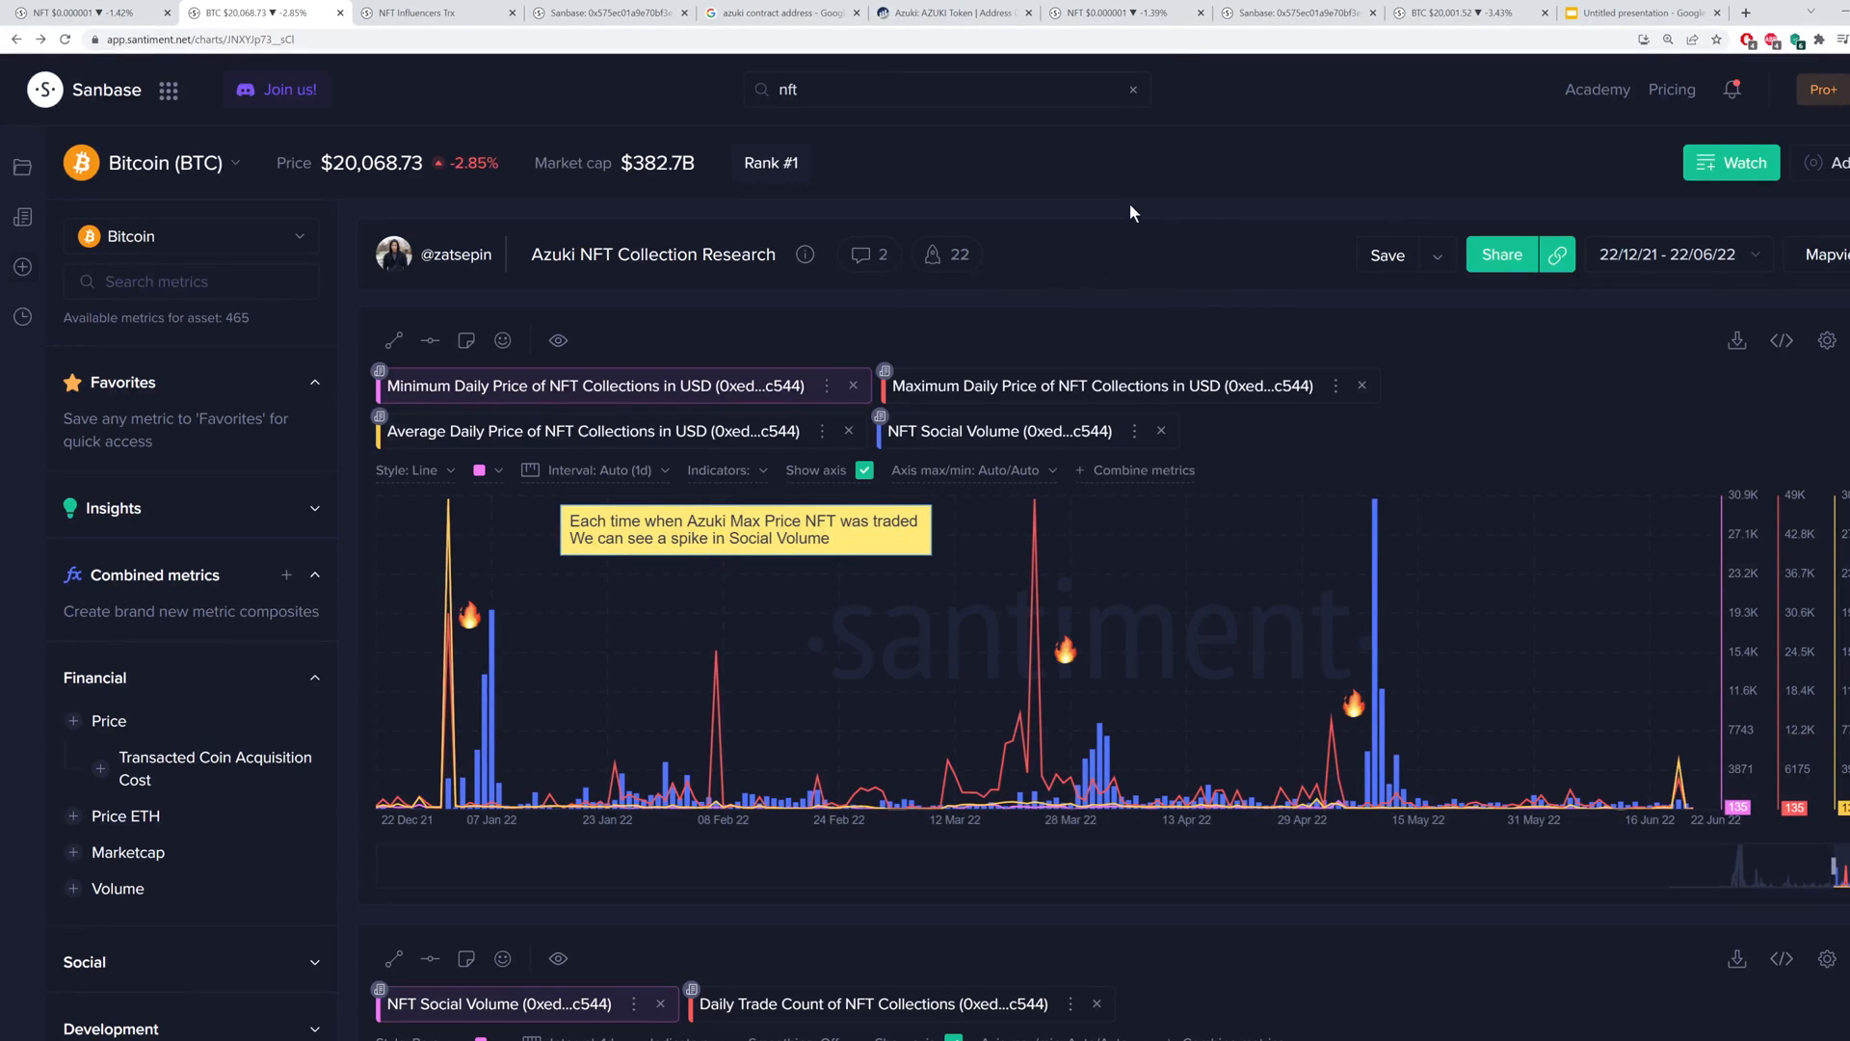
pyautogui.scroll(-3)
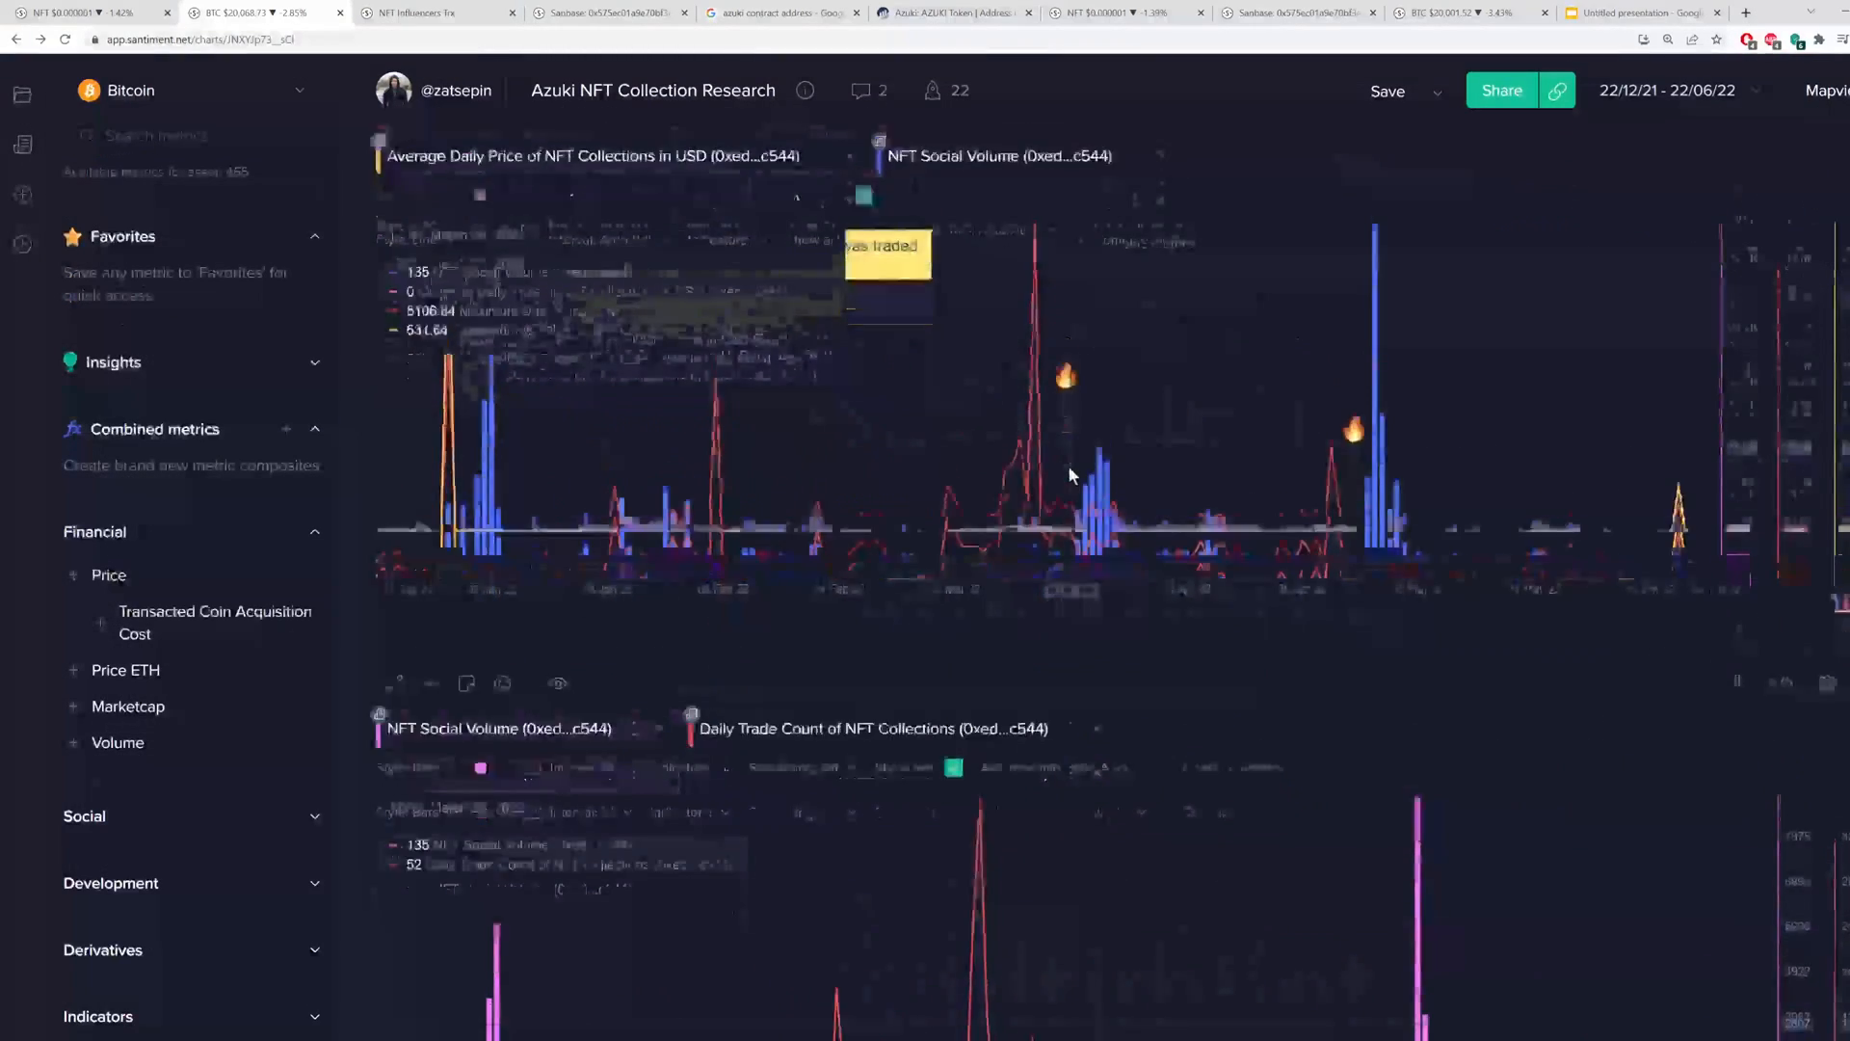
pyautogui.scroll(-3)
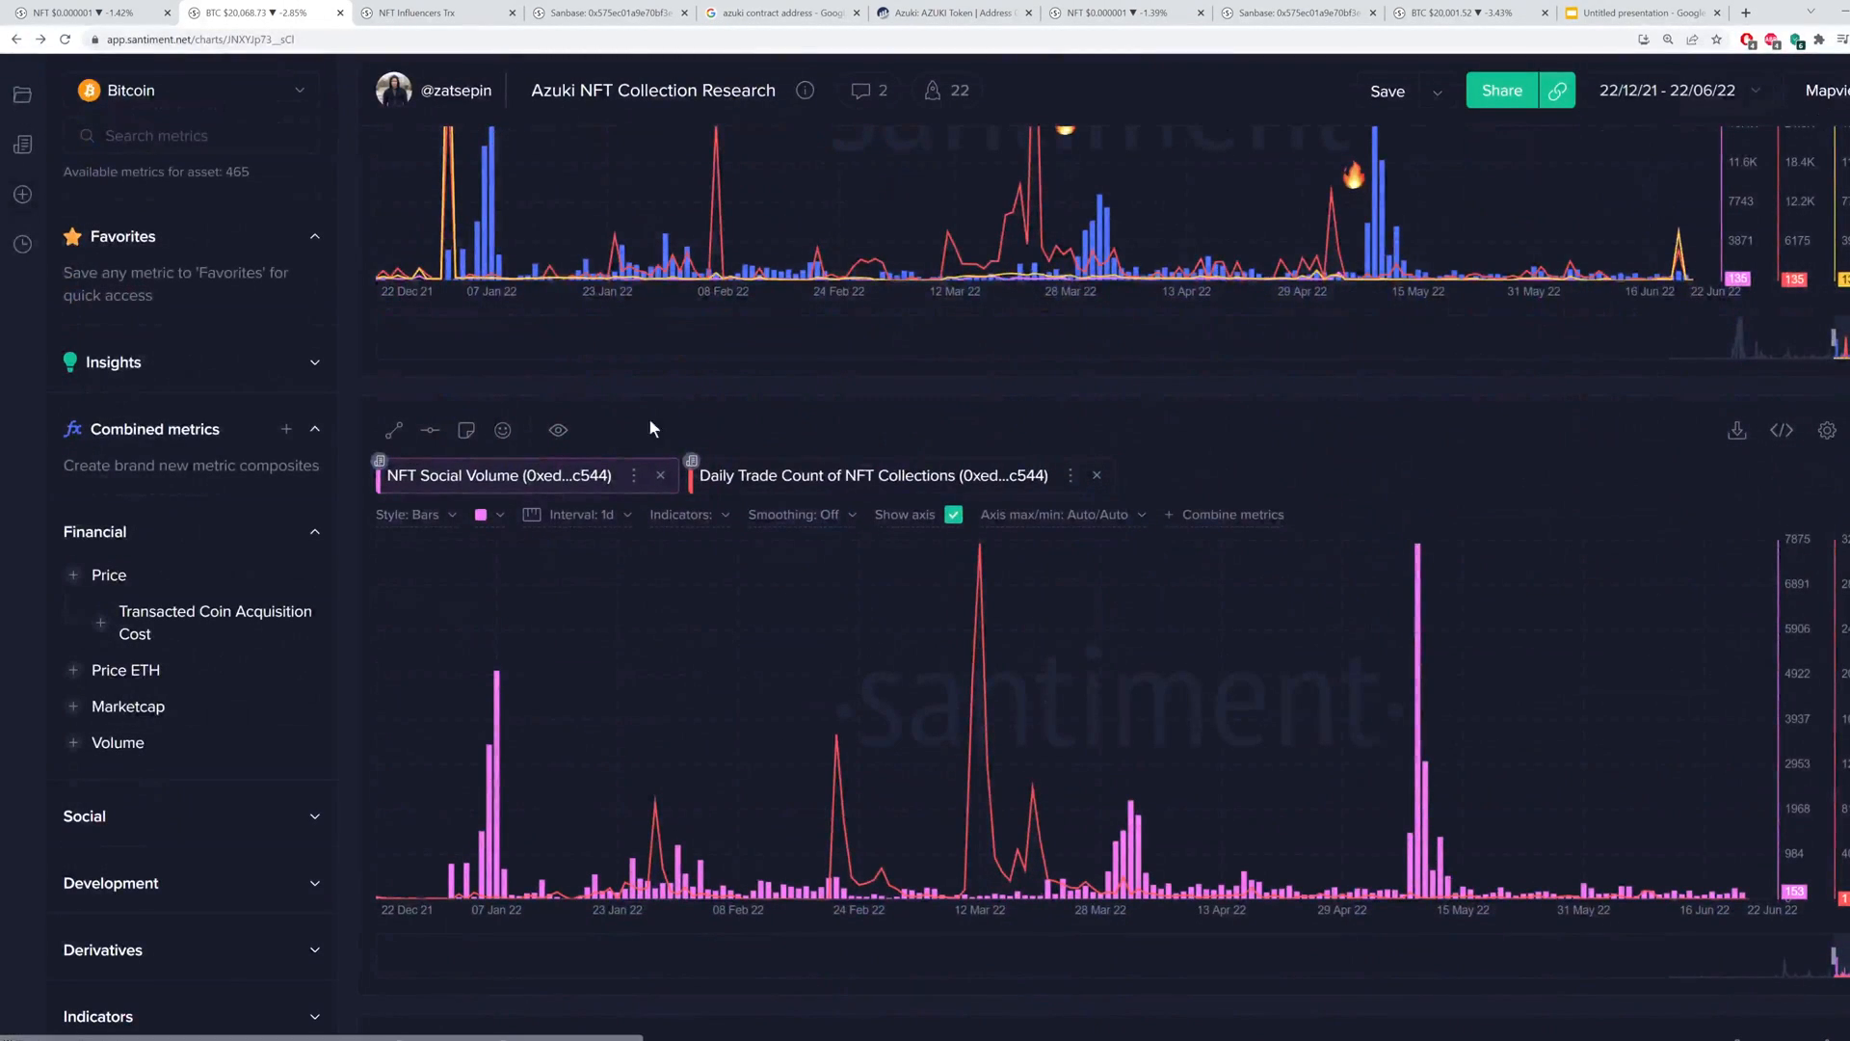
pyautogui.click(873, 475)
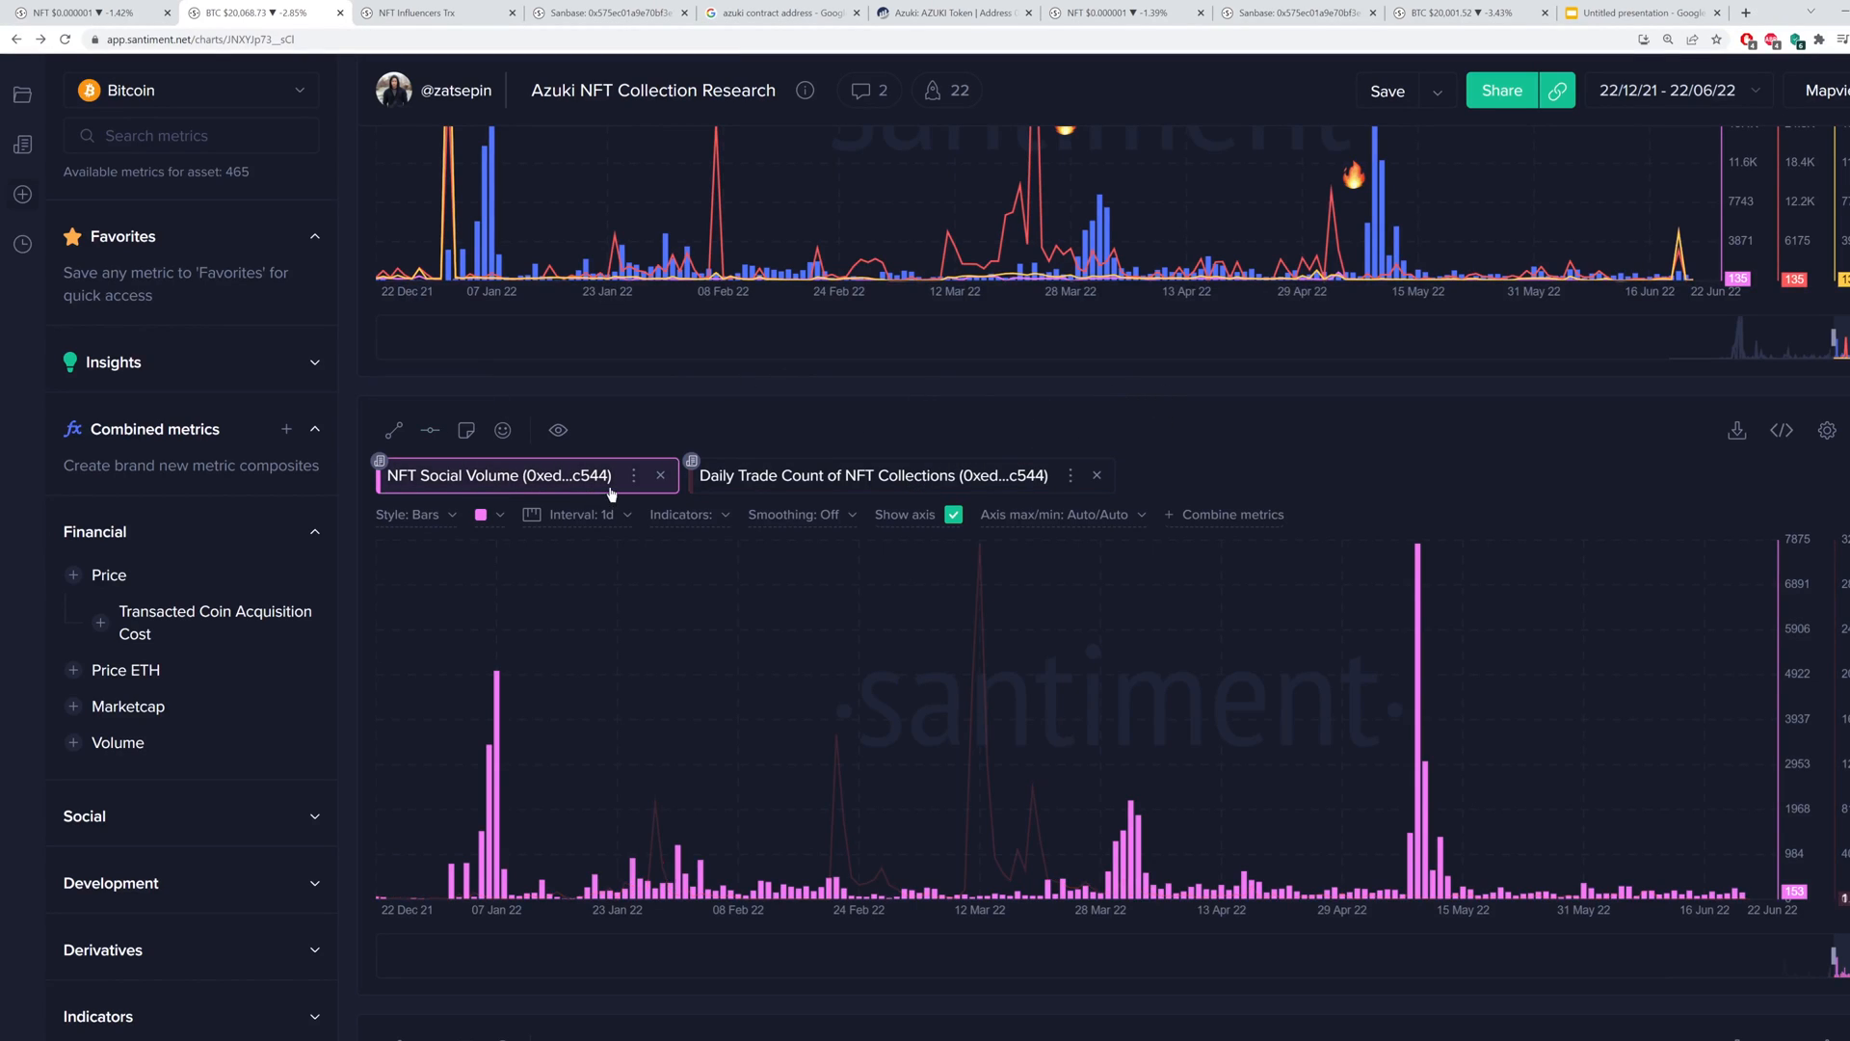
pyautogui.scroll(-3)
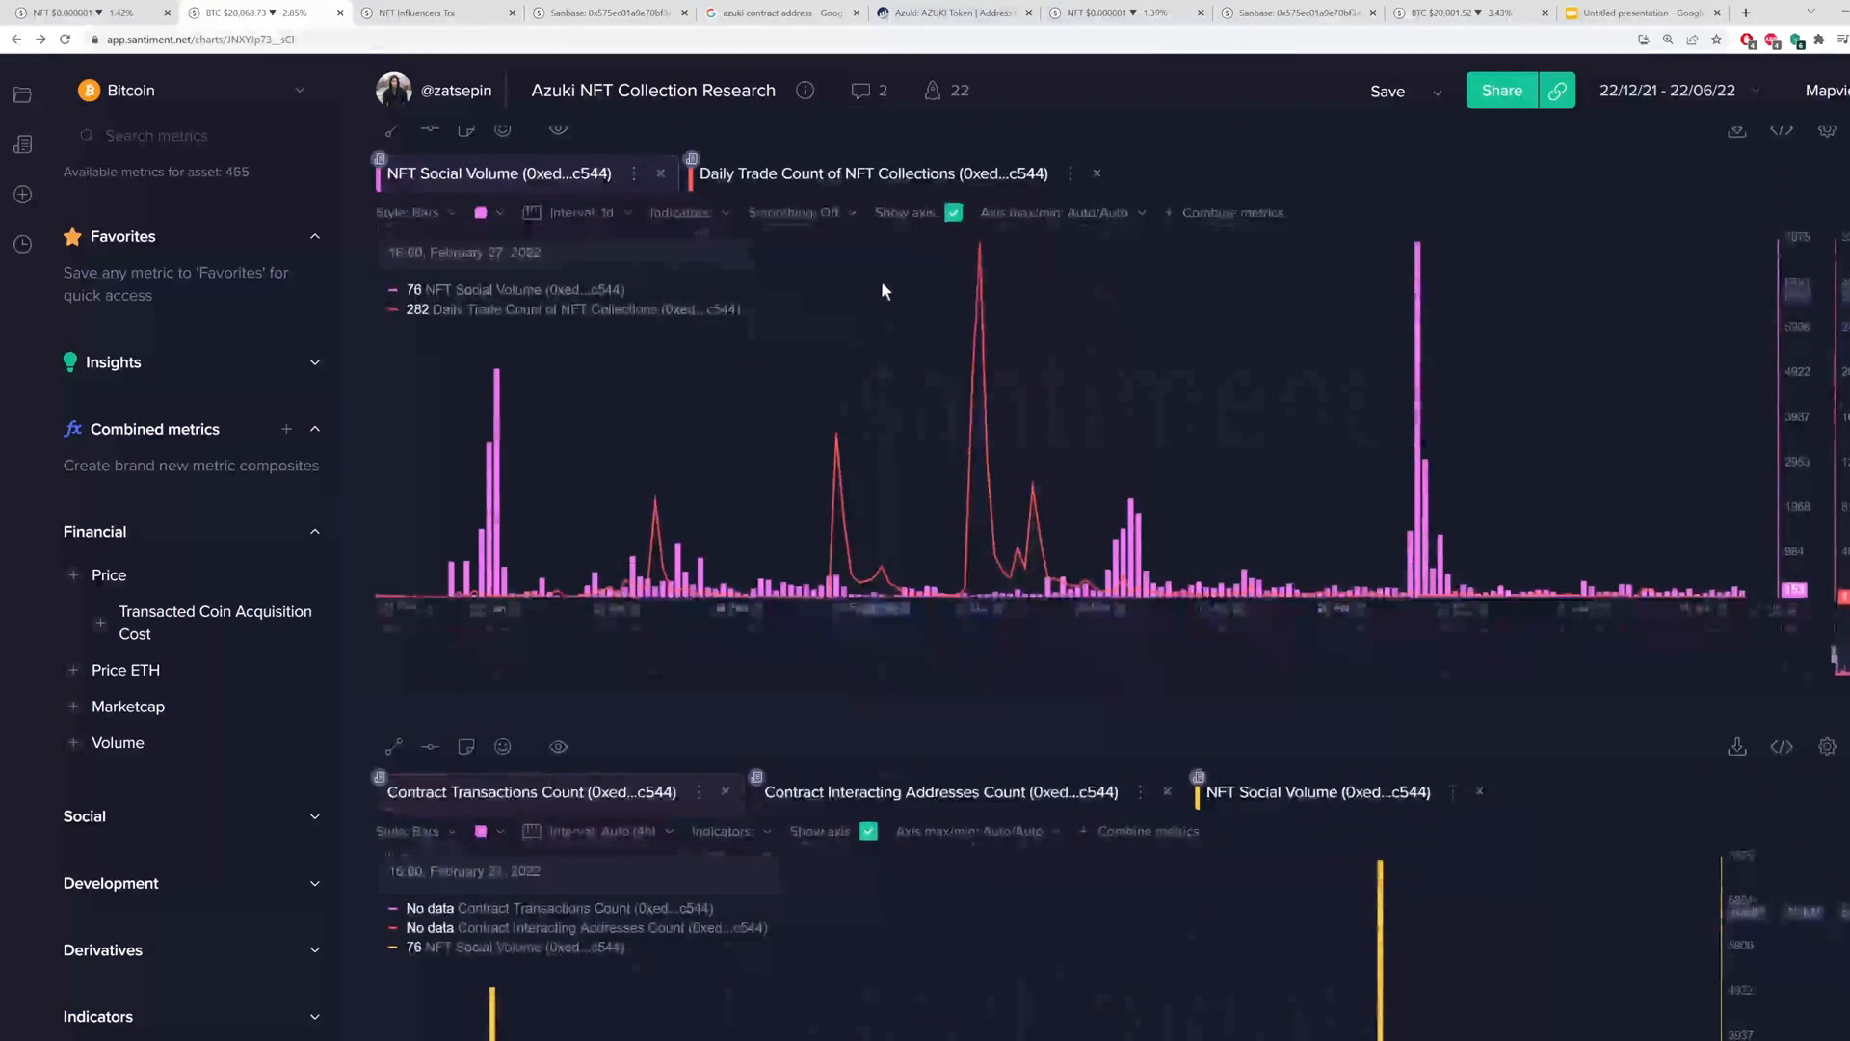
pyautogui.scroll(-3)
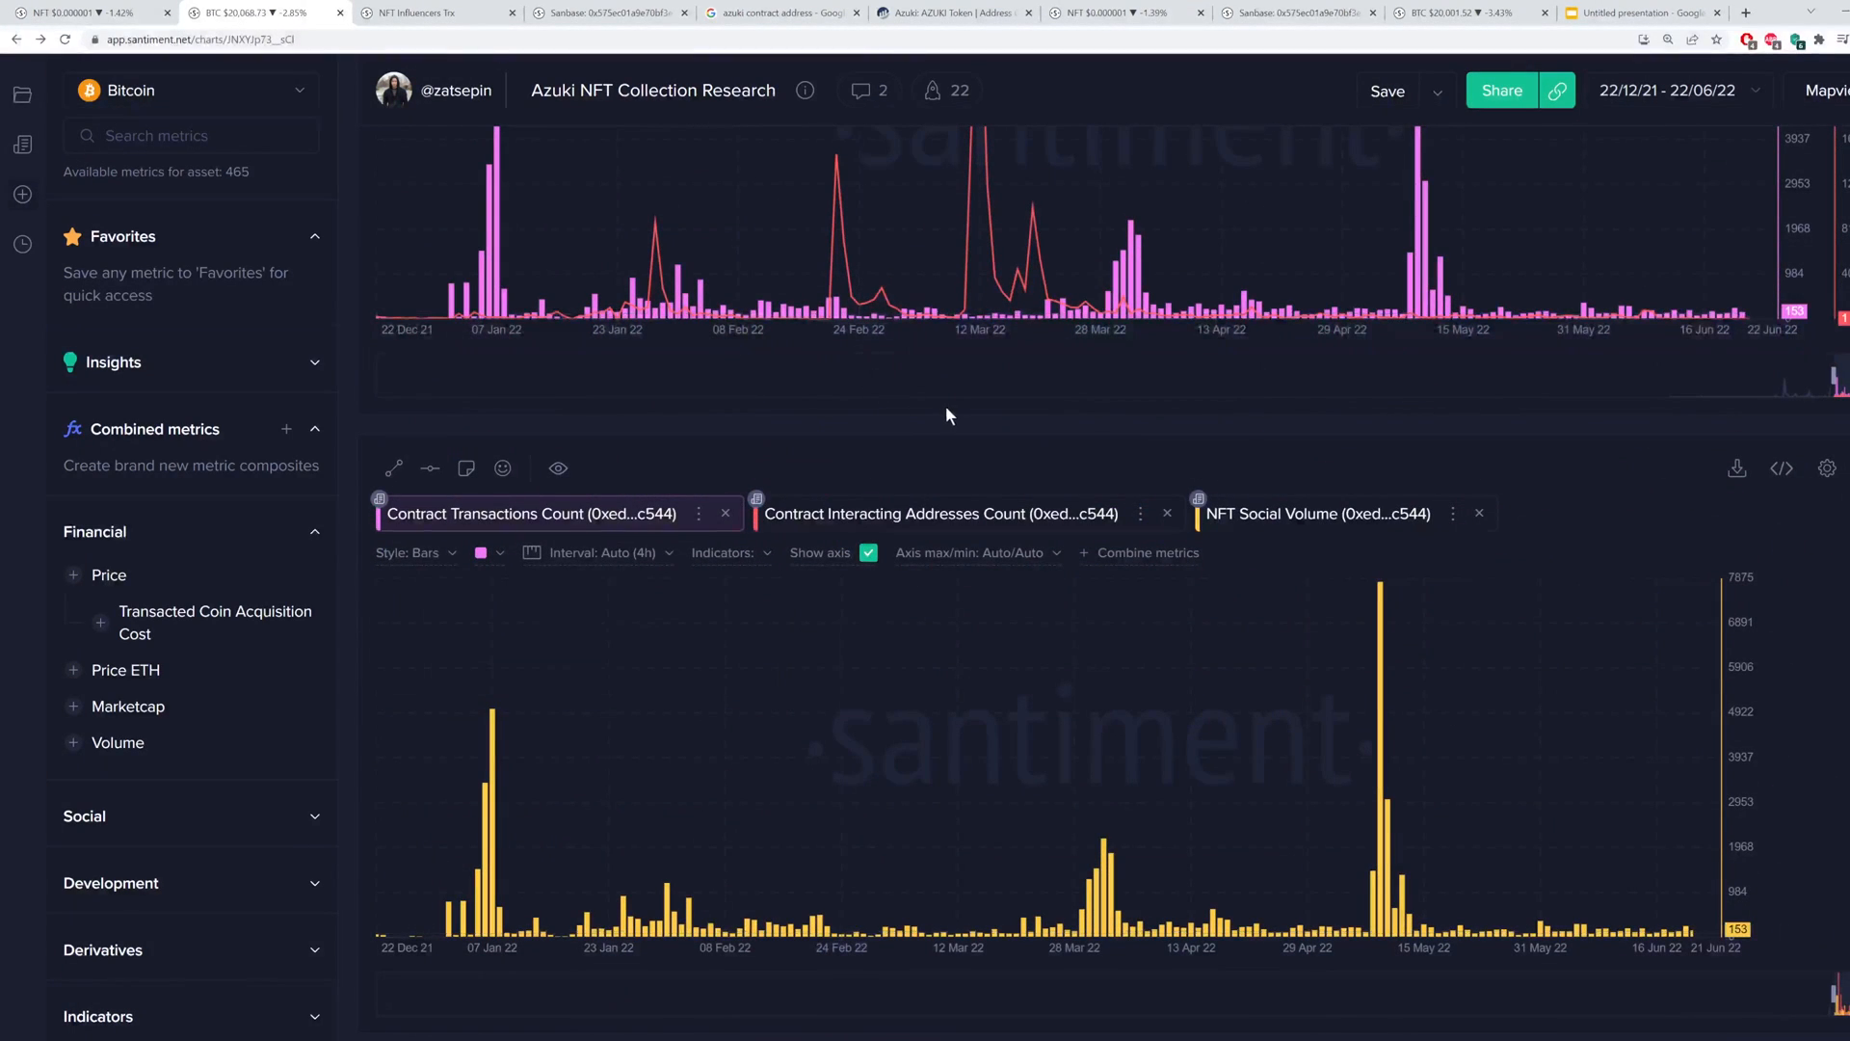
pyautogui.moveTo(923, 494)
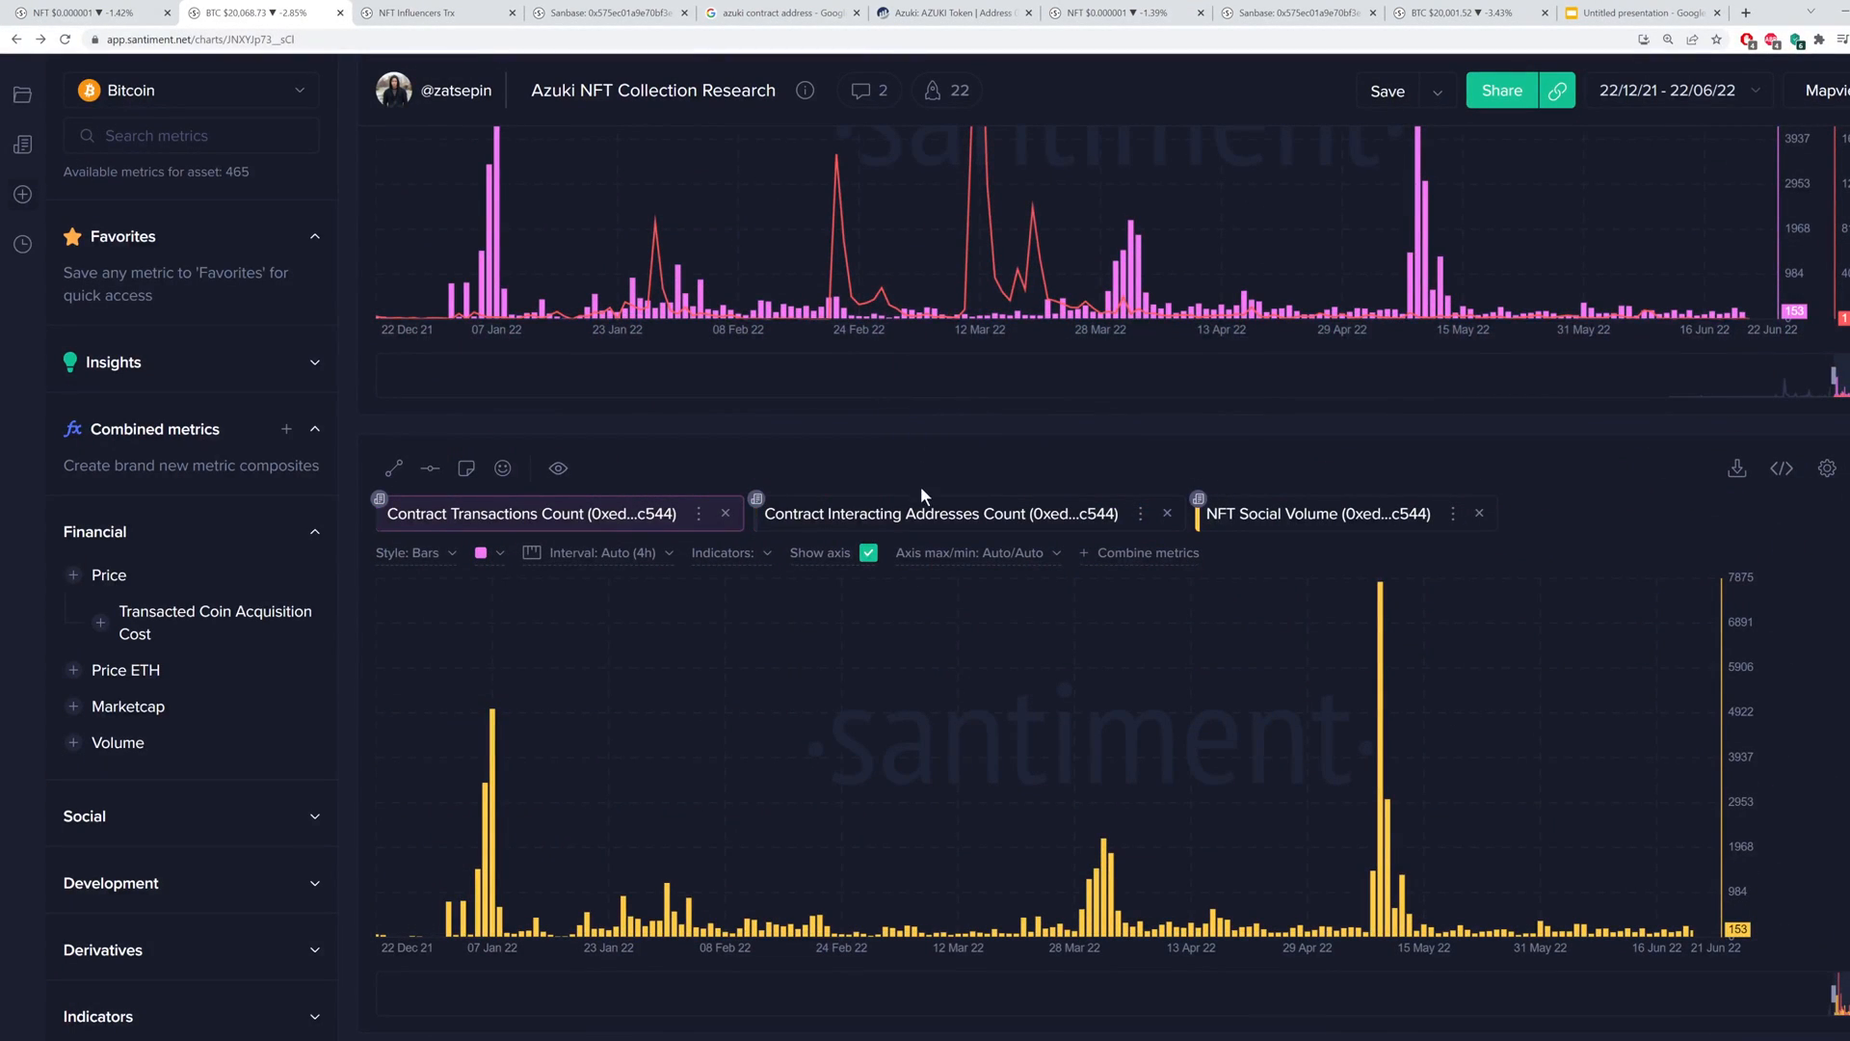
pyautogui.click(1316, 512)
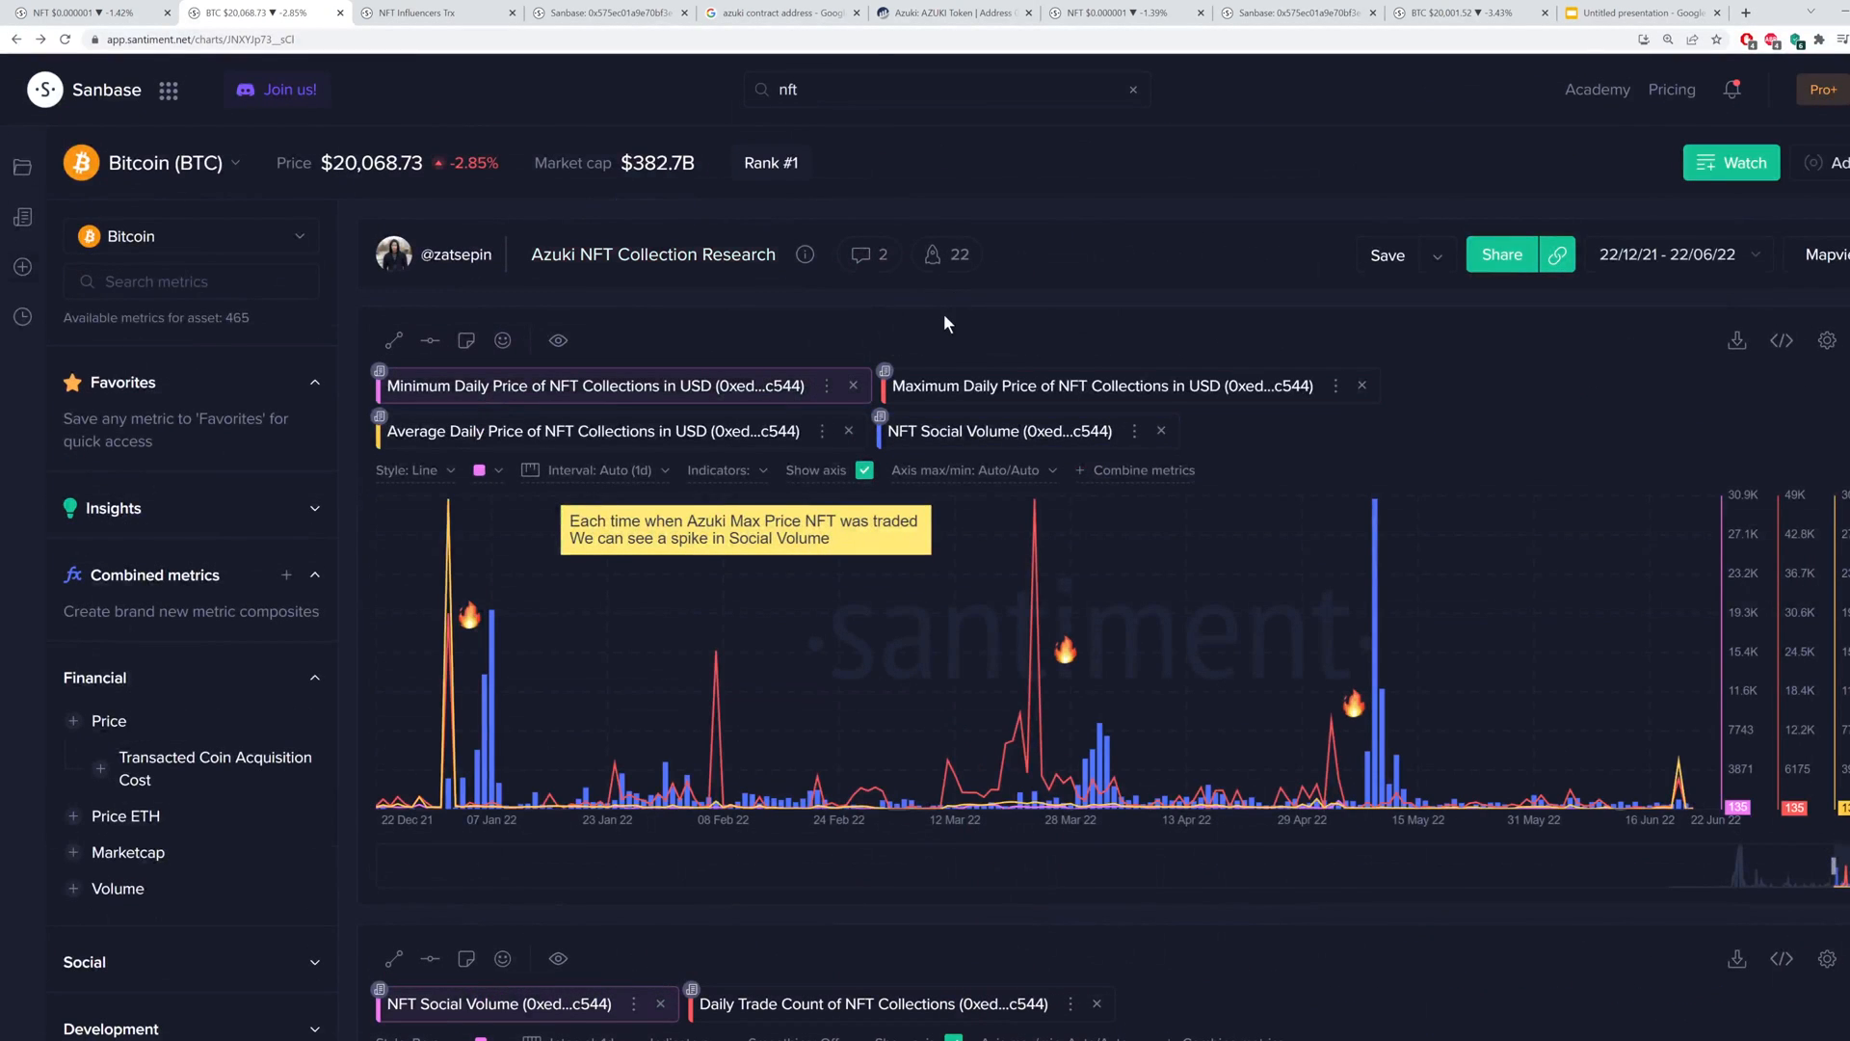
pyautogui.moveTo(973, 295)
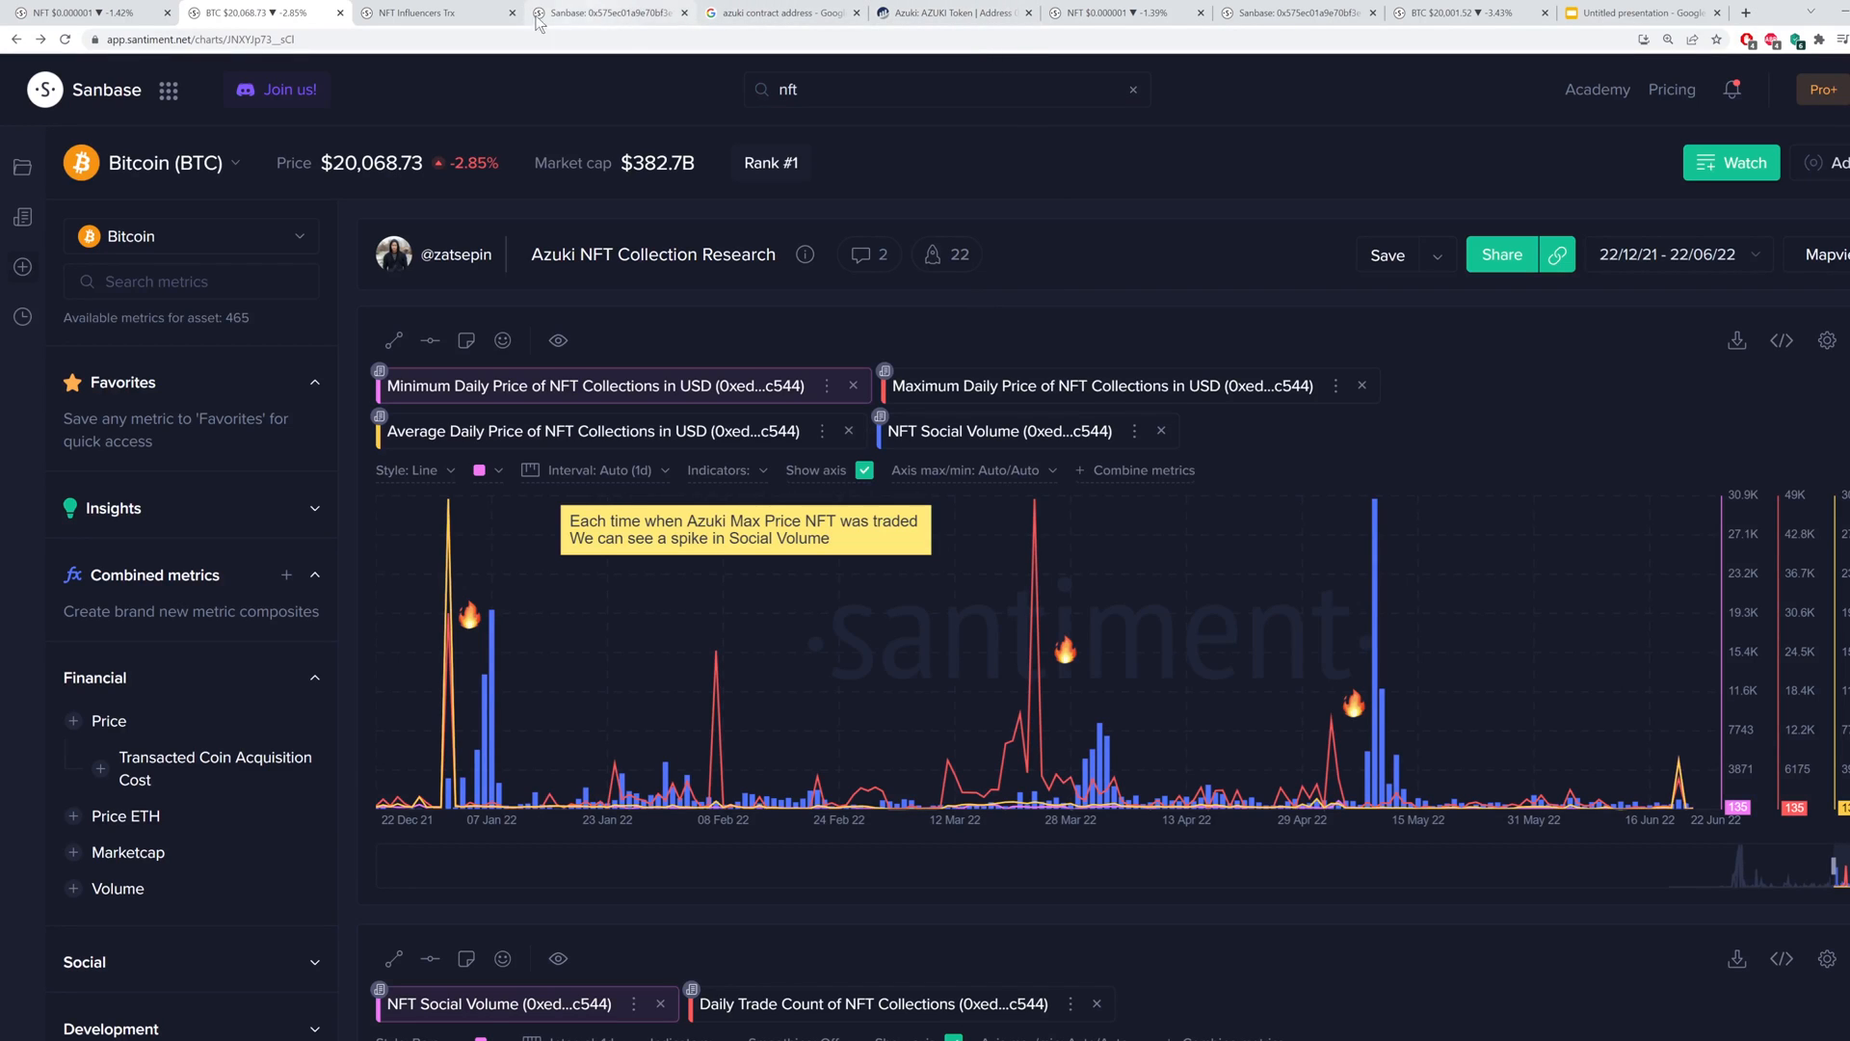
# On the NFT Influencers Trx dashboard, sort the influencer trades by Price both ways, then by When
pyautogui.click(438, 14)
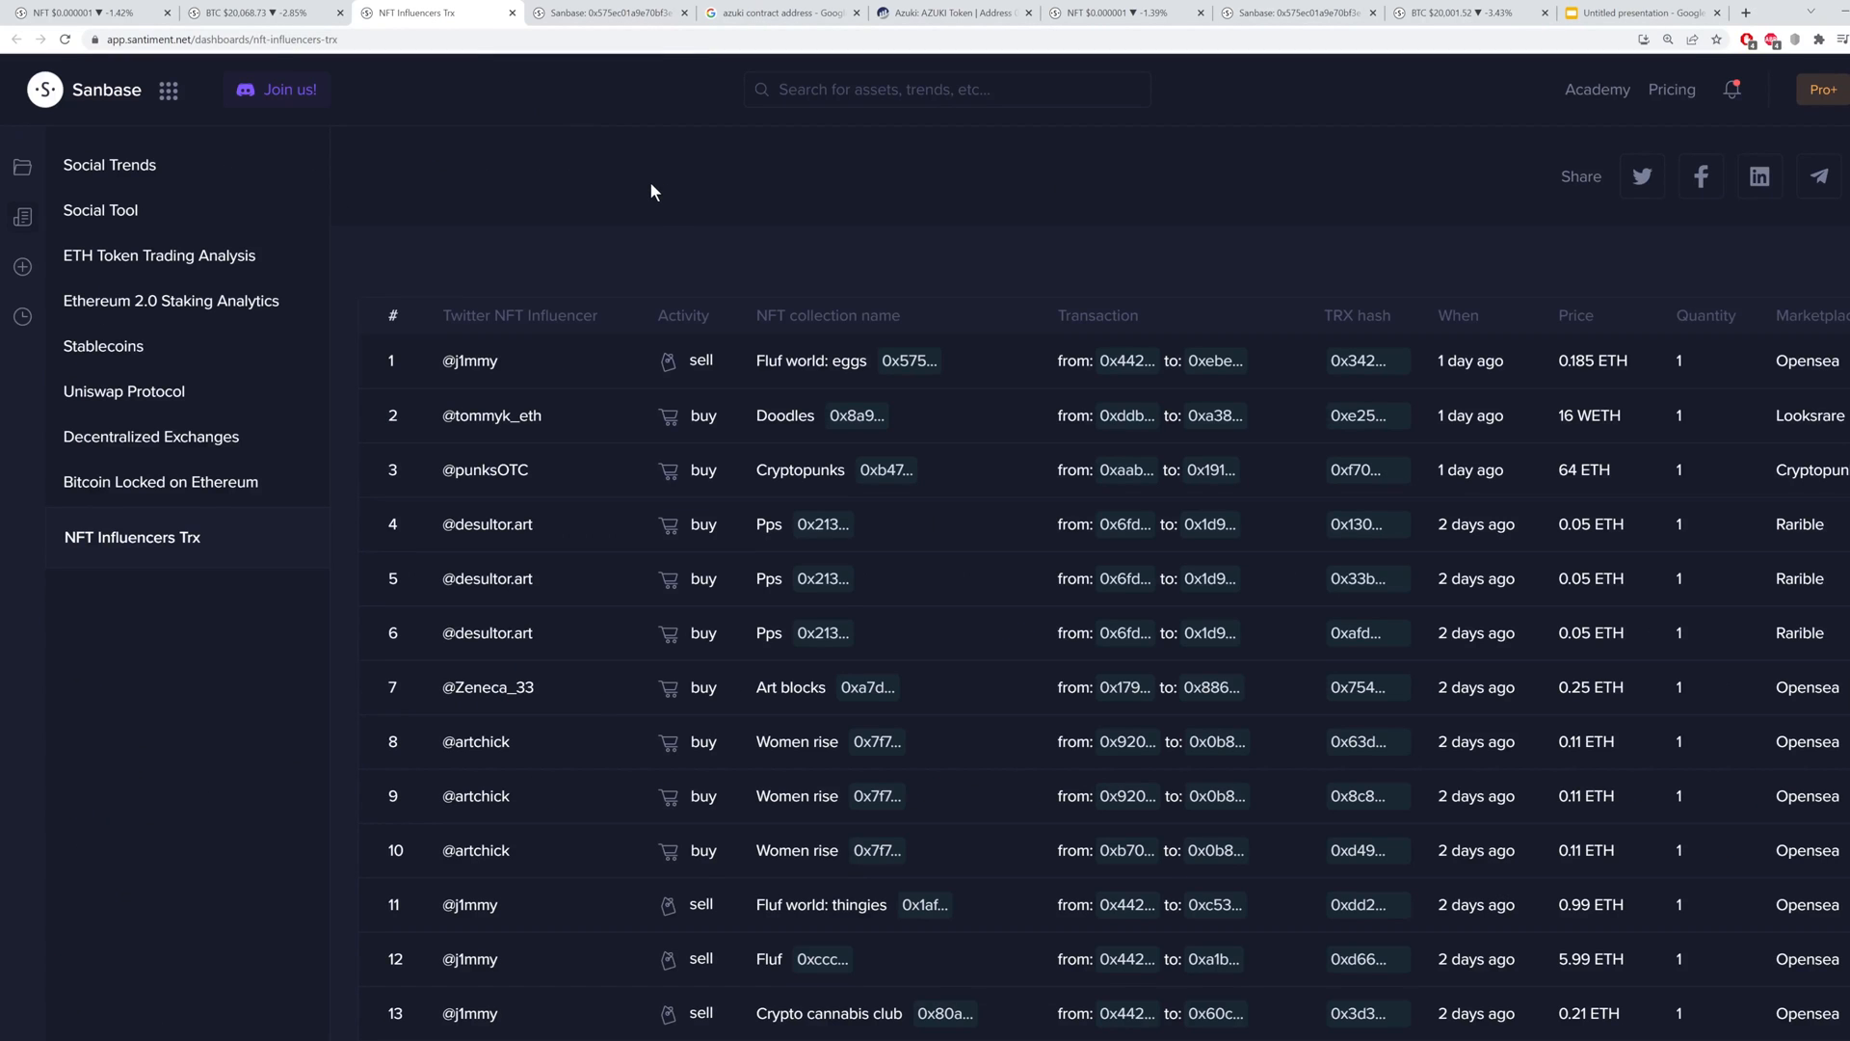
pyautogui.moveTo(582, 185)
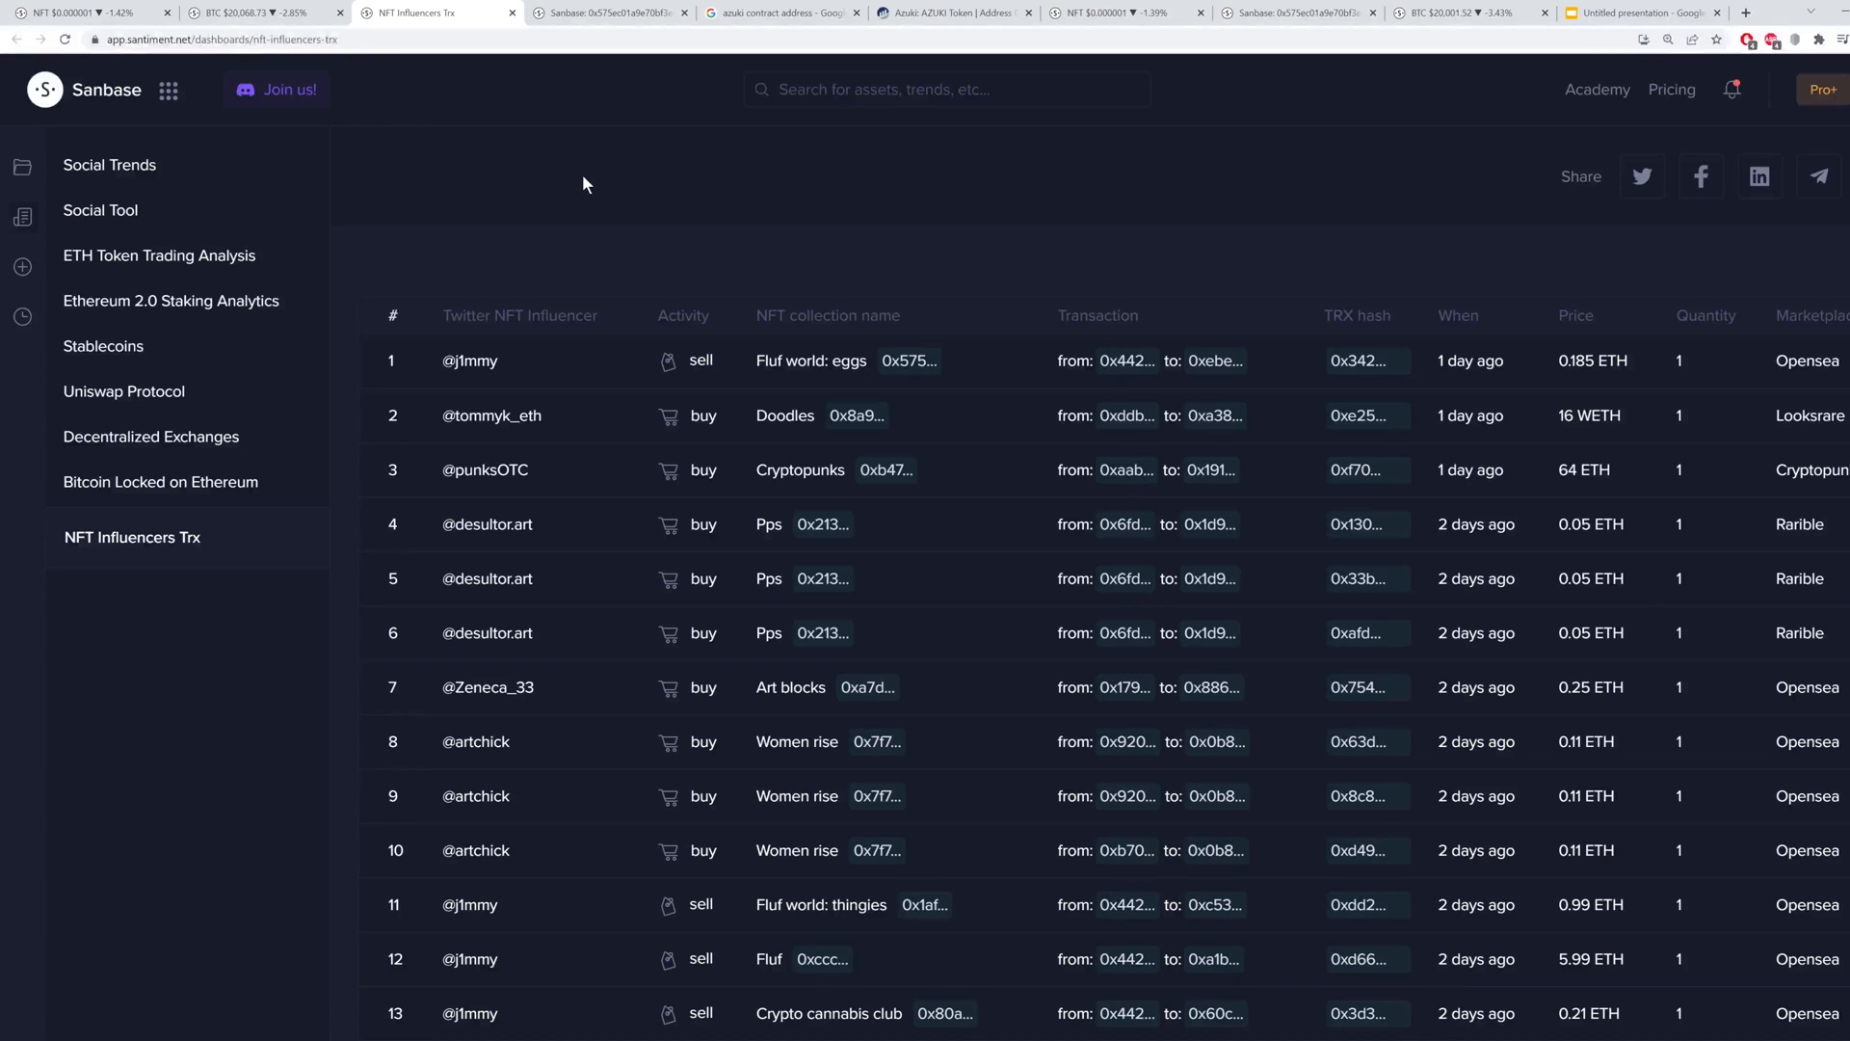
pyautogui.moveTo(350, 242)
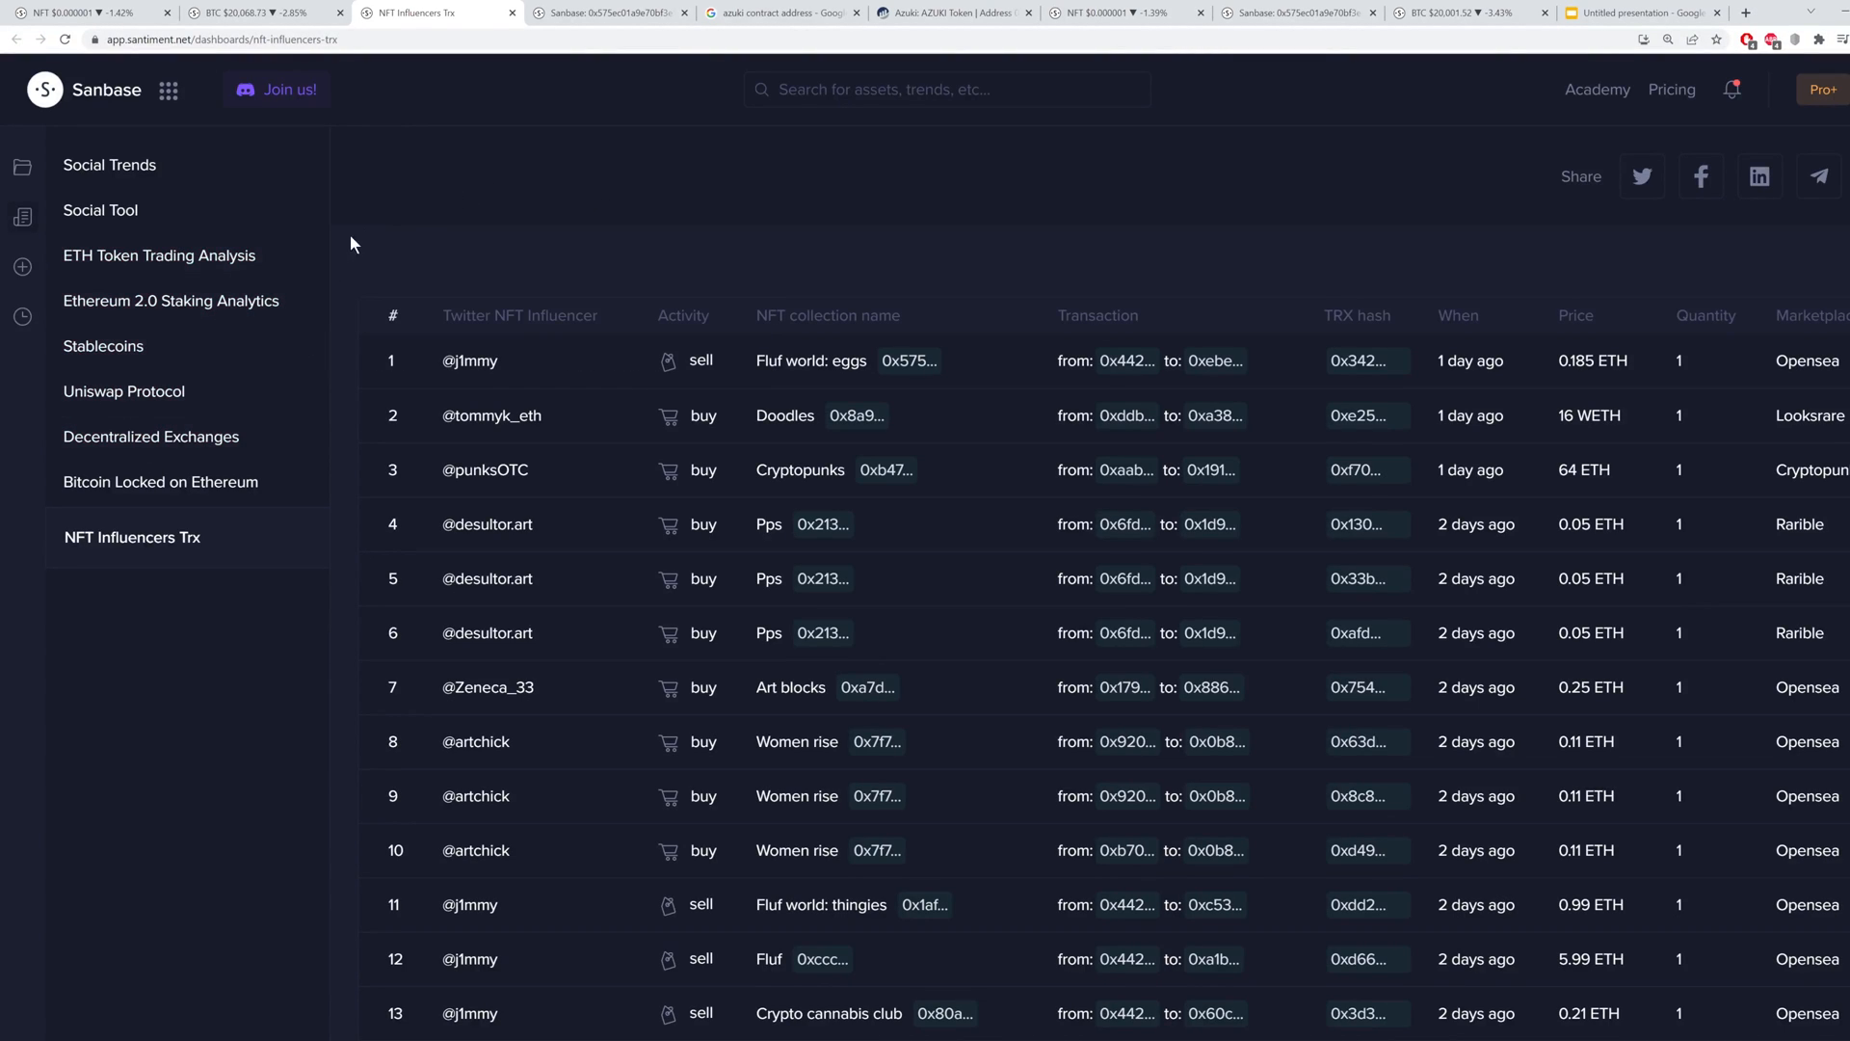
pyautogui.moveTo(825, 210)
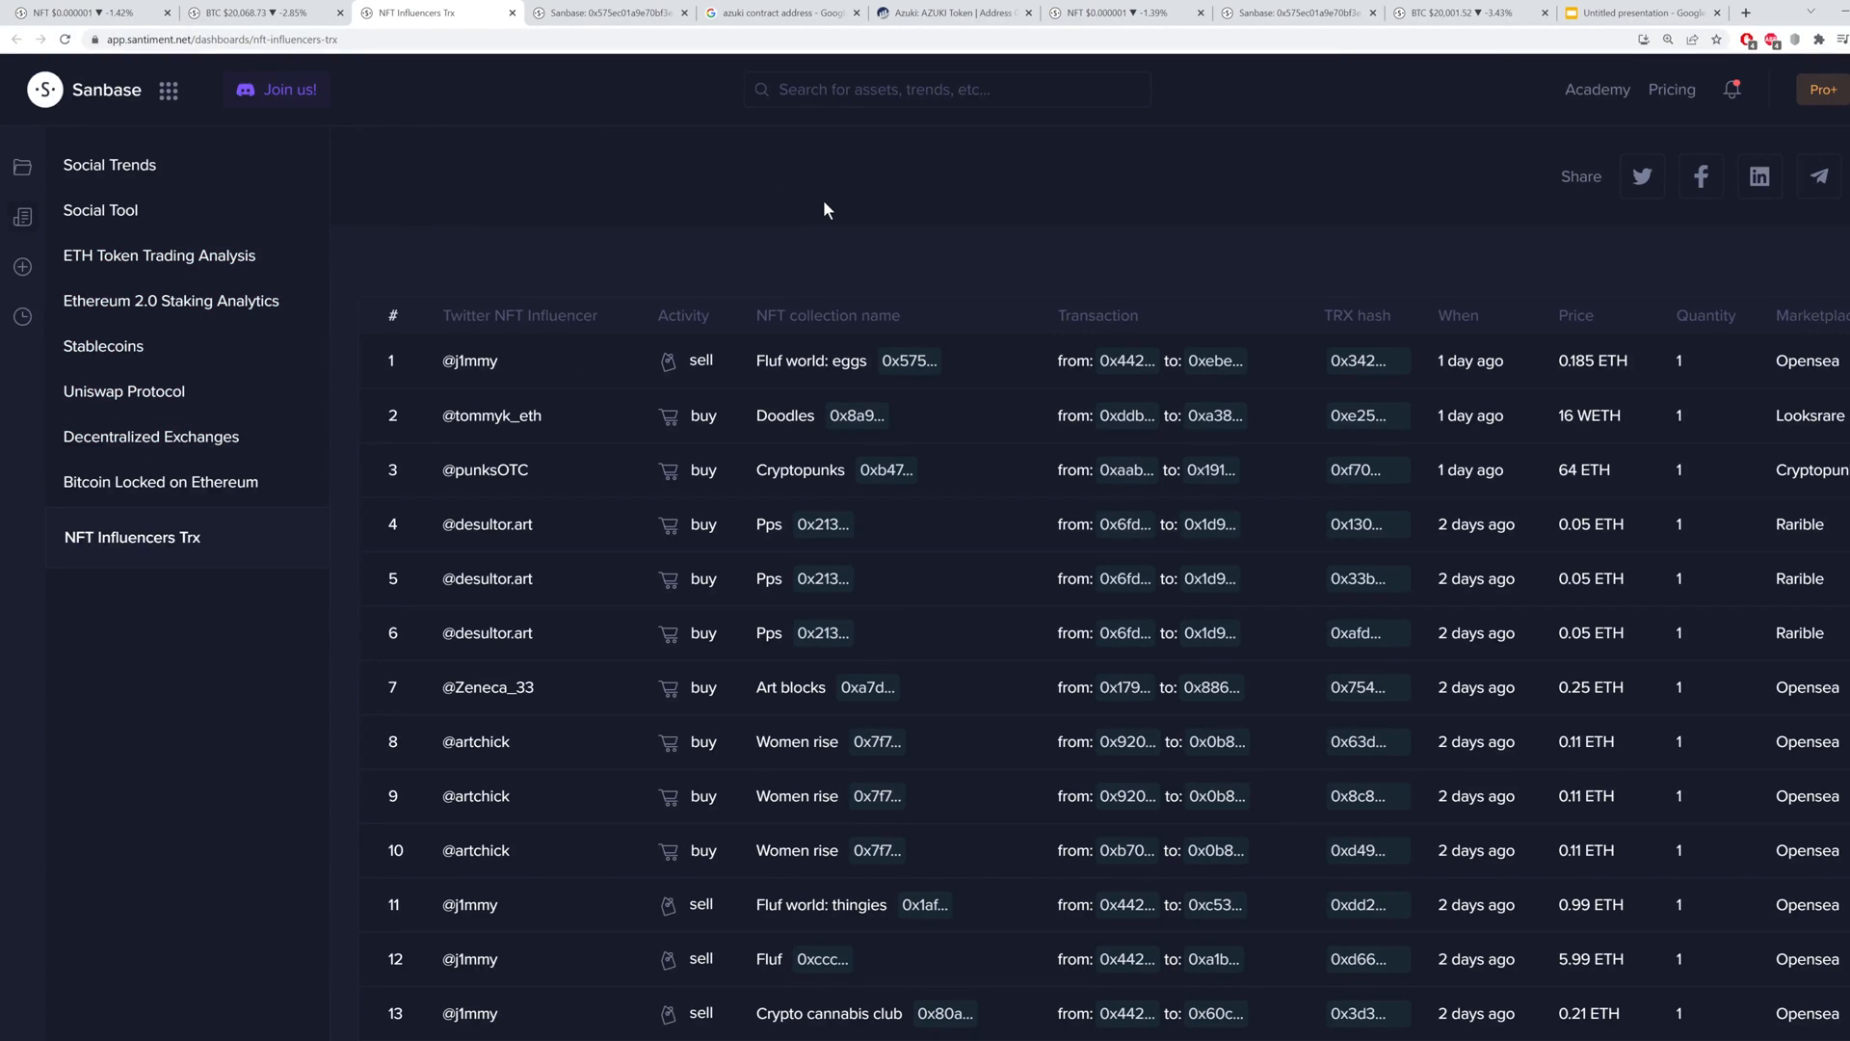
pyautogui.moveTo(549, 321)
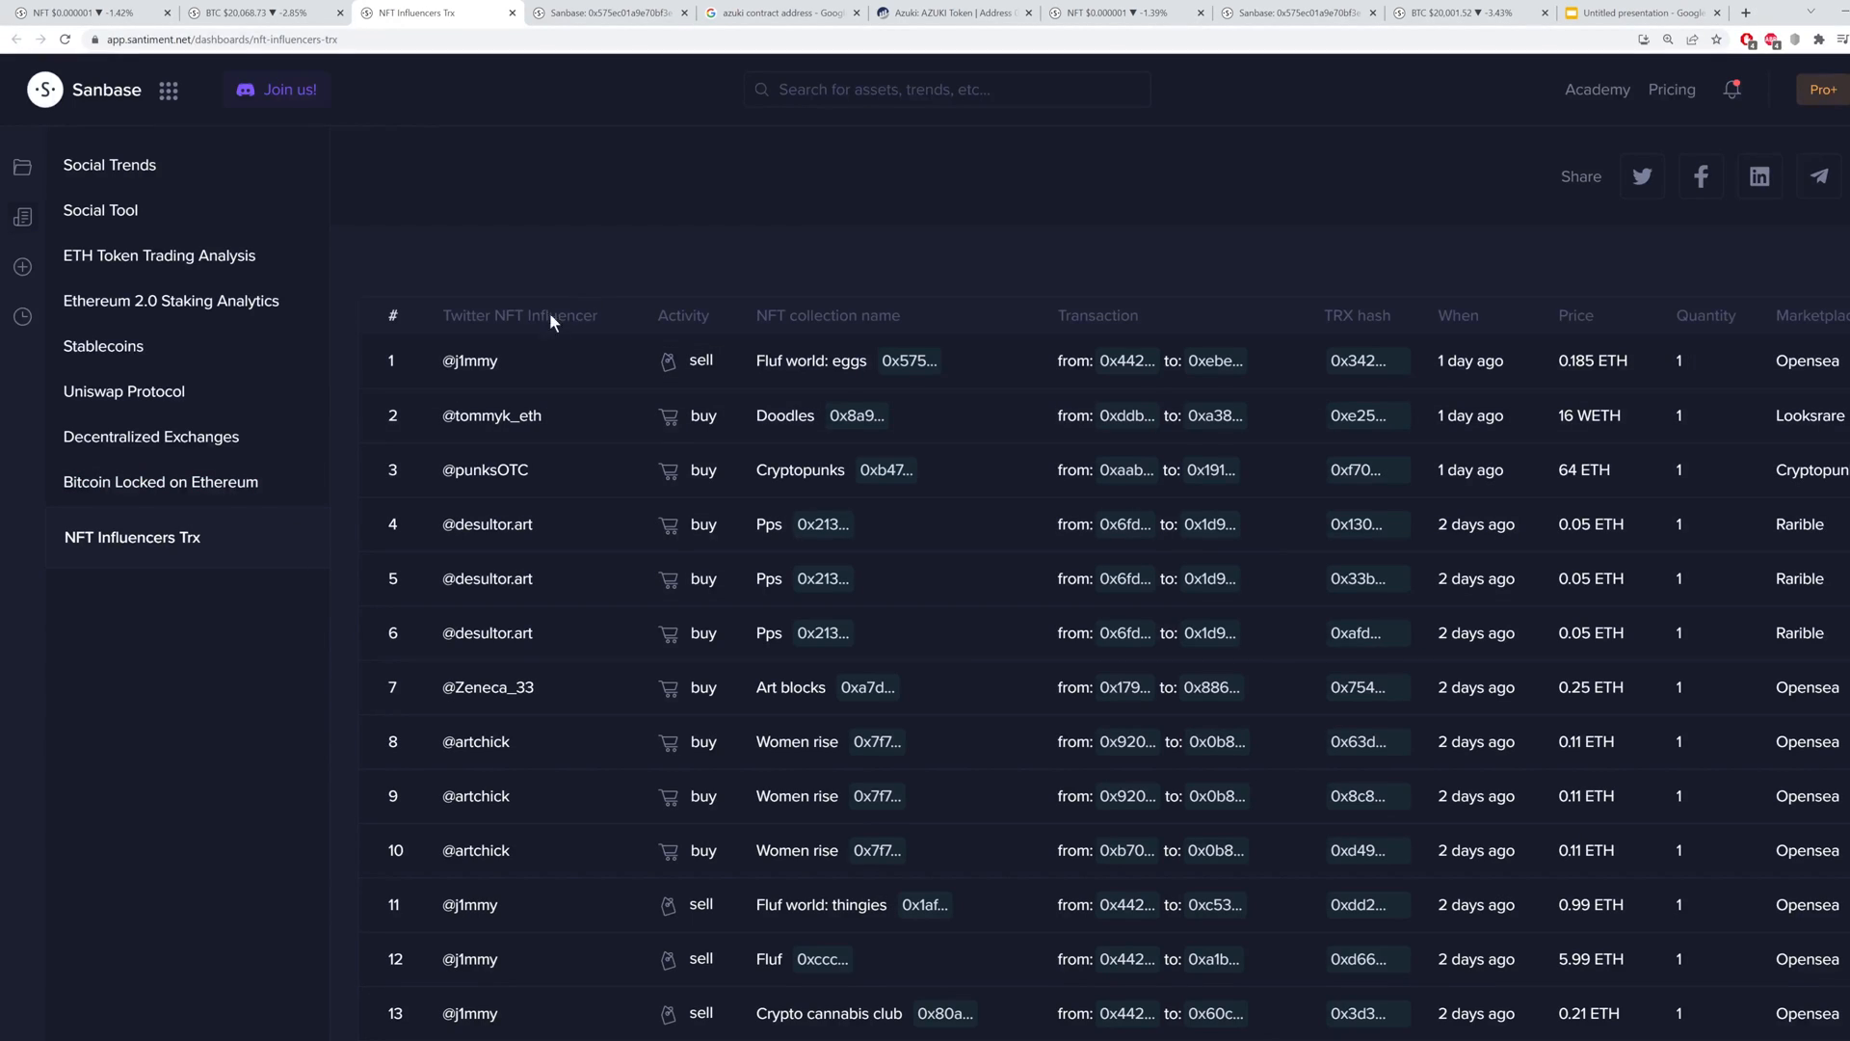
pyautogui.moveTo(688, 335)
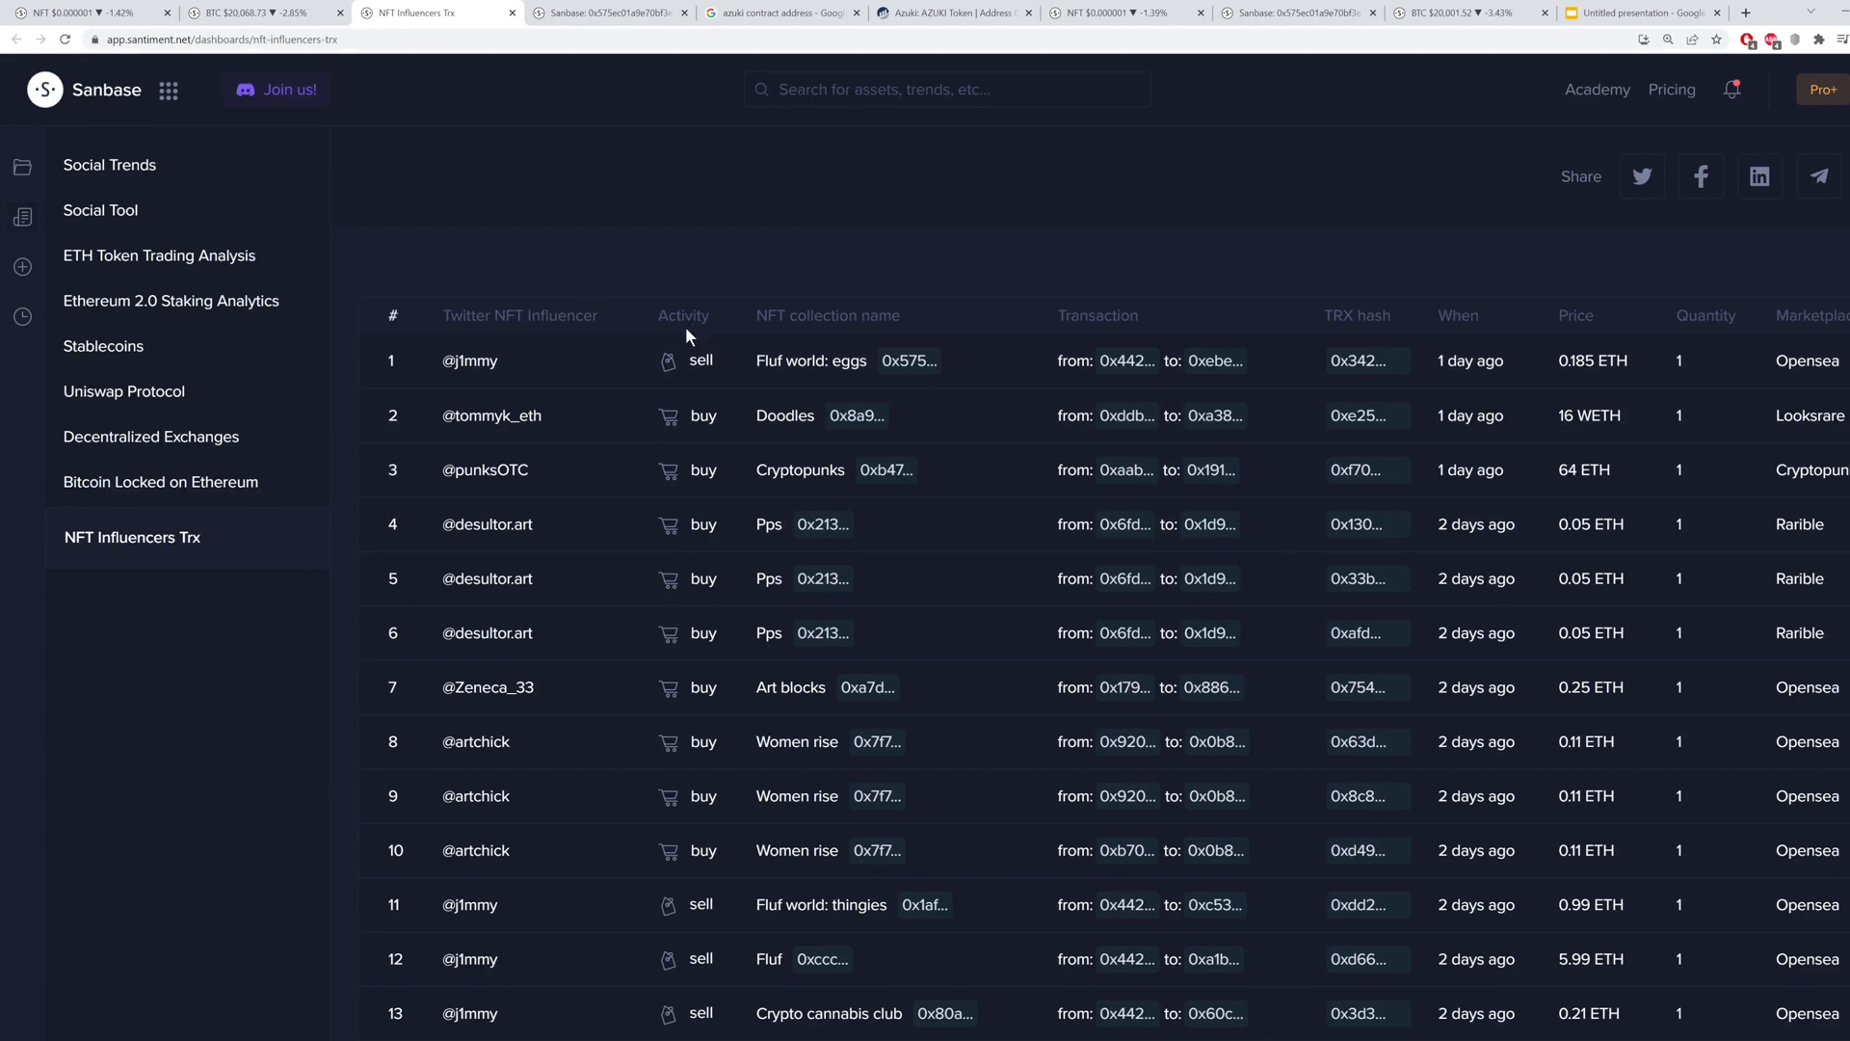
pyautogui.moveTo(835, 319)
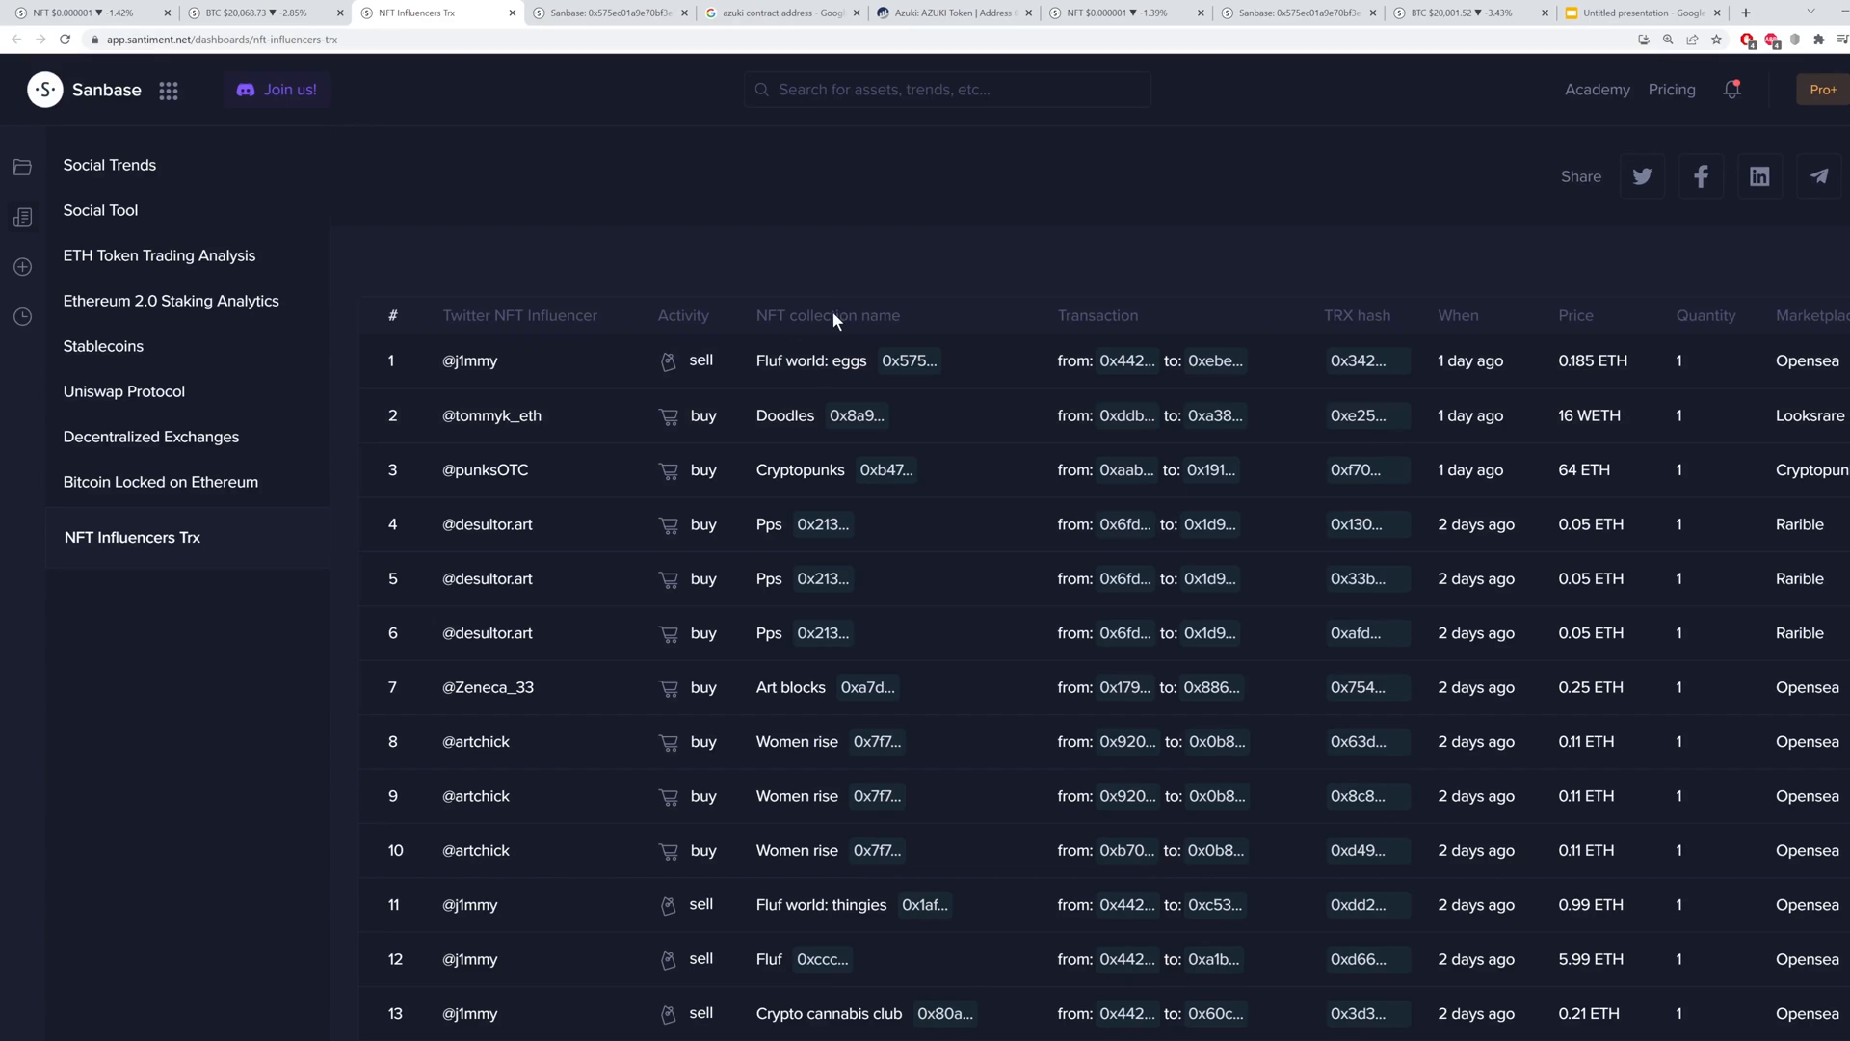
pyautogui.moveTo(1122, 361)
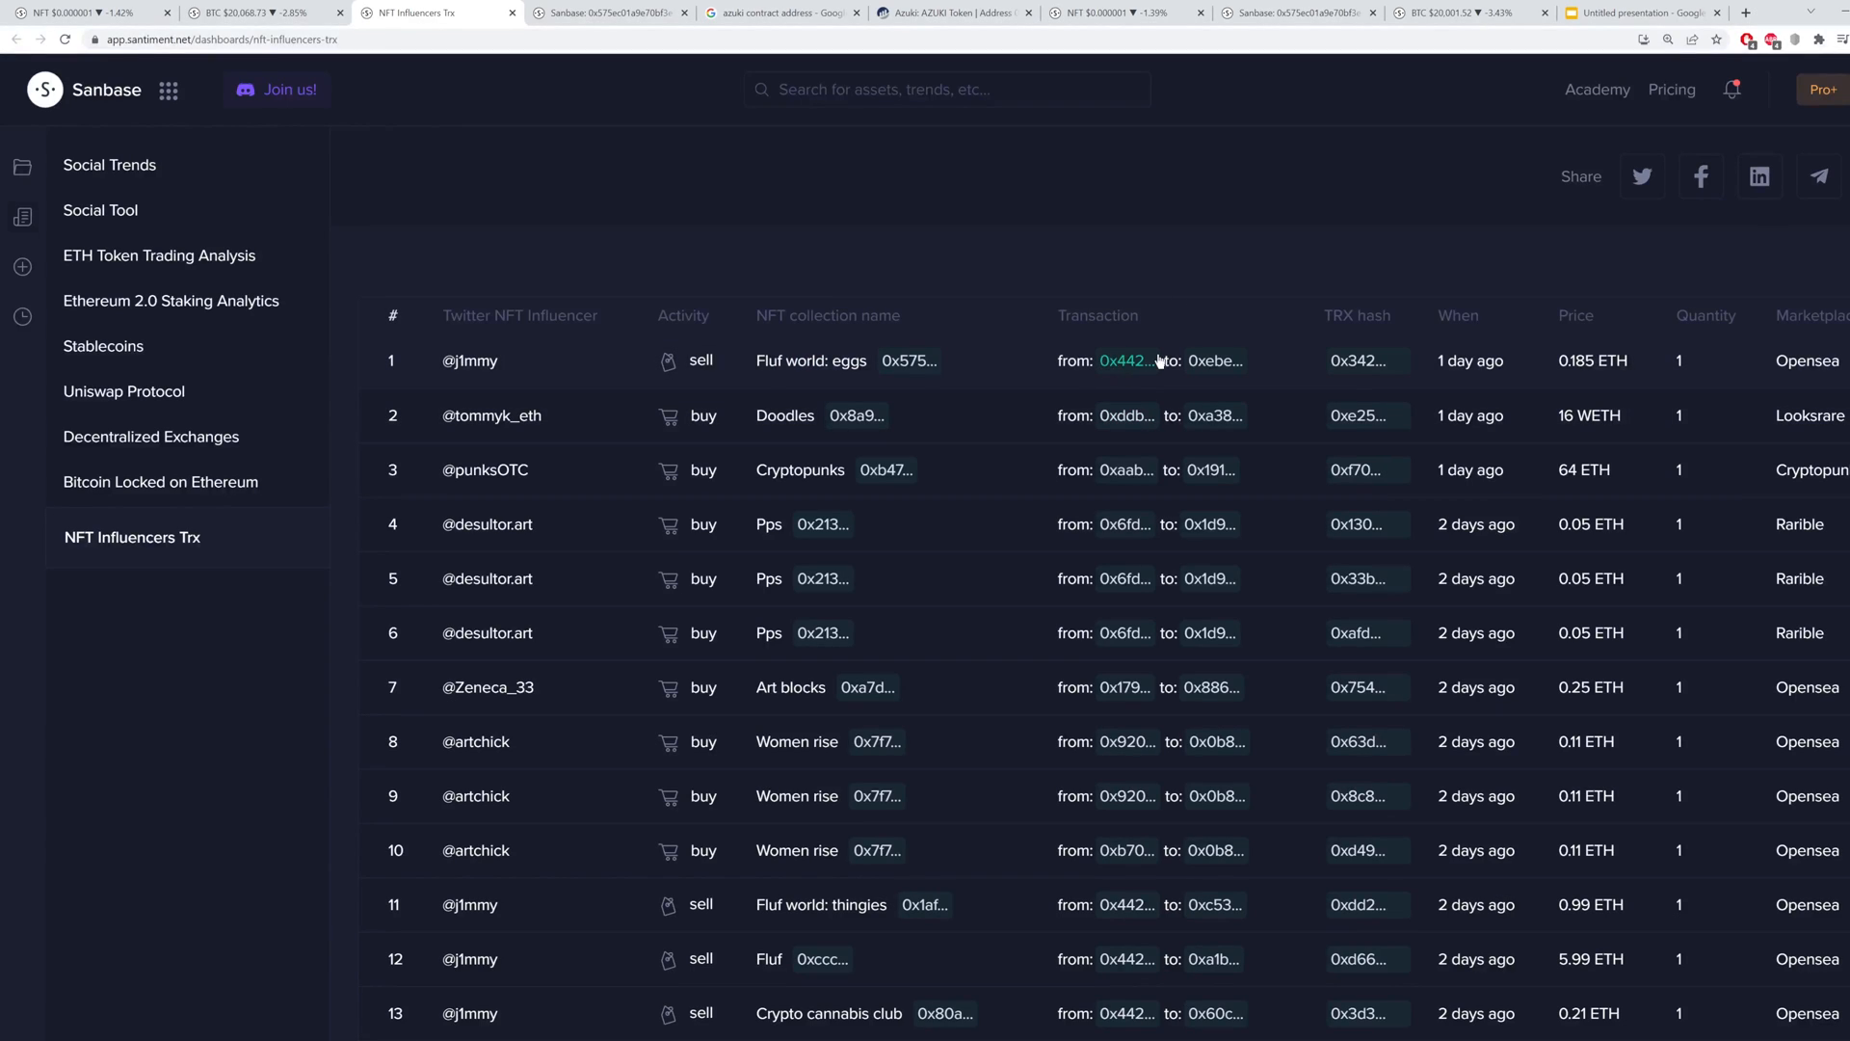
pyautogui.moveTo(1116, 329)
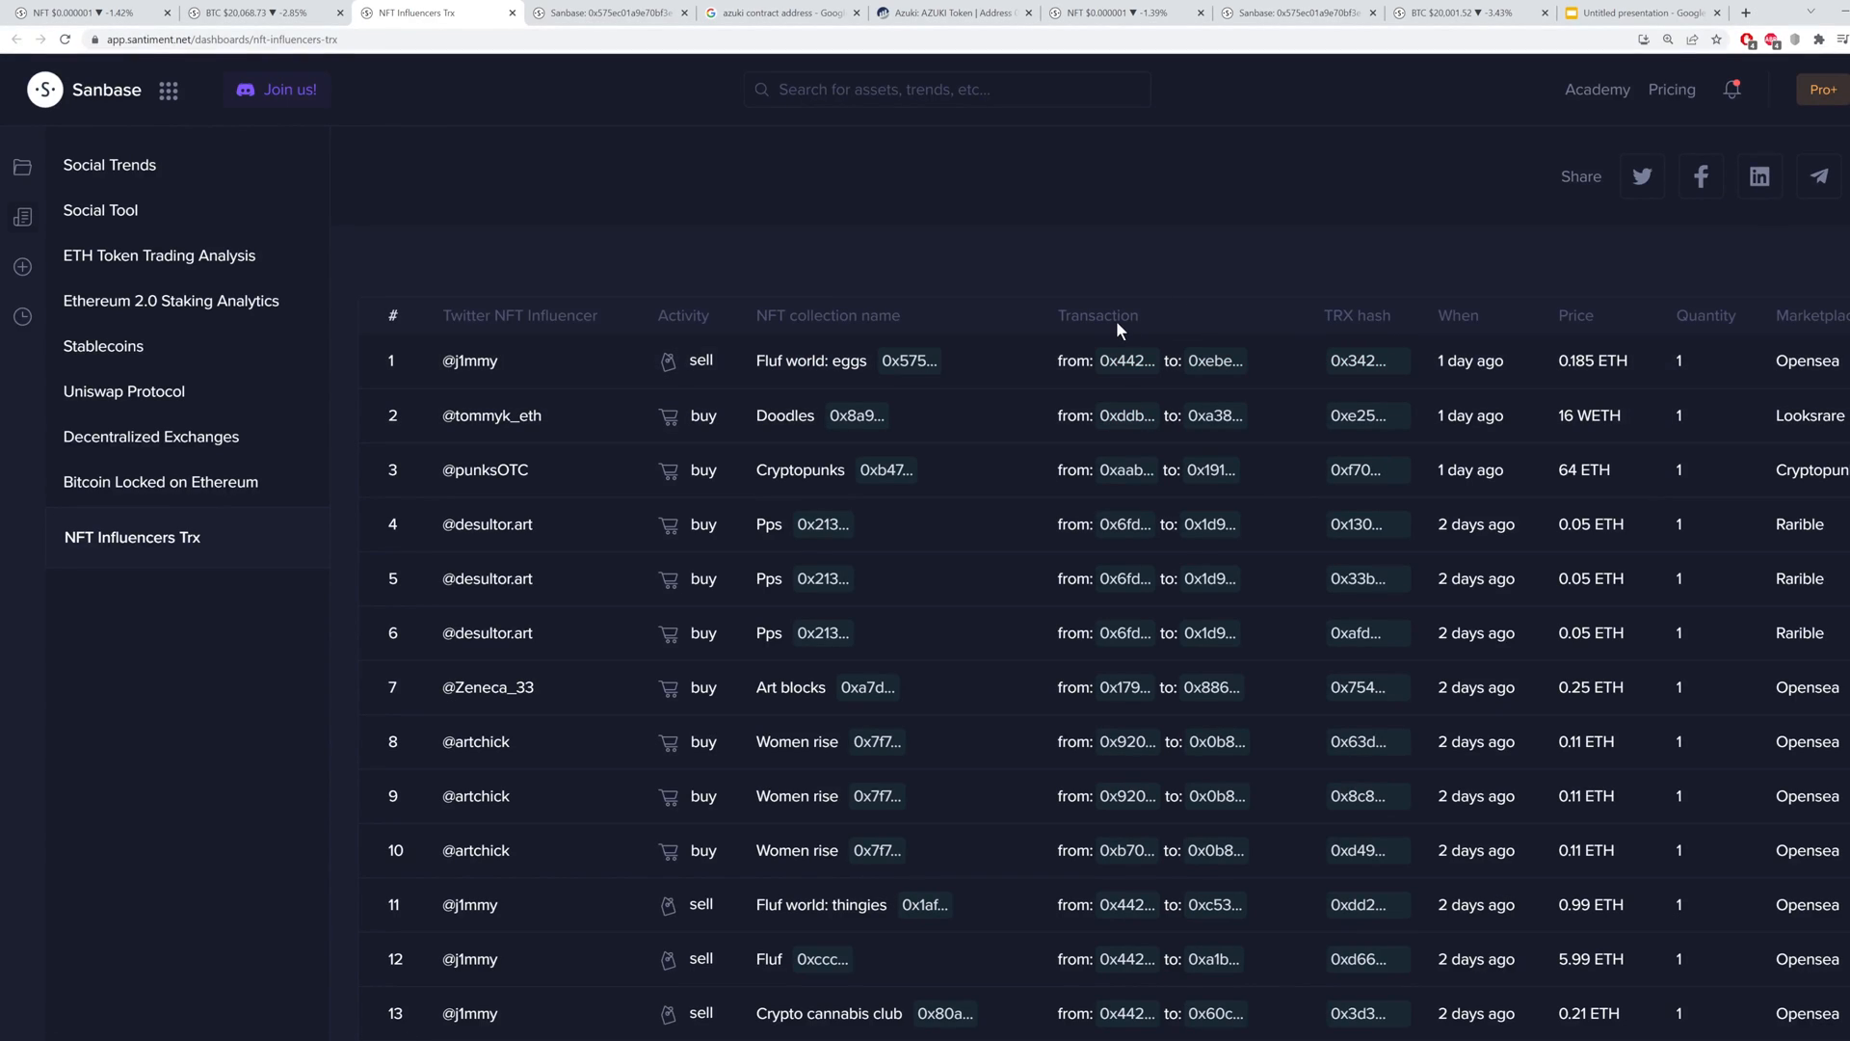
pyautogui.moveTo(1212, 361)
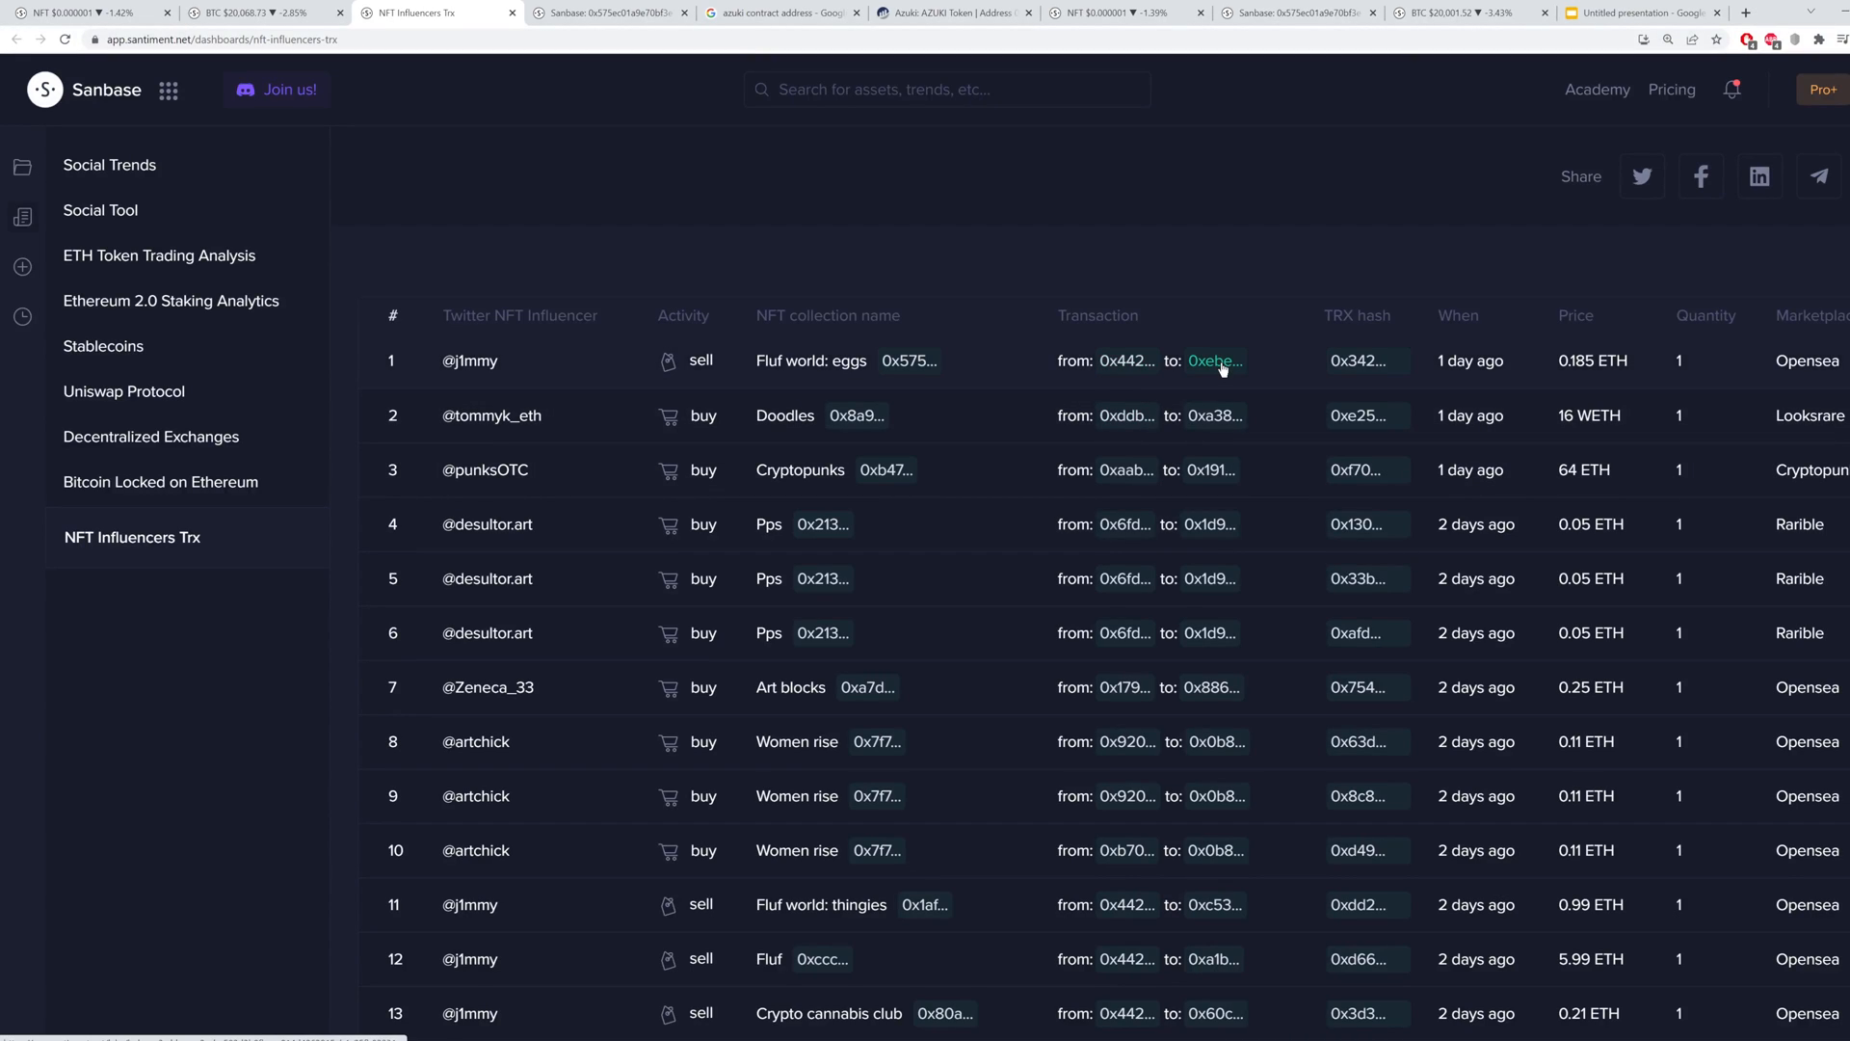
pyautogui.moveTo(1189, 348)
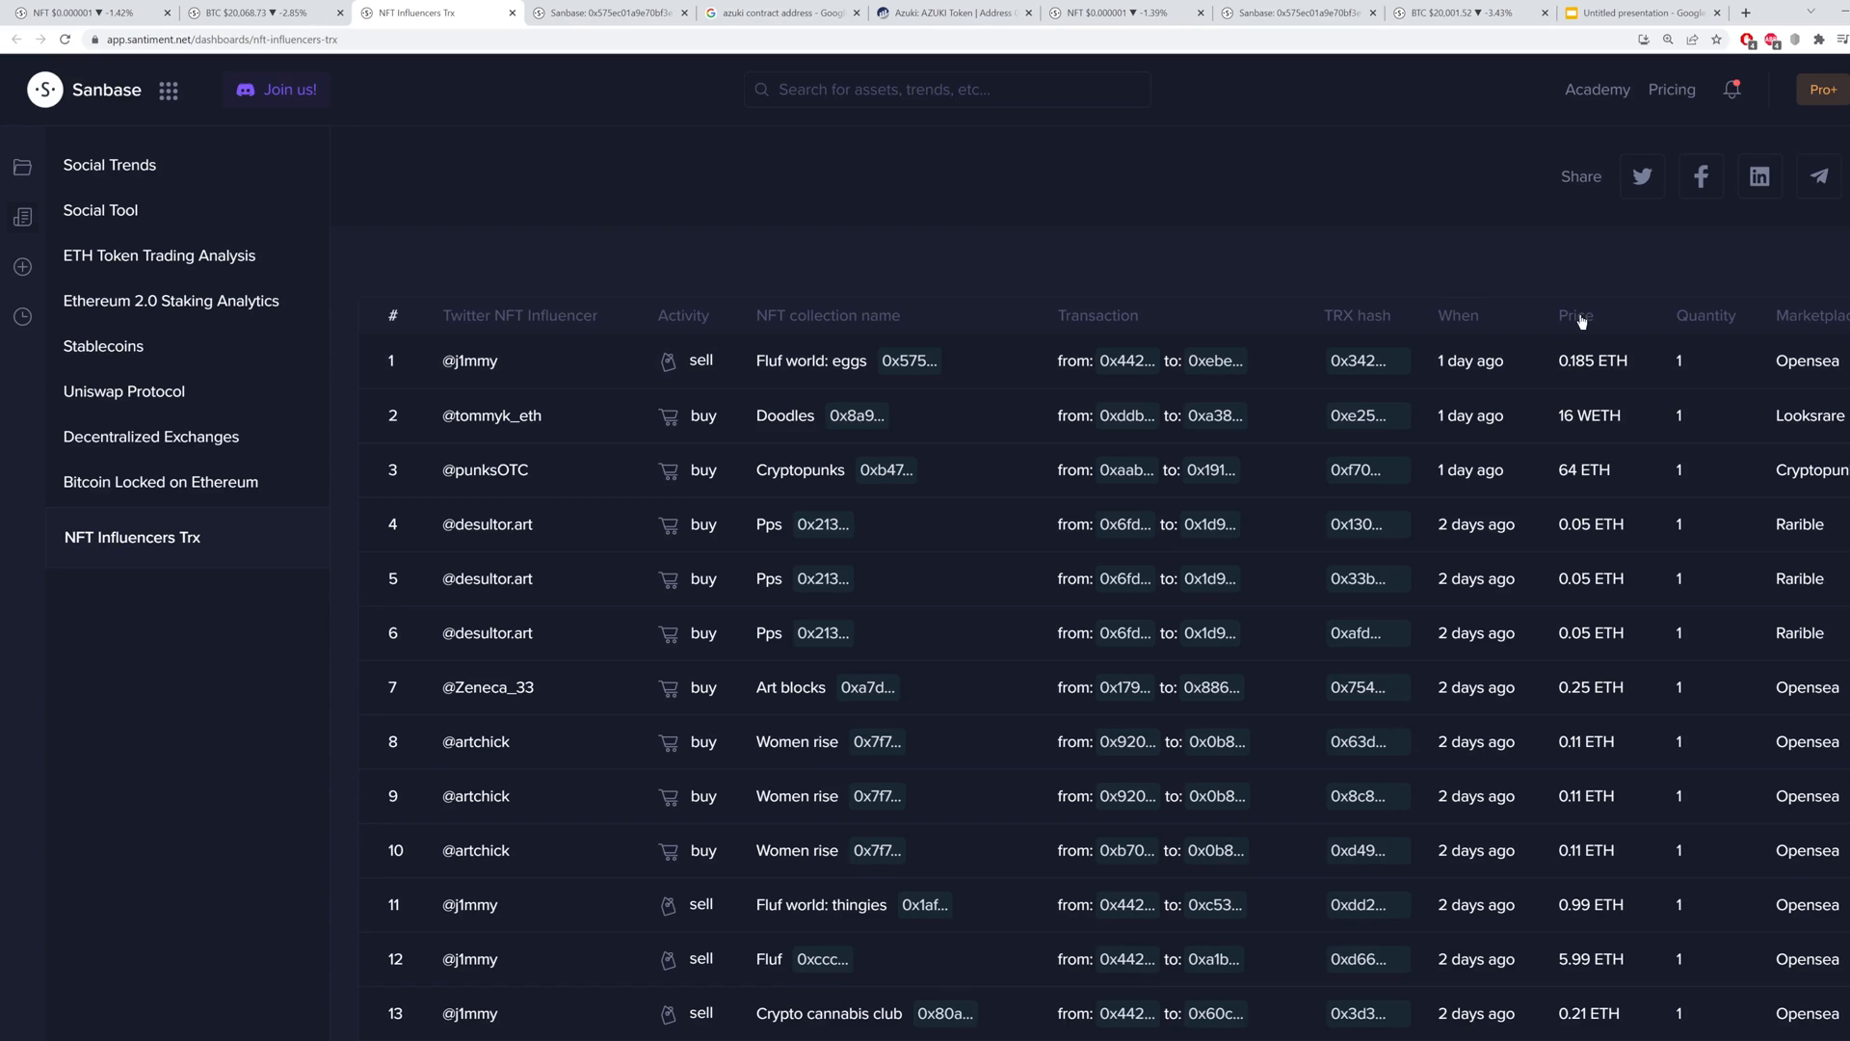
pyautogui.moveTo(1798, 322)
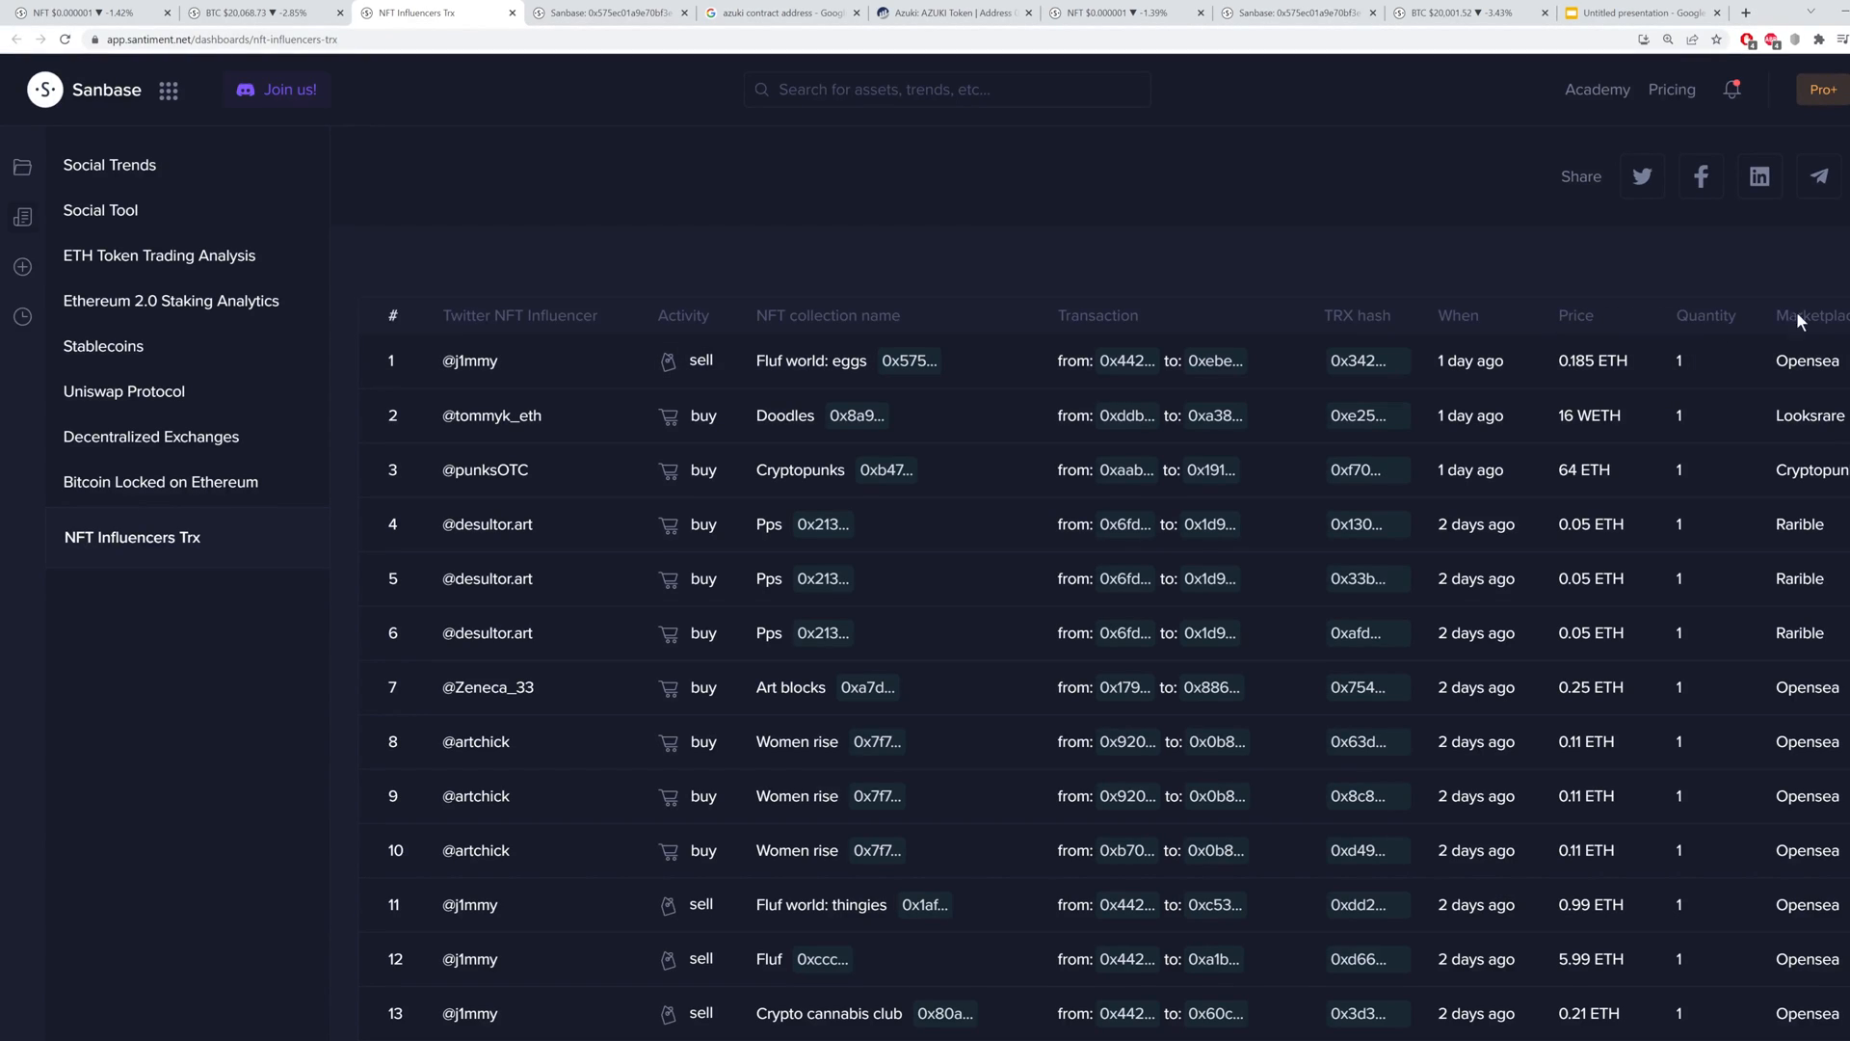
pyautogui.moveTo(1569, 322)
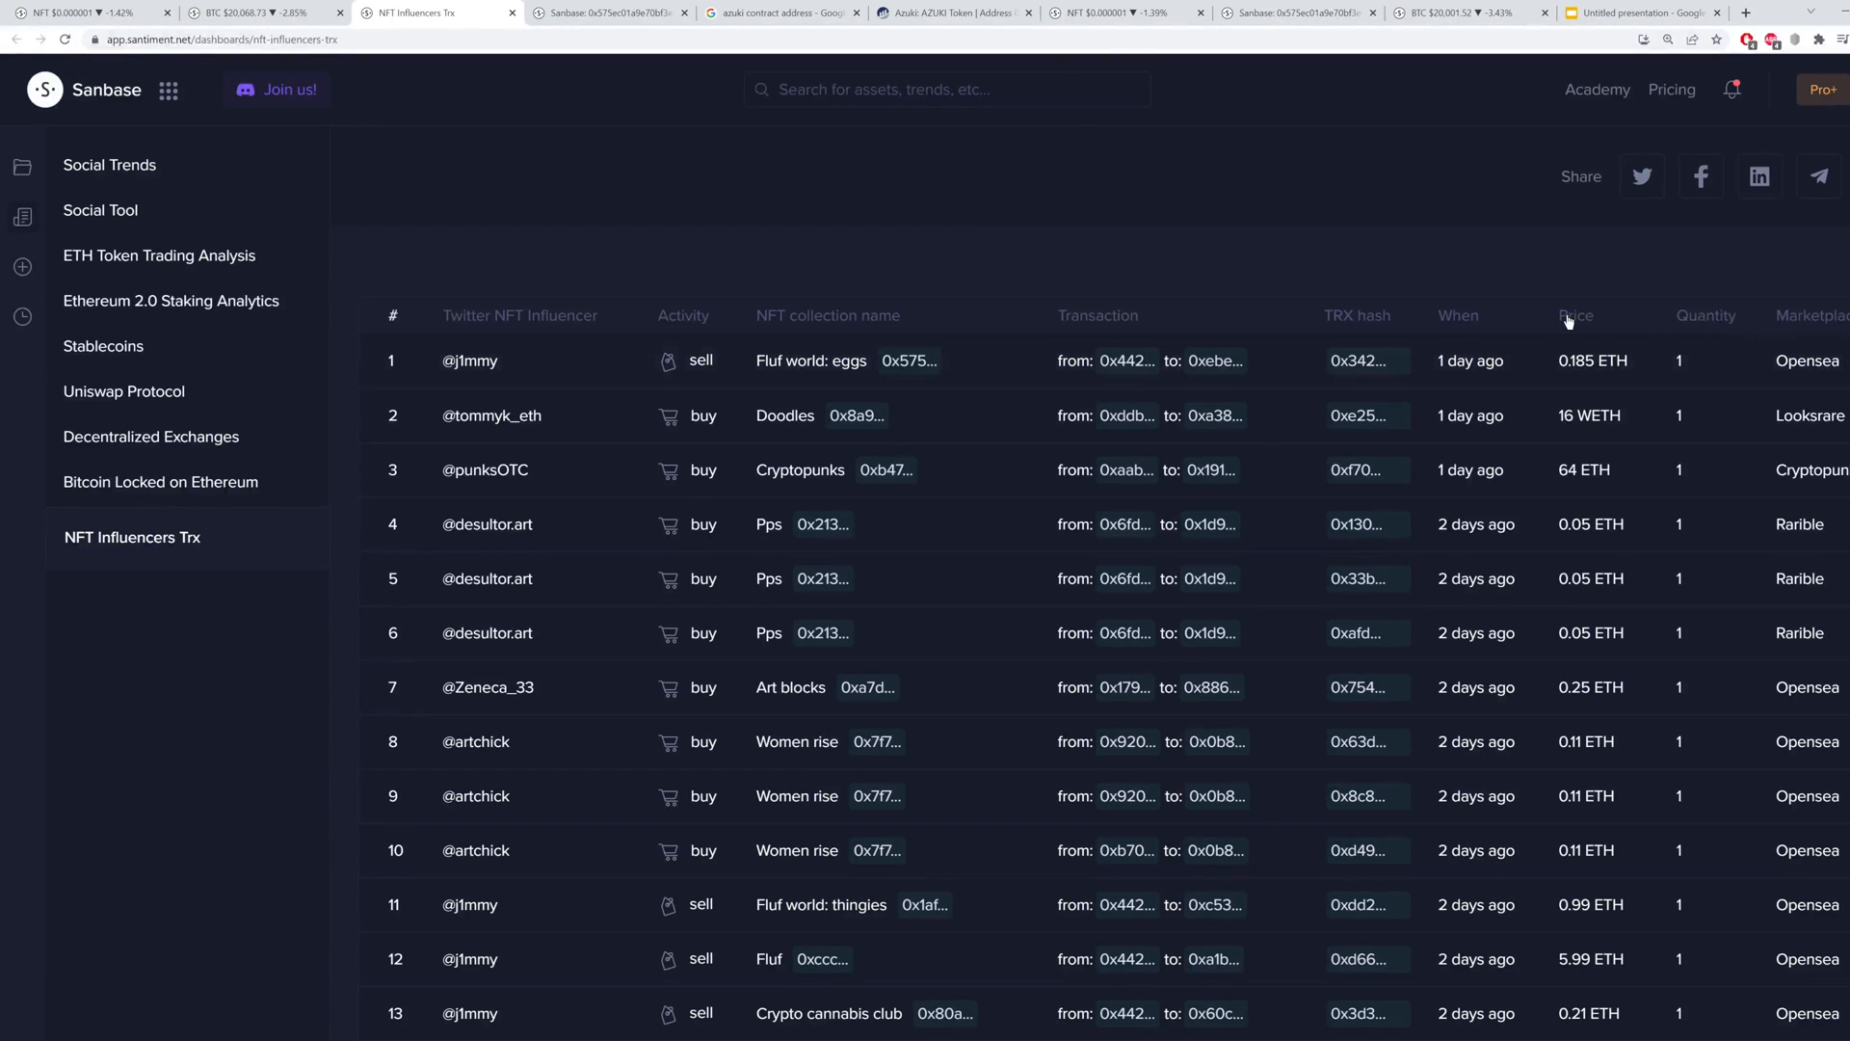
pyautogui.click(1575, 314)
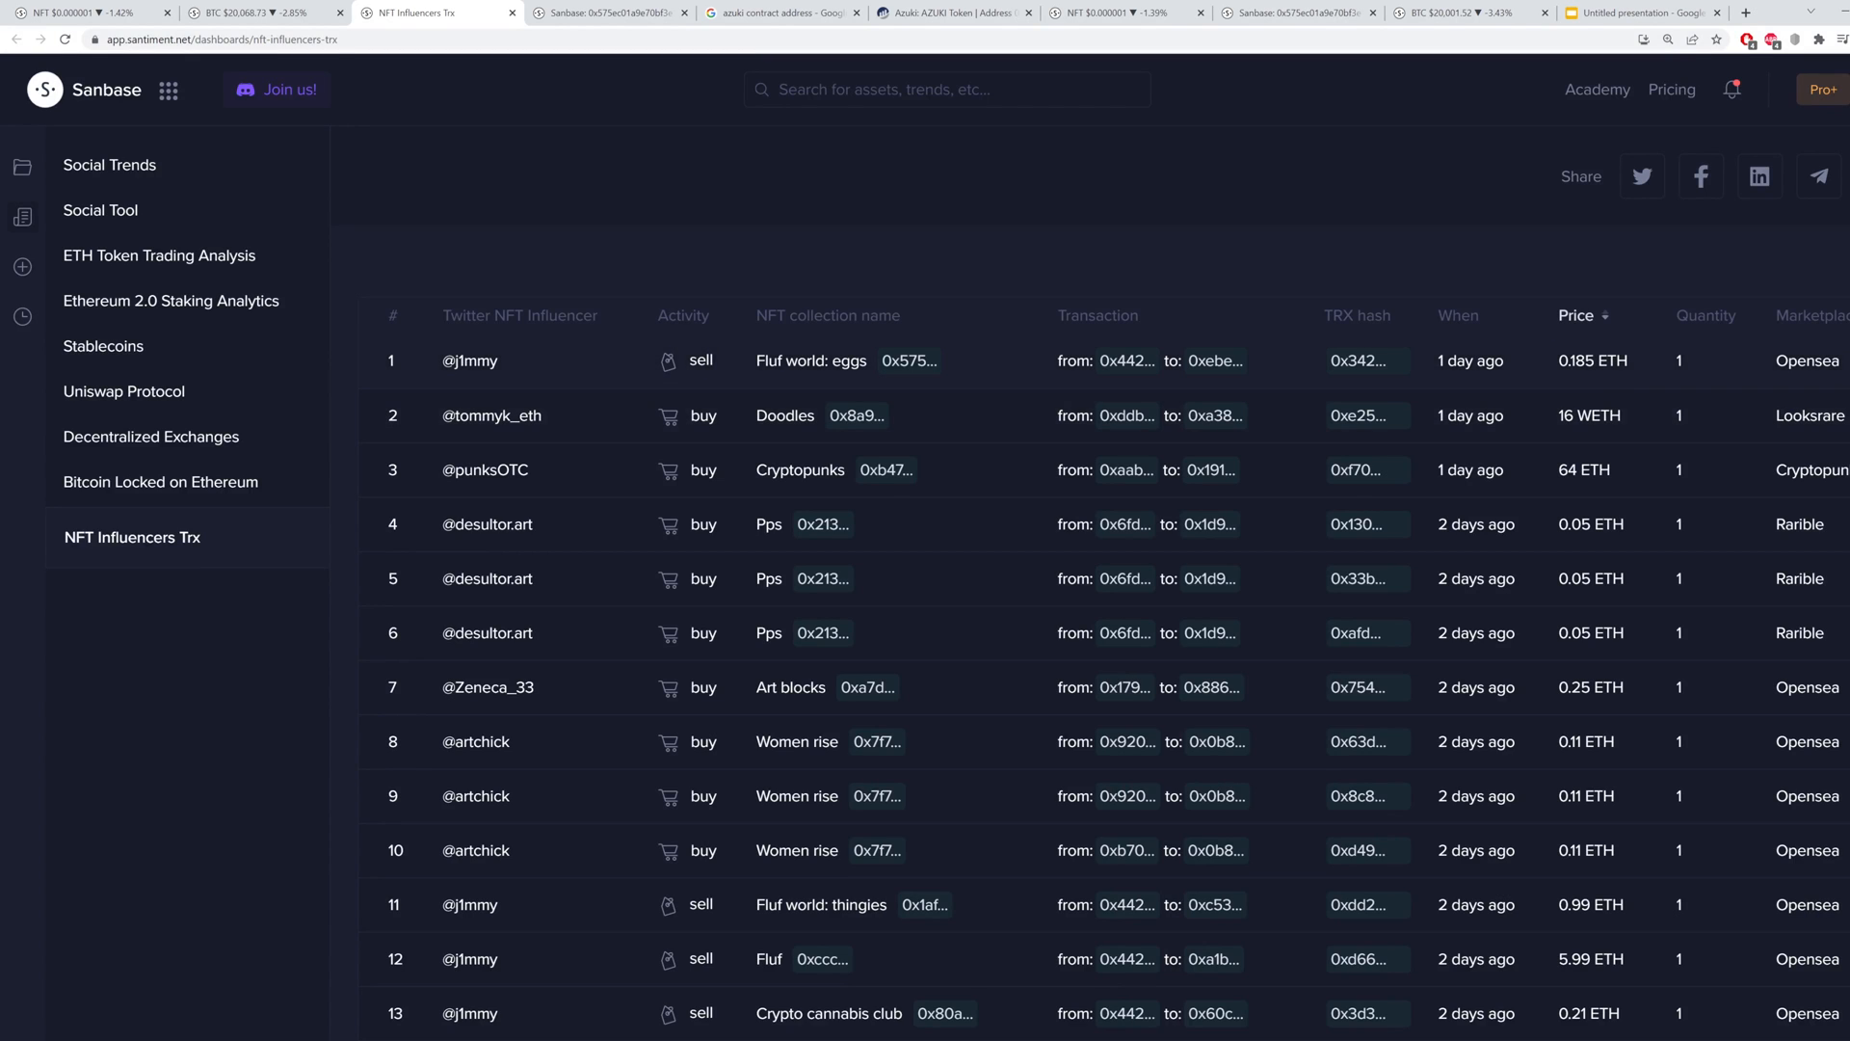
pyautogui.click(1579, 315)
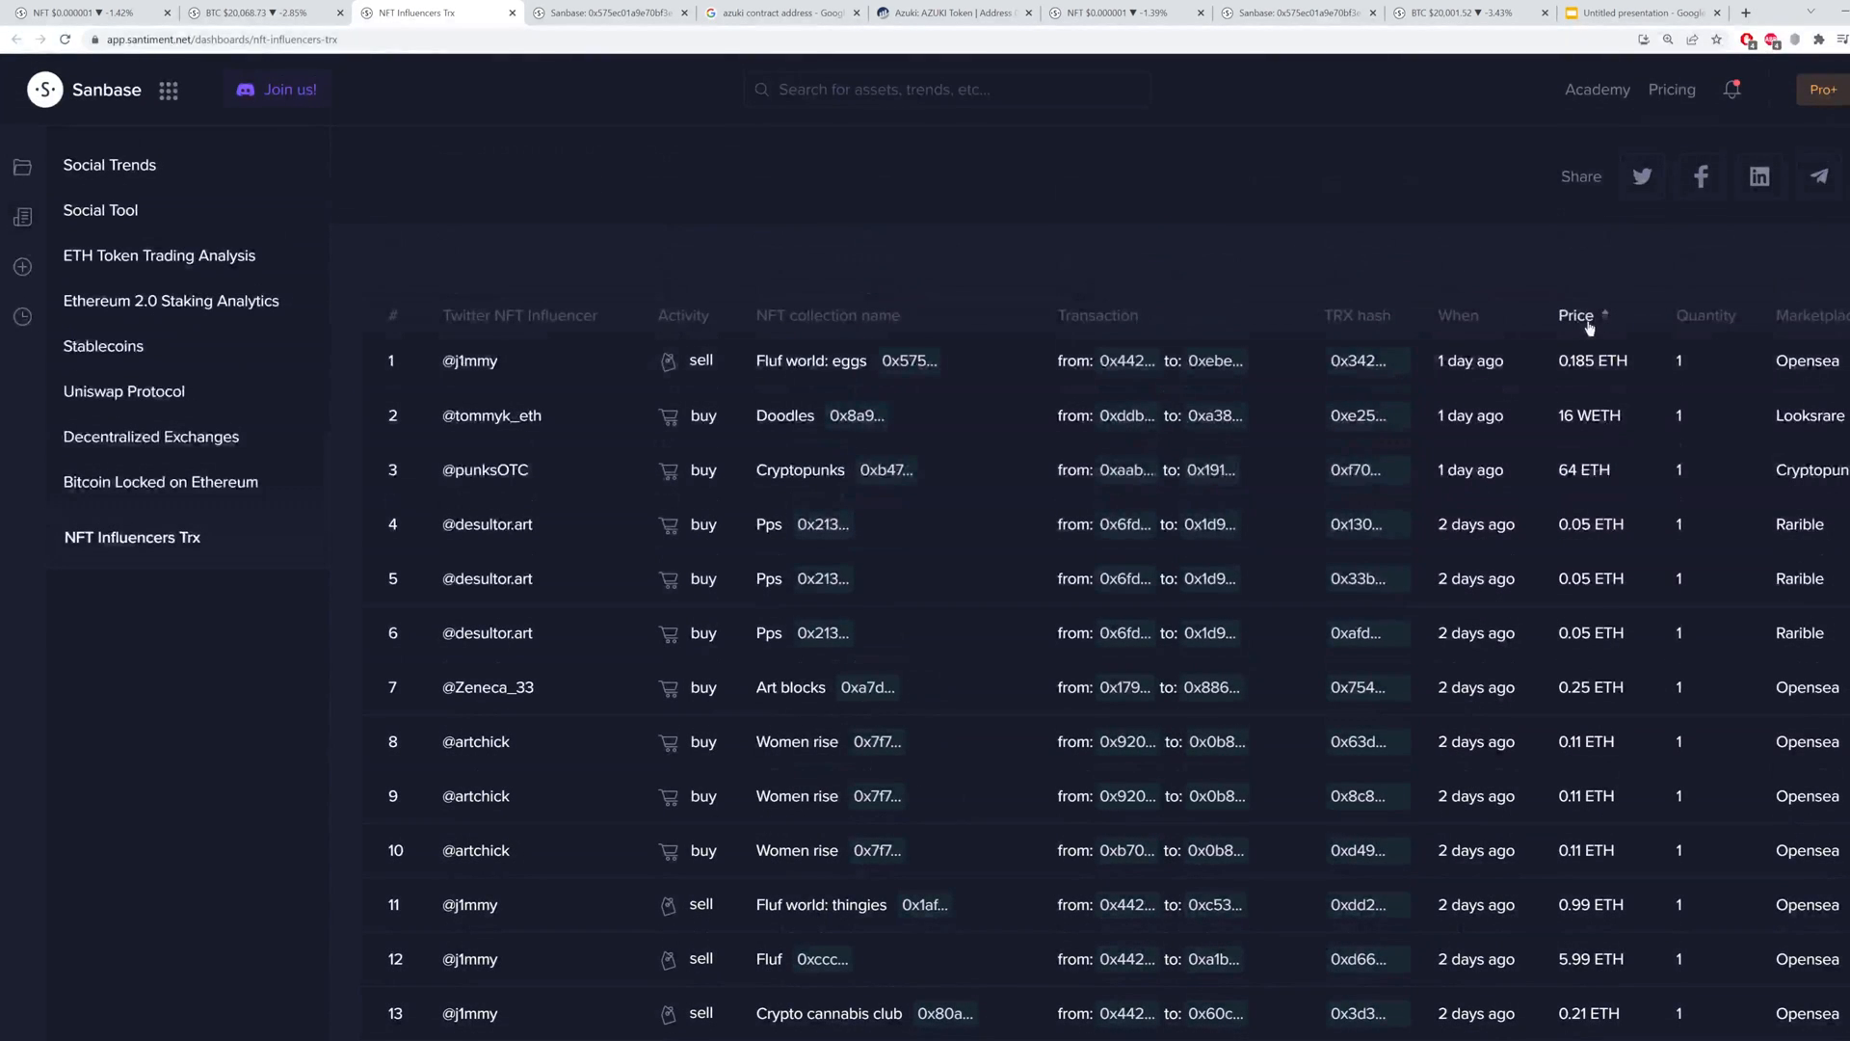
pyautogui.click(1469, 314)
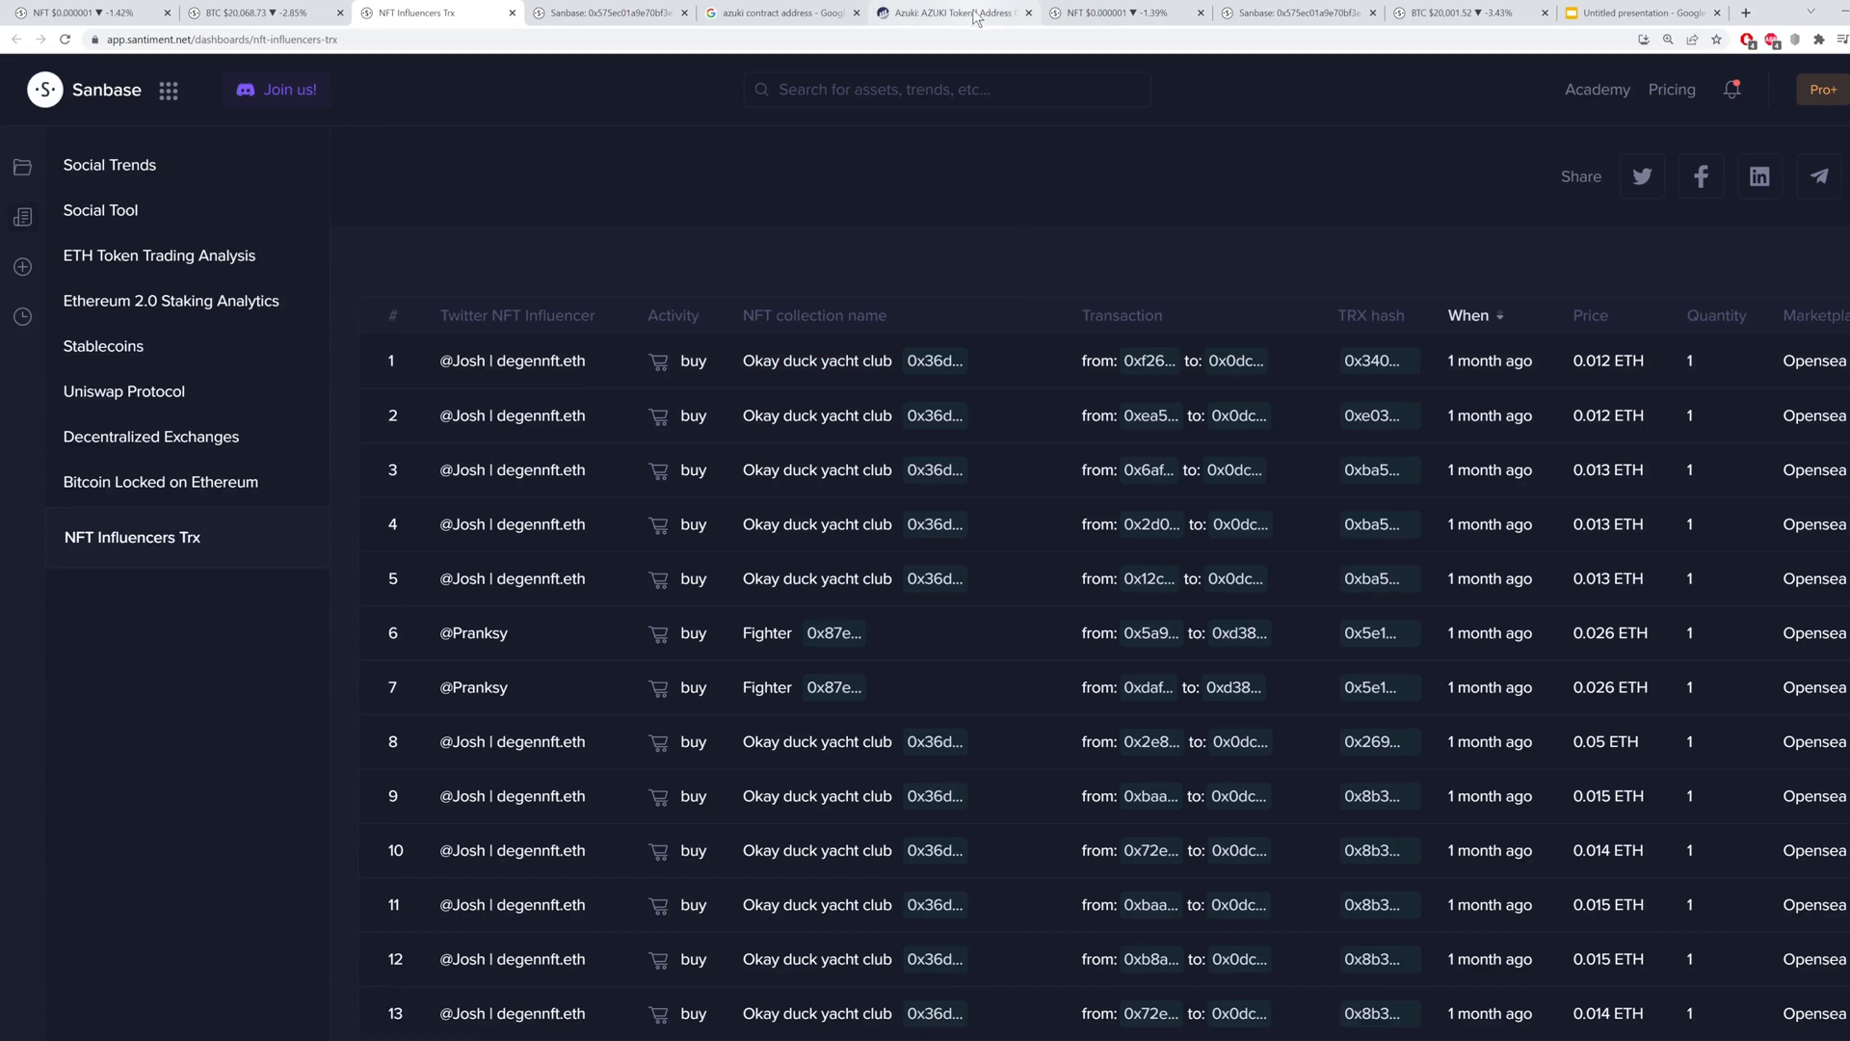
# After viewing the Fluf World: Eggs chart, open Azuki's contract page from the Google results on Etherscan
pyautogui.click(607, 13)
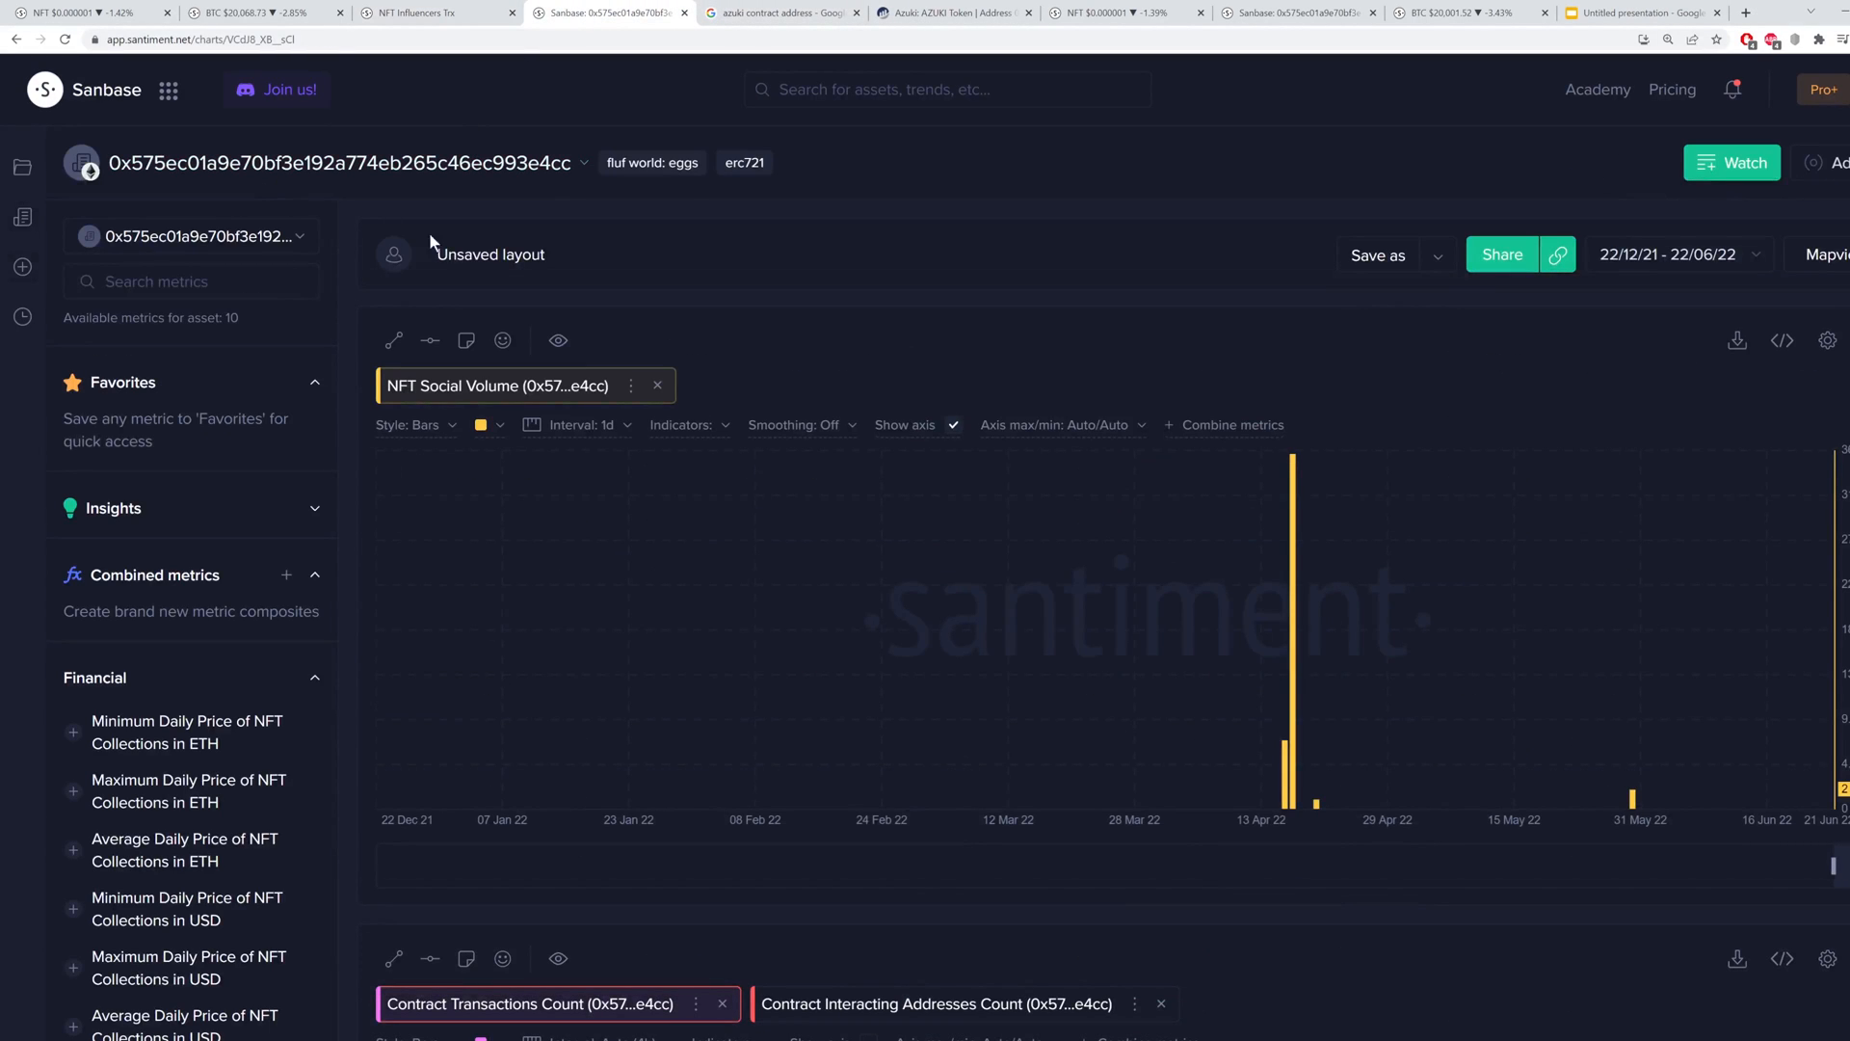
pyautogui.moveTo(699, 203)
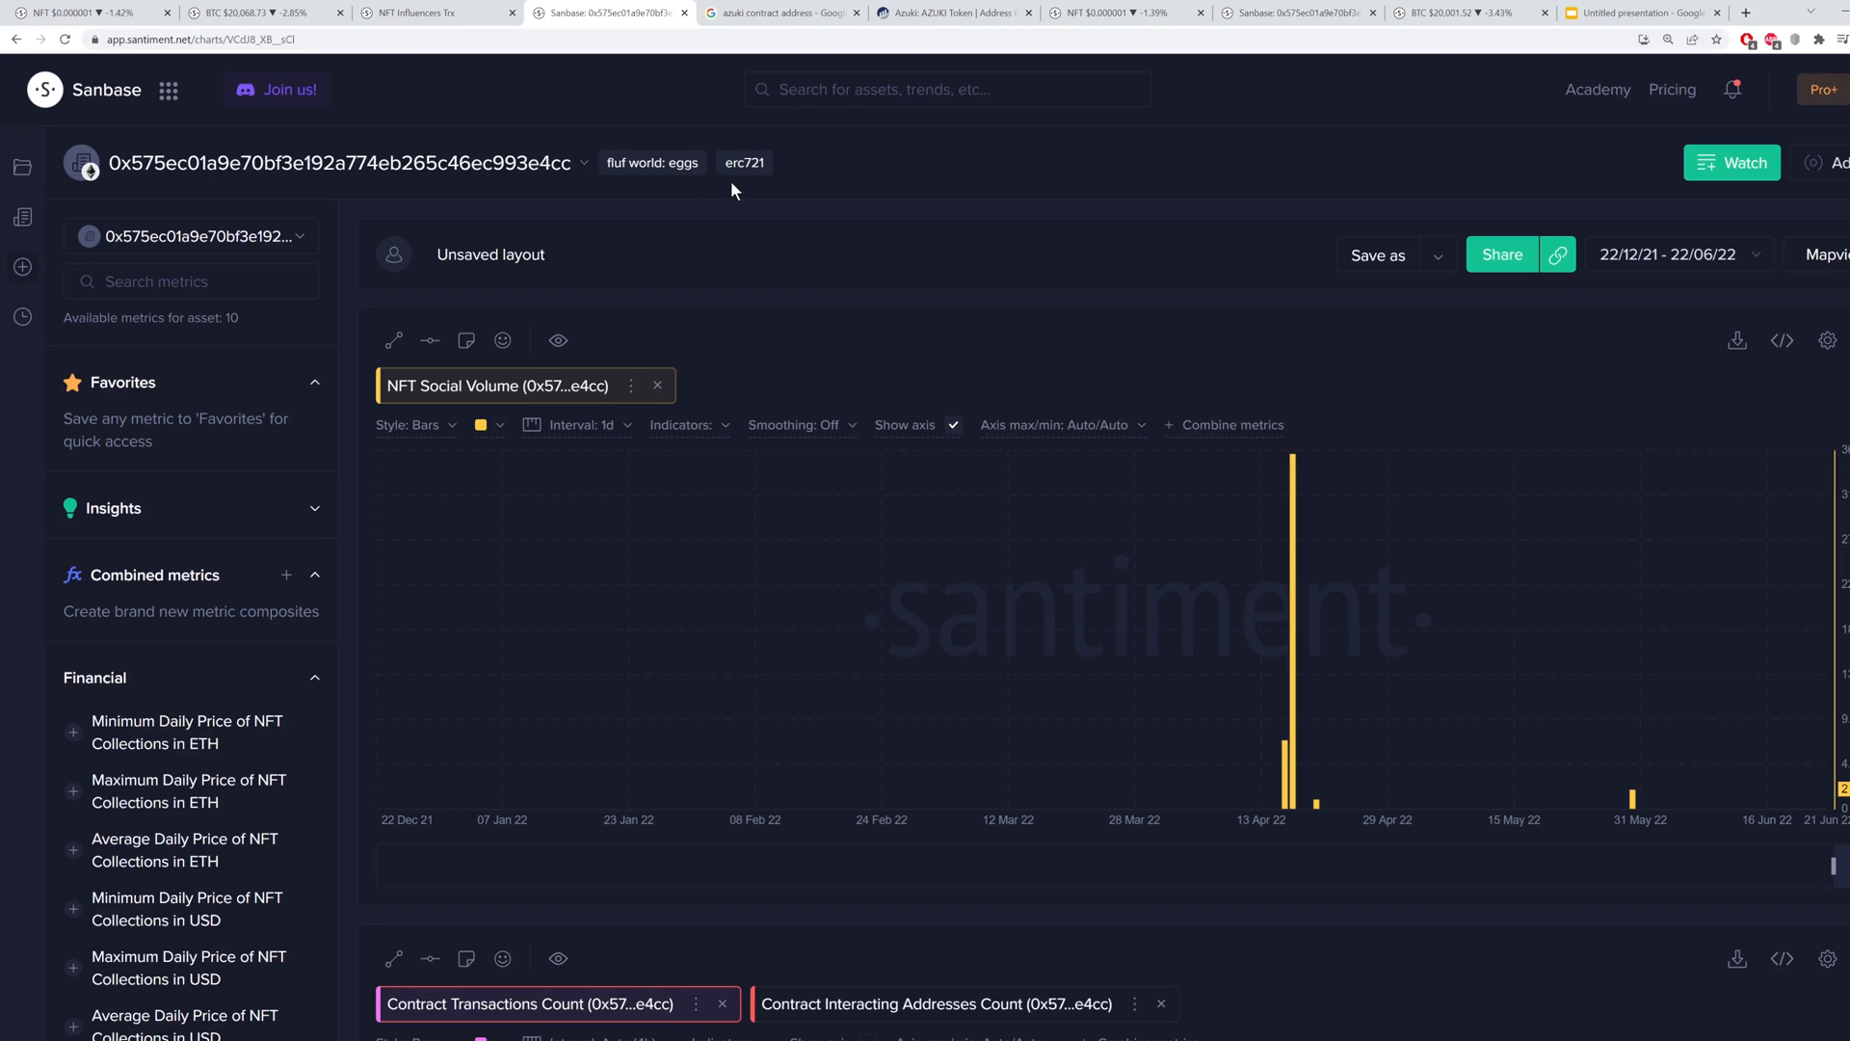
pyautogui.scroll(-3)
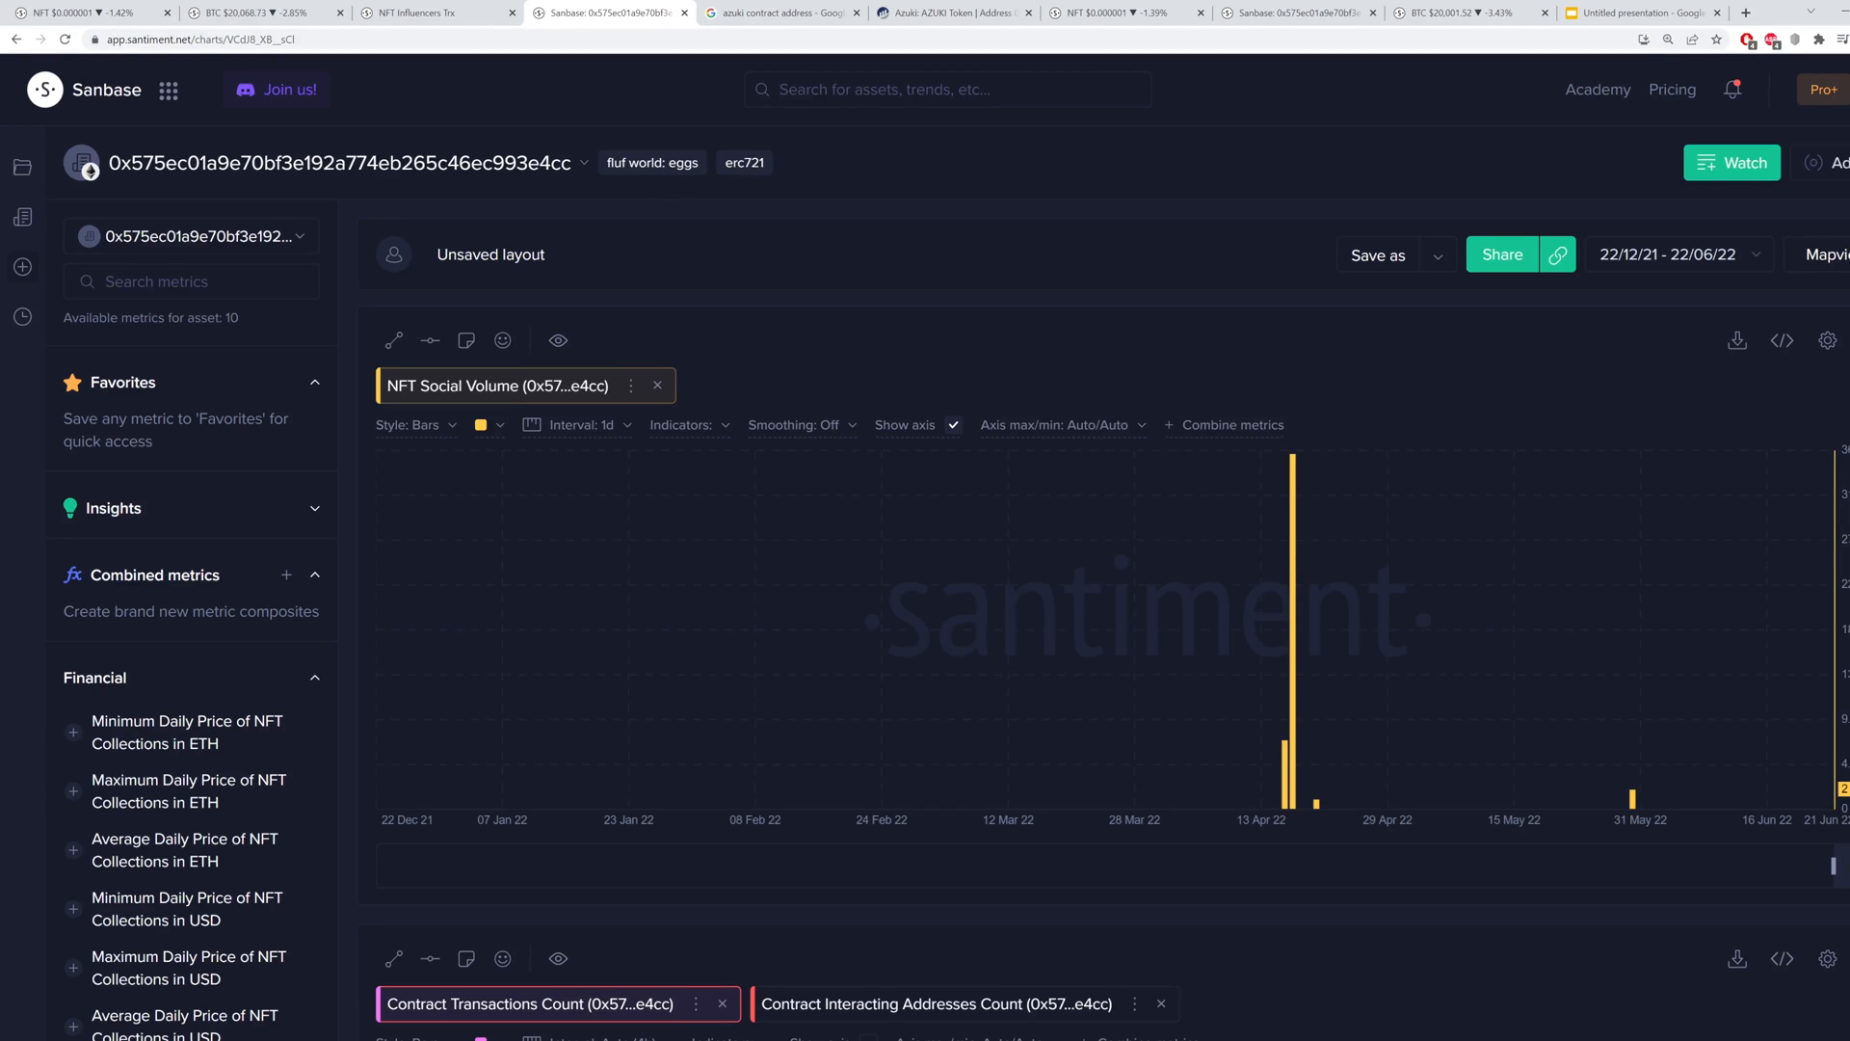
pyautogui.click(781, 13)
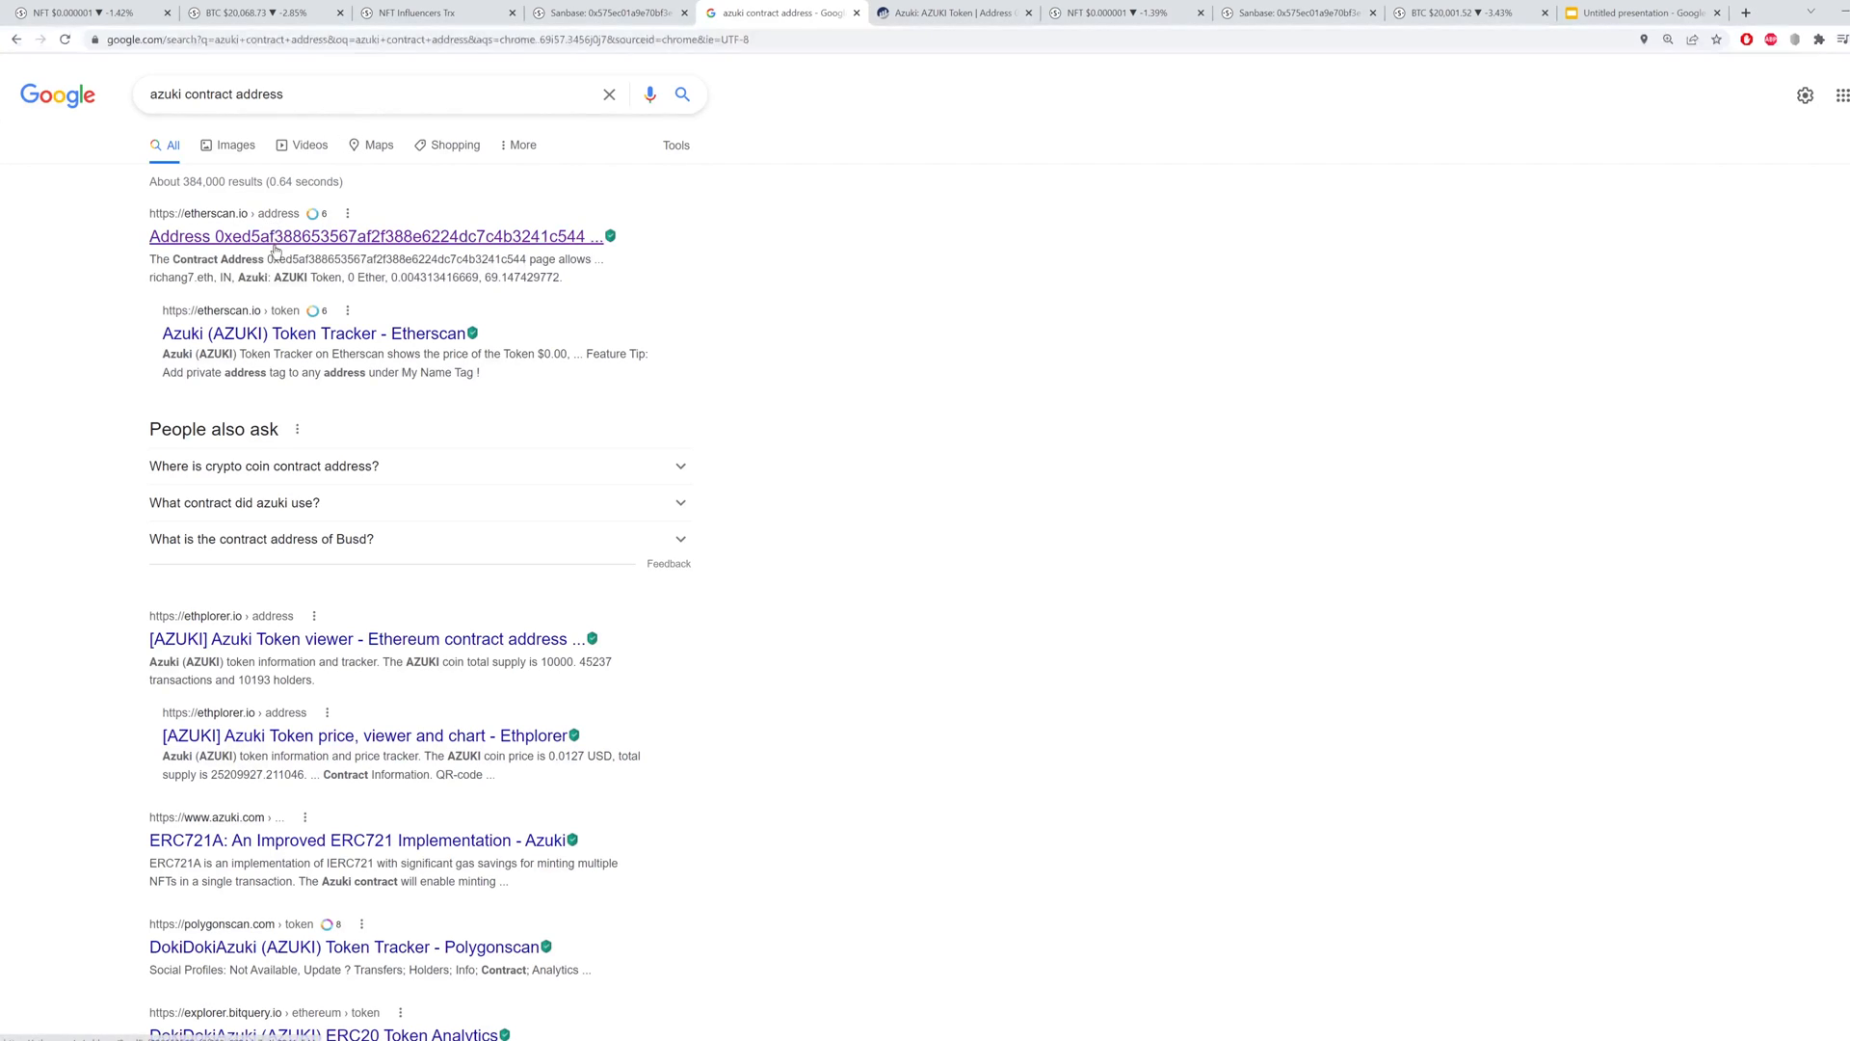
pyautogui.click(374, 235)
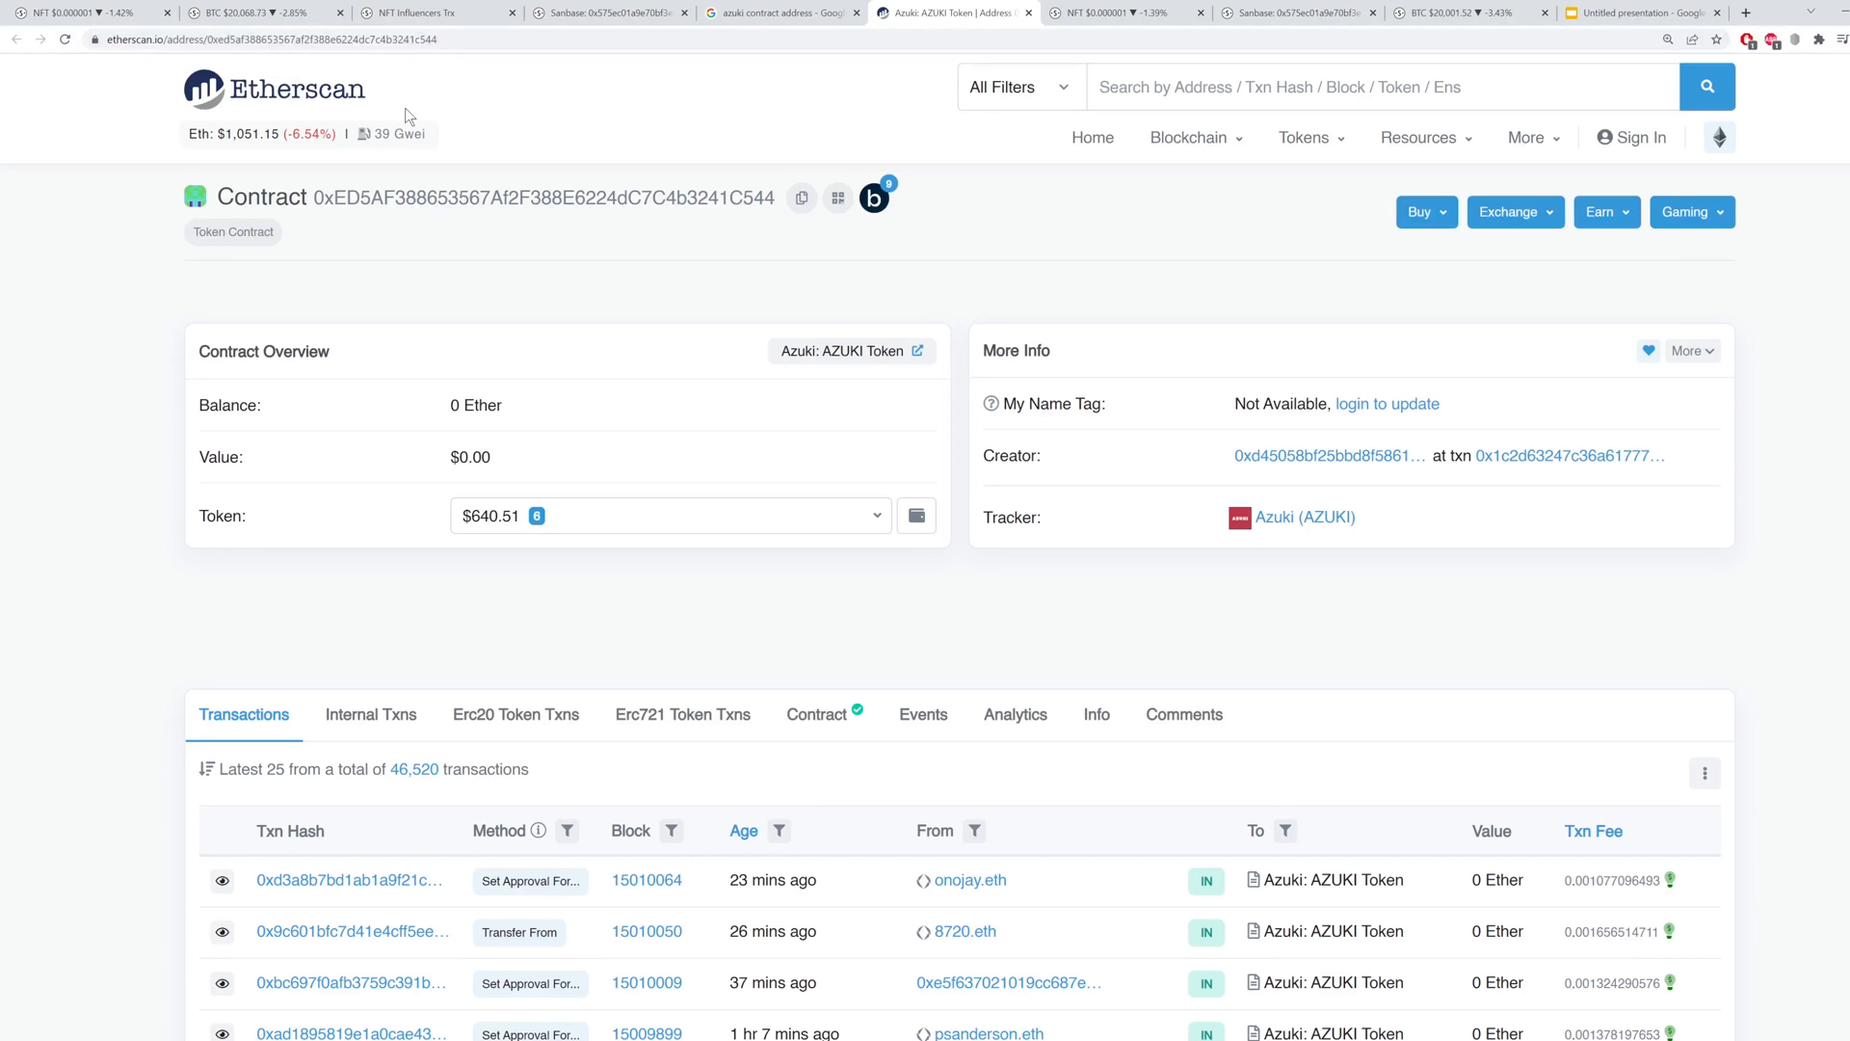
pyautogui.moveTo(801, 197)
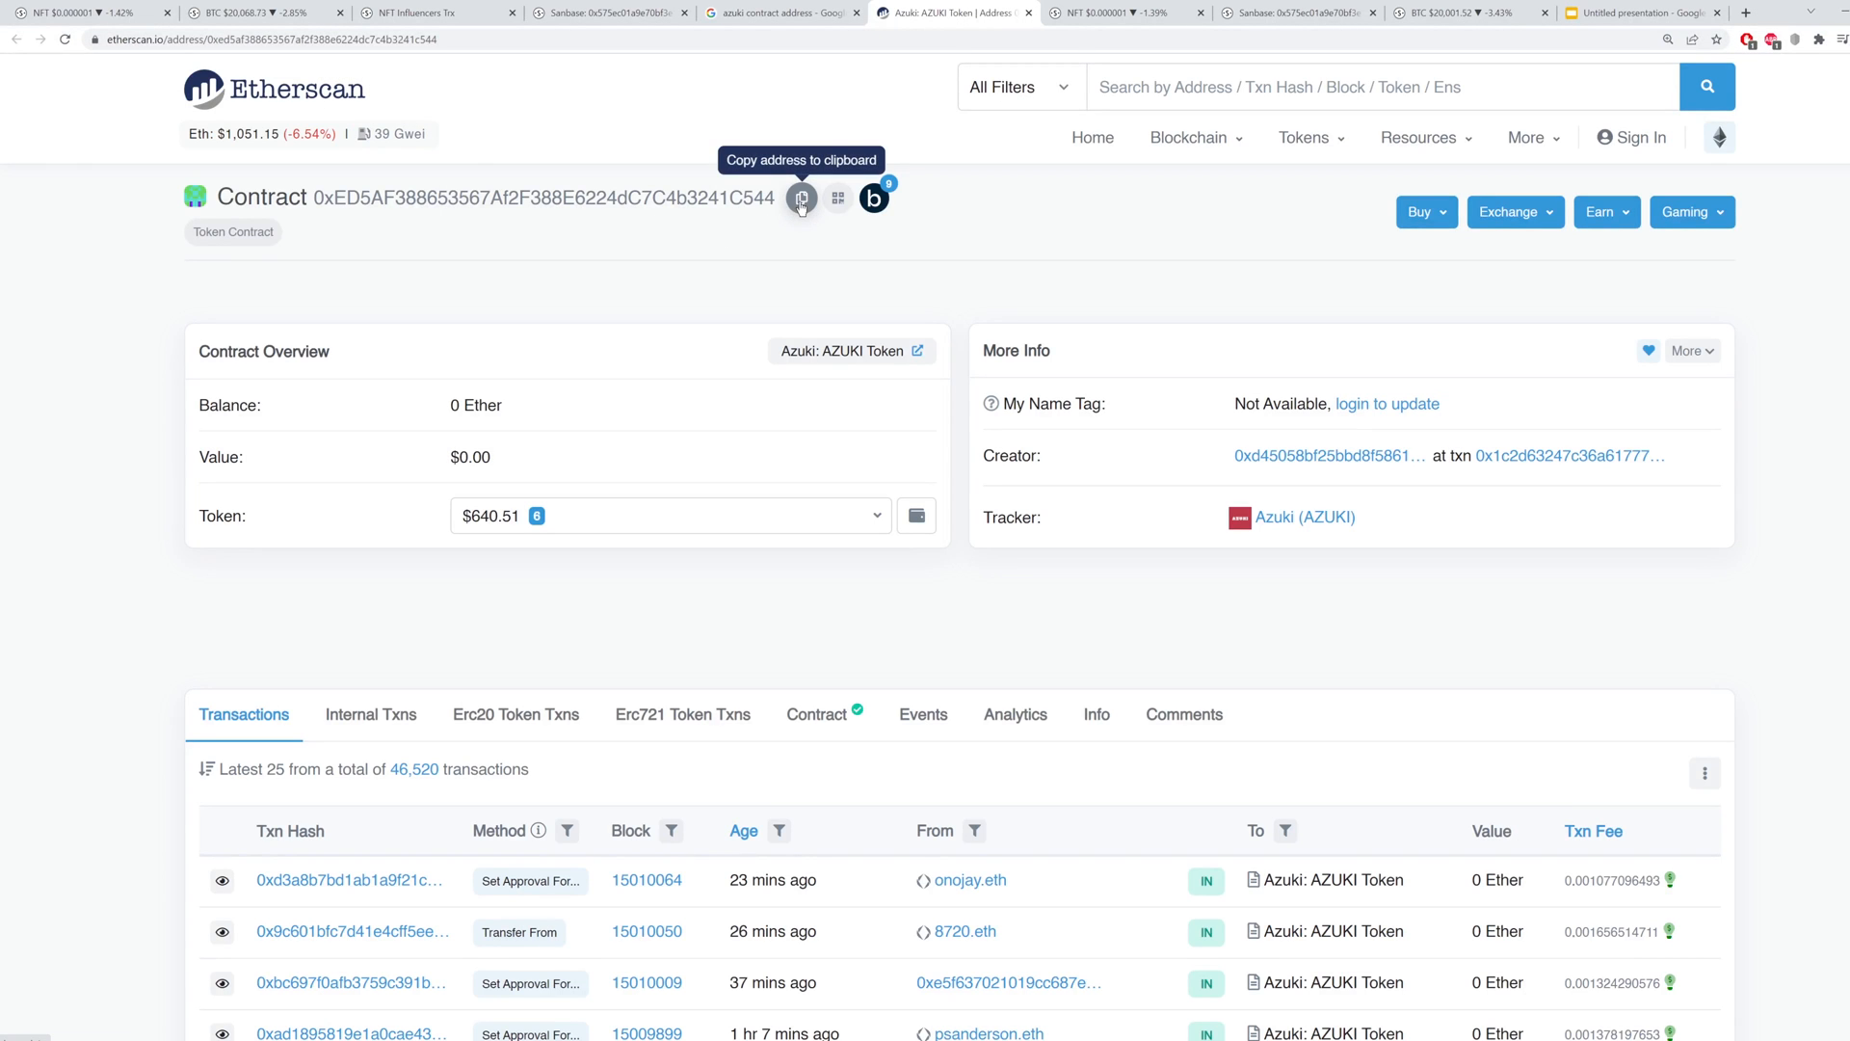
# Load the Sanbase chart for Azuki ERC721 contract 0xed5…c544 from the address search results
pyautogui.click(1119, 13)
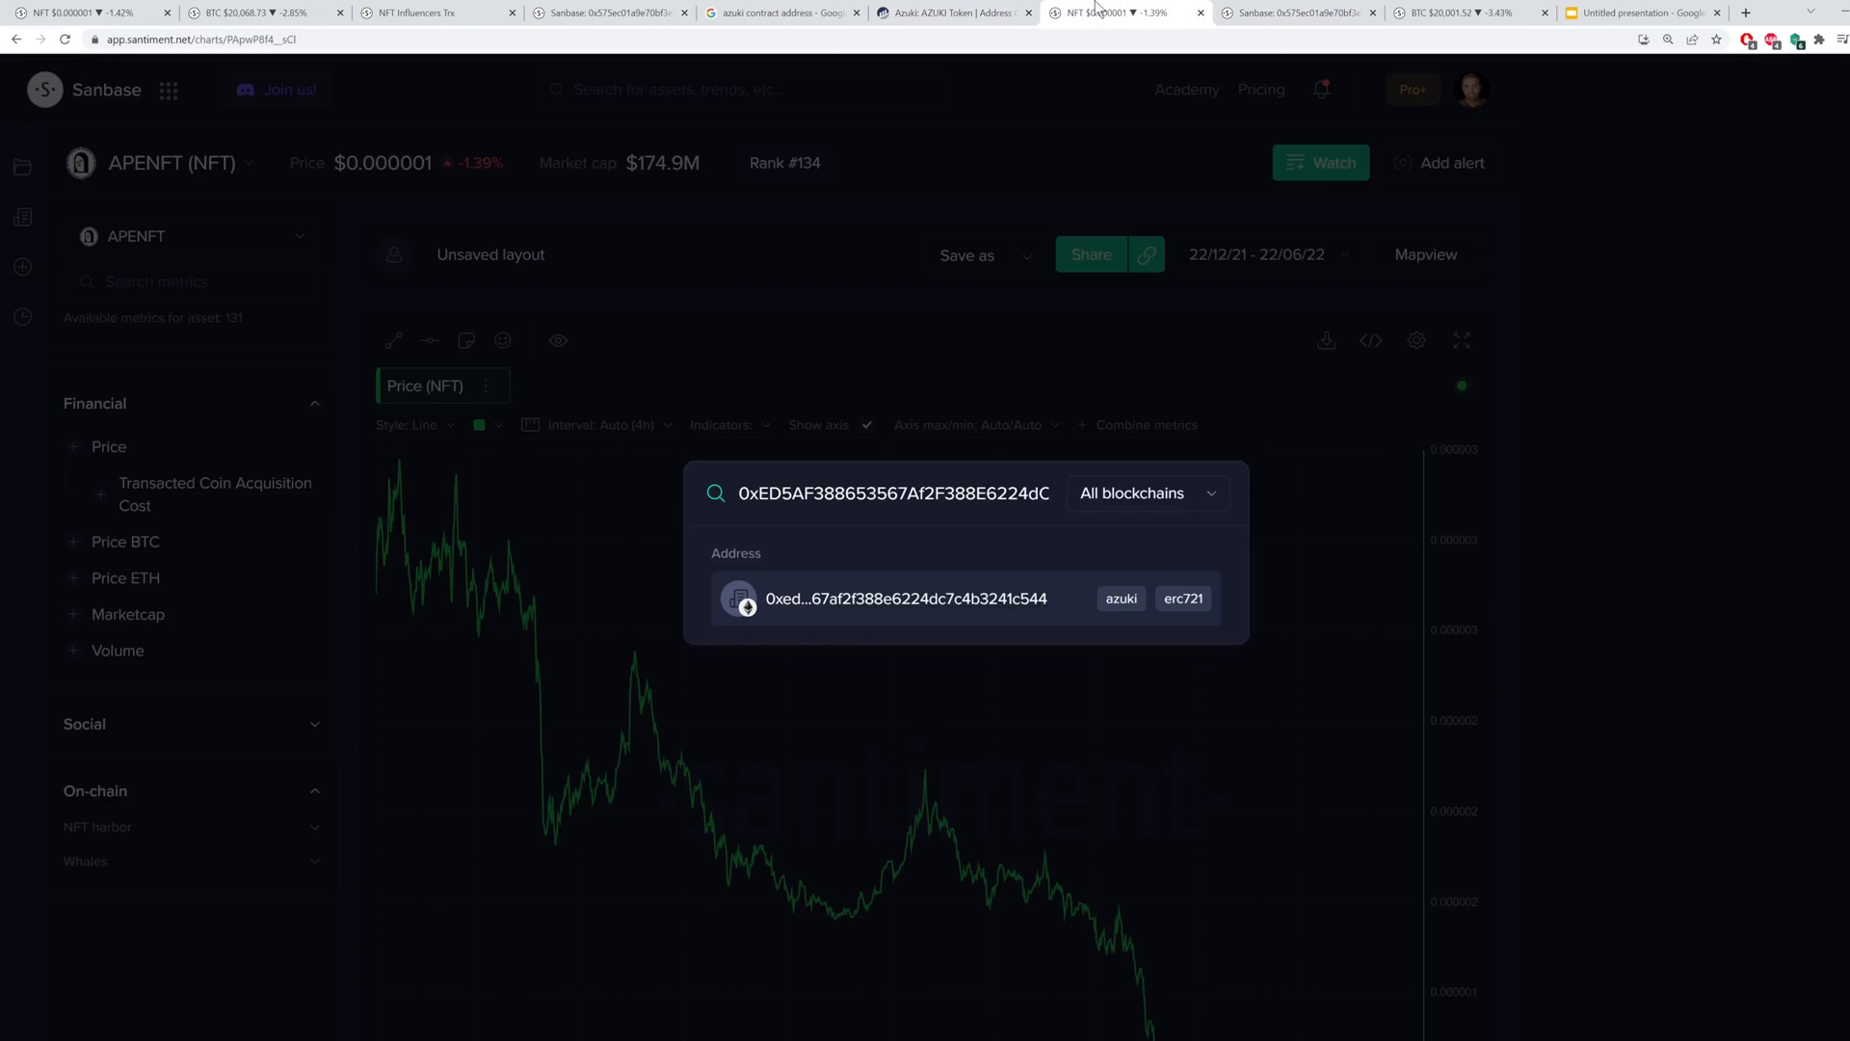
pyautogui.moveTo(788, 293)
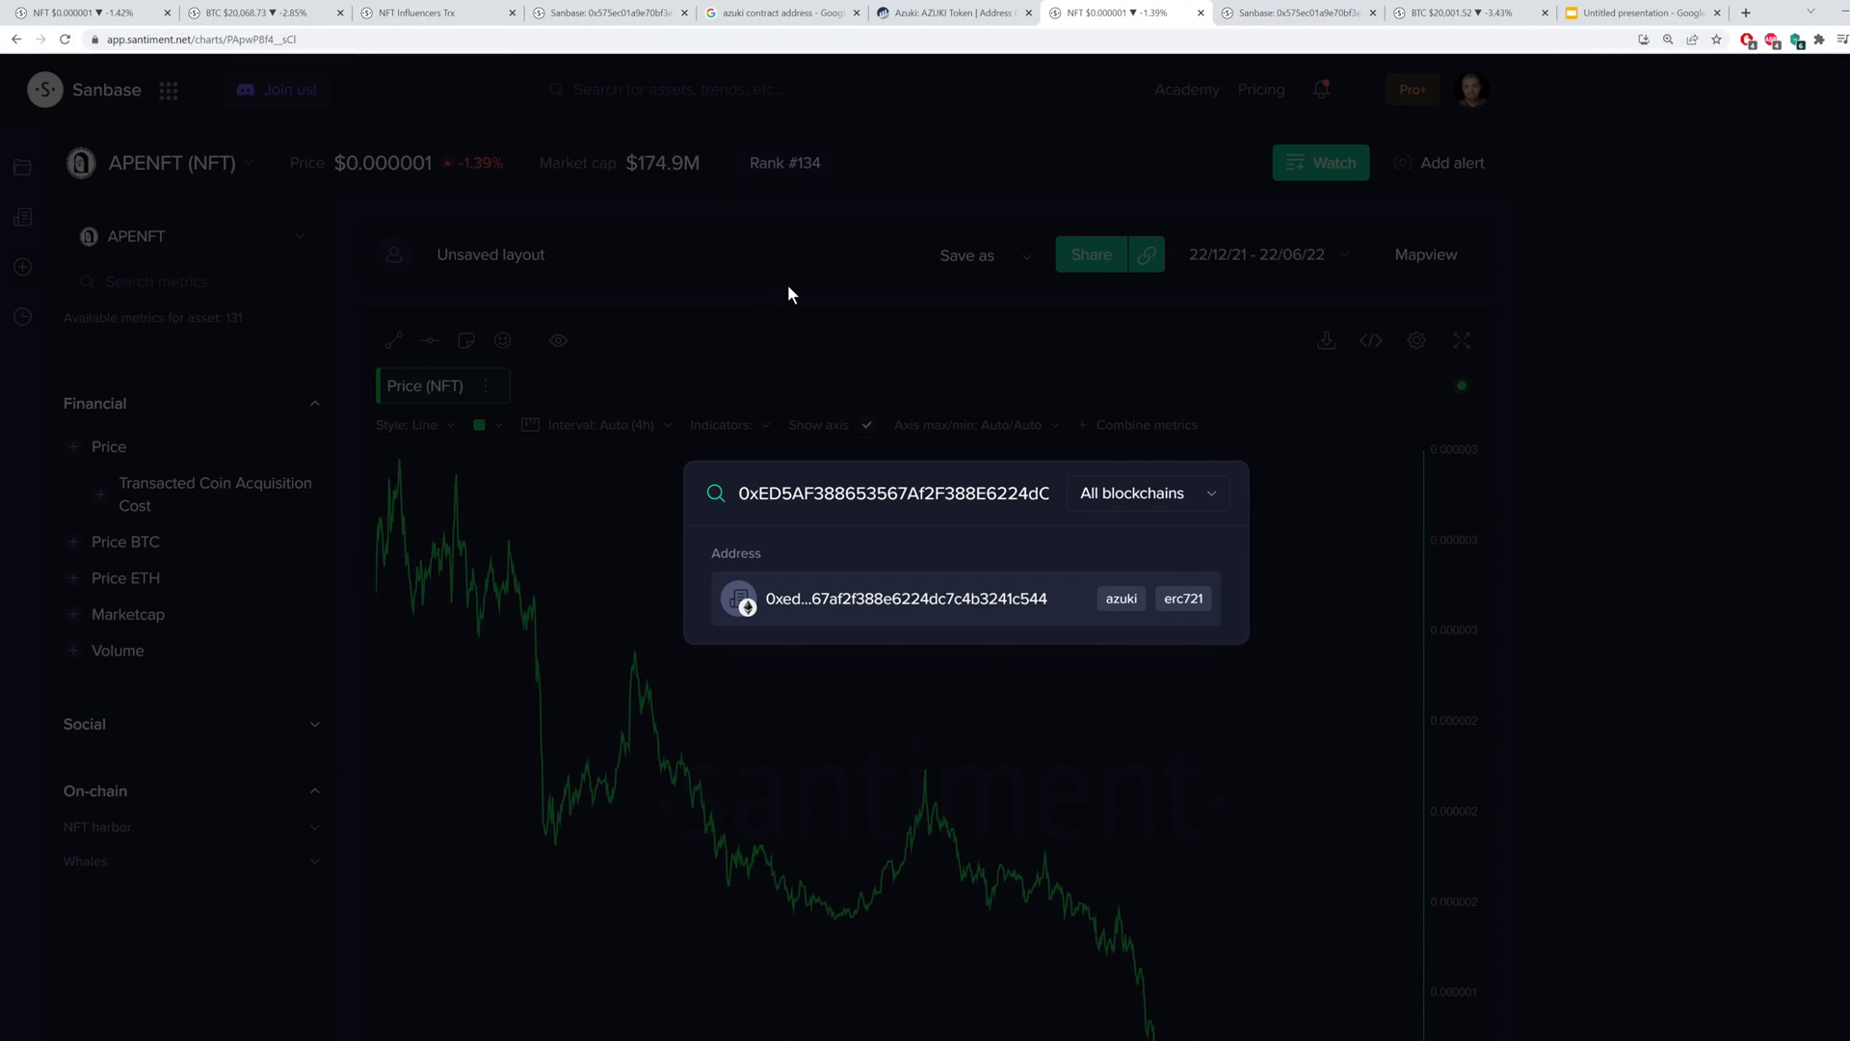
pyautogui.click(740, 253)
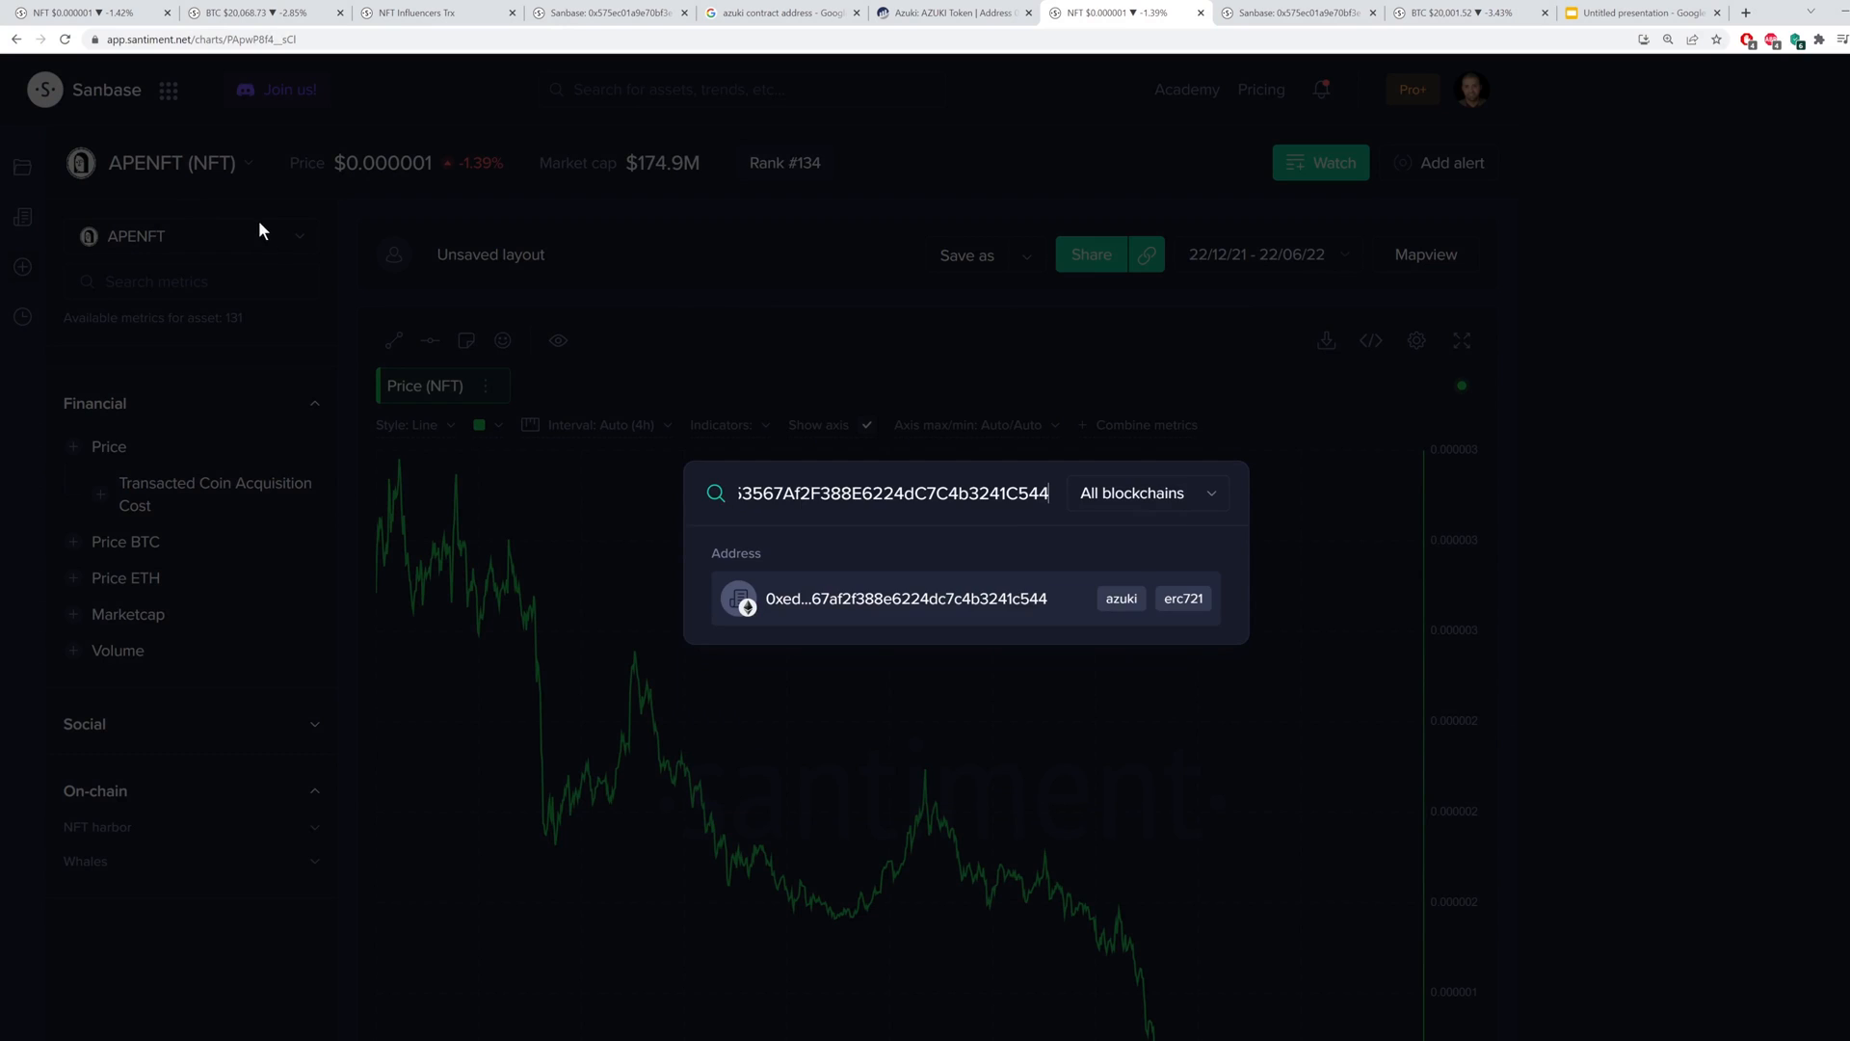
pyautogui.moveTo(995, 538)
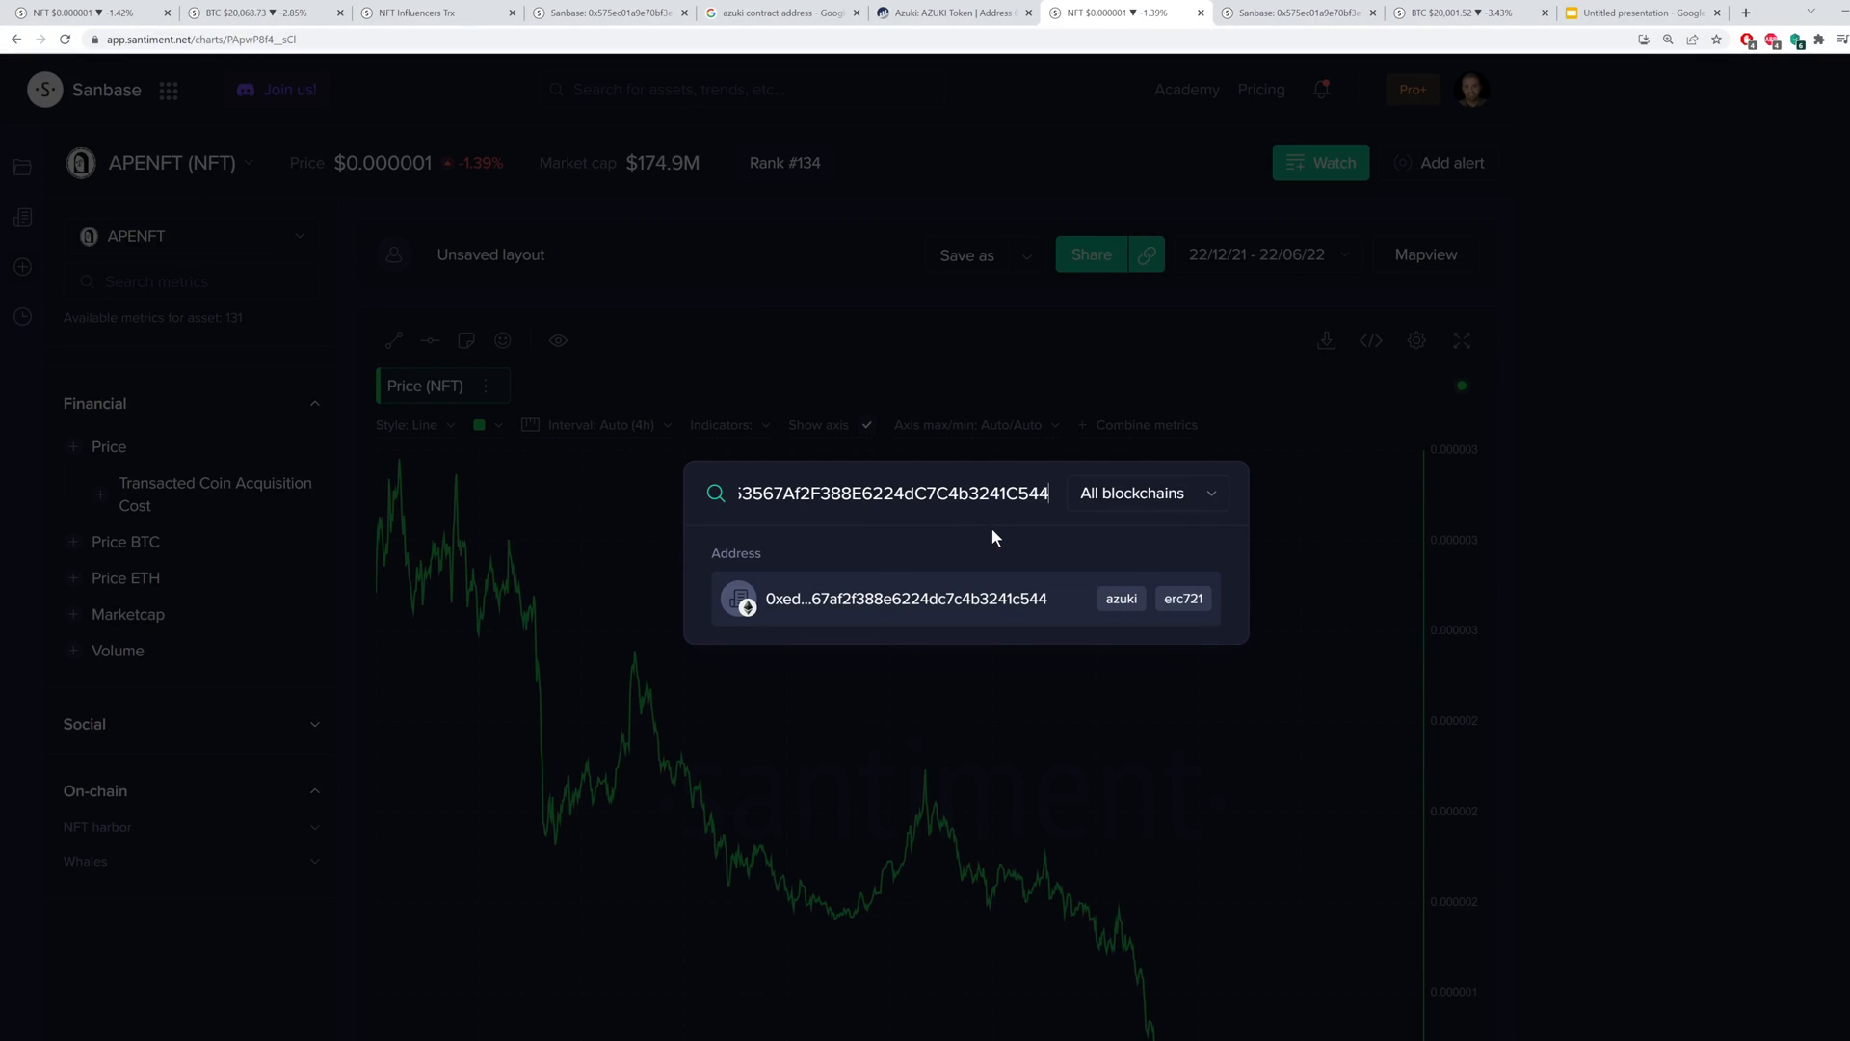
pyautogui.click(906, 597)
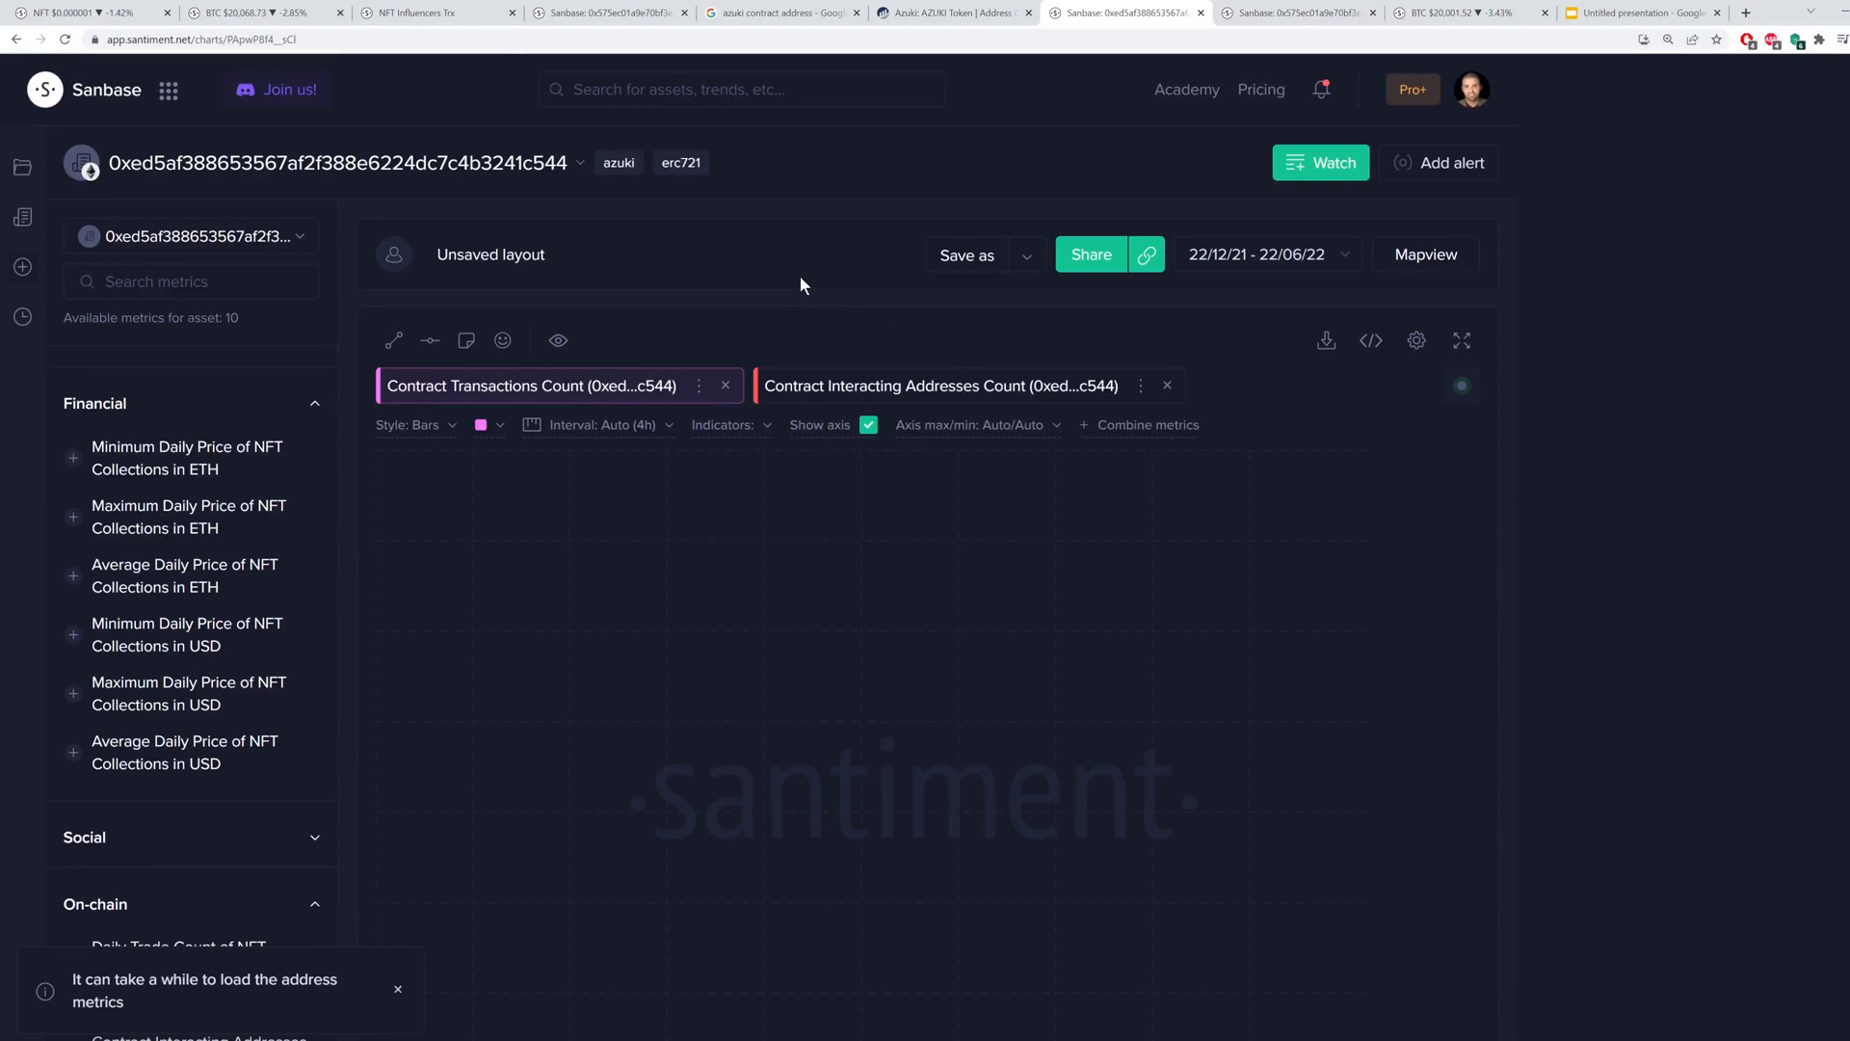
pyautogui.scroll(-3)
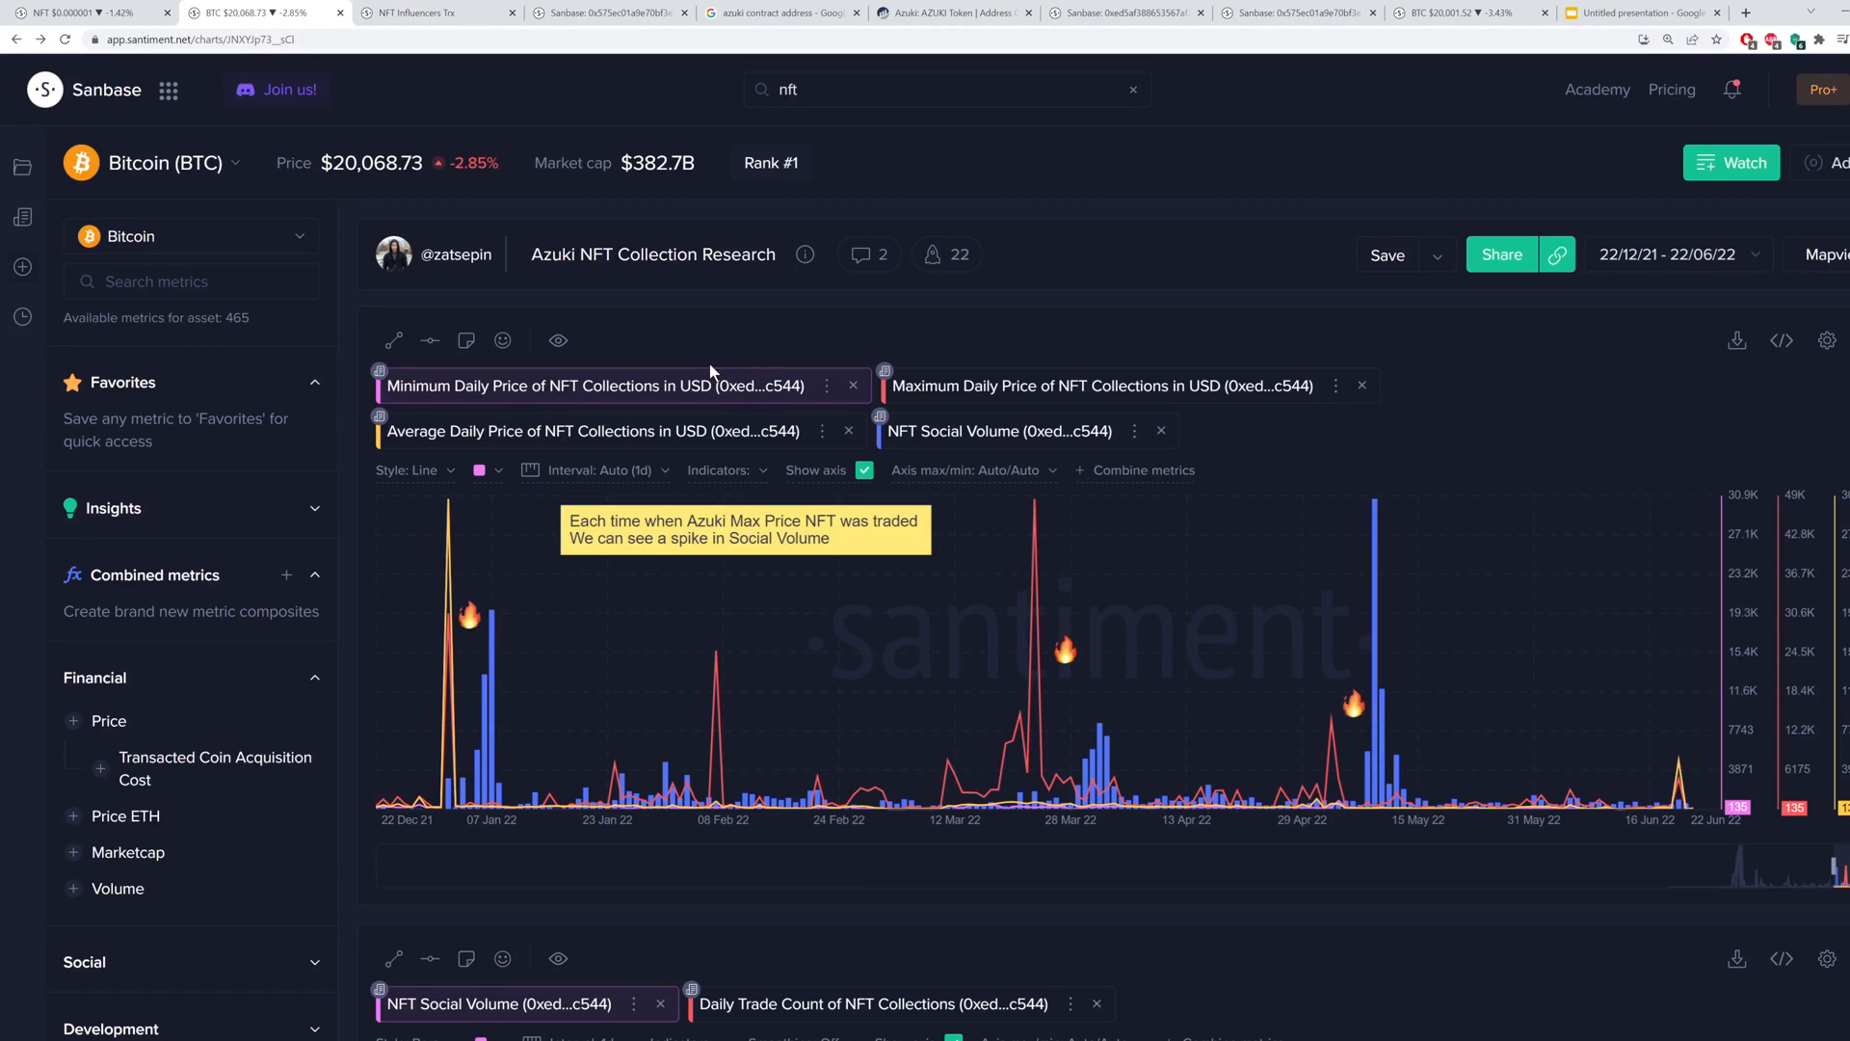
pyautogui.moveTo(784, 343)
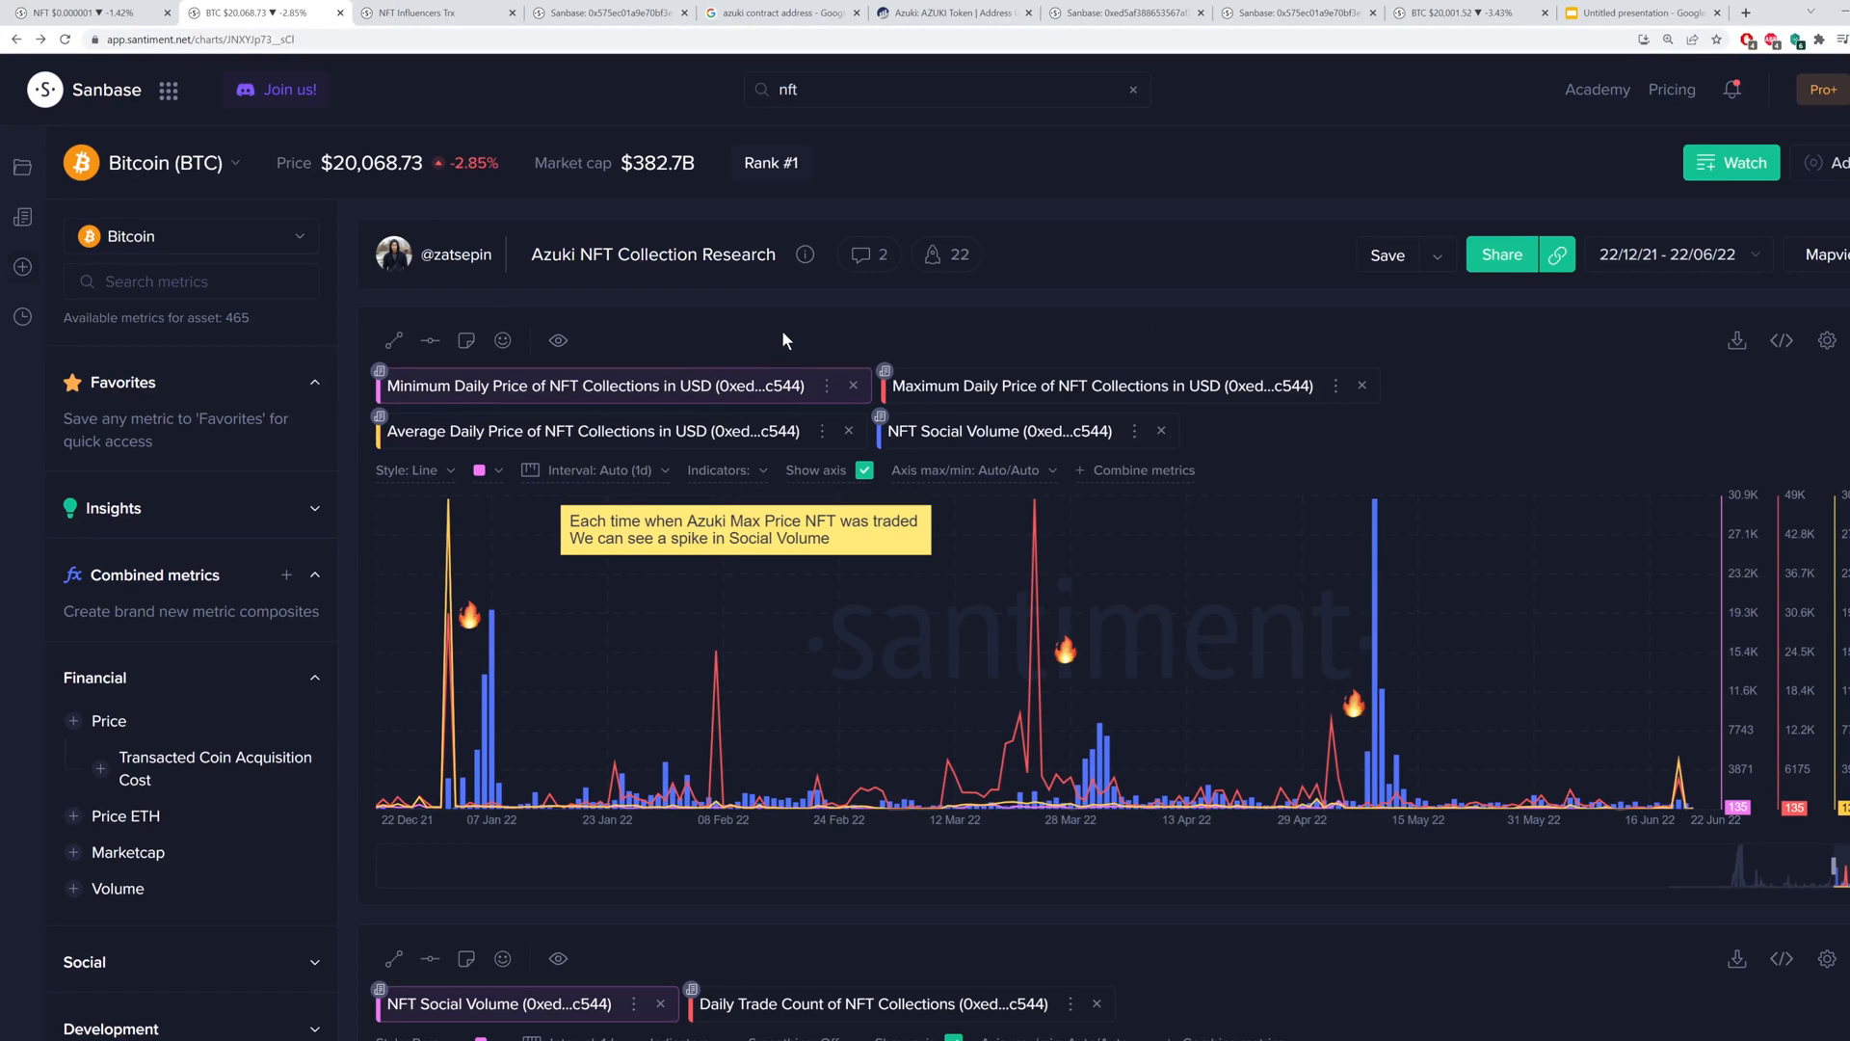
# Return to the Sanbase chart for the Fluf World: Eggs contract 0x575ec01…e4cc showing its social volume bars
pyautogui.click(779, 13)
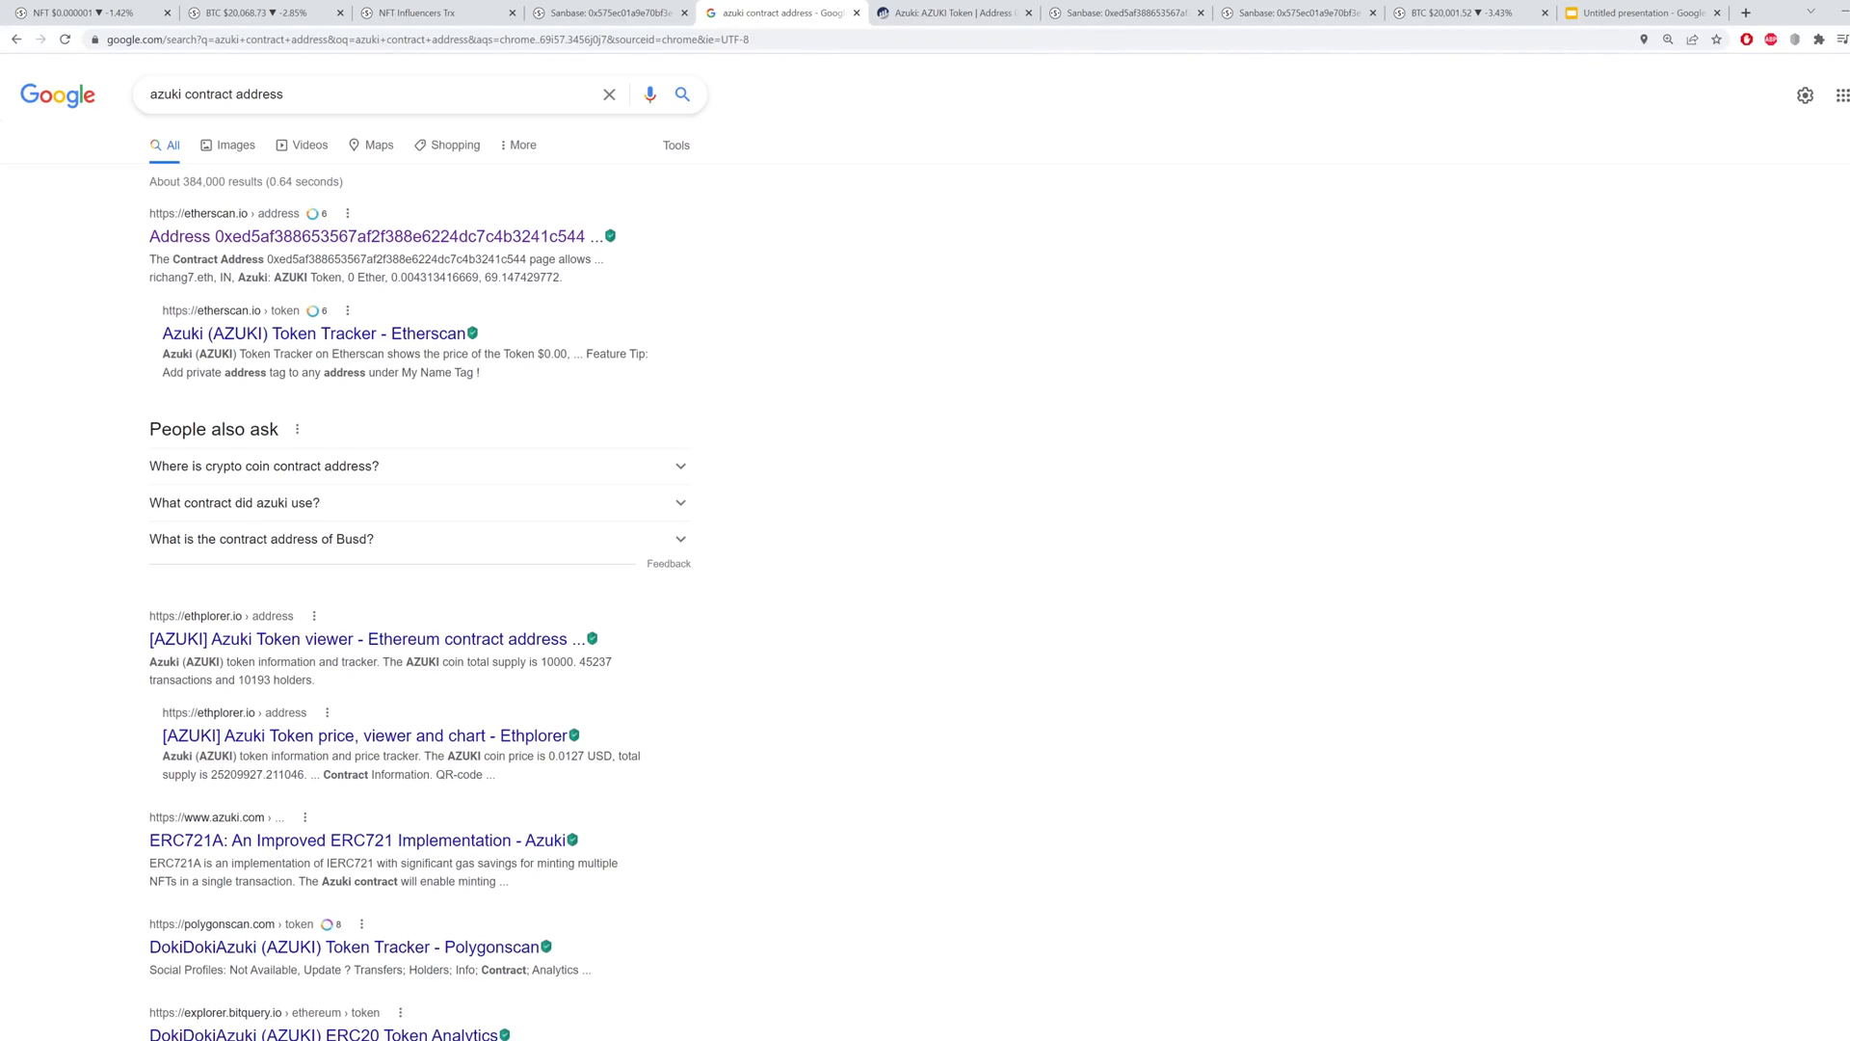
pyautogui.moveTo(984, 225)
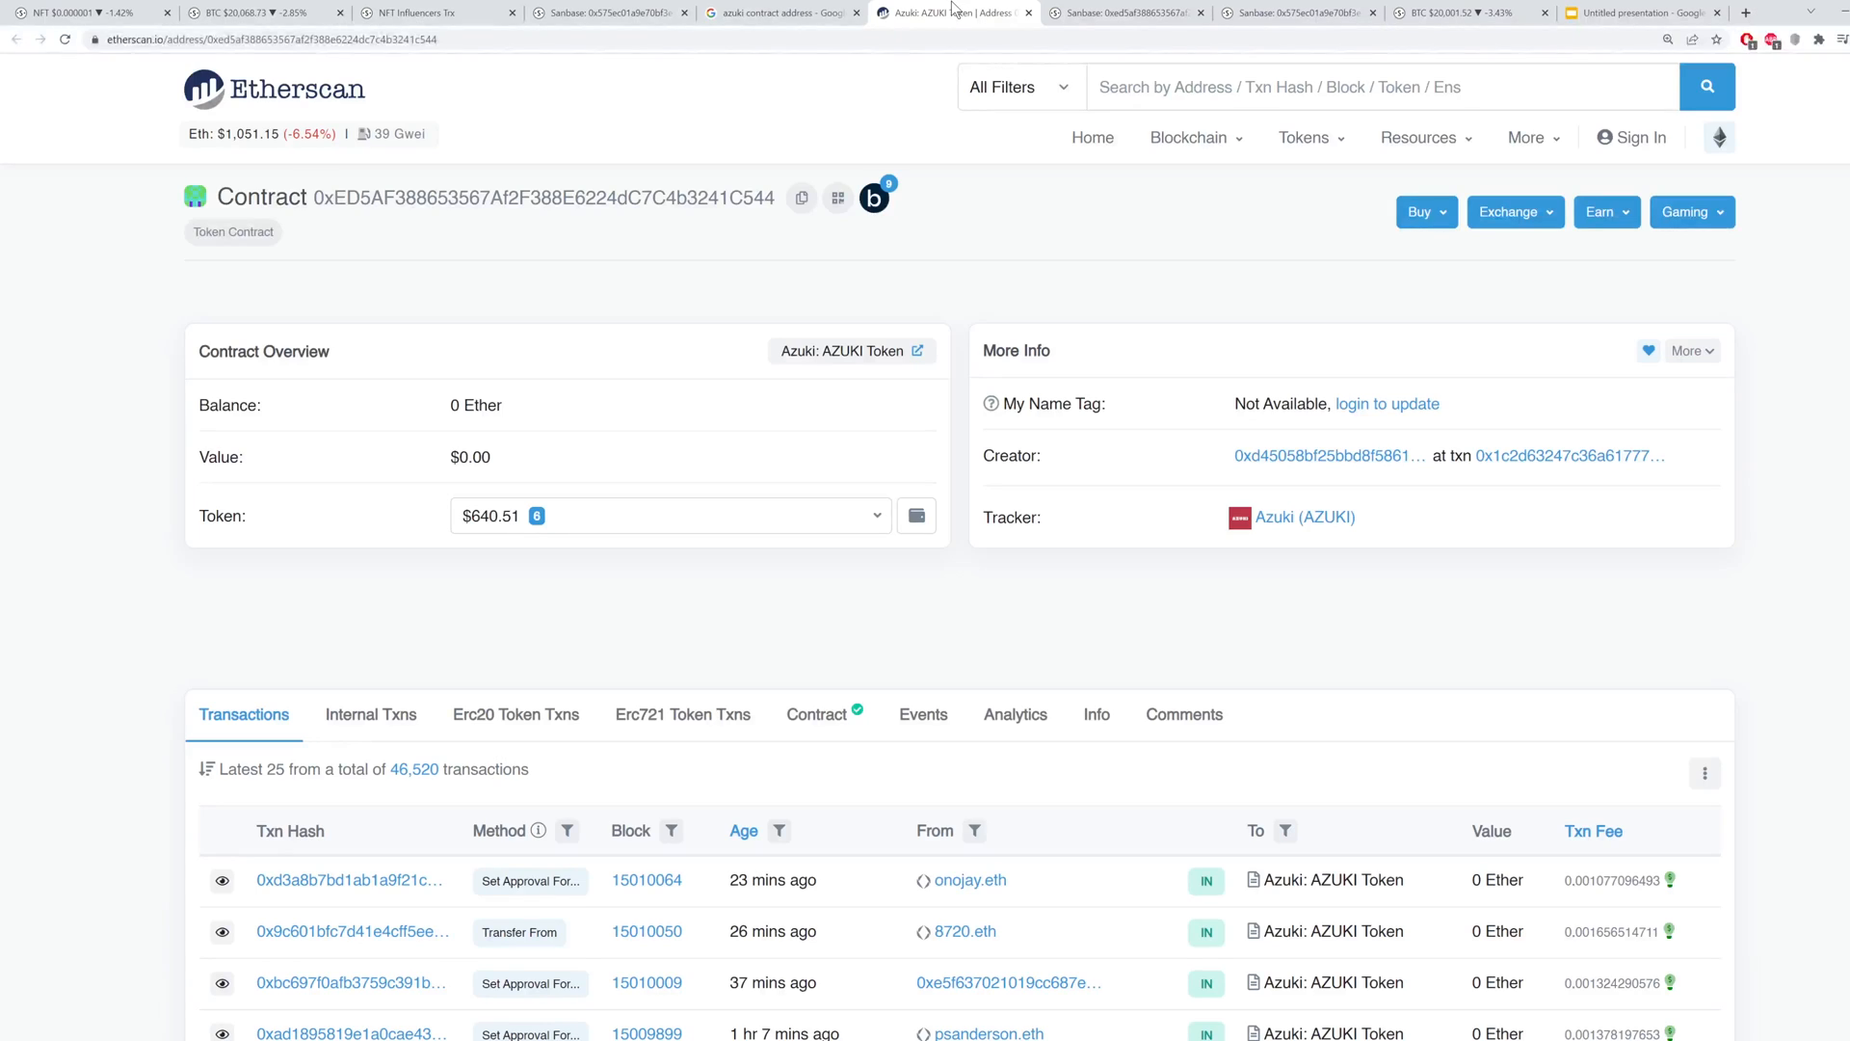
pyautogui.click(1123, 13)
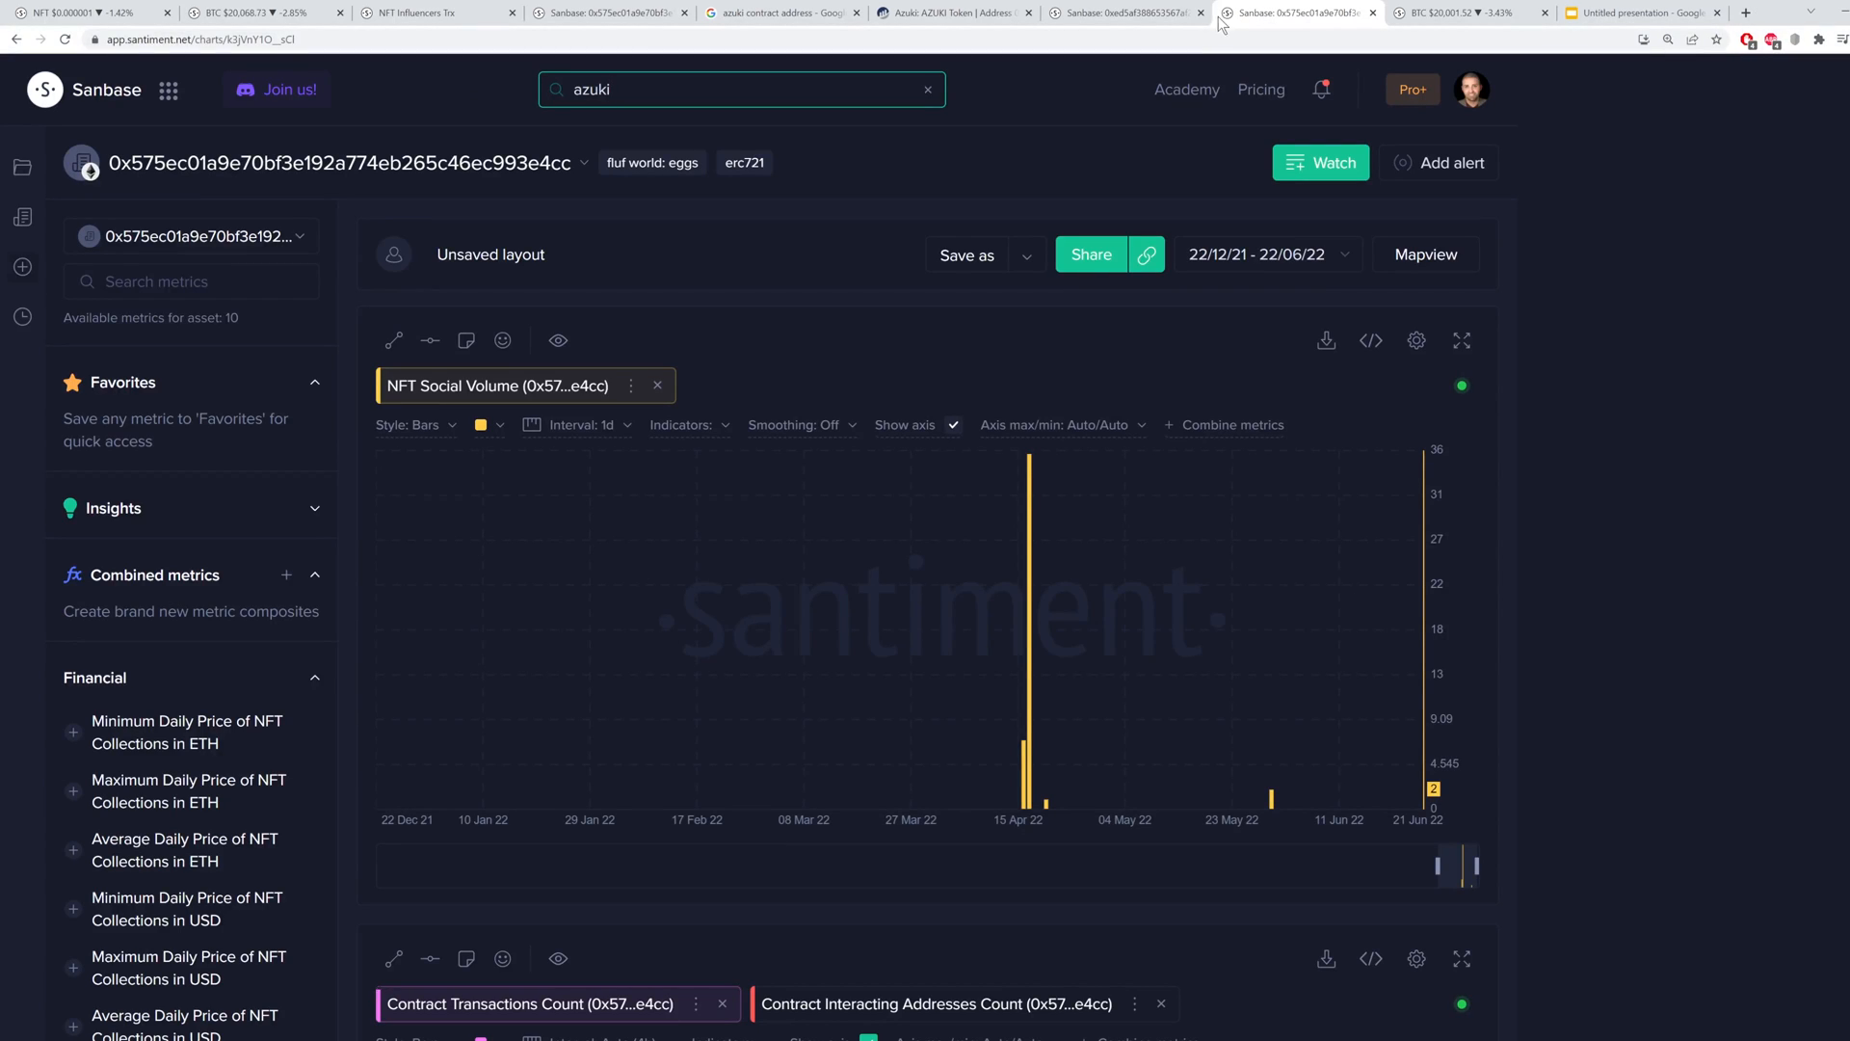
pyautogui.moveTo(852, 336)
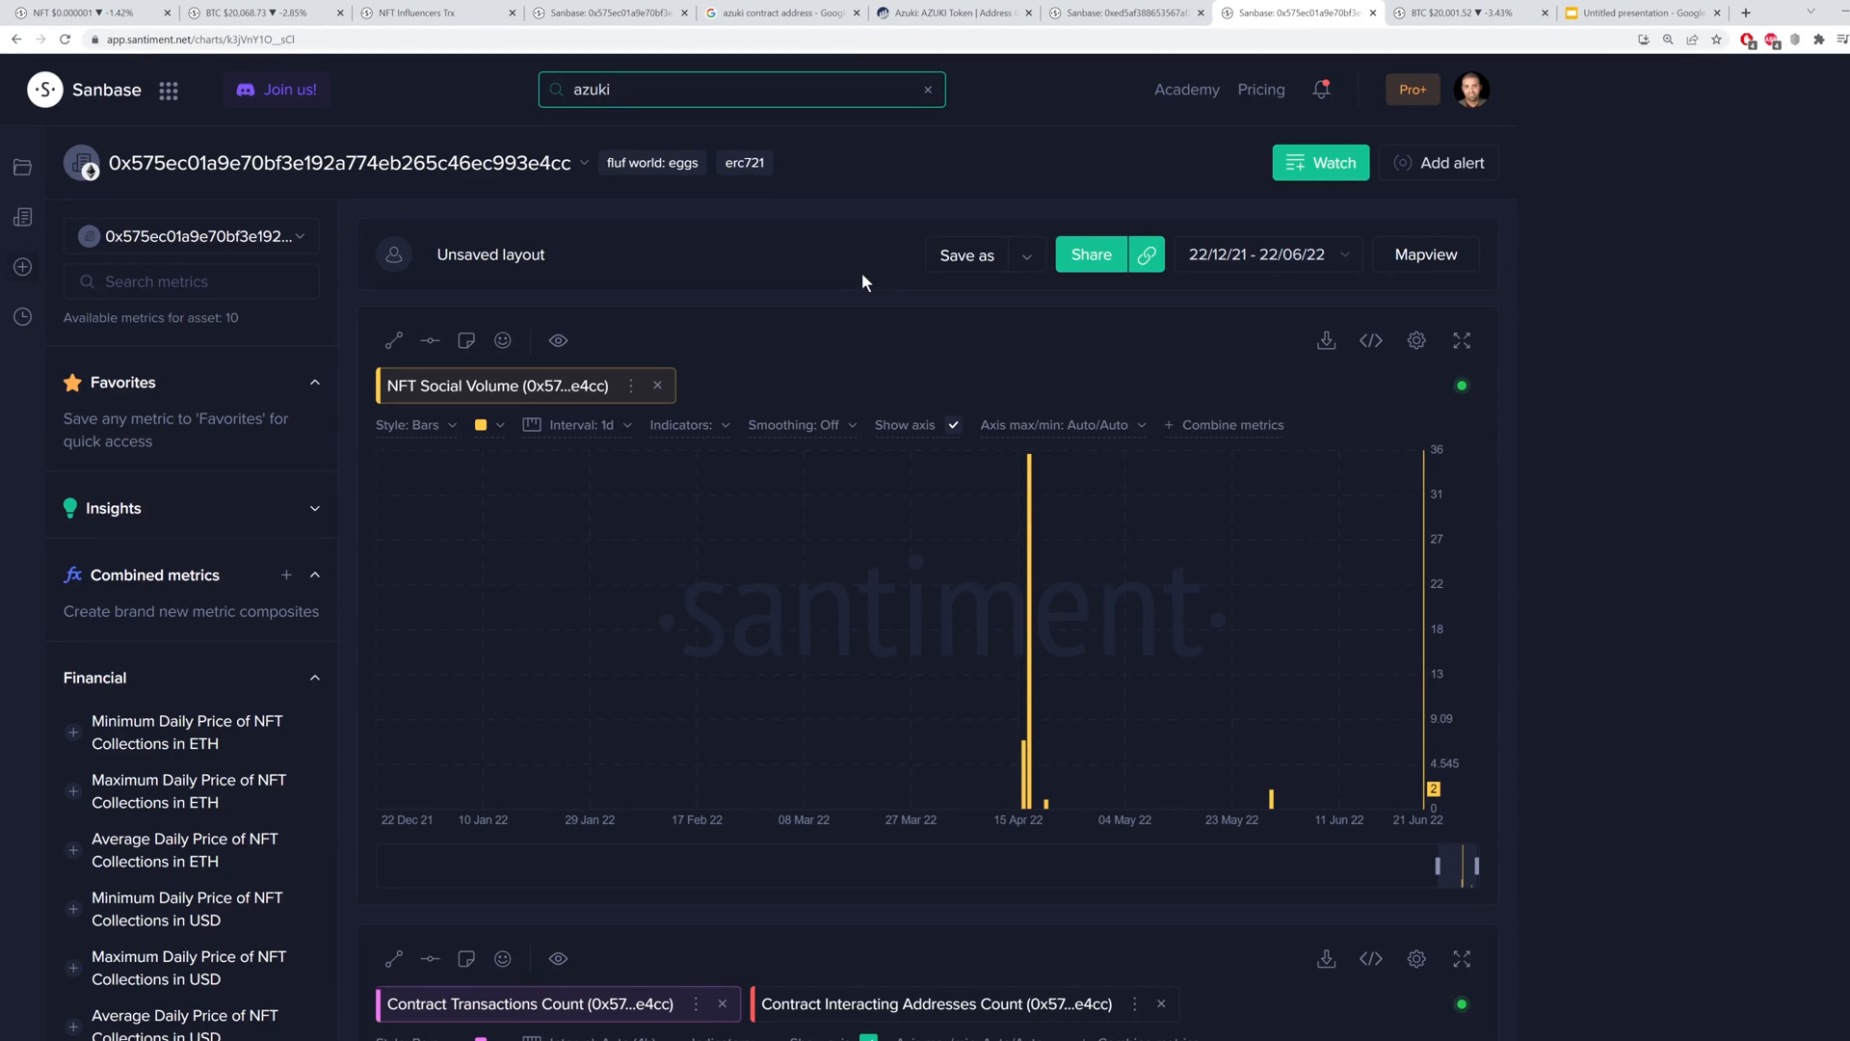
pyautogui.click(438, 14)
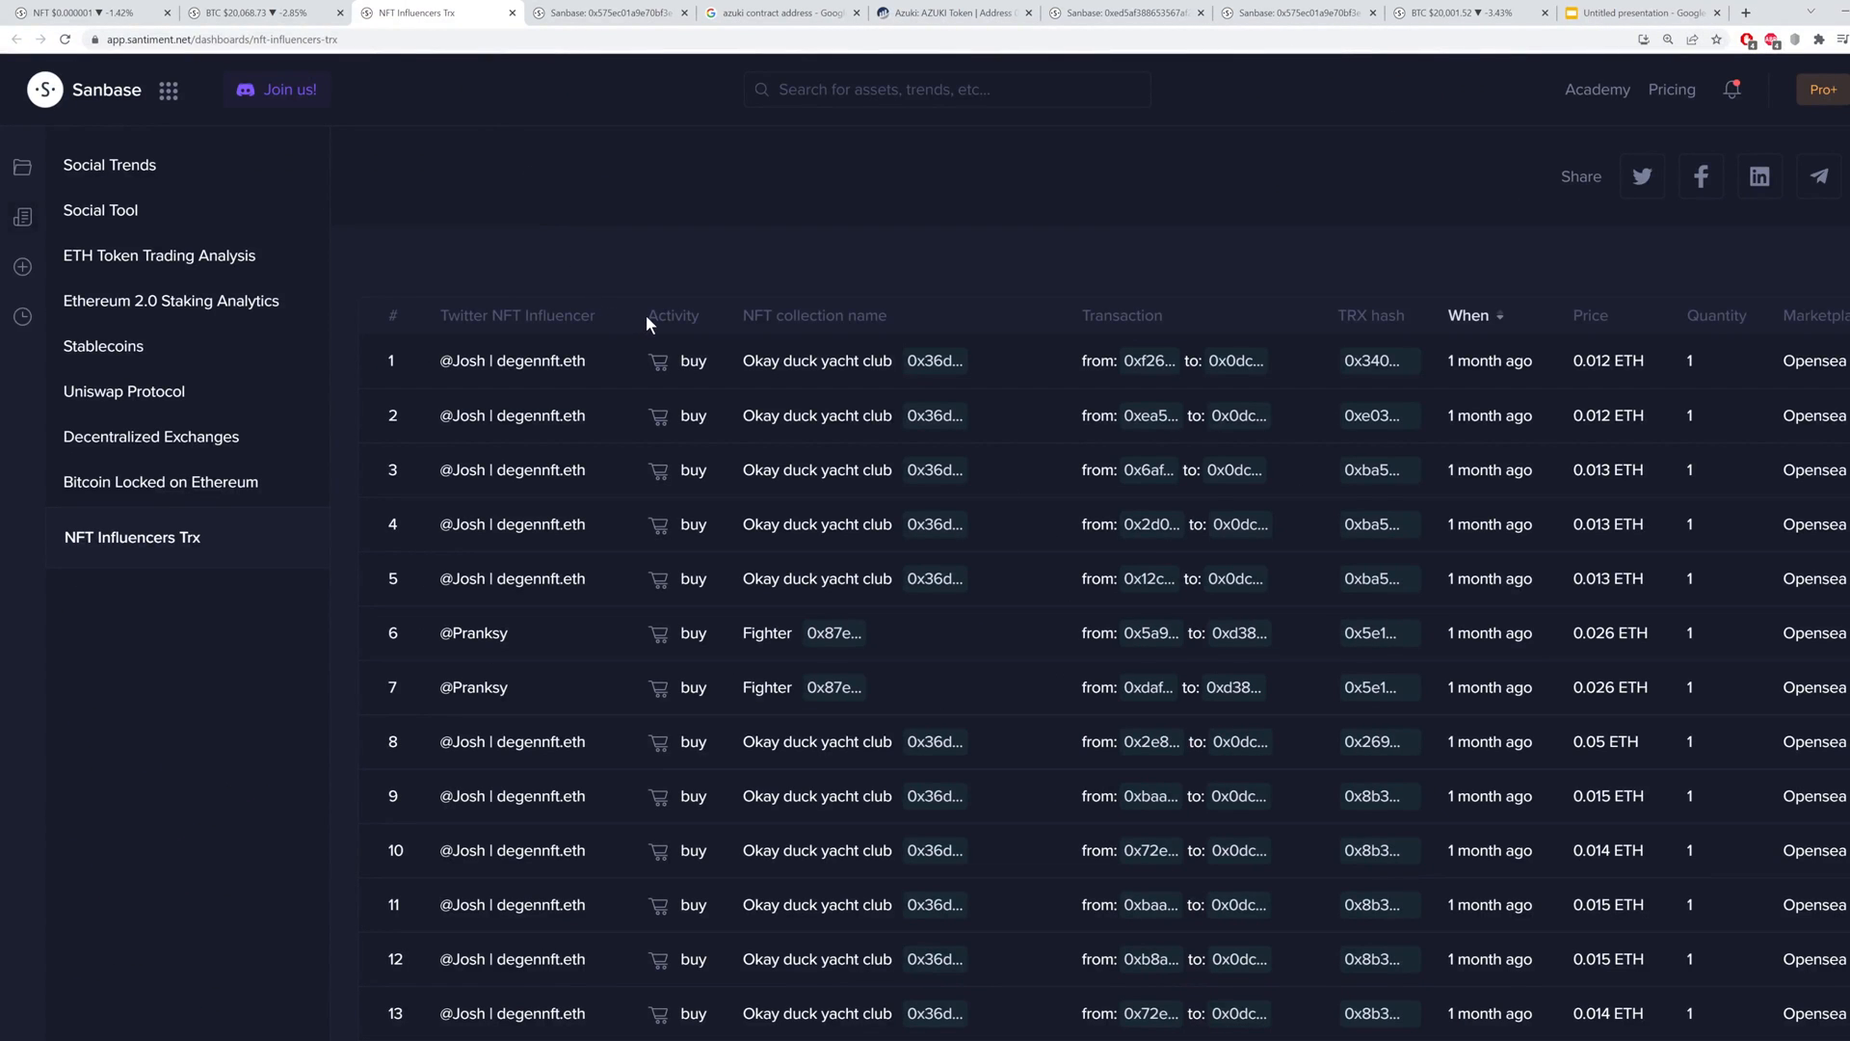
pyautogui.moveTo(528, 368)
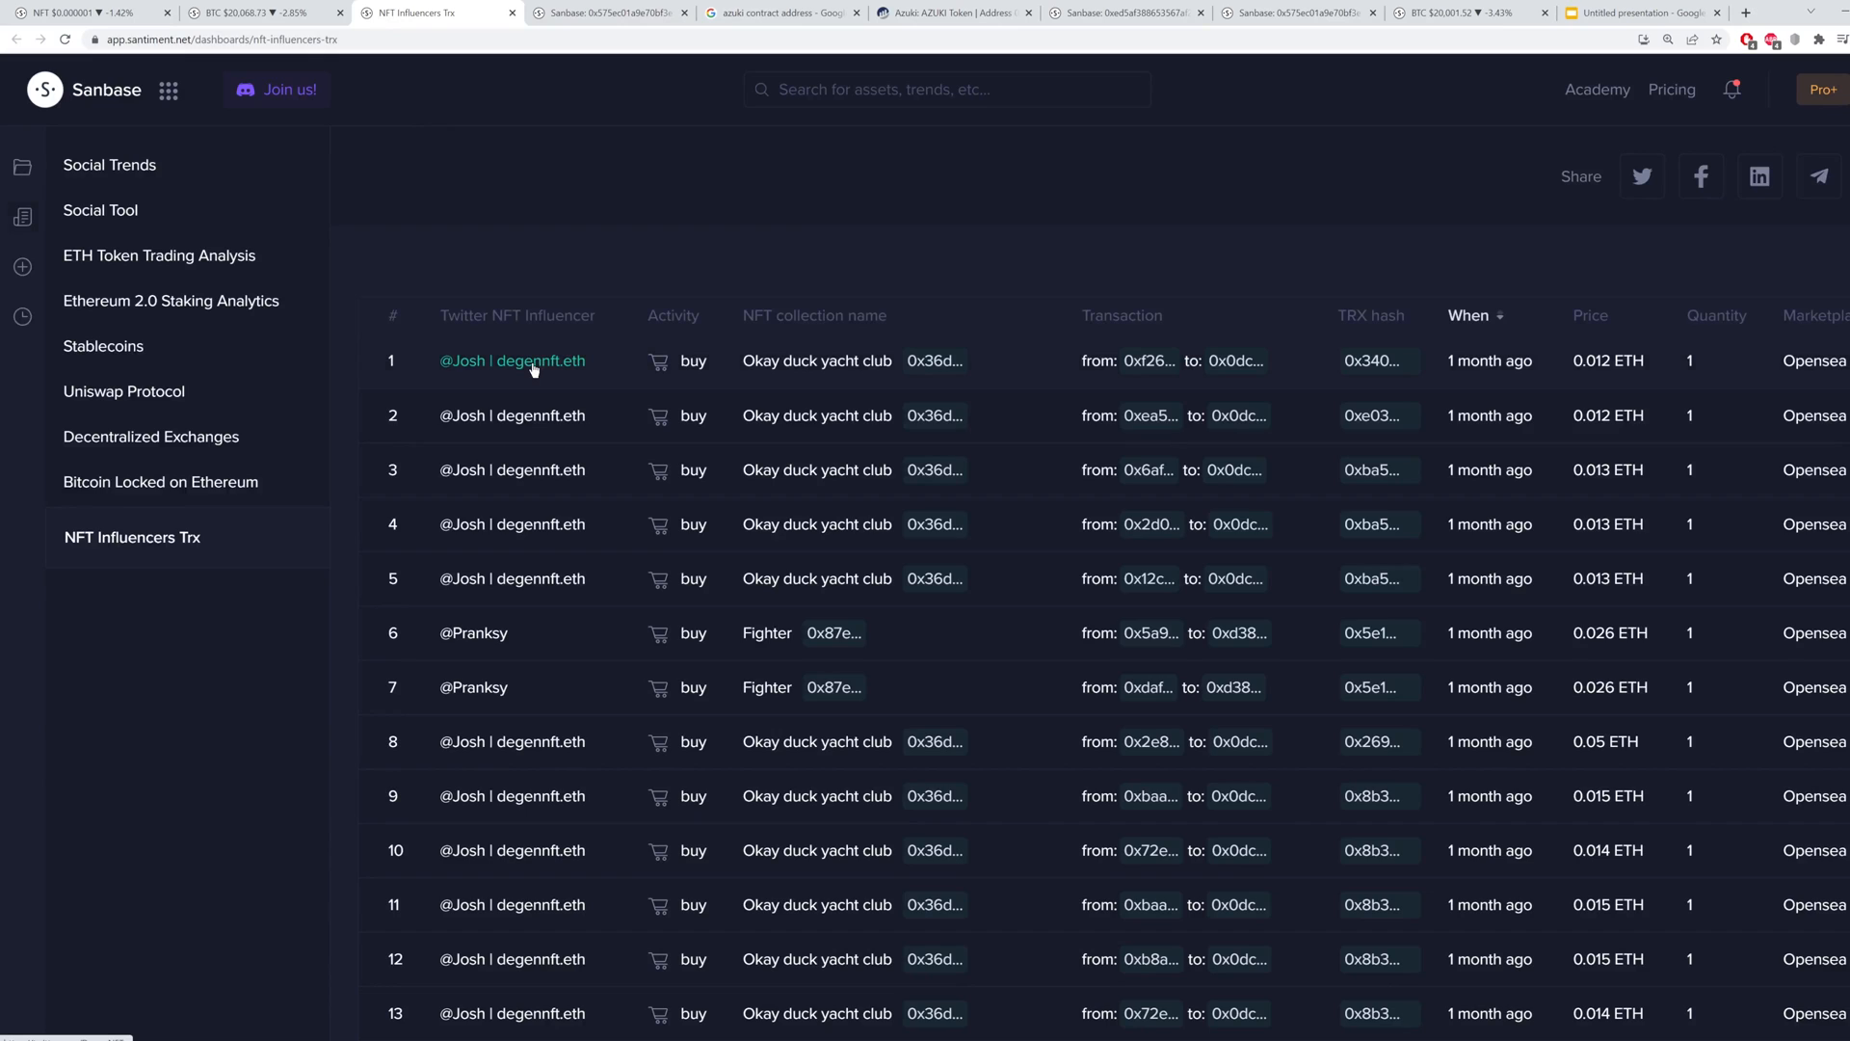
pyautogui.click(513, 360)
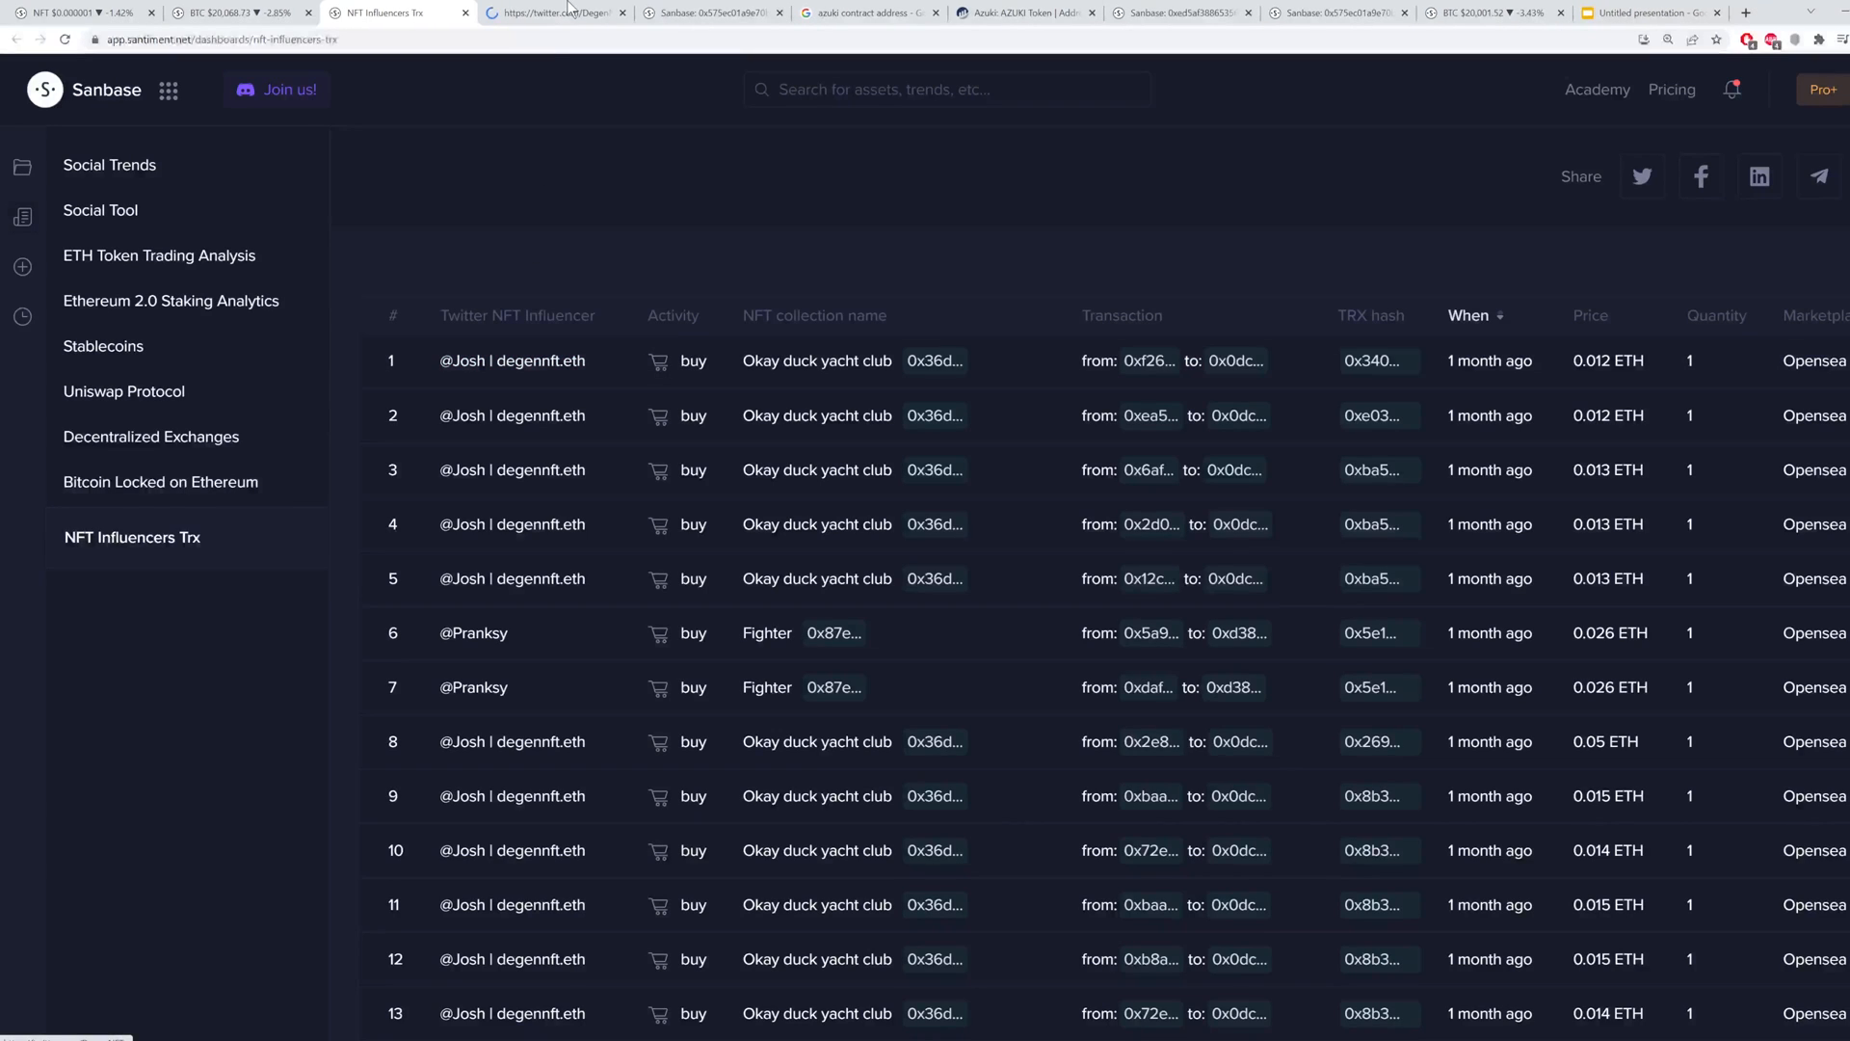
# Review the Josh | DegenNFTs Twitter timeline and close the profile tab
pyautogui.click(555, 14)
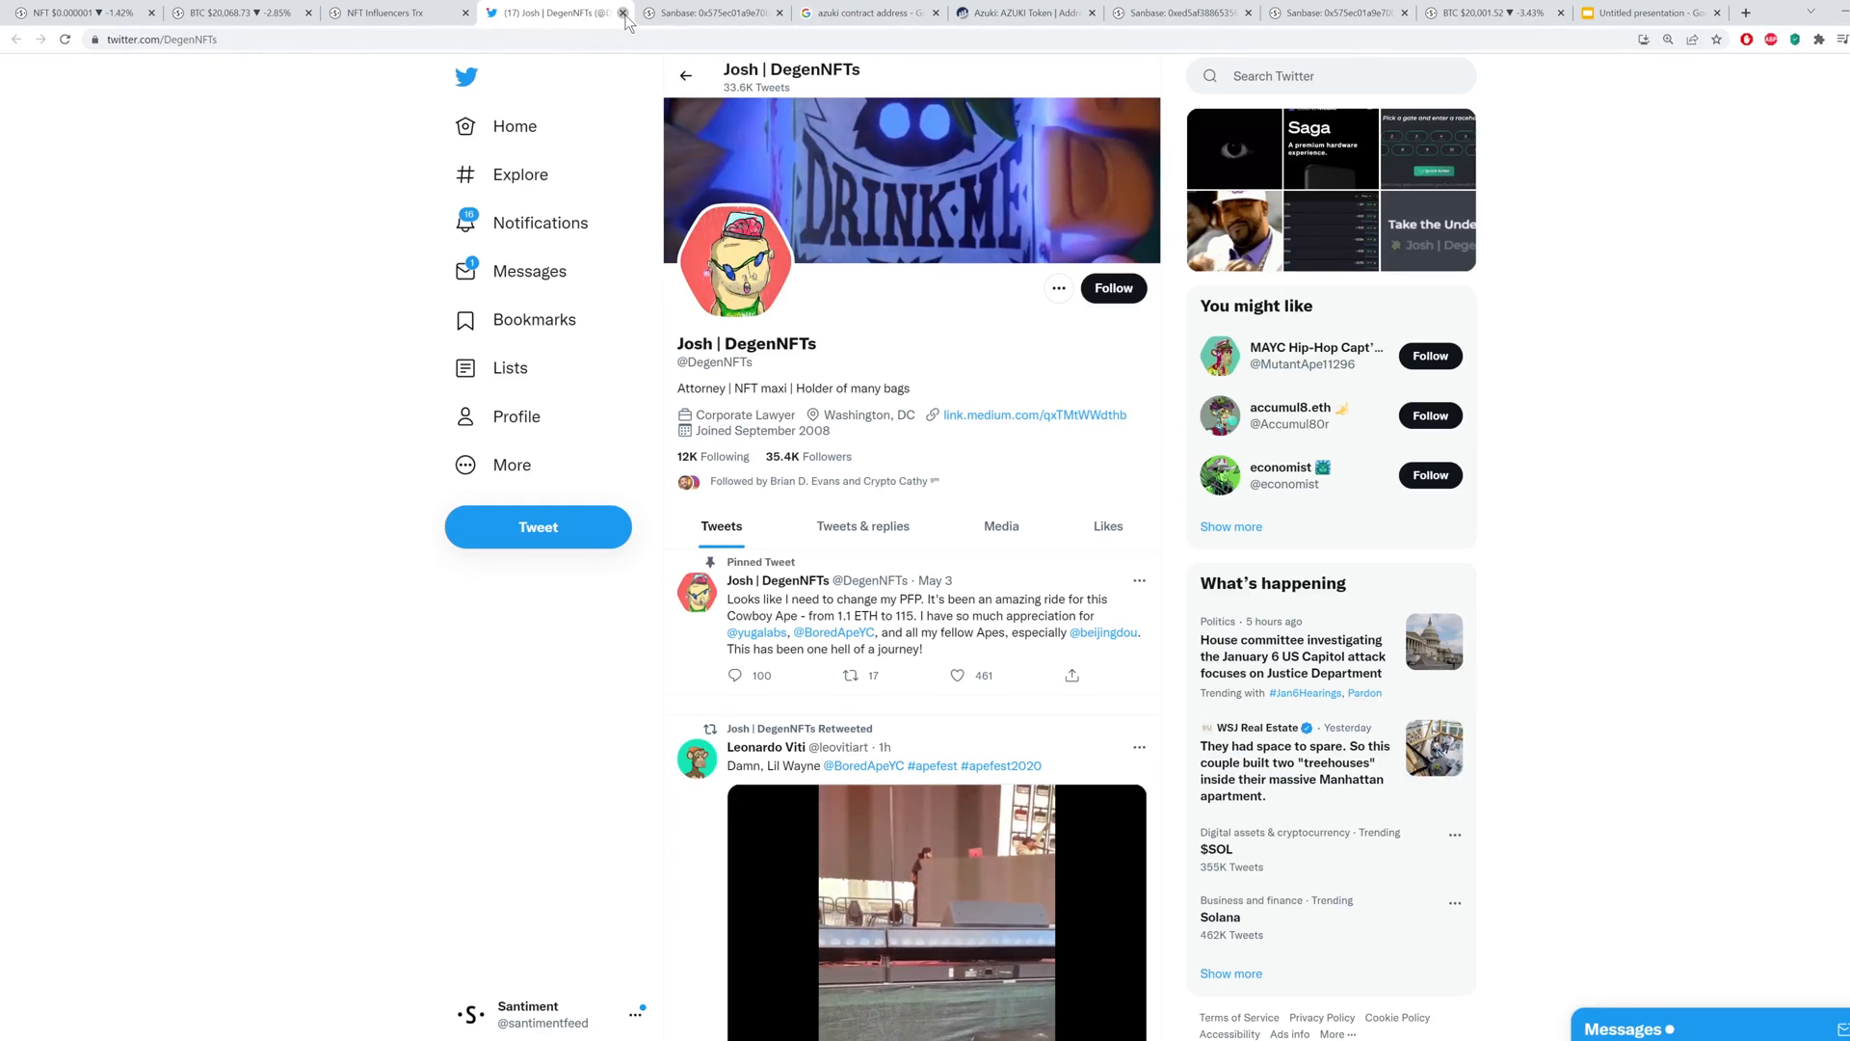
pyautogui.moveTo(555, 13)
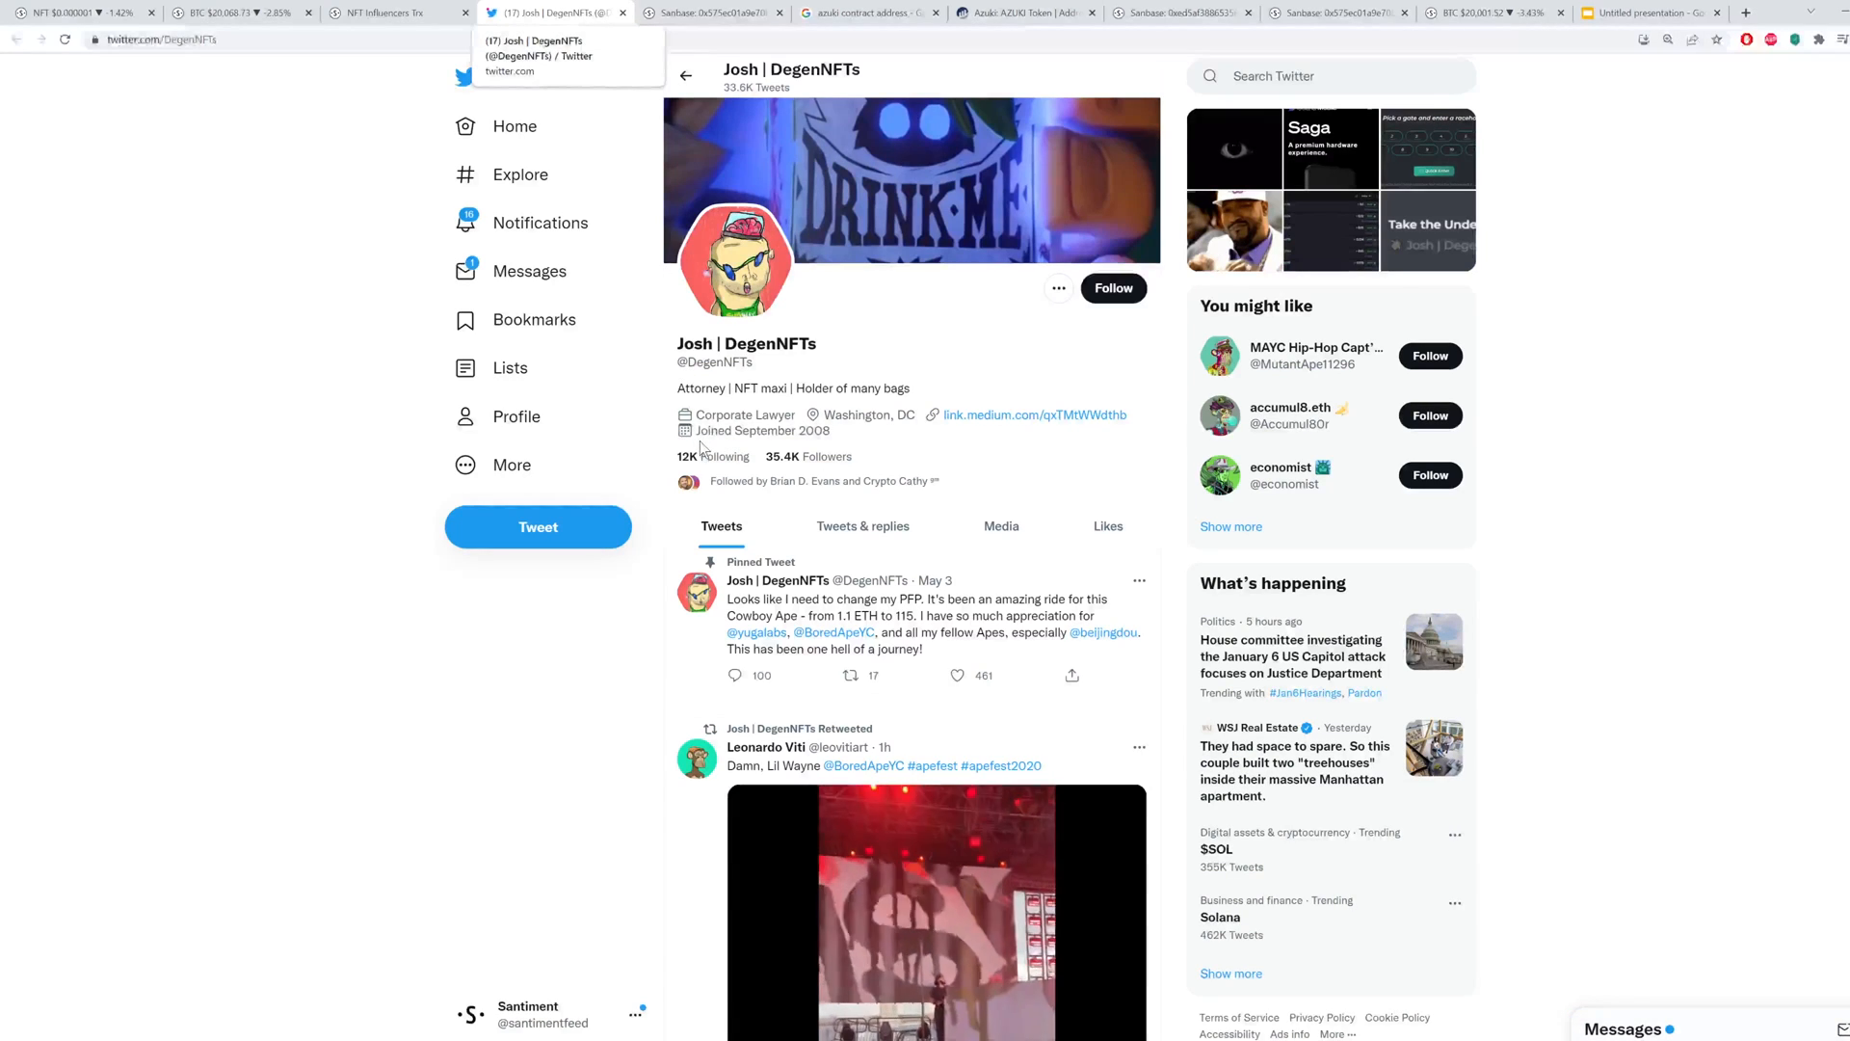
pyautogui.scroll(-3)
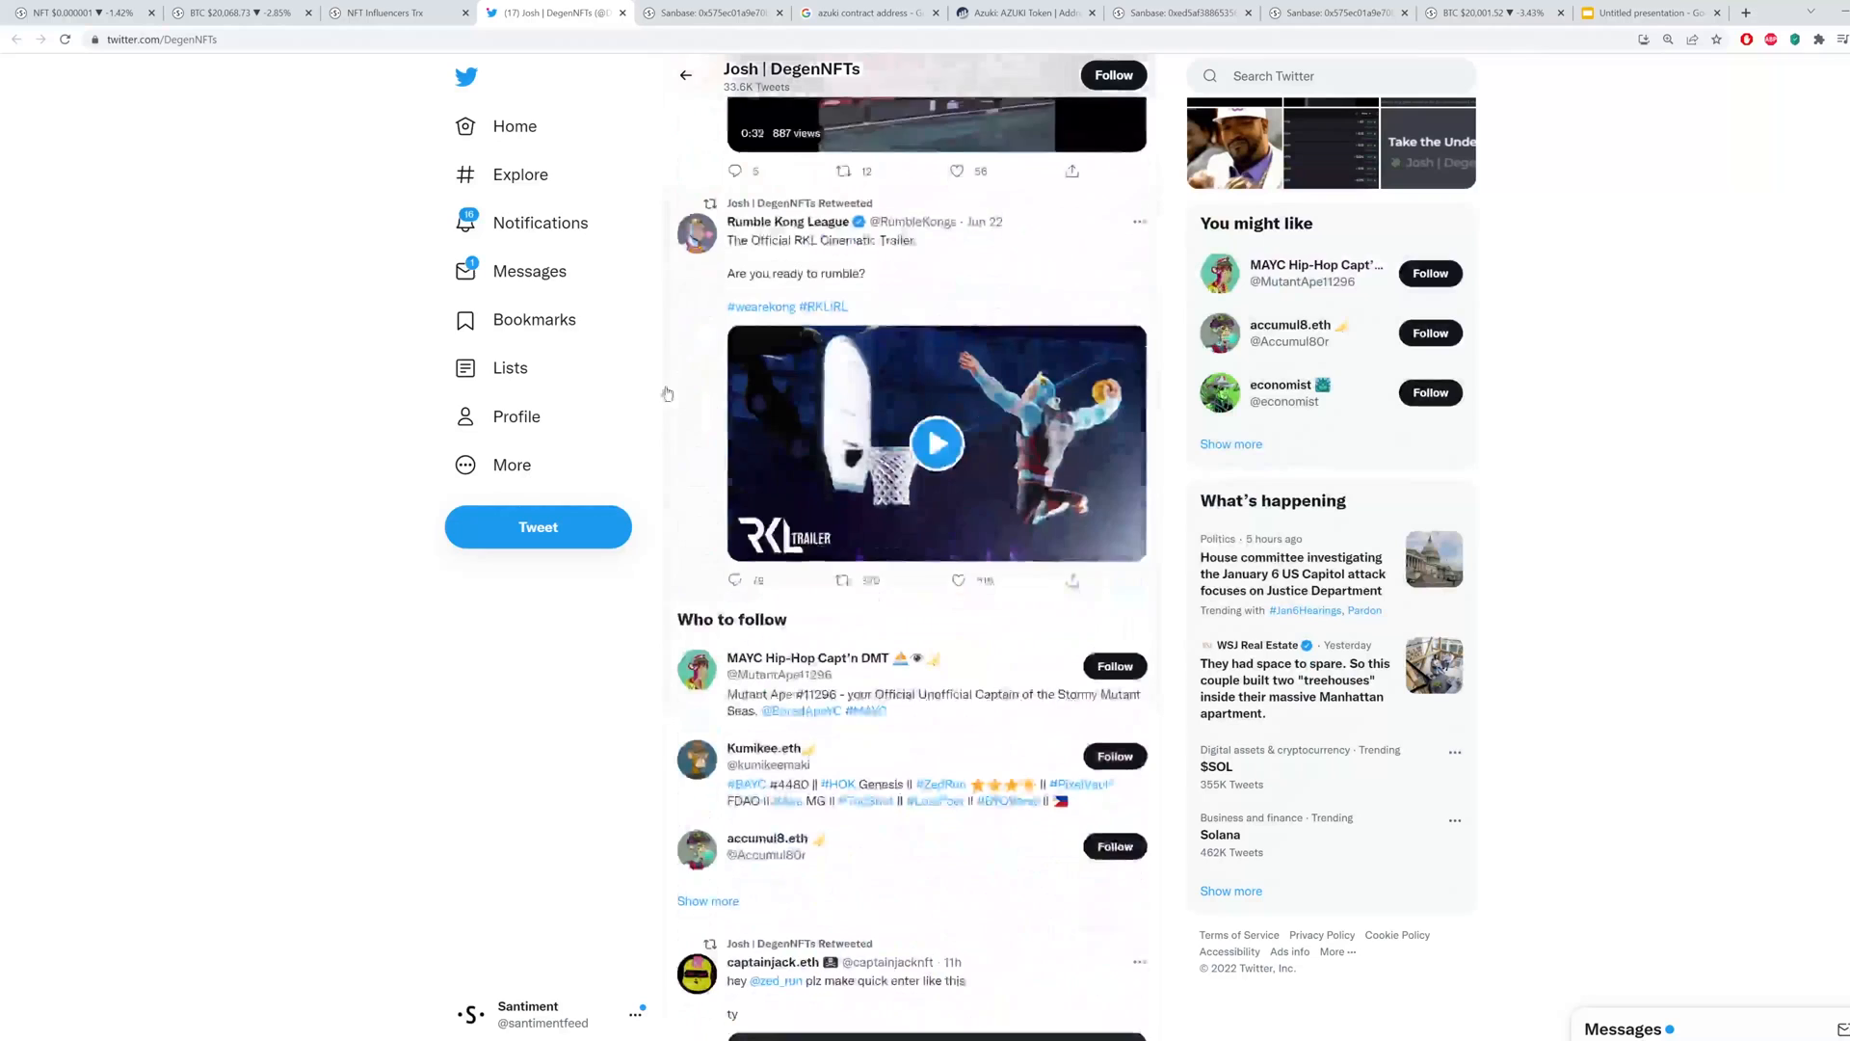
pyautogui.scroll(3)
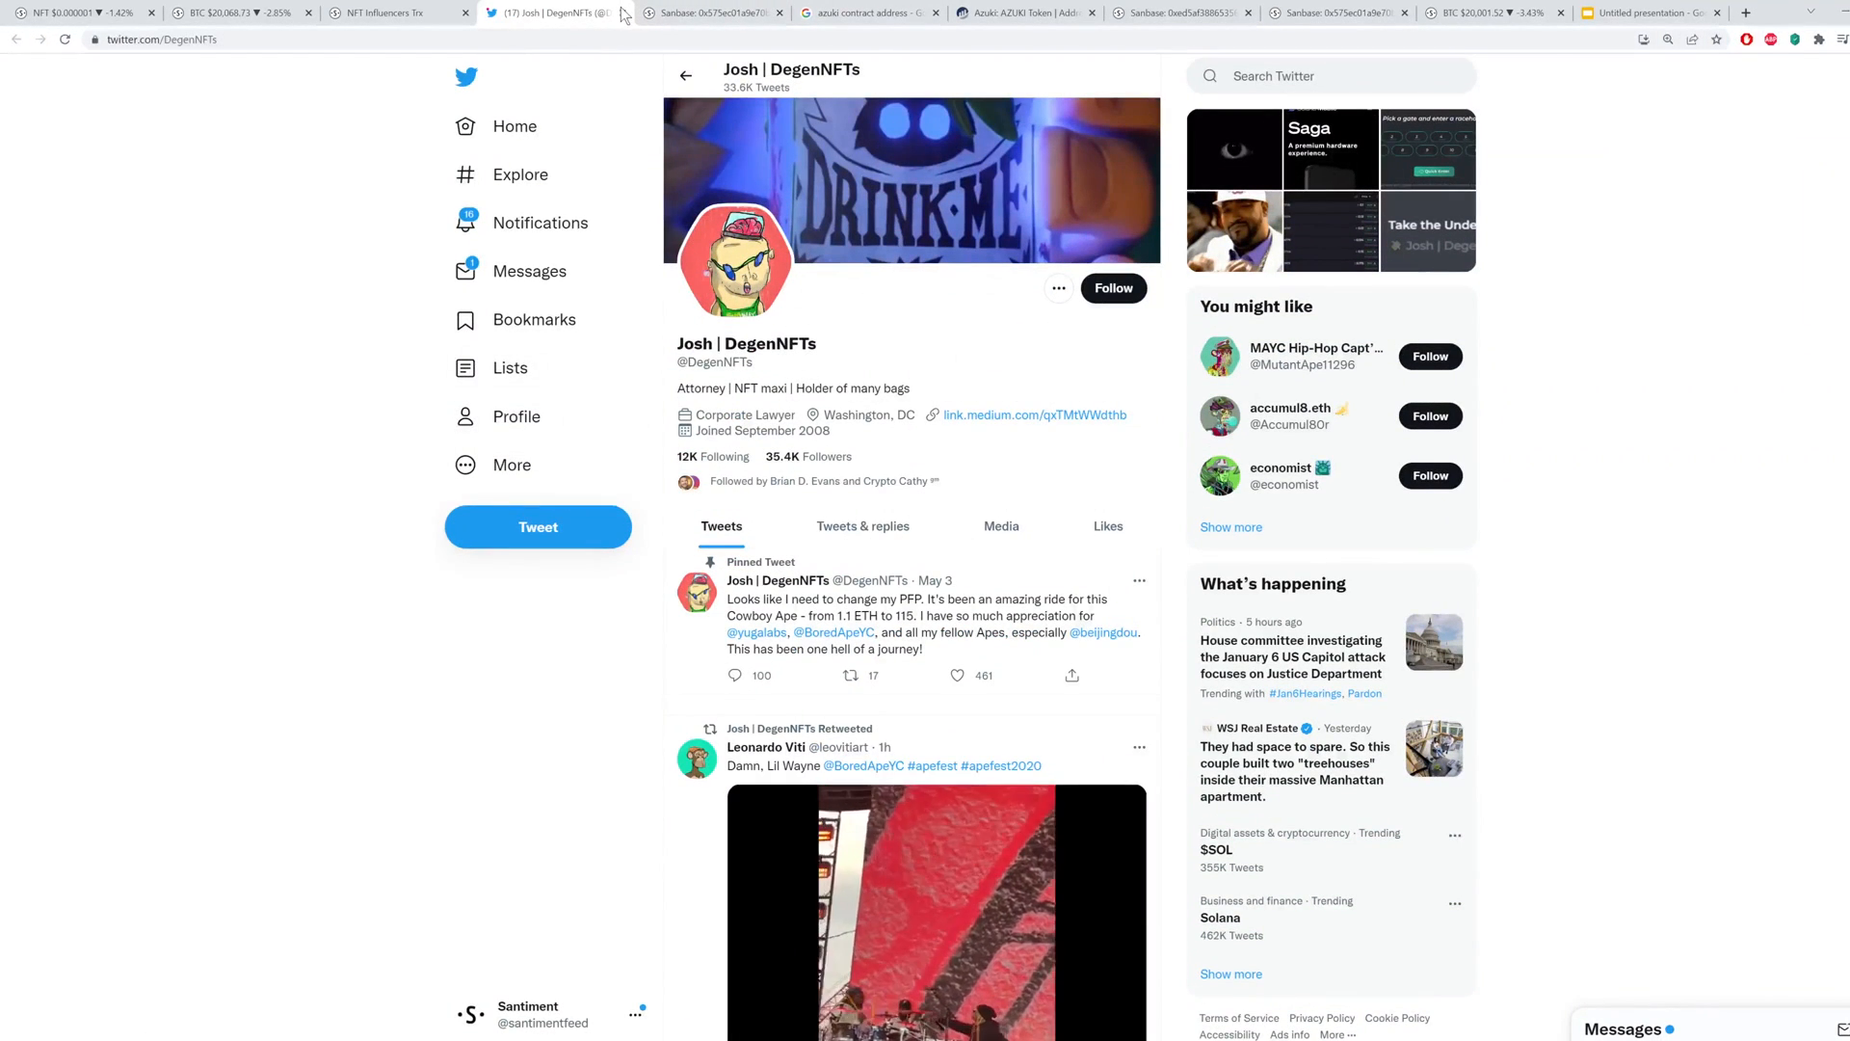
pyautogui.click(395, 14)
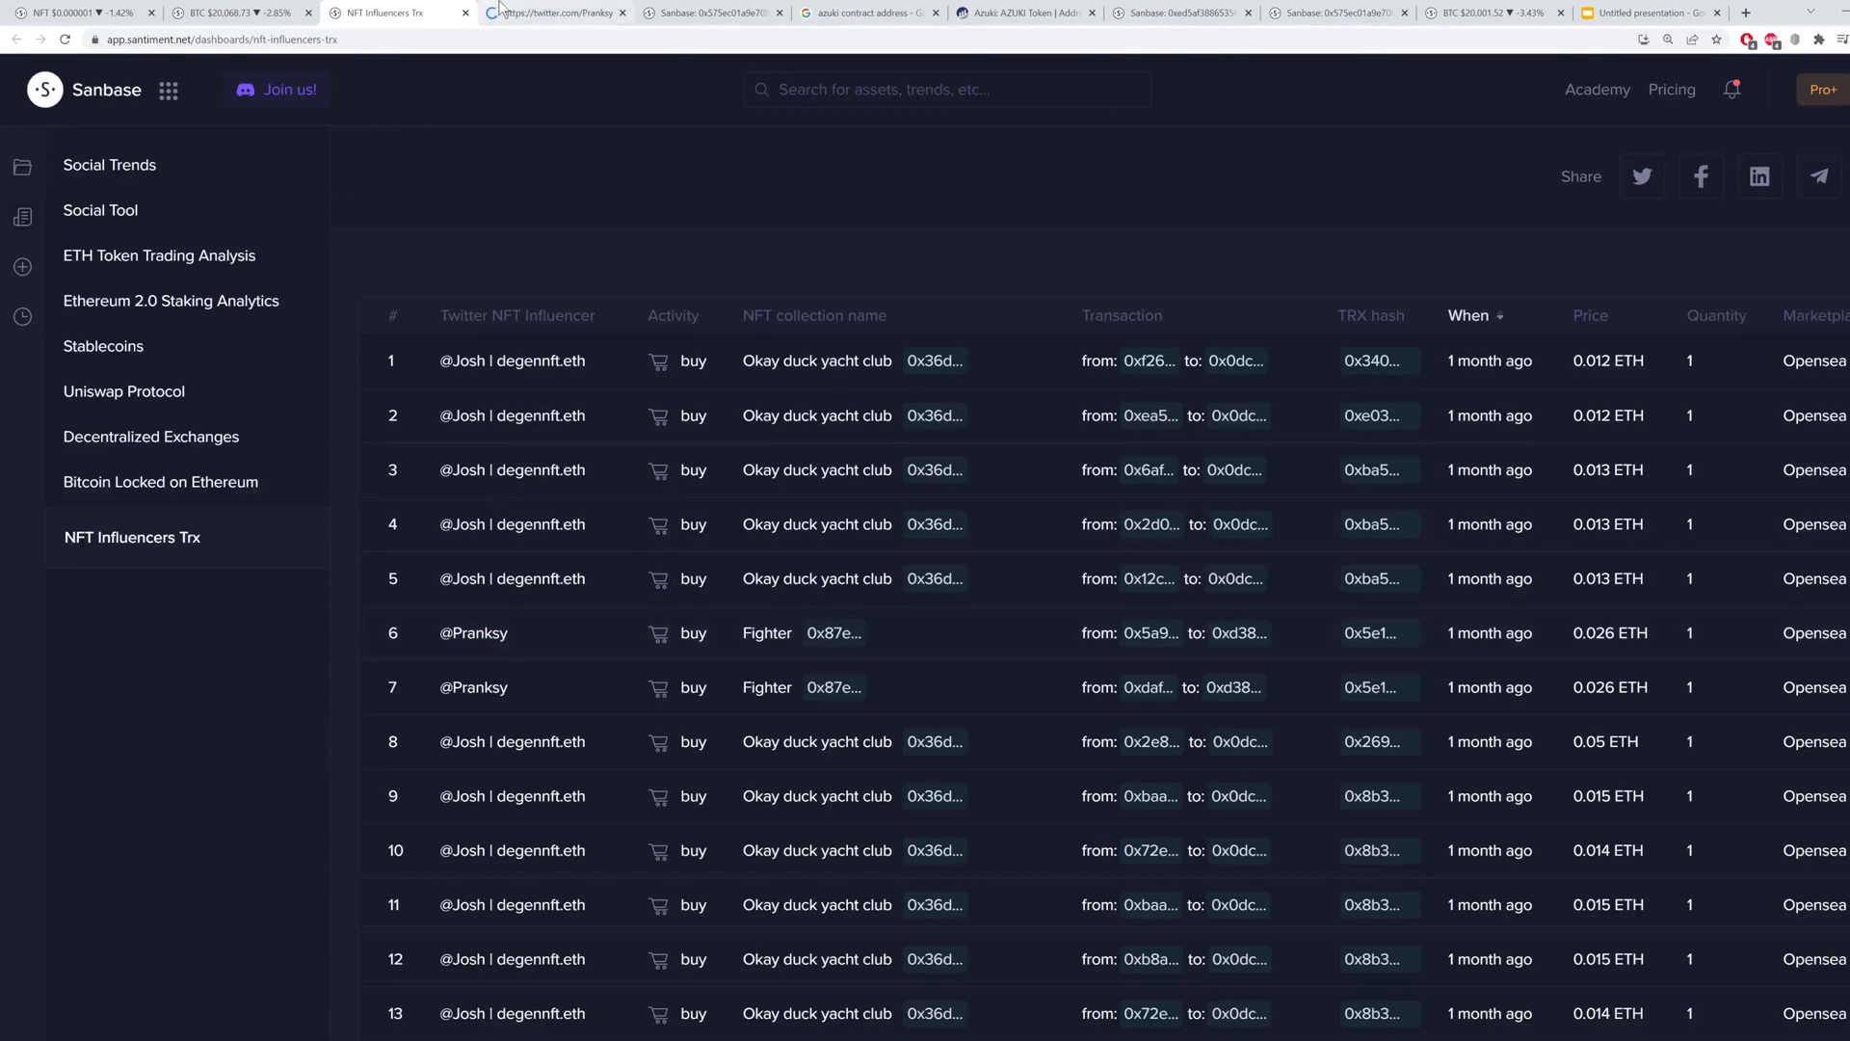
pyautogui.click(555, 14)
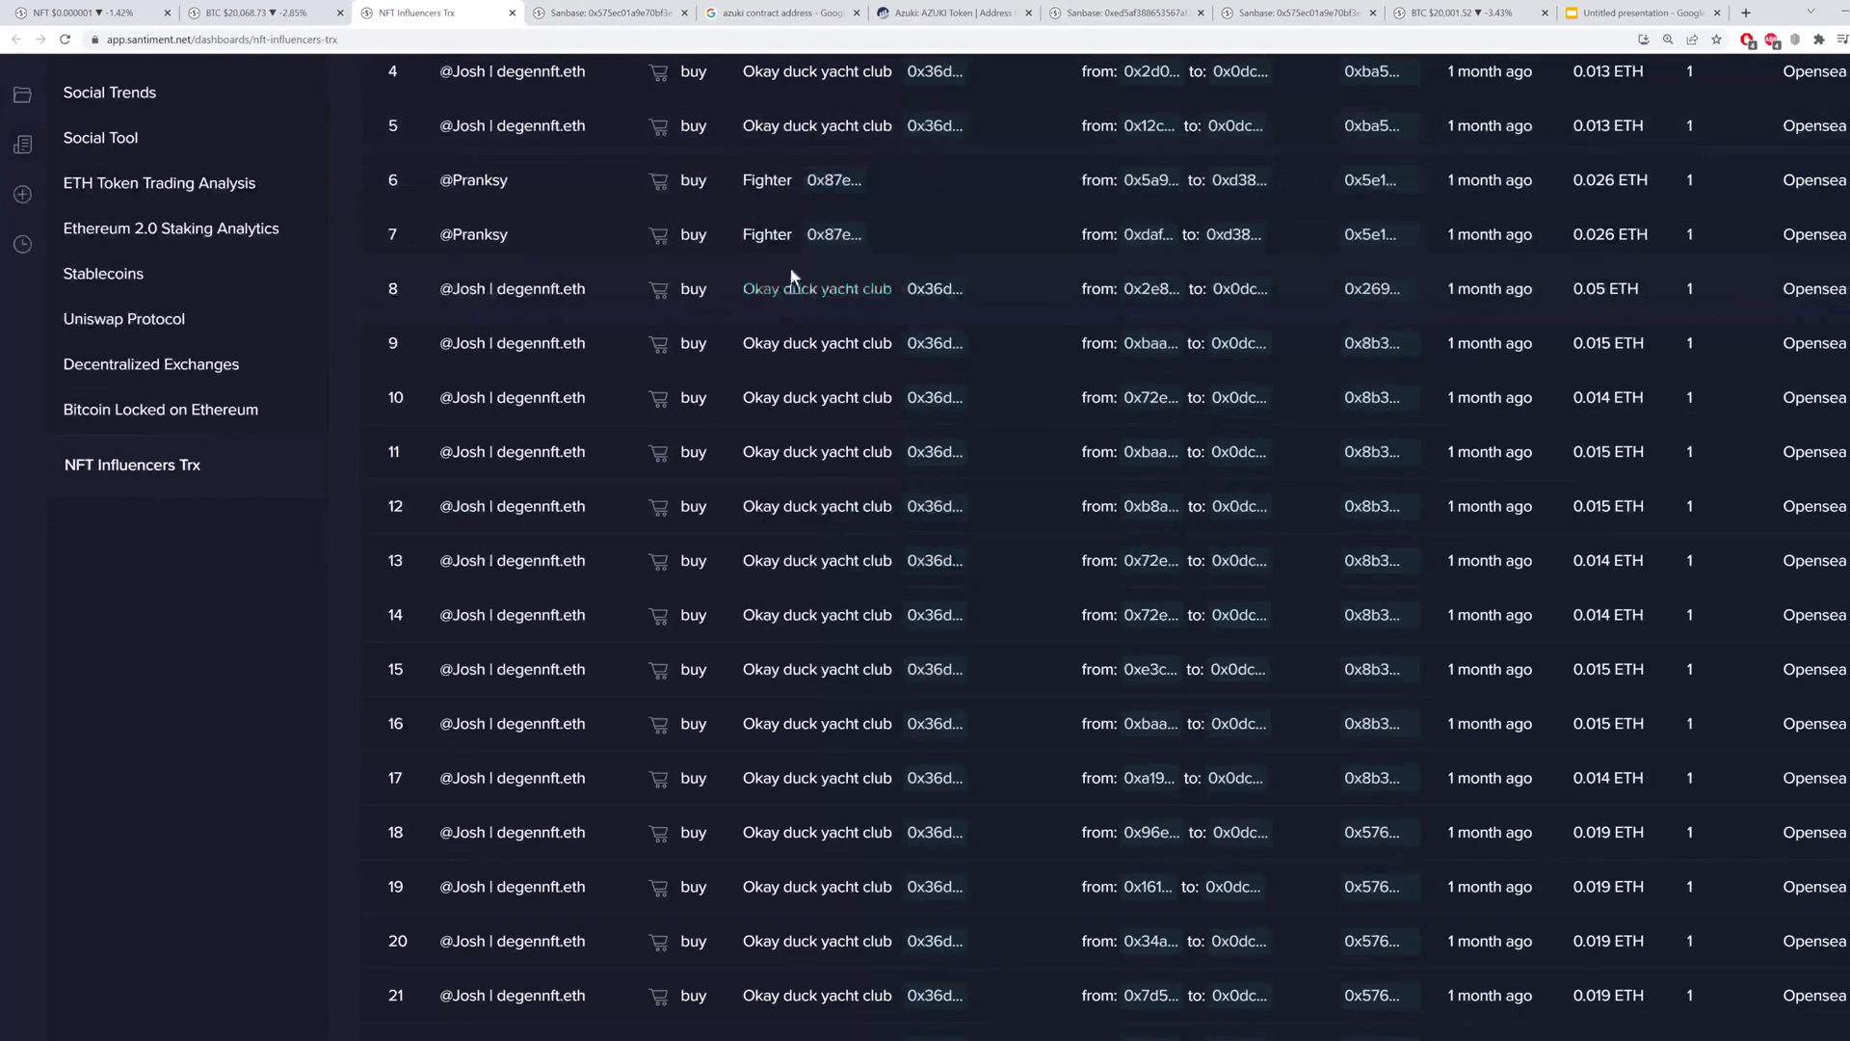
pyautogui.scroll(3)
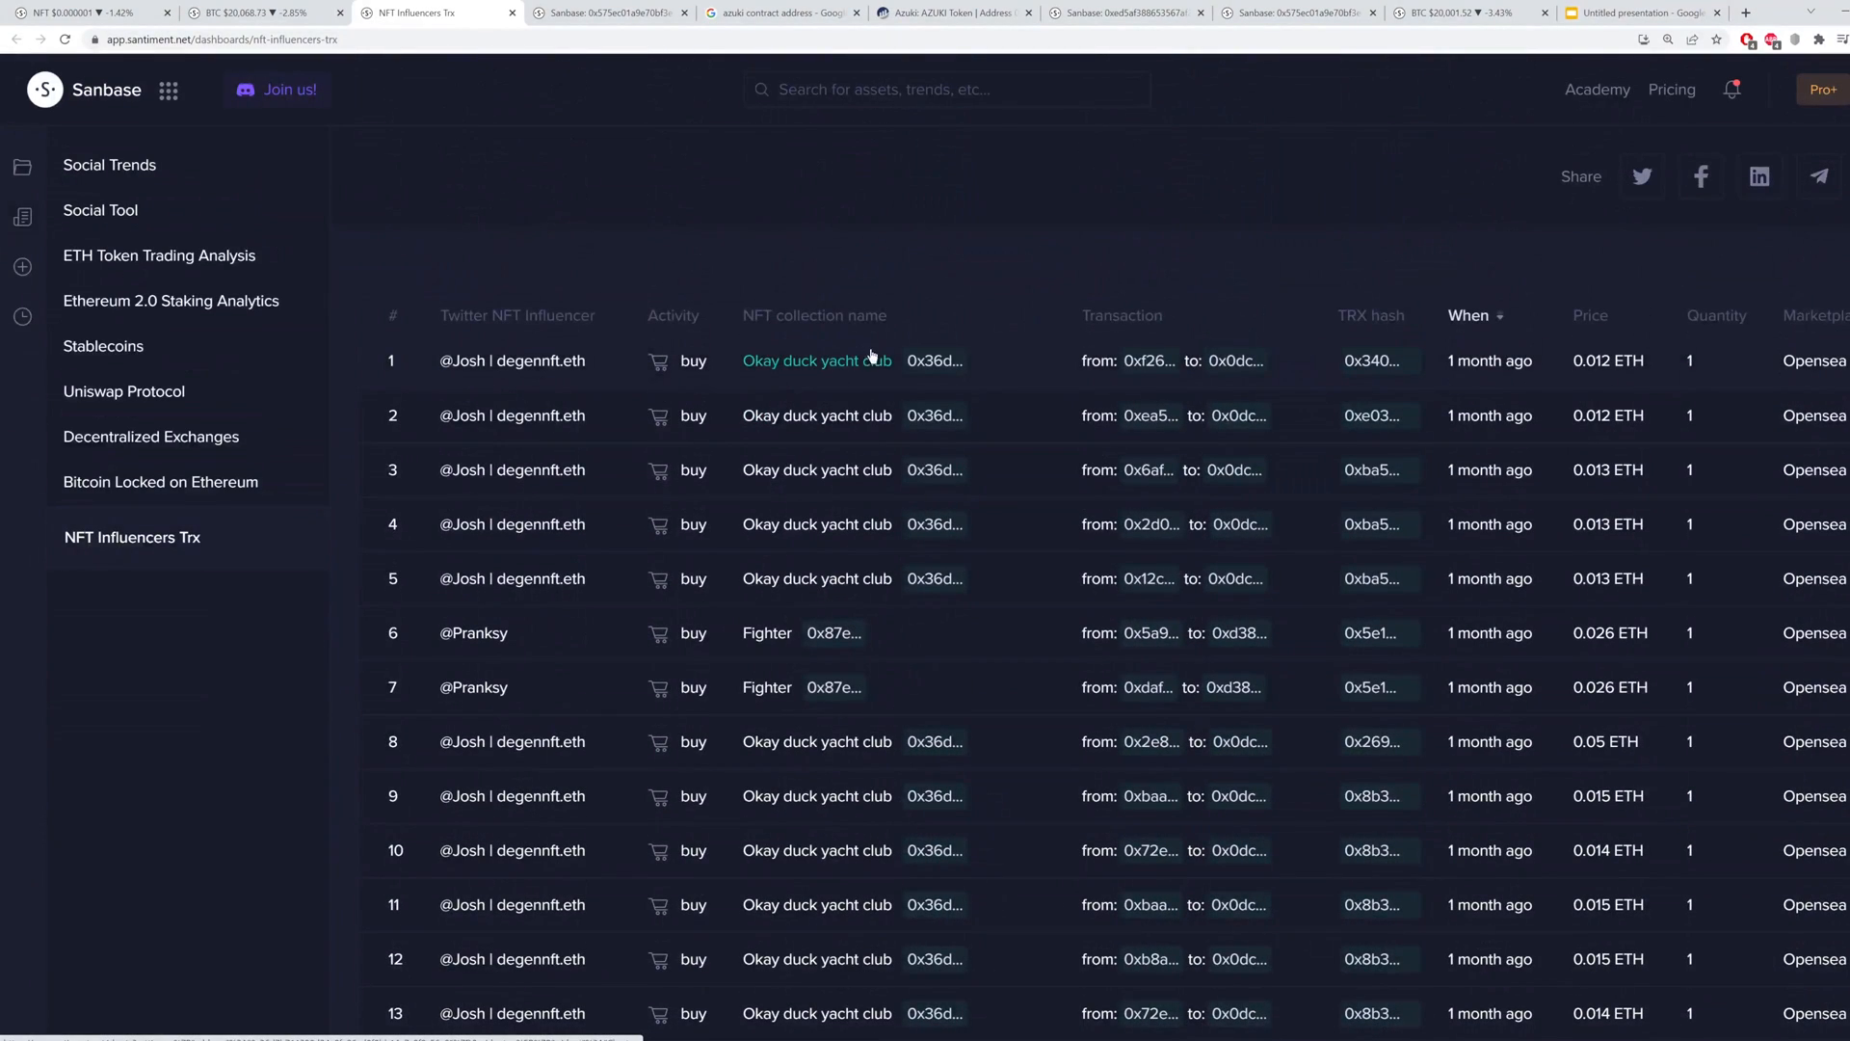
pyautogui.moveTo(528, 331)
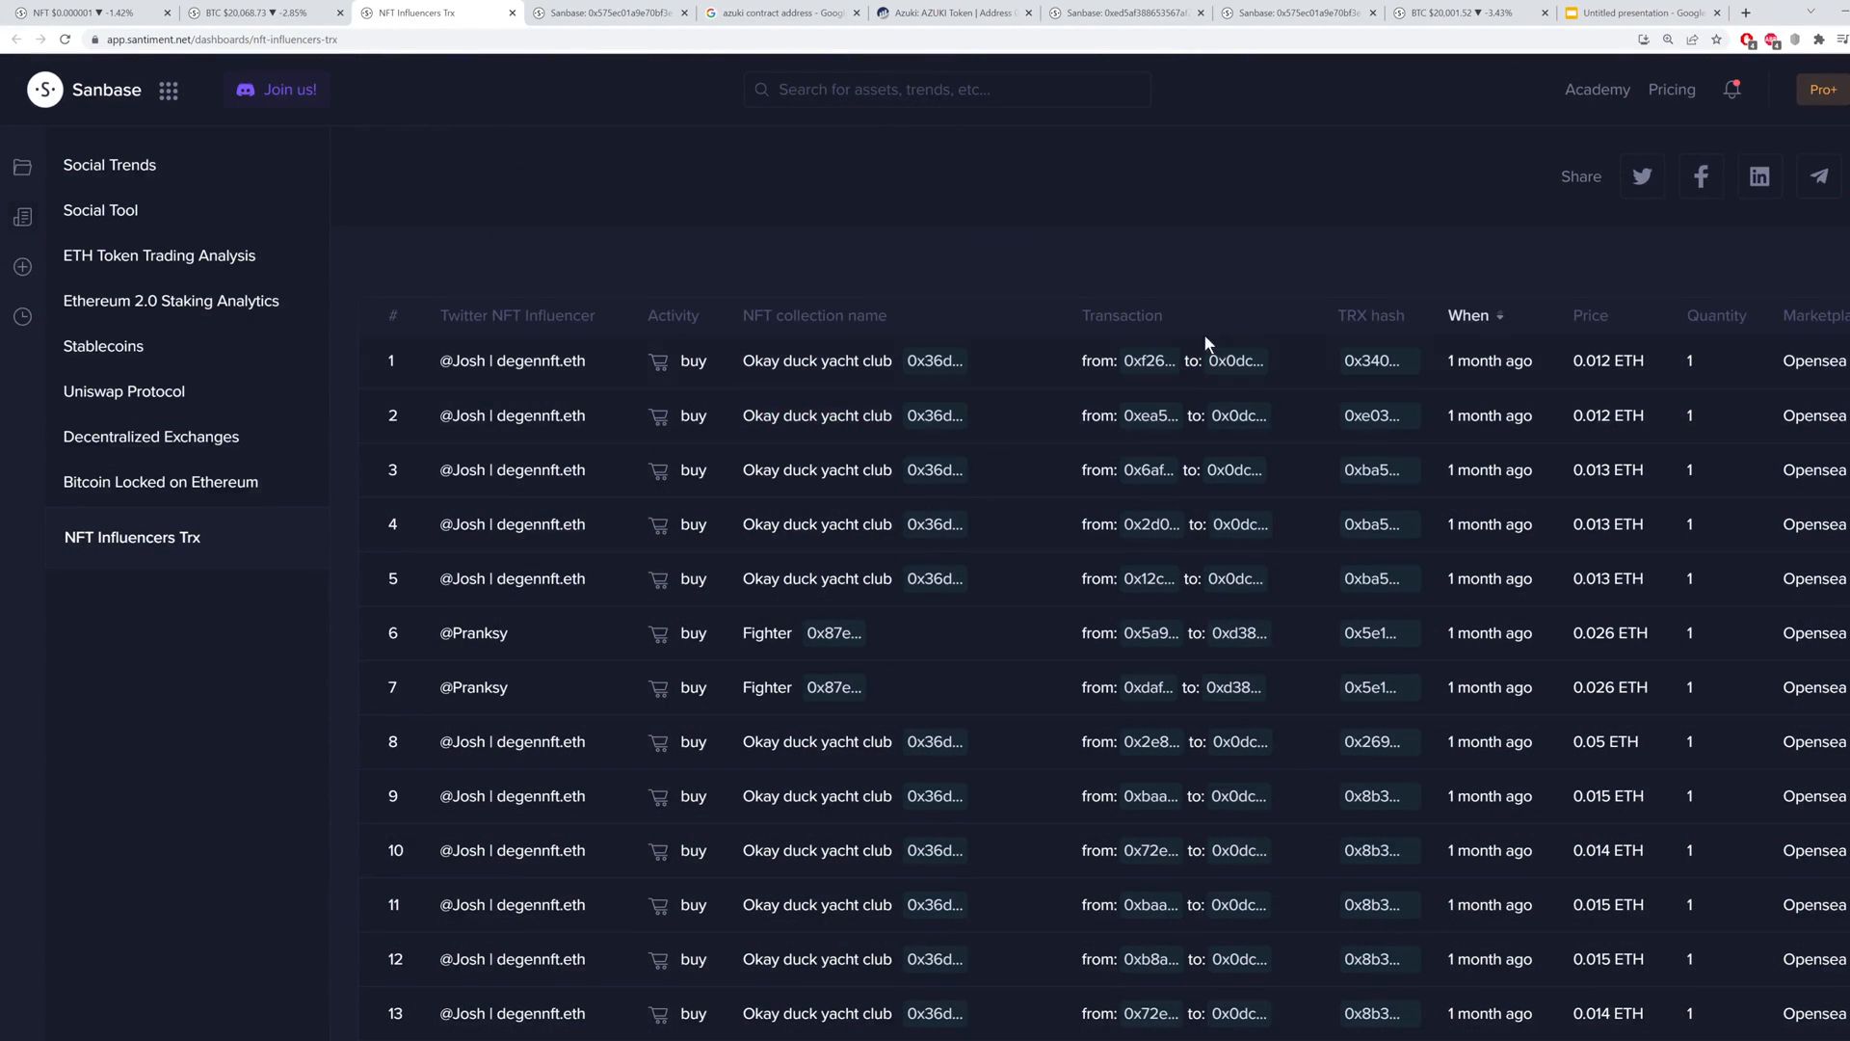
pyautogui.moveTo(1142, 361)
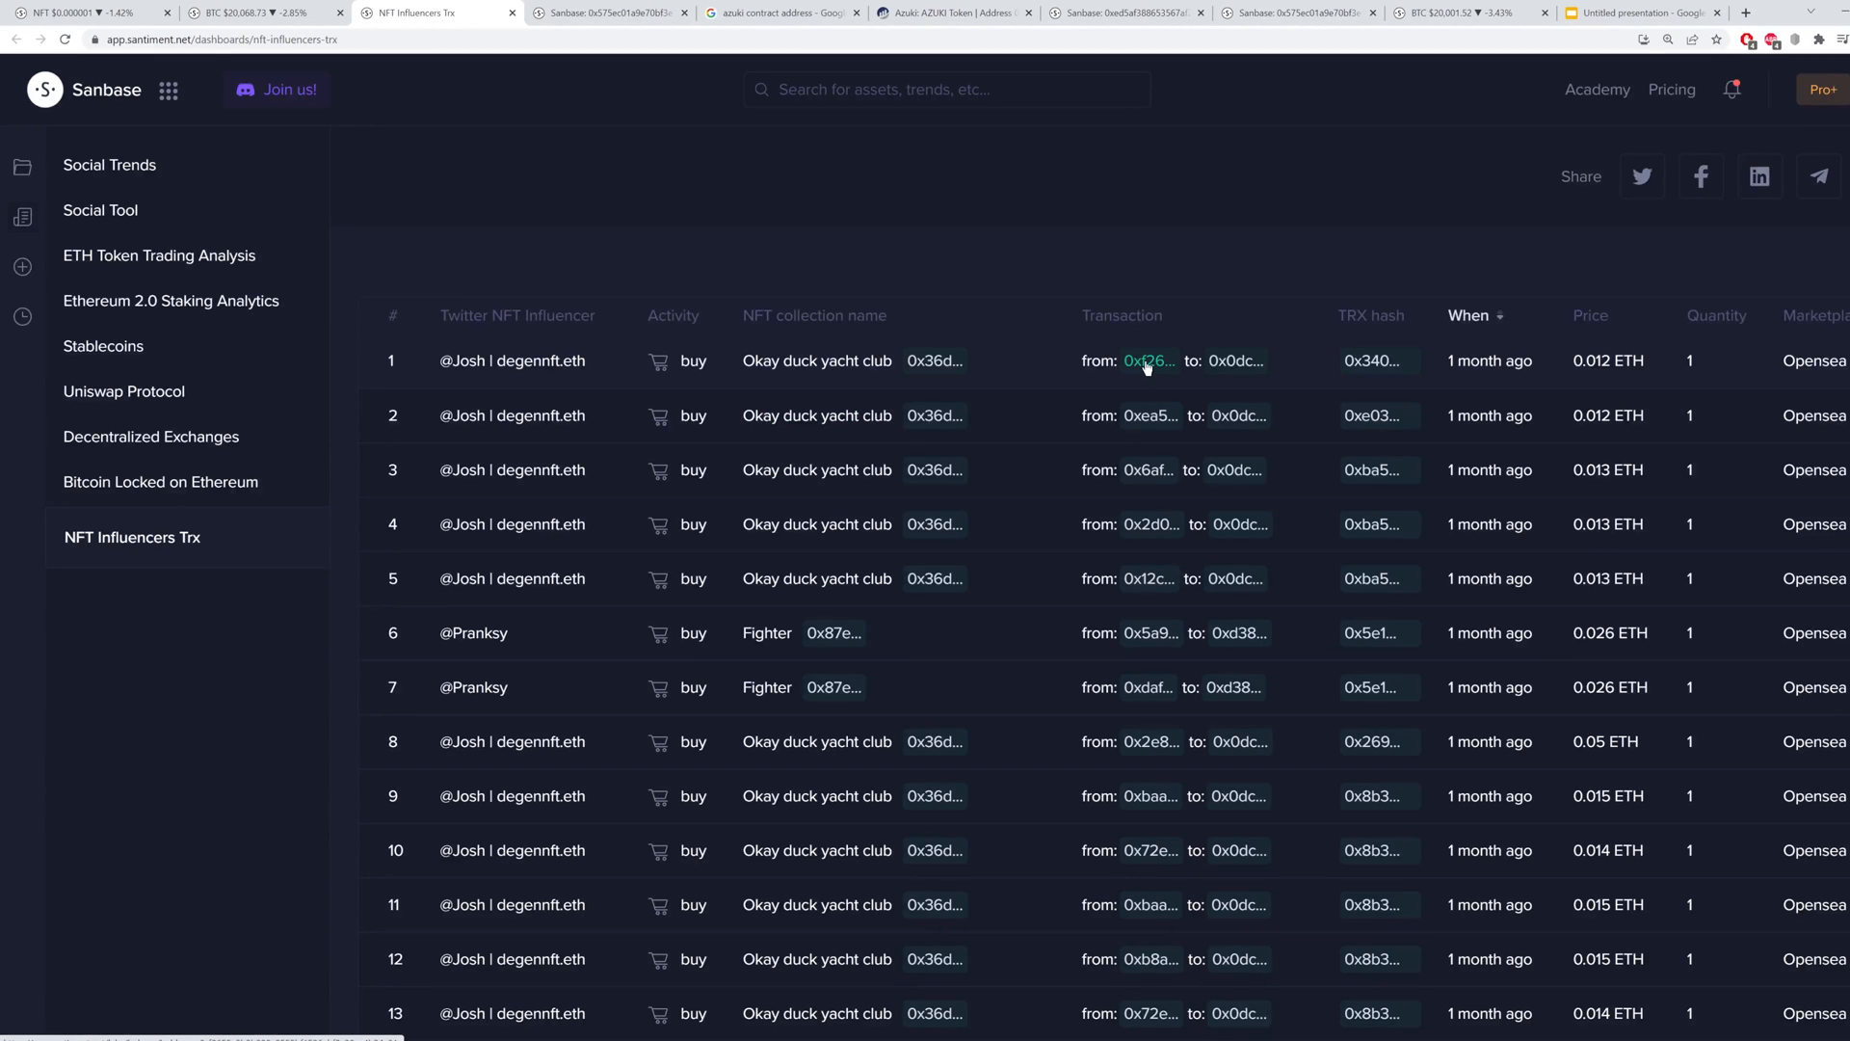
# View the $5,351.05 historical balance and money flow infographic for the buyer wallet 0xf2659a2b…4a31
pyautogui.click(1144, 361)
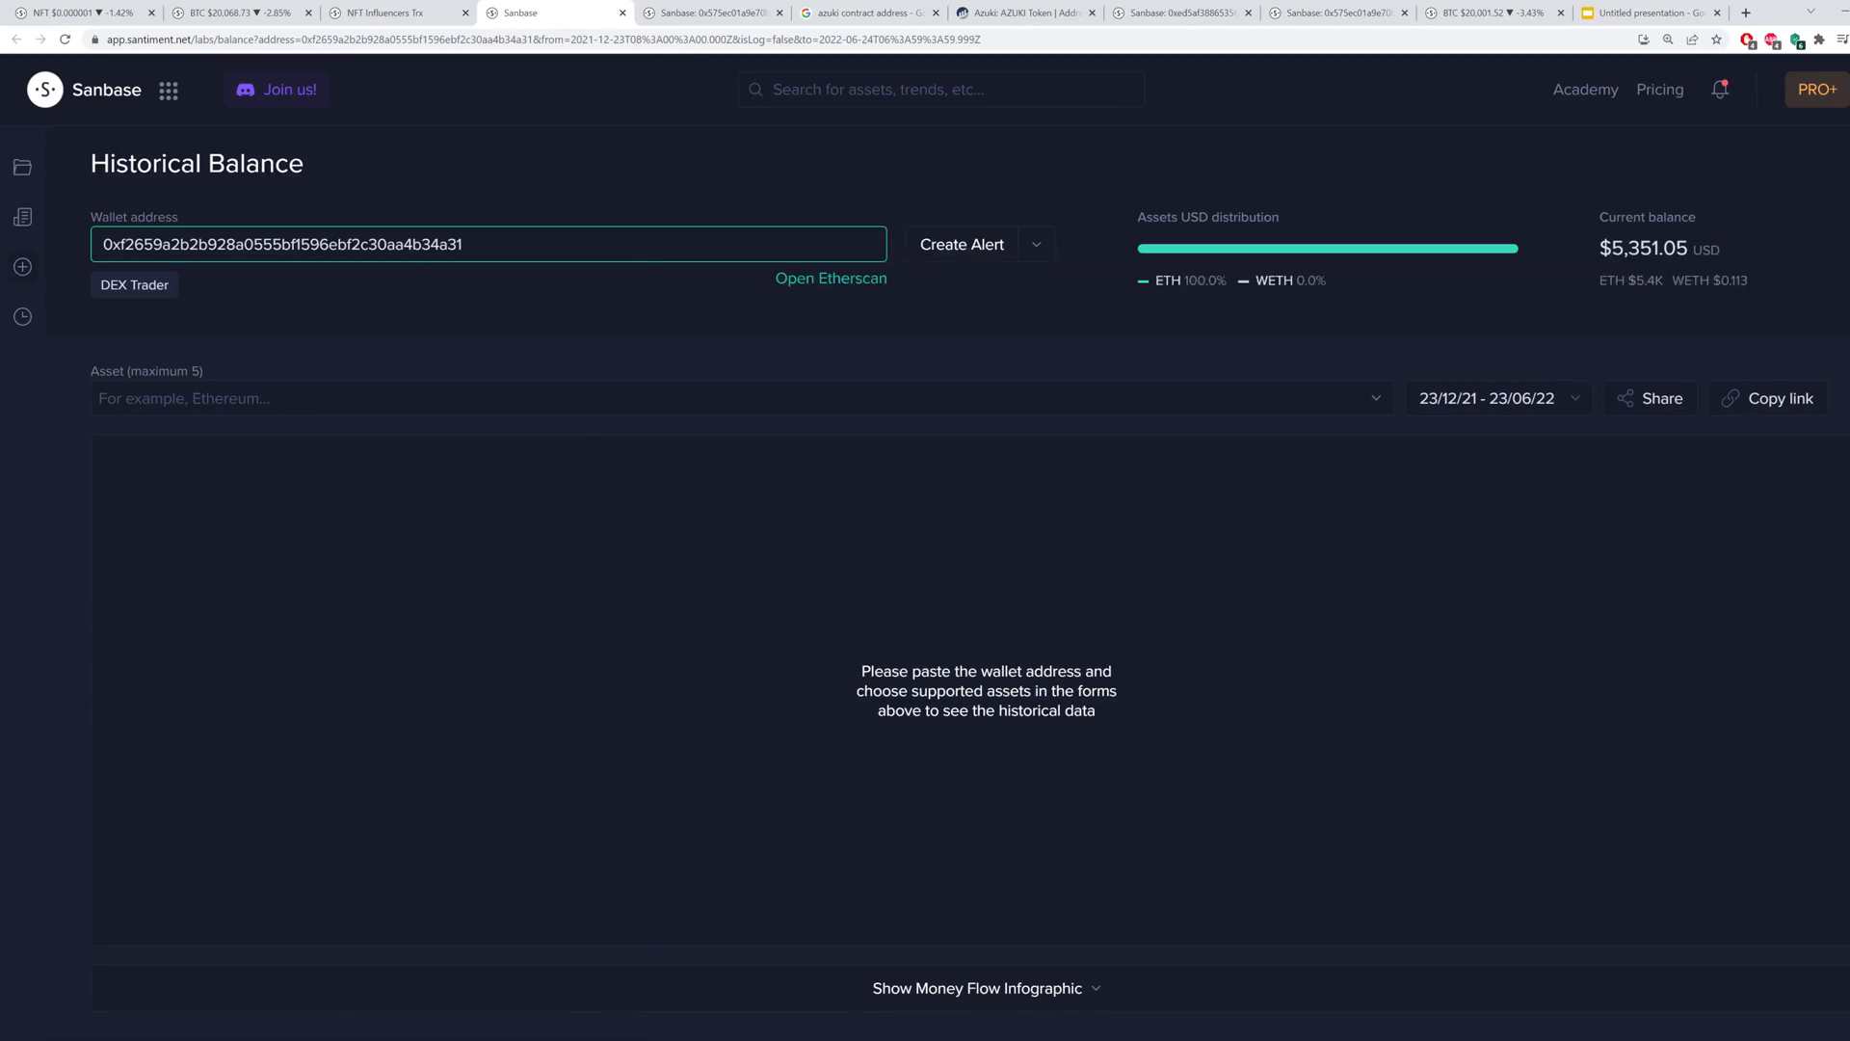
pyautogui.click(1486, 397)
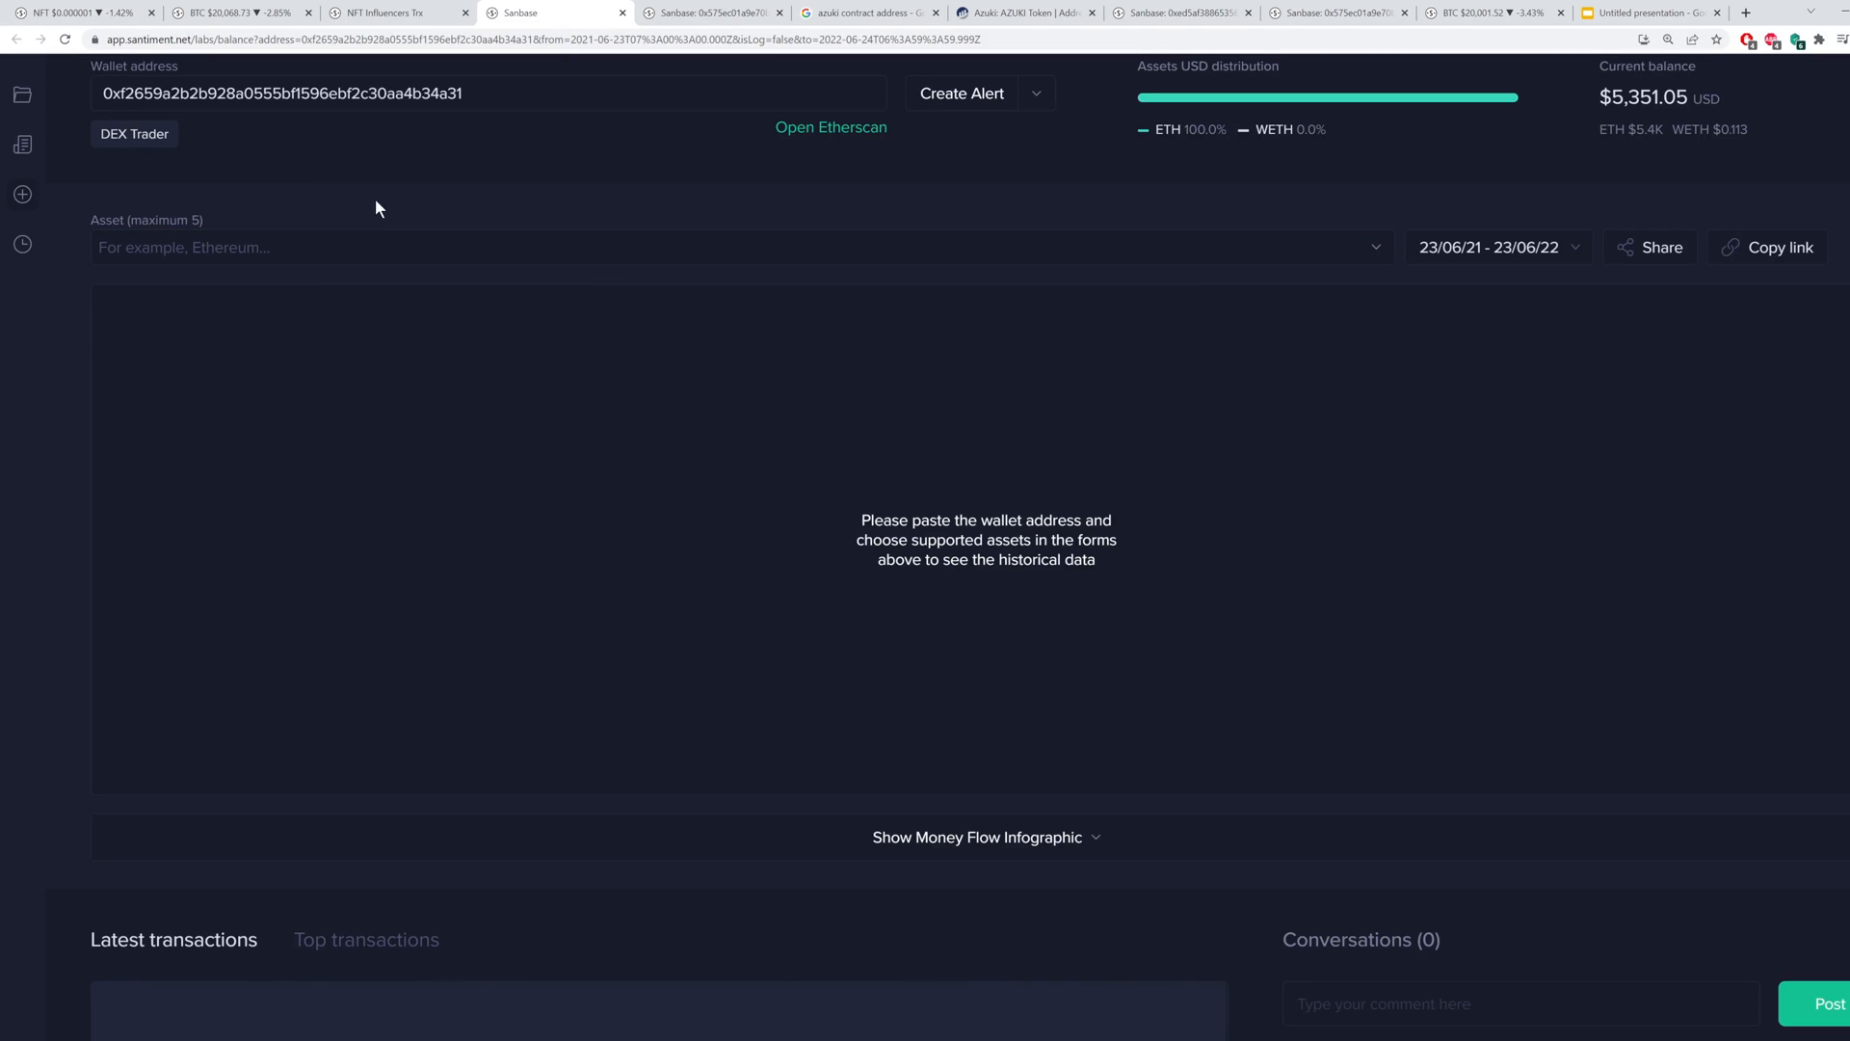
pyautogui.scroll(3)
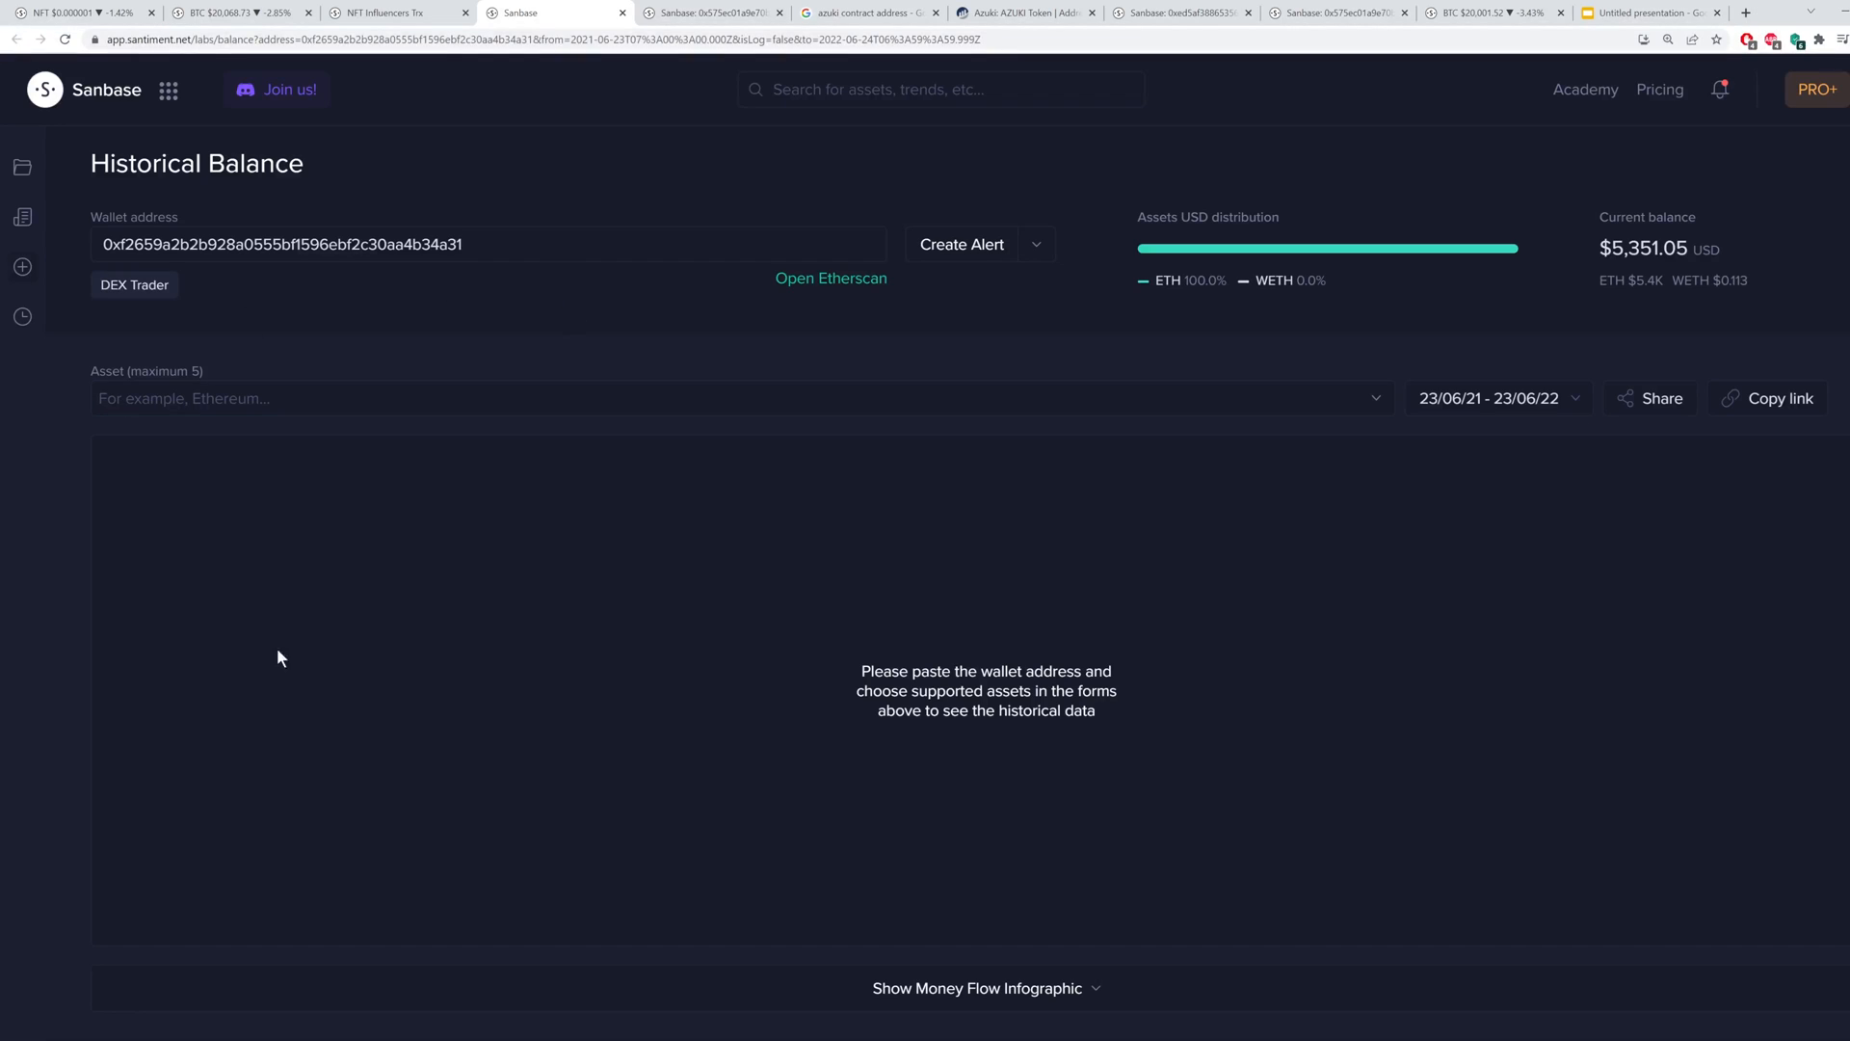
pyautogui.scroll(-3)
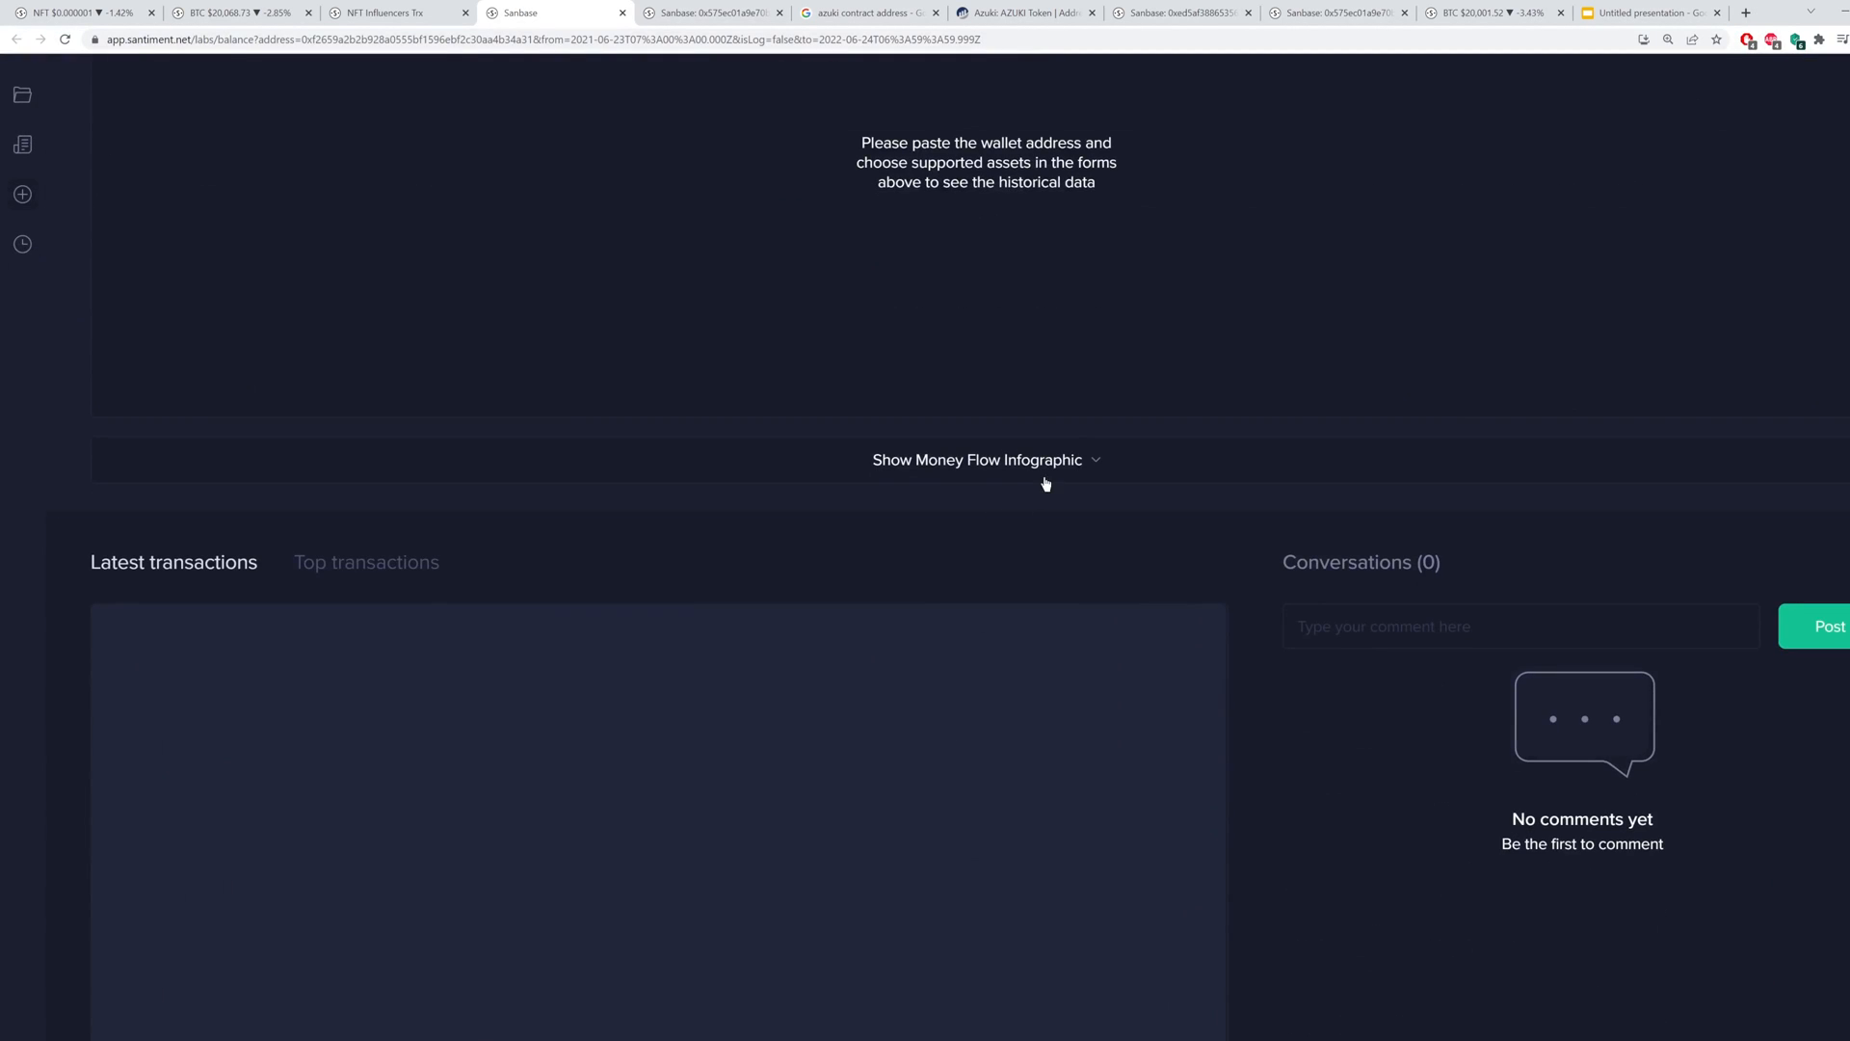
pyautogui.click(985, 459)
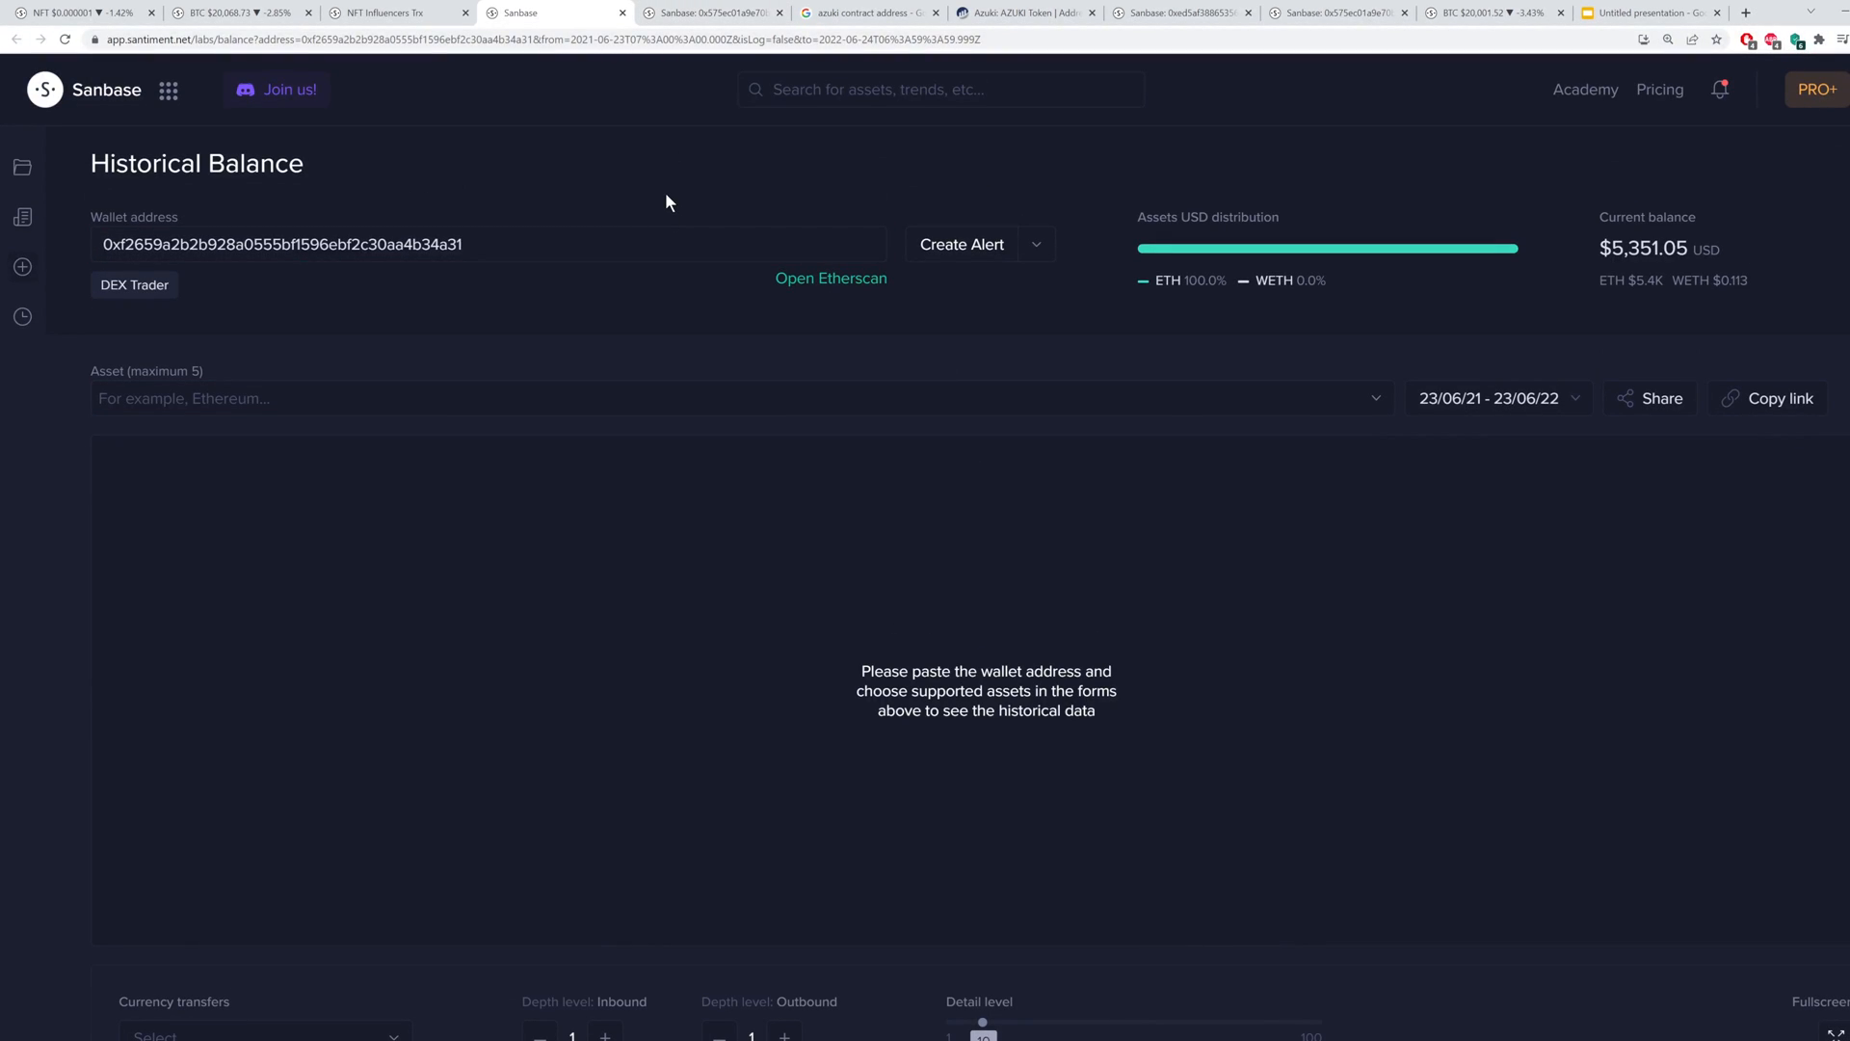
pyautogui.moveTo(676, 279)
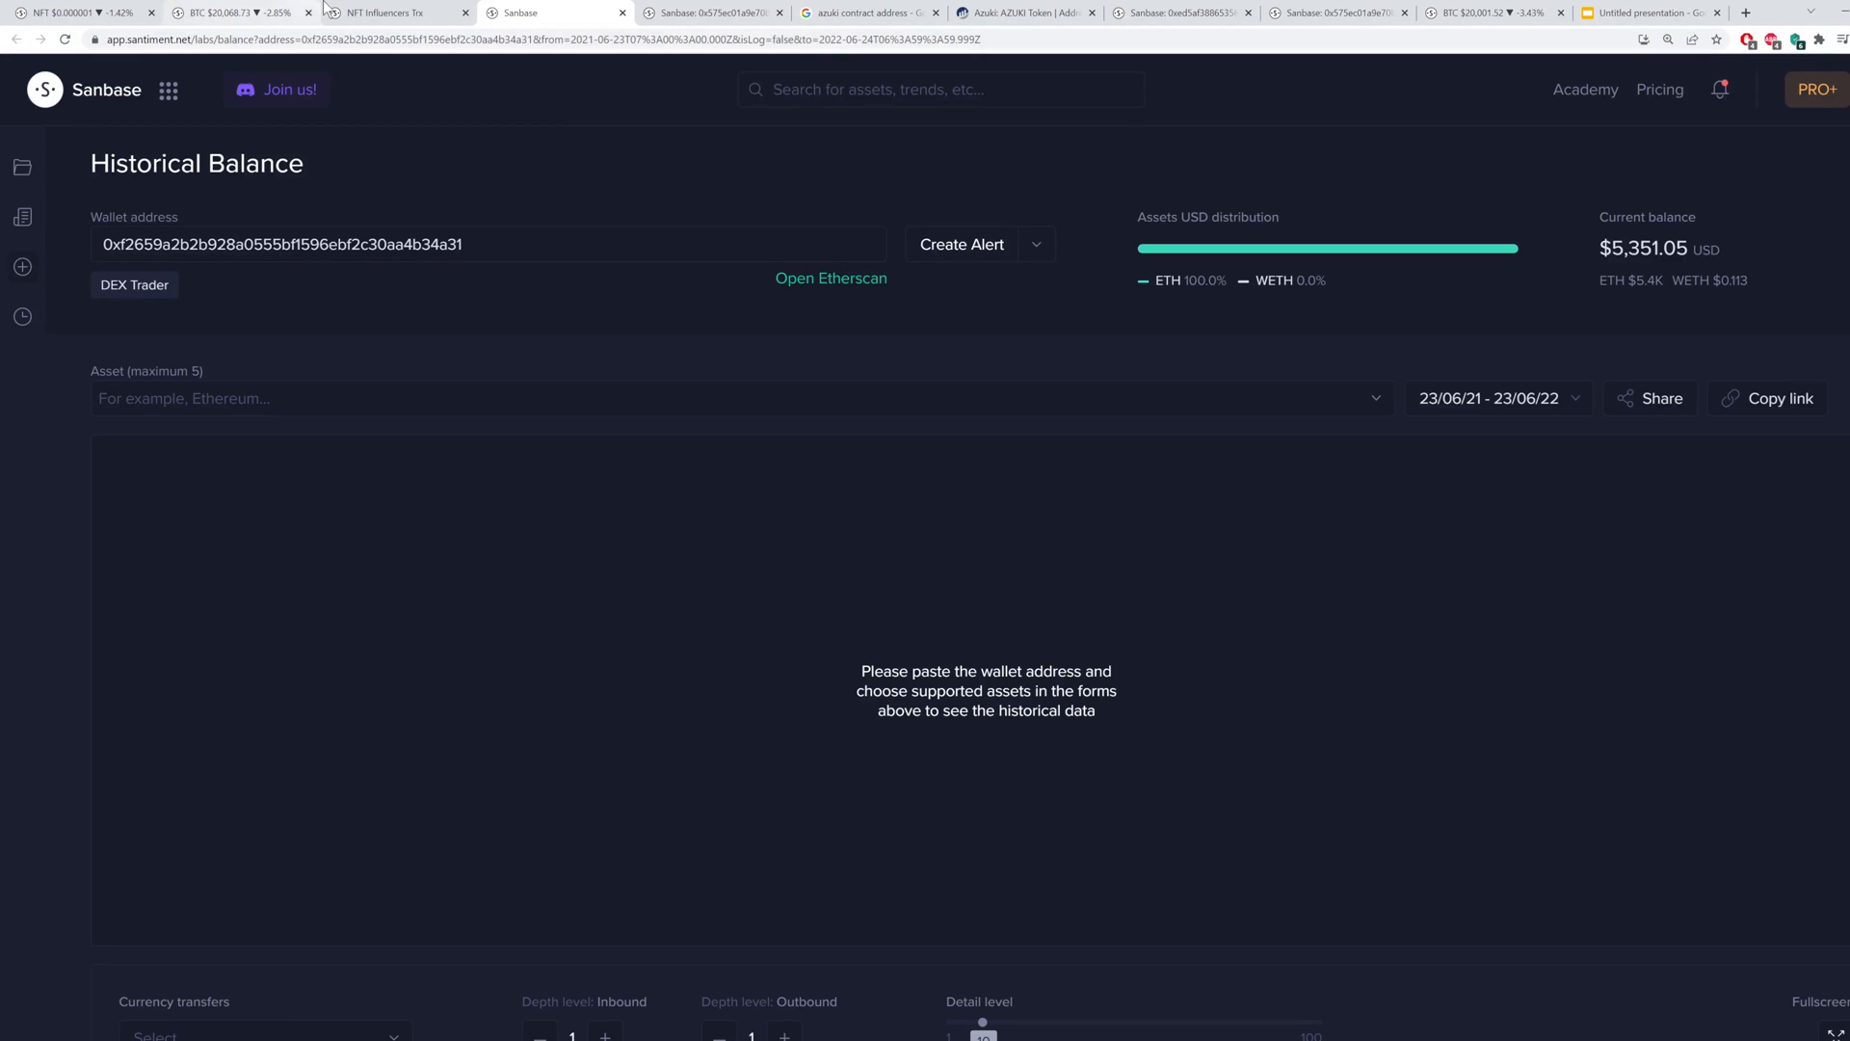
# Go back to the Azuki NFT Collection Research tab comparing collection prices with social volume
pyautogui.click(389, 13)
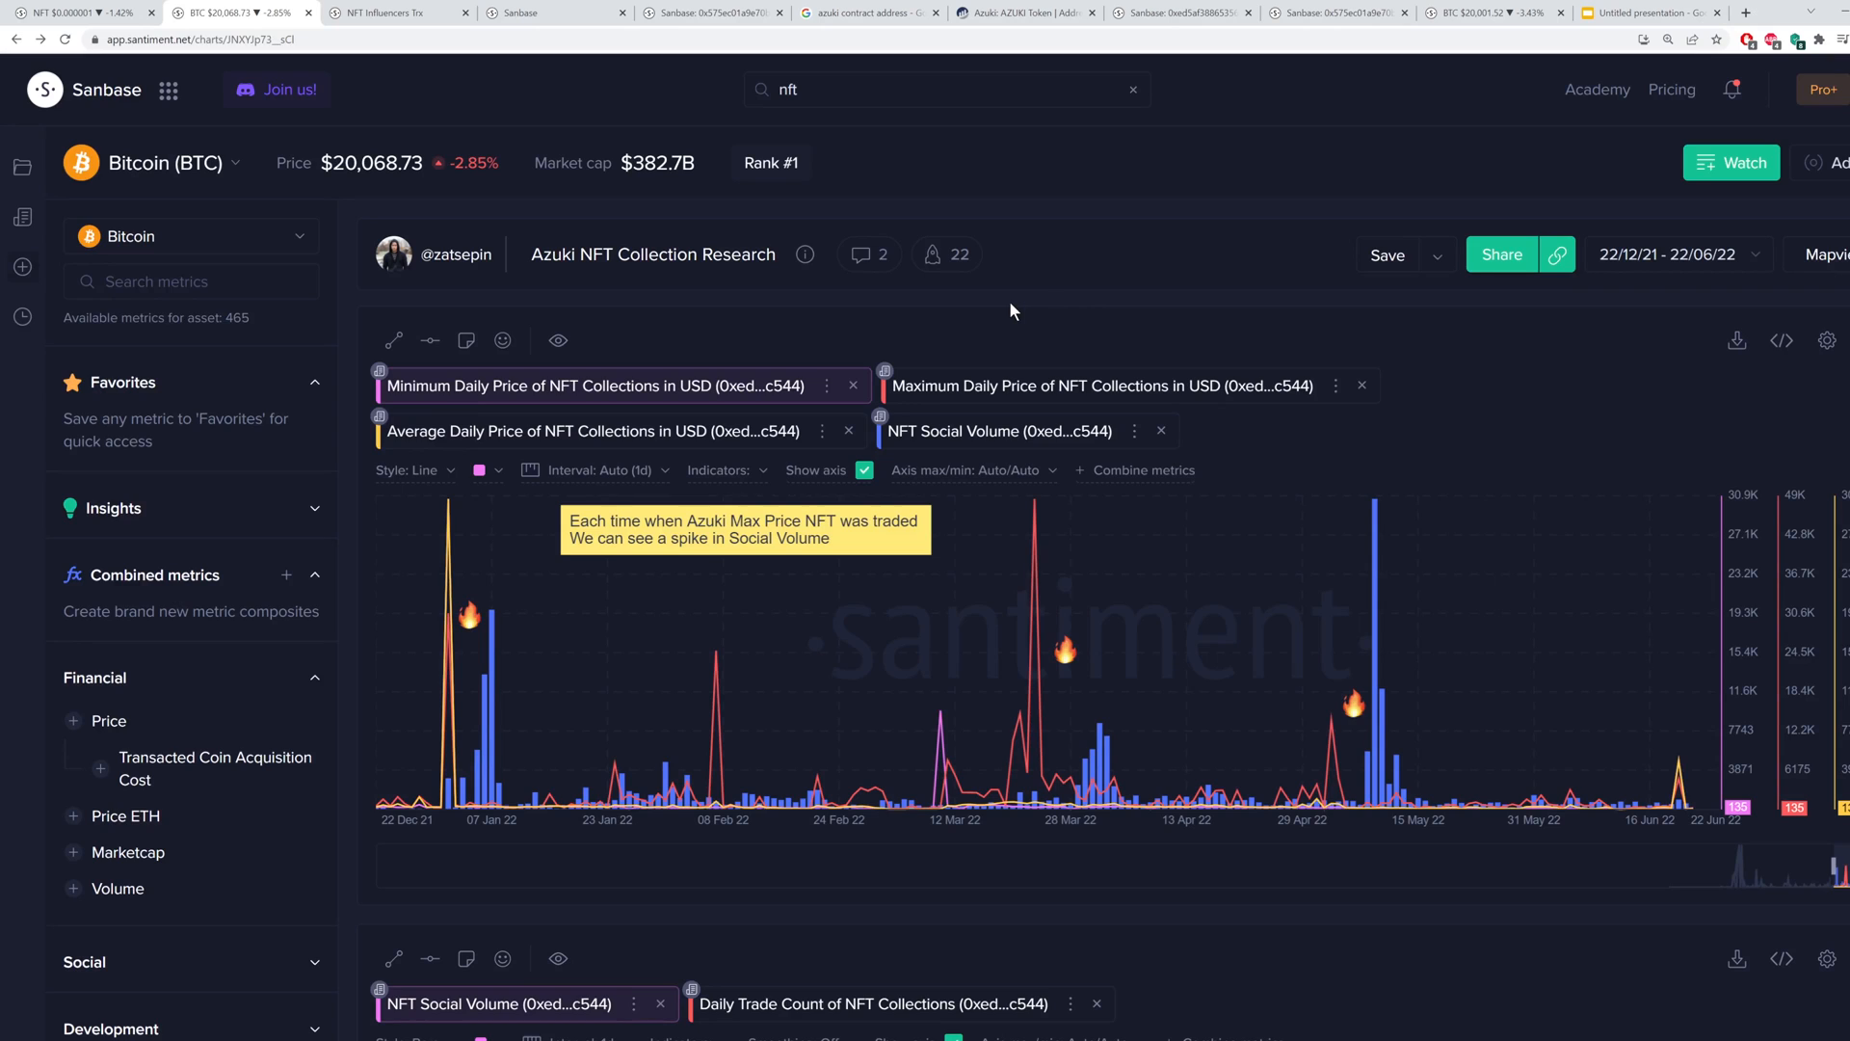
pyautogui.moveTo(1091, 633)
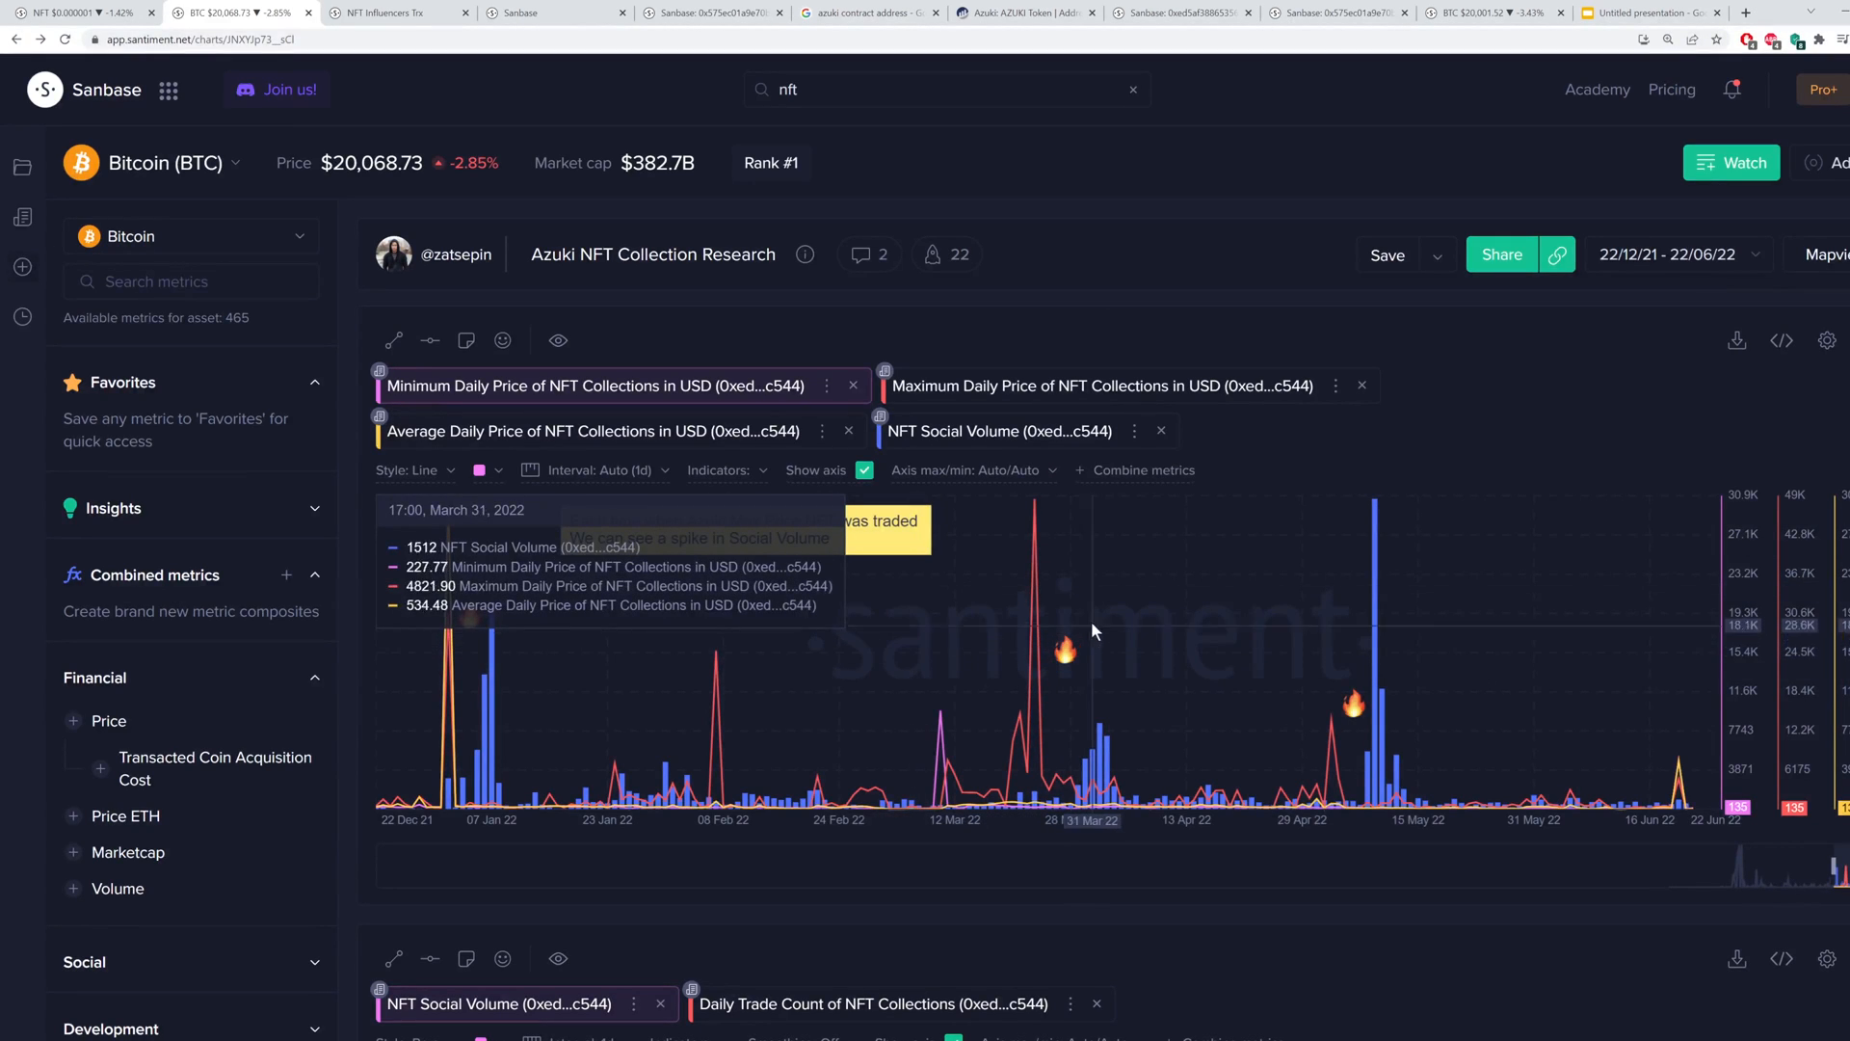
pyautogui.moveTo(1197, 259)
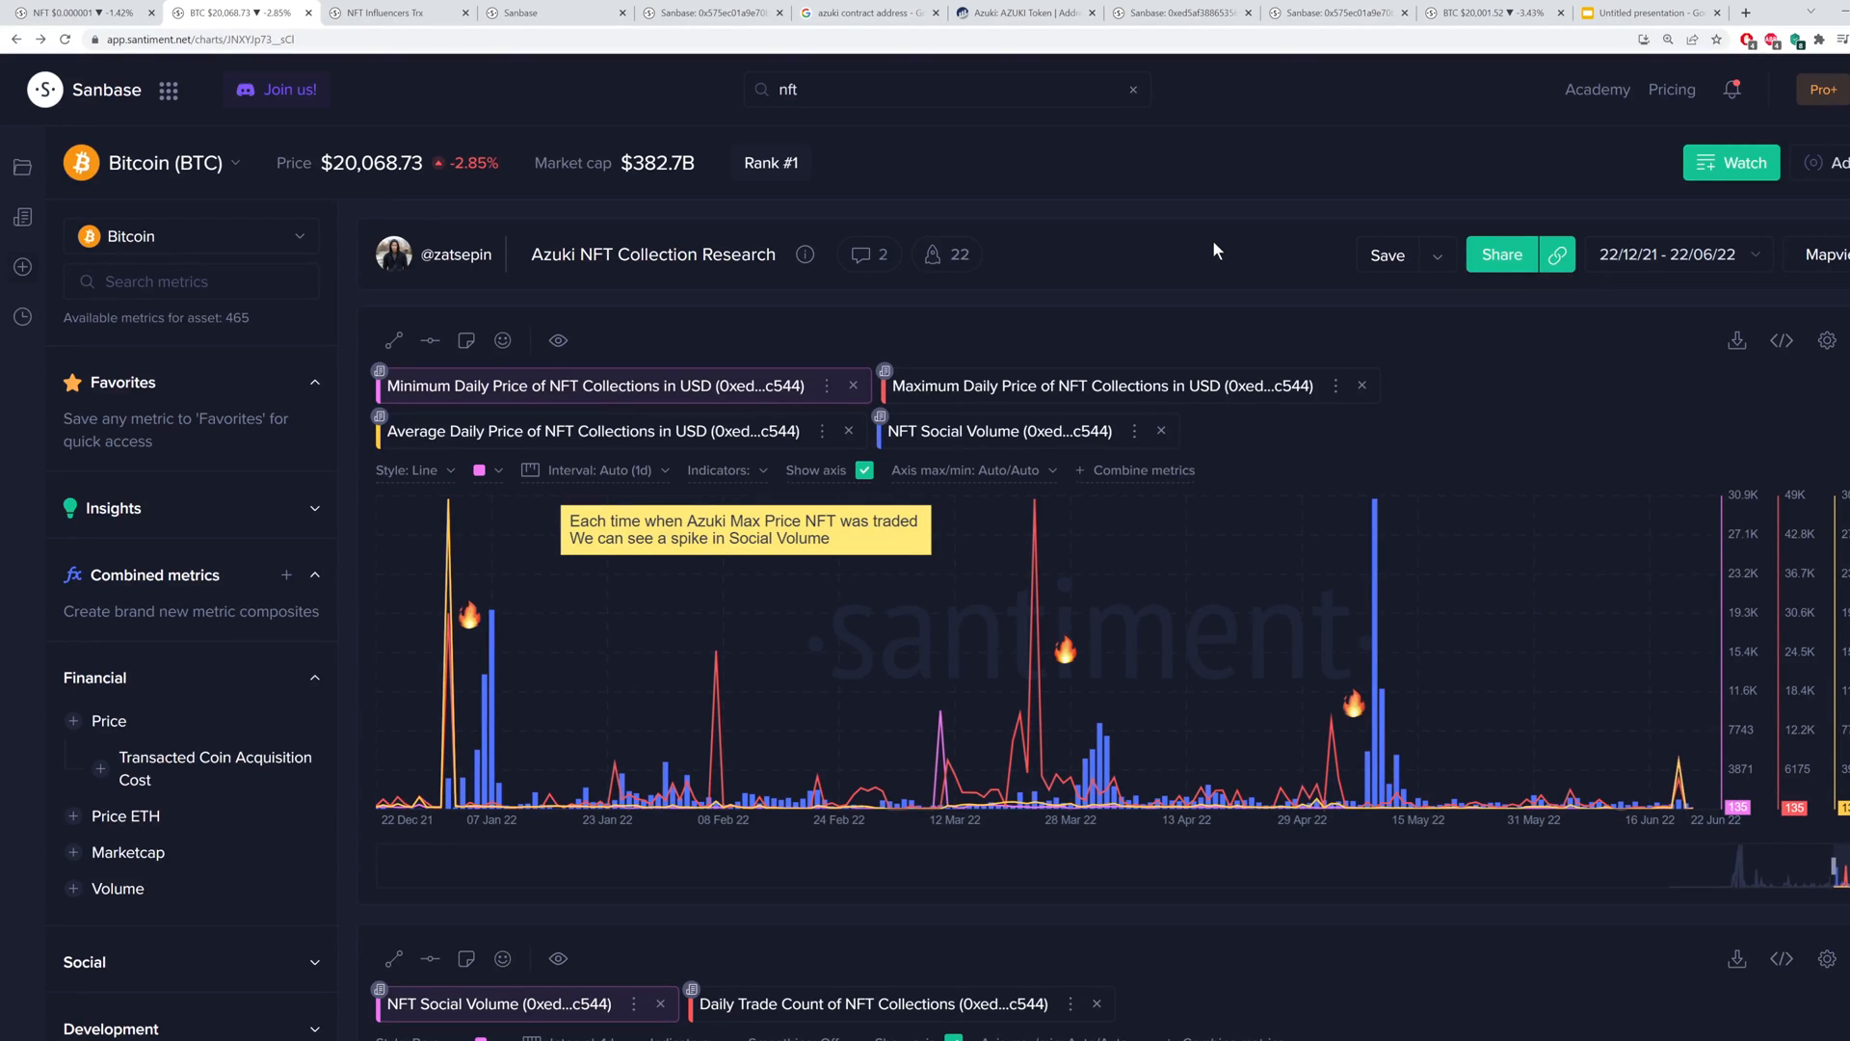
pyautogui.moveTo(1284, 260)
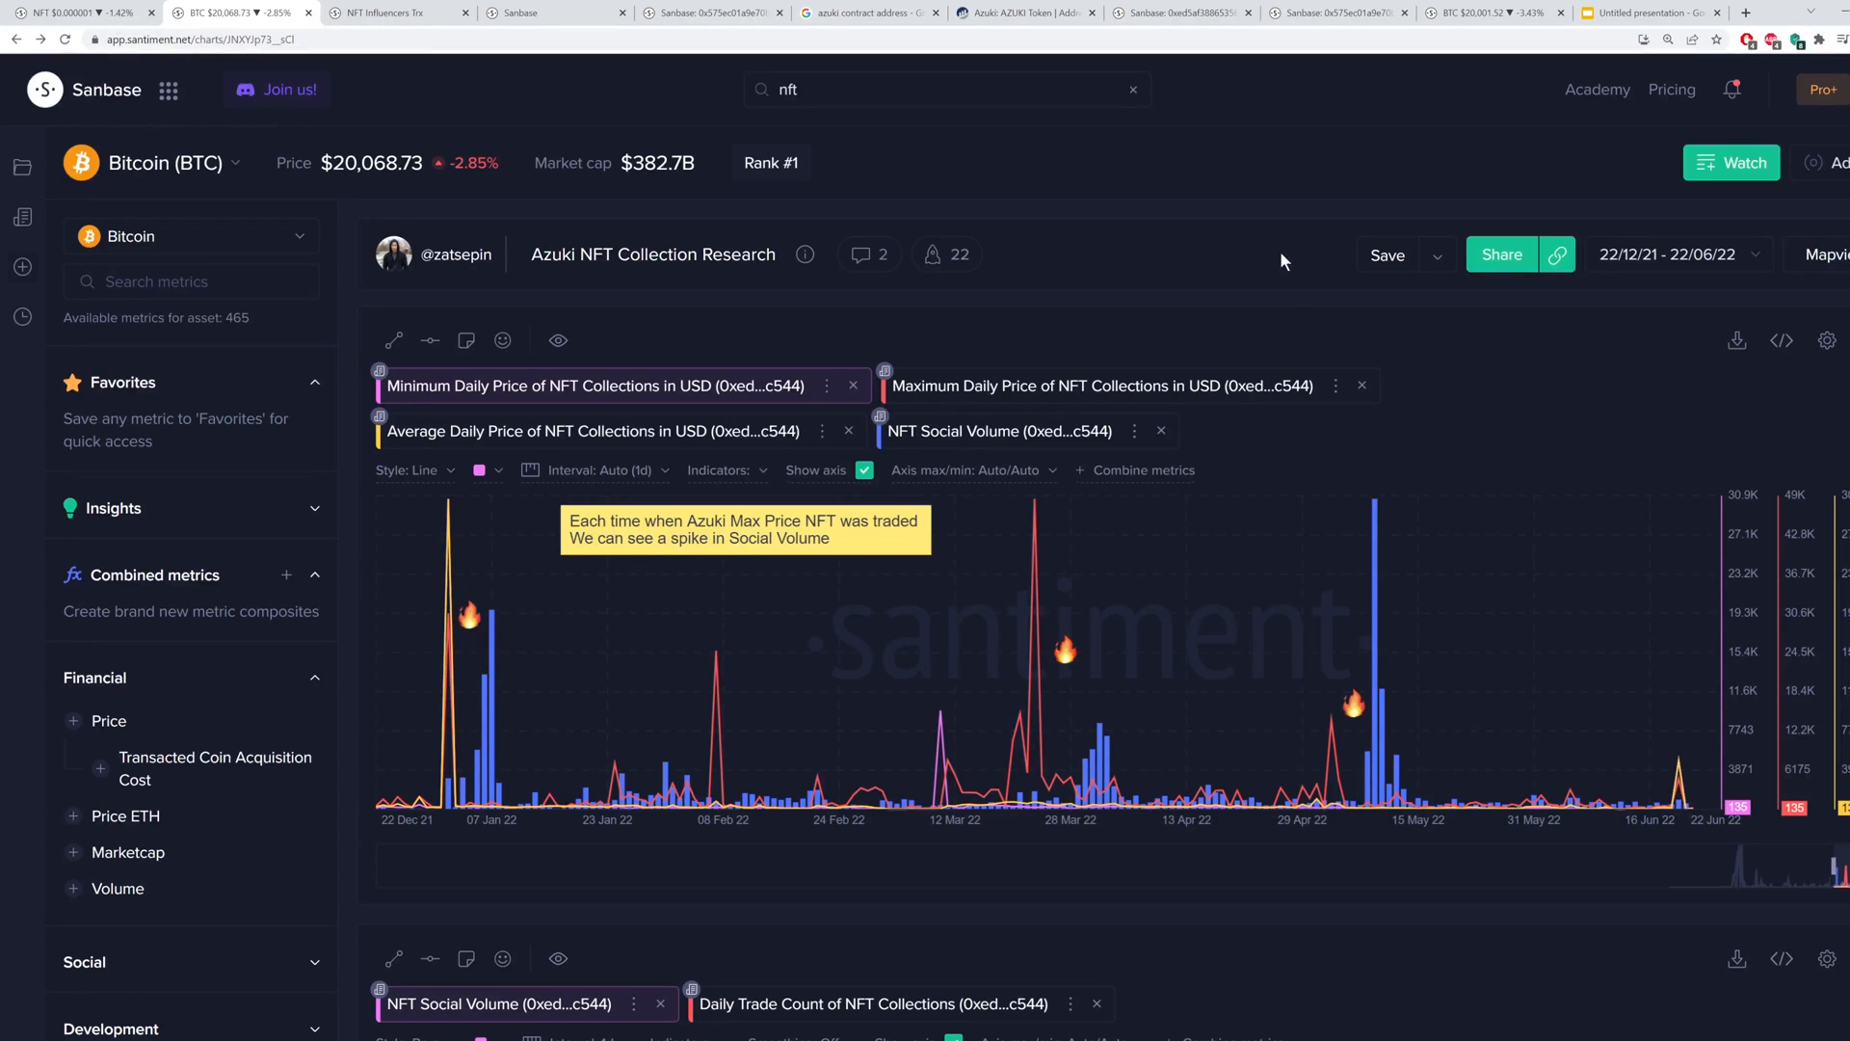
pyautogui.moveTo(1676, 767)
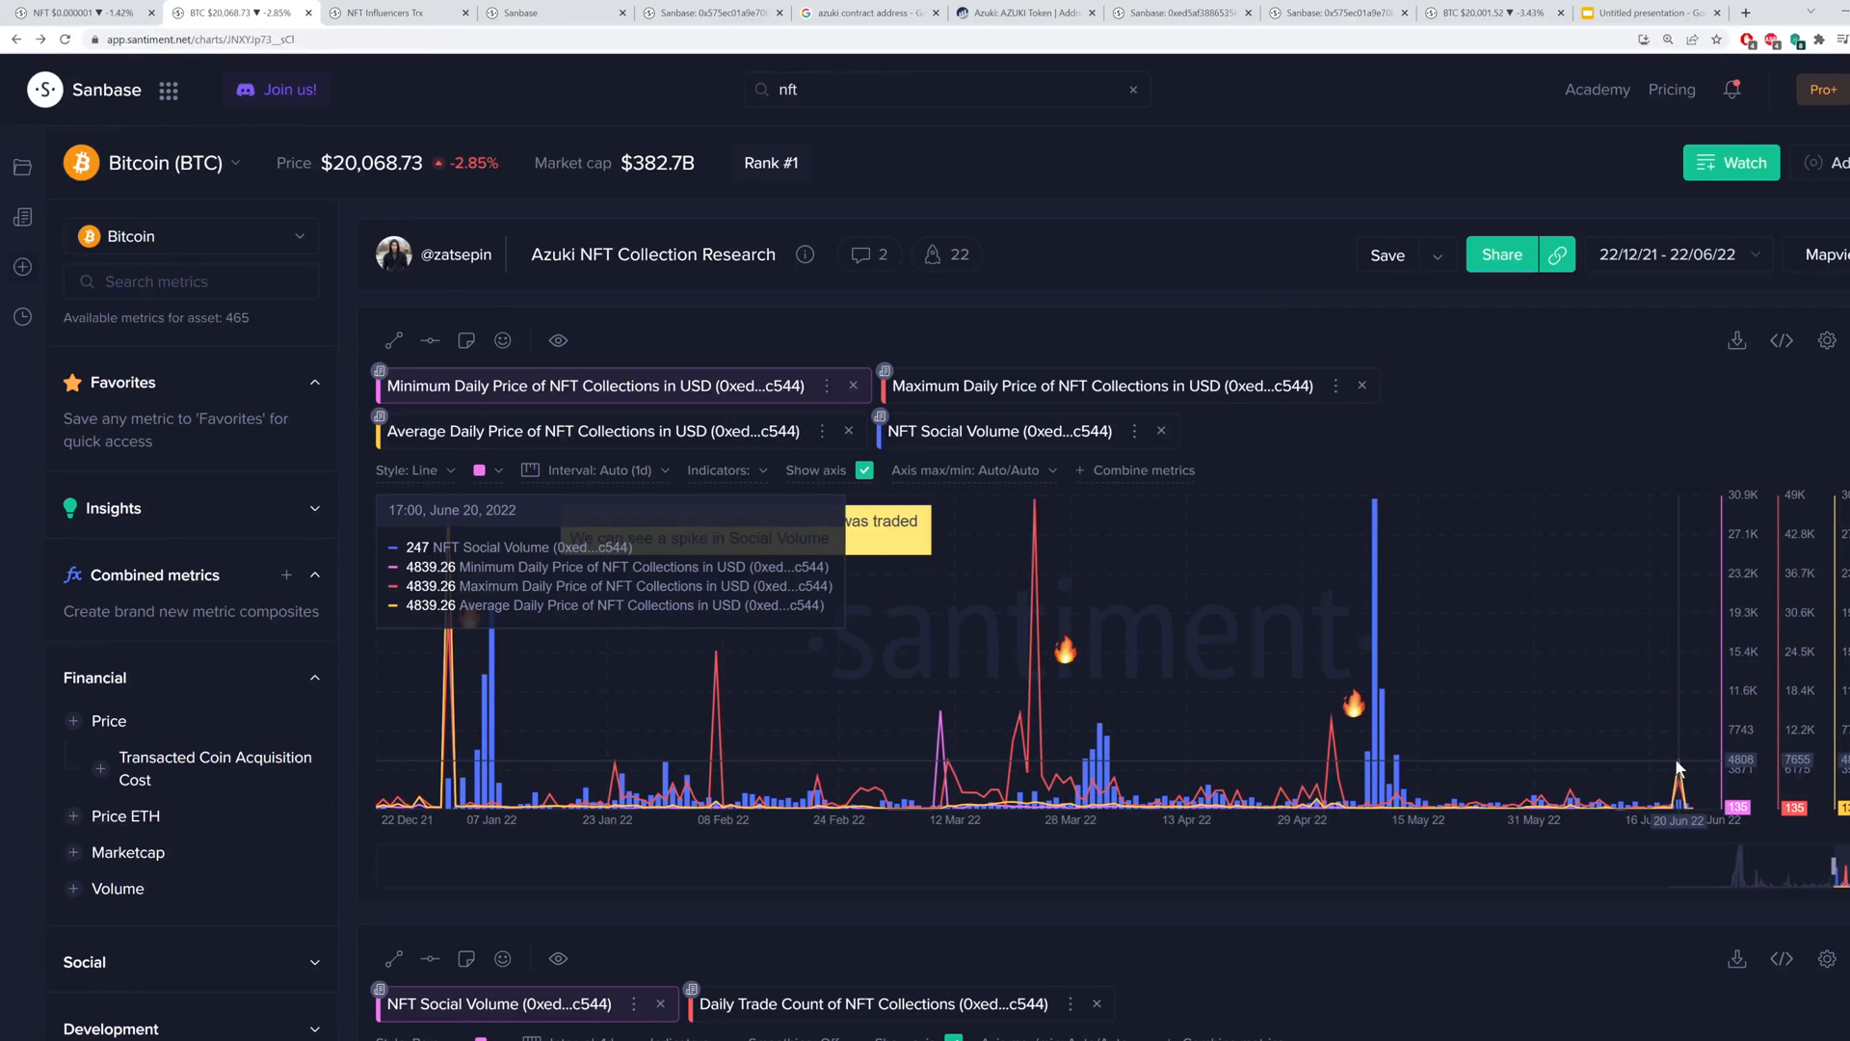
pyautogui.moveTo(1590, 665)
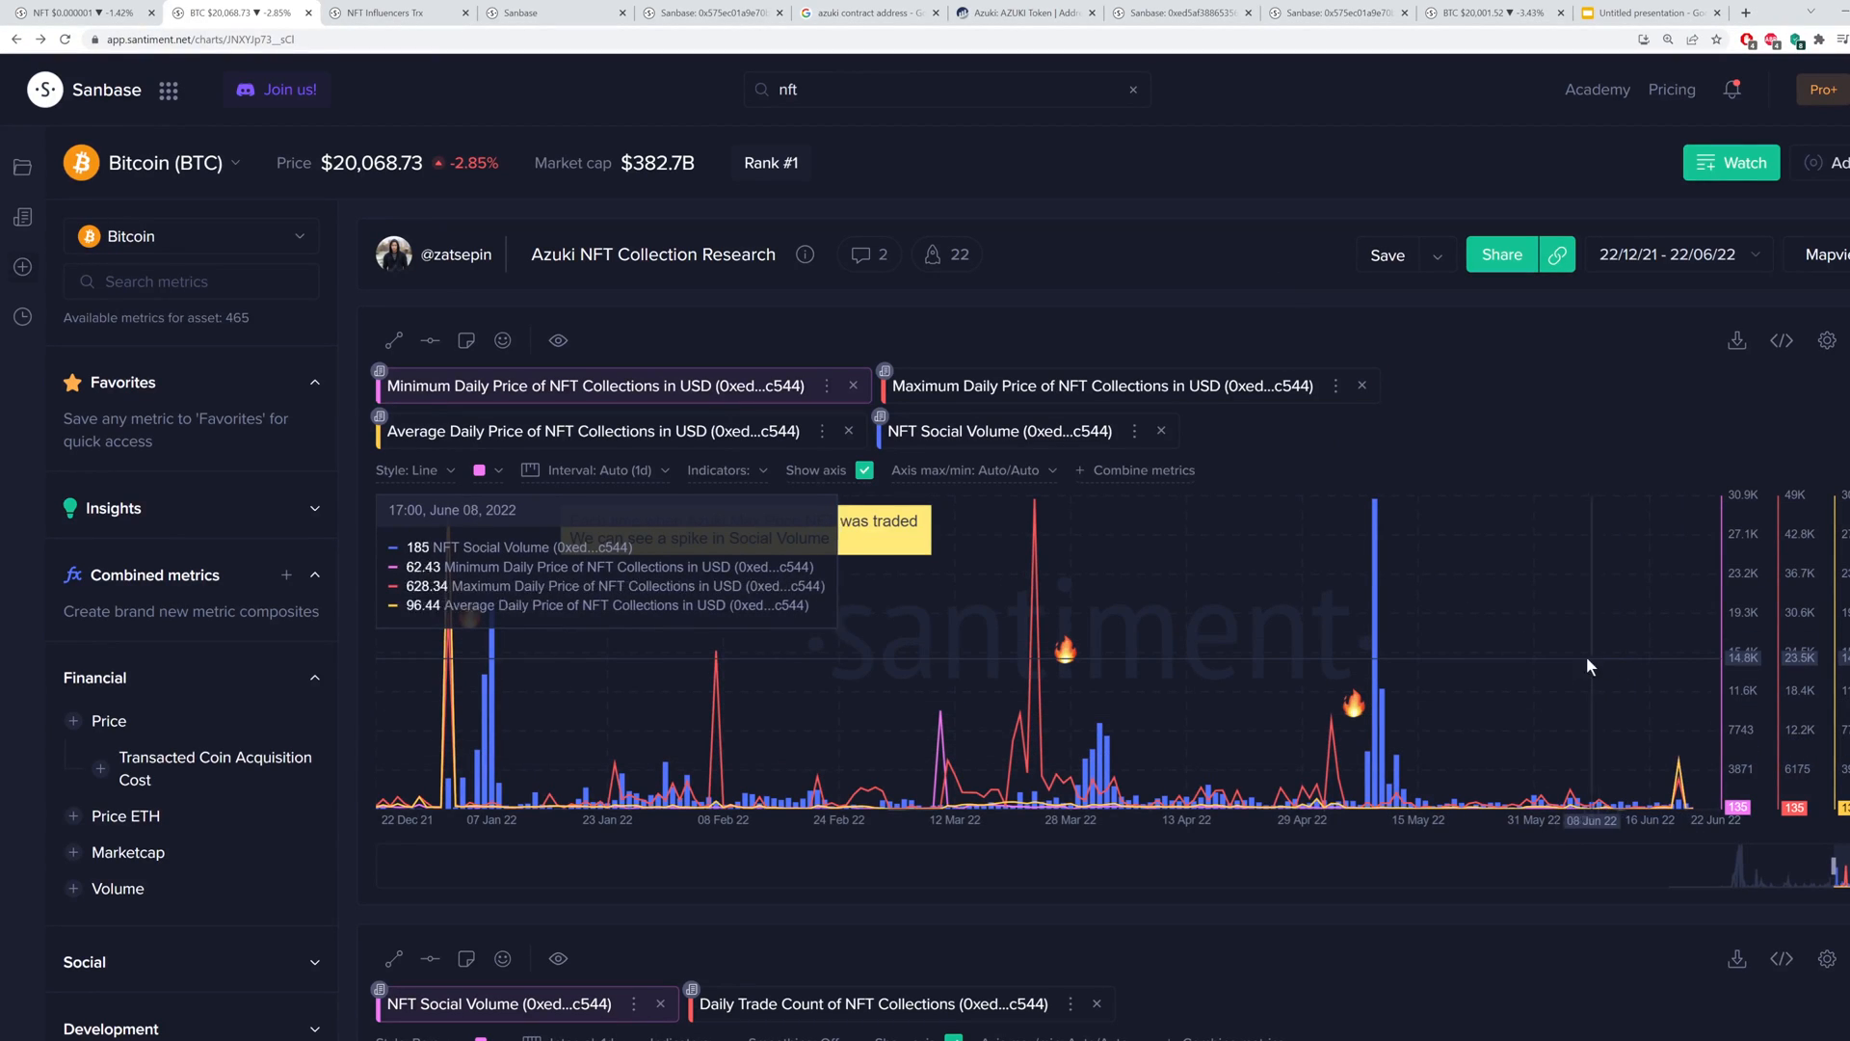
pyautogui.scroll(-3)
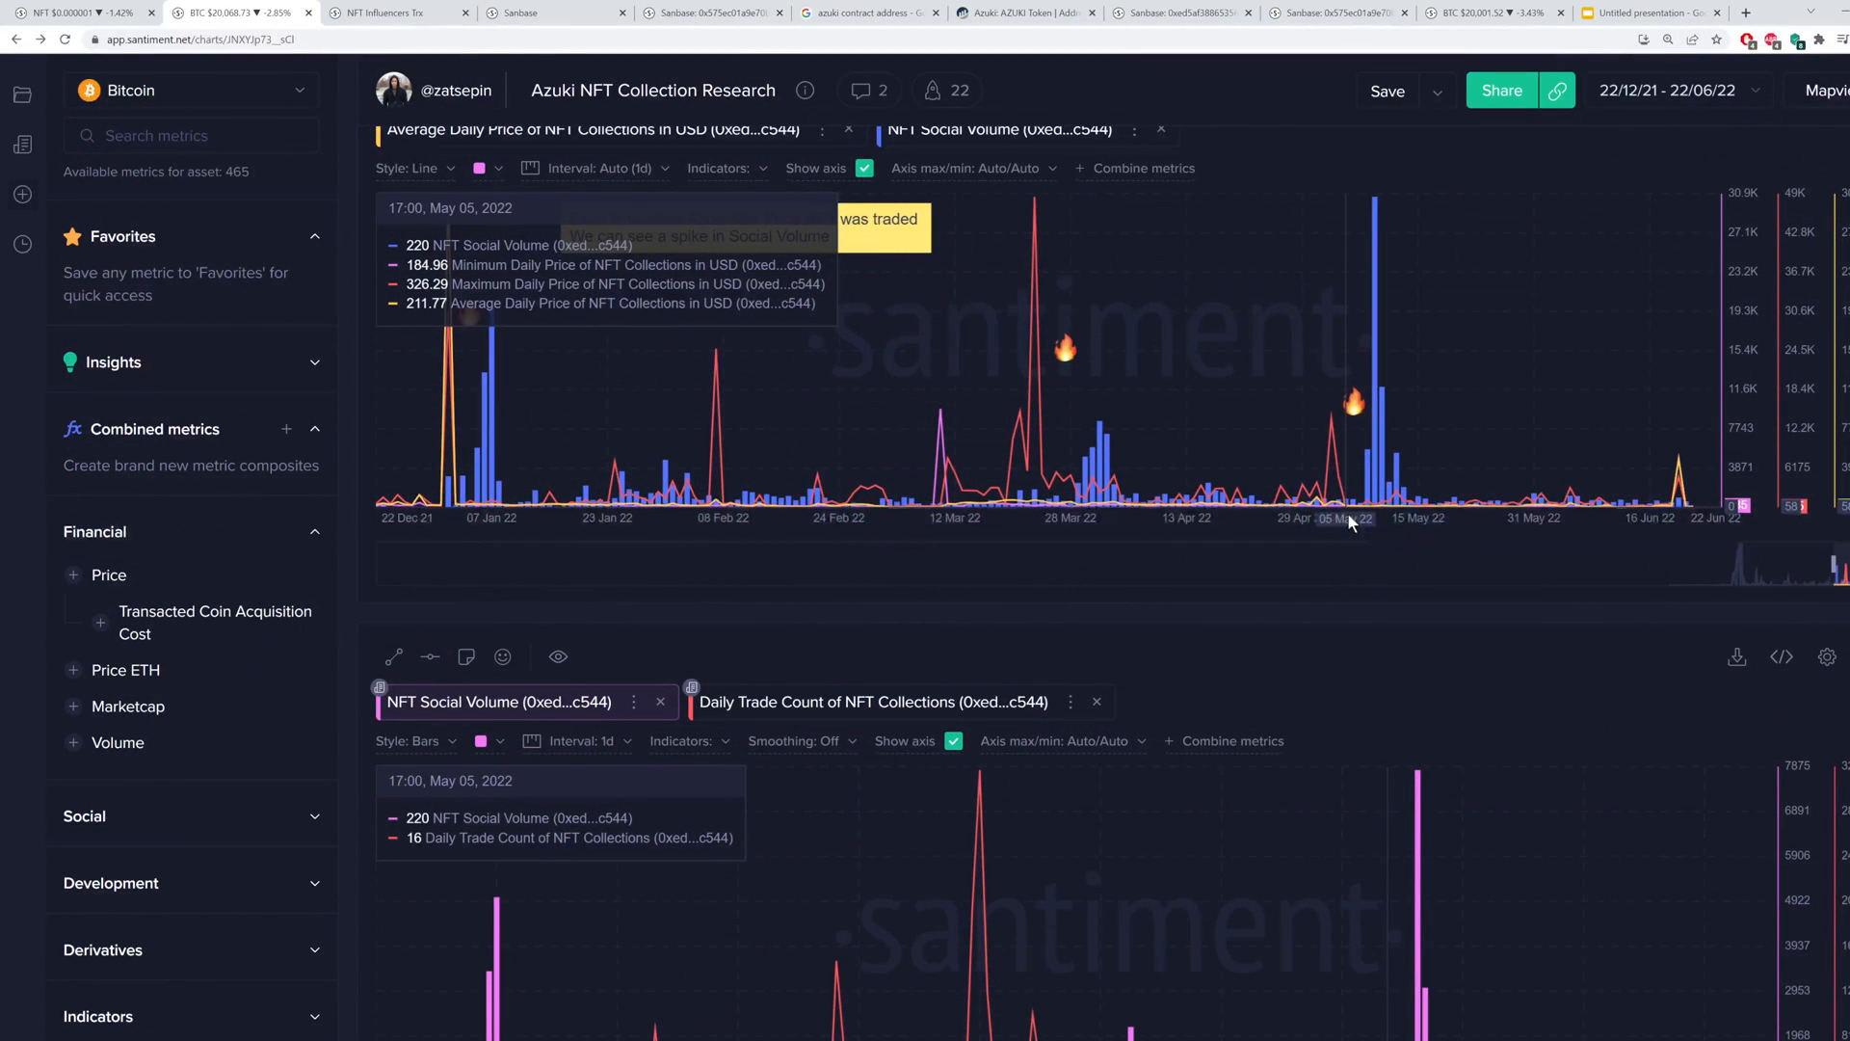
pyautogui.scroll(-3)
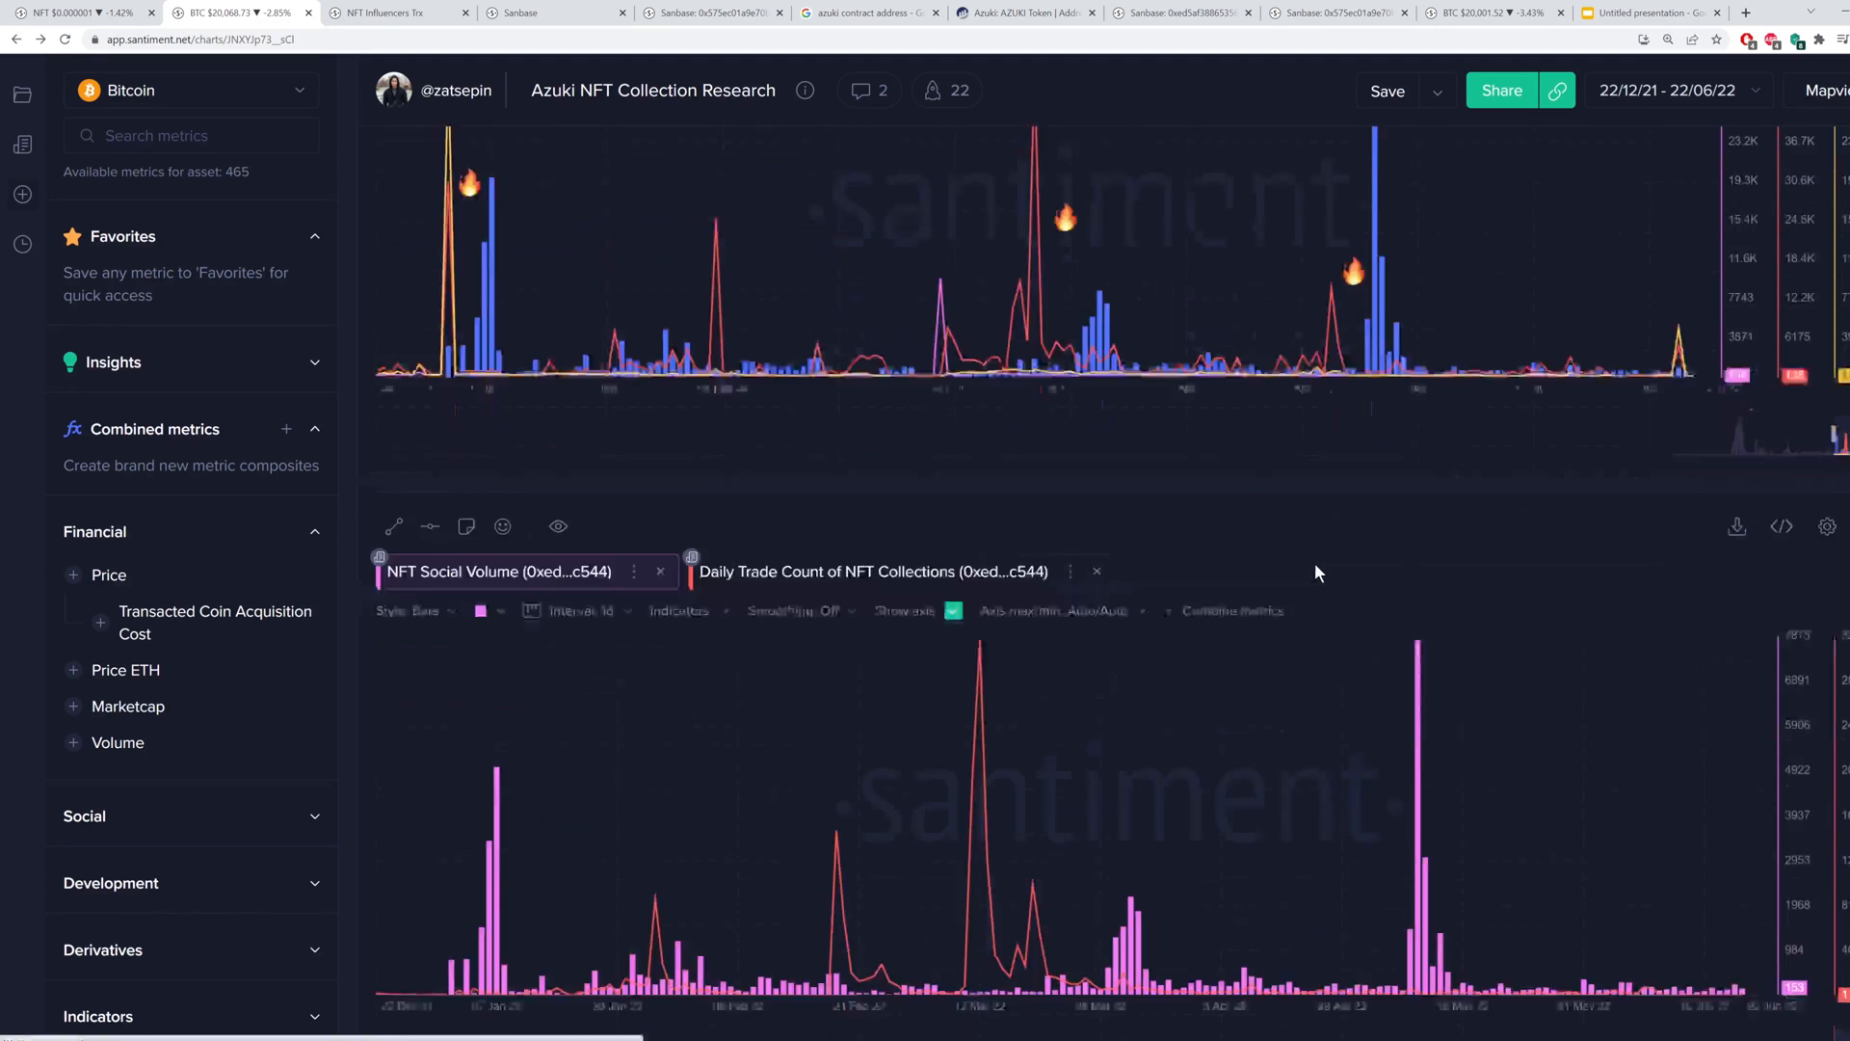
pyautogui.scroll(-3)
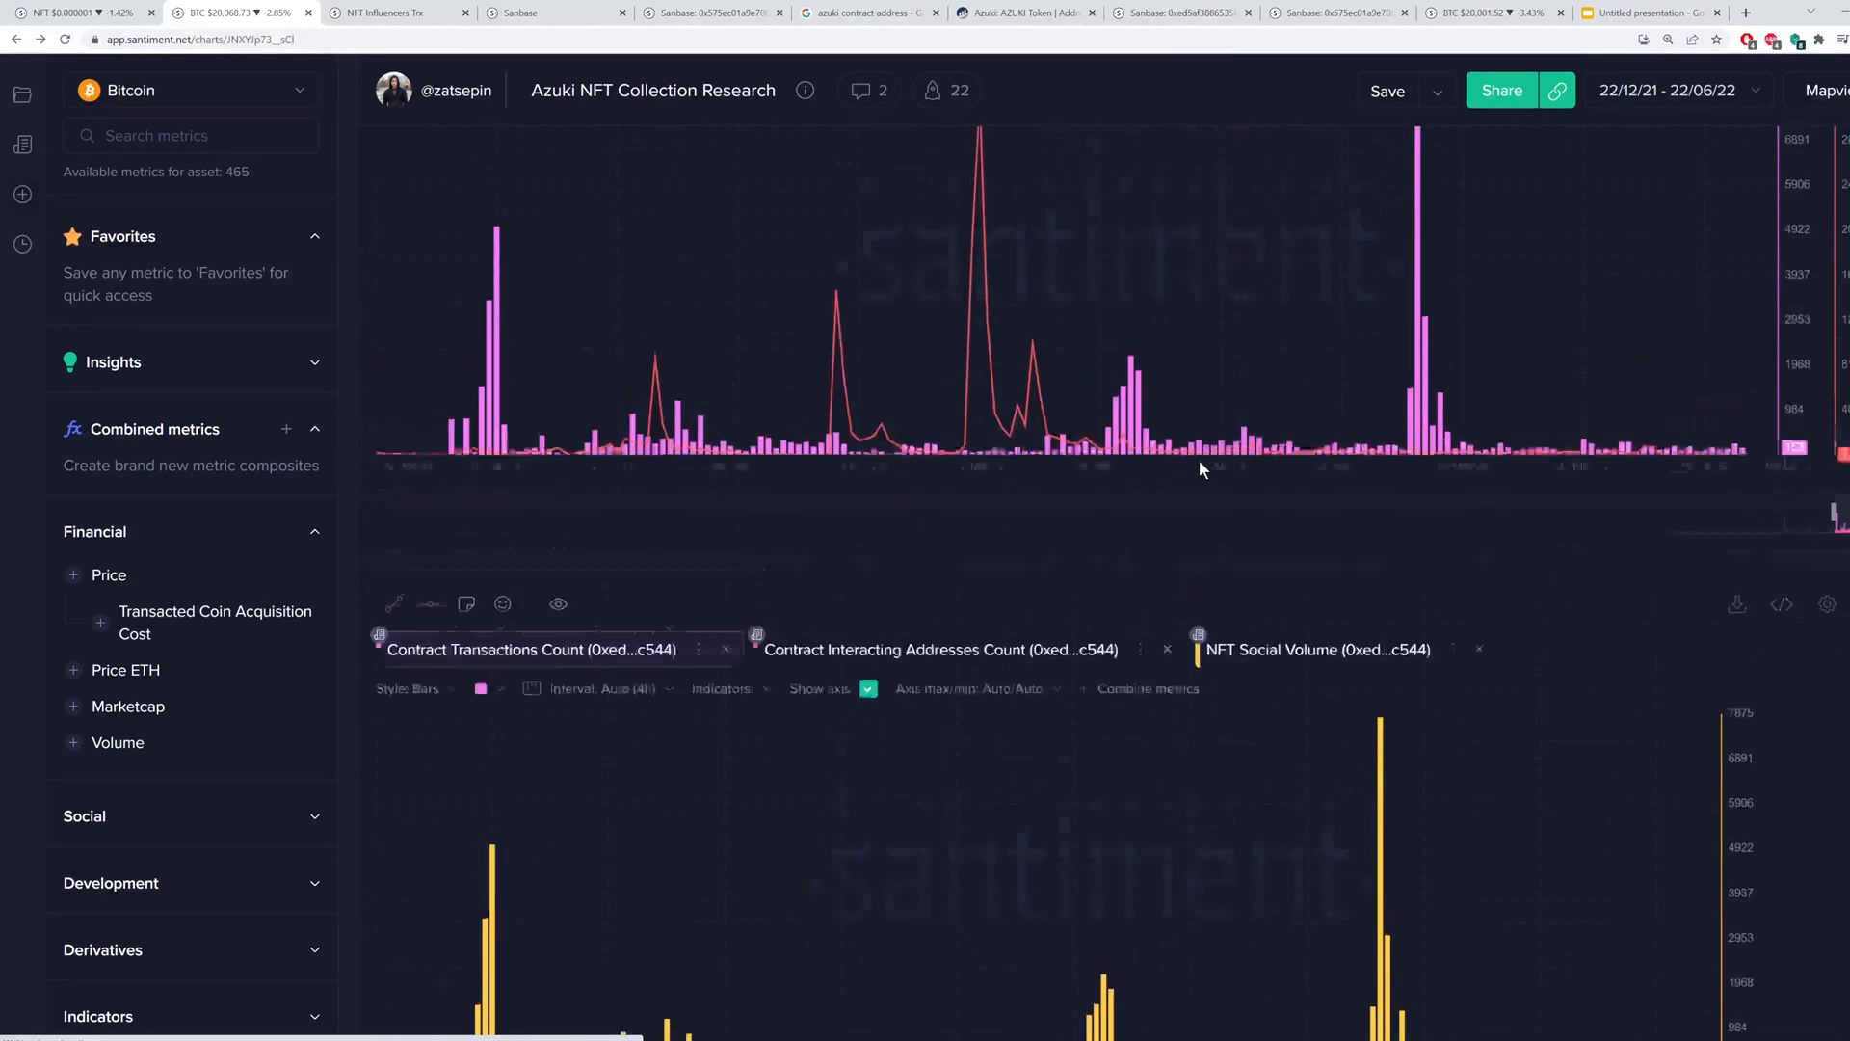
pyautogui.scroll(-3)
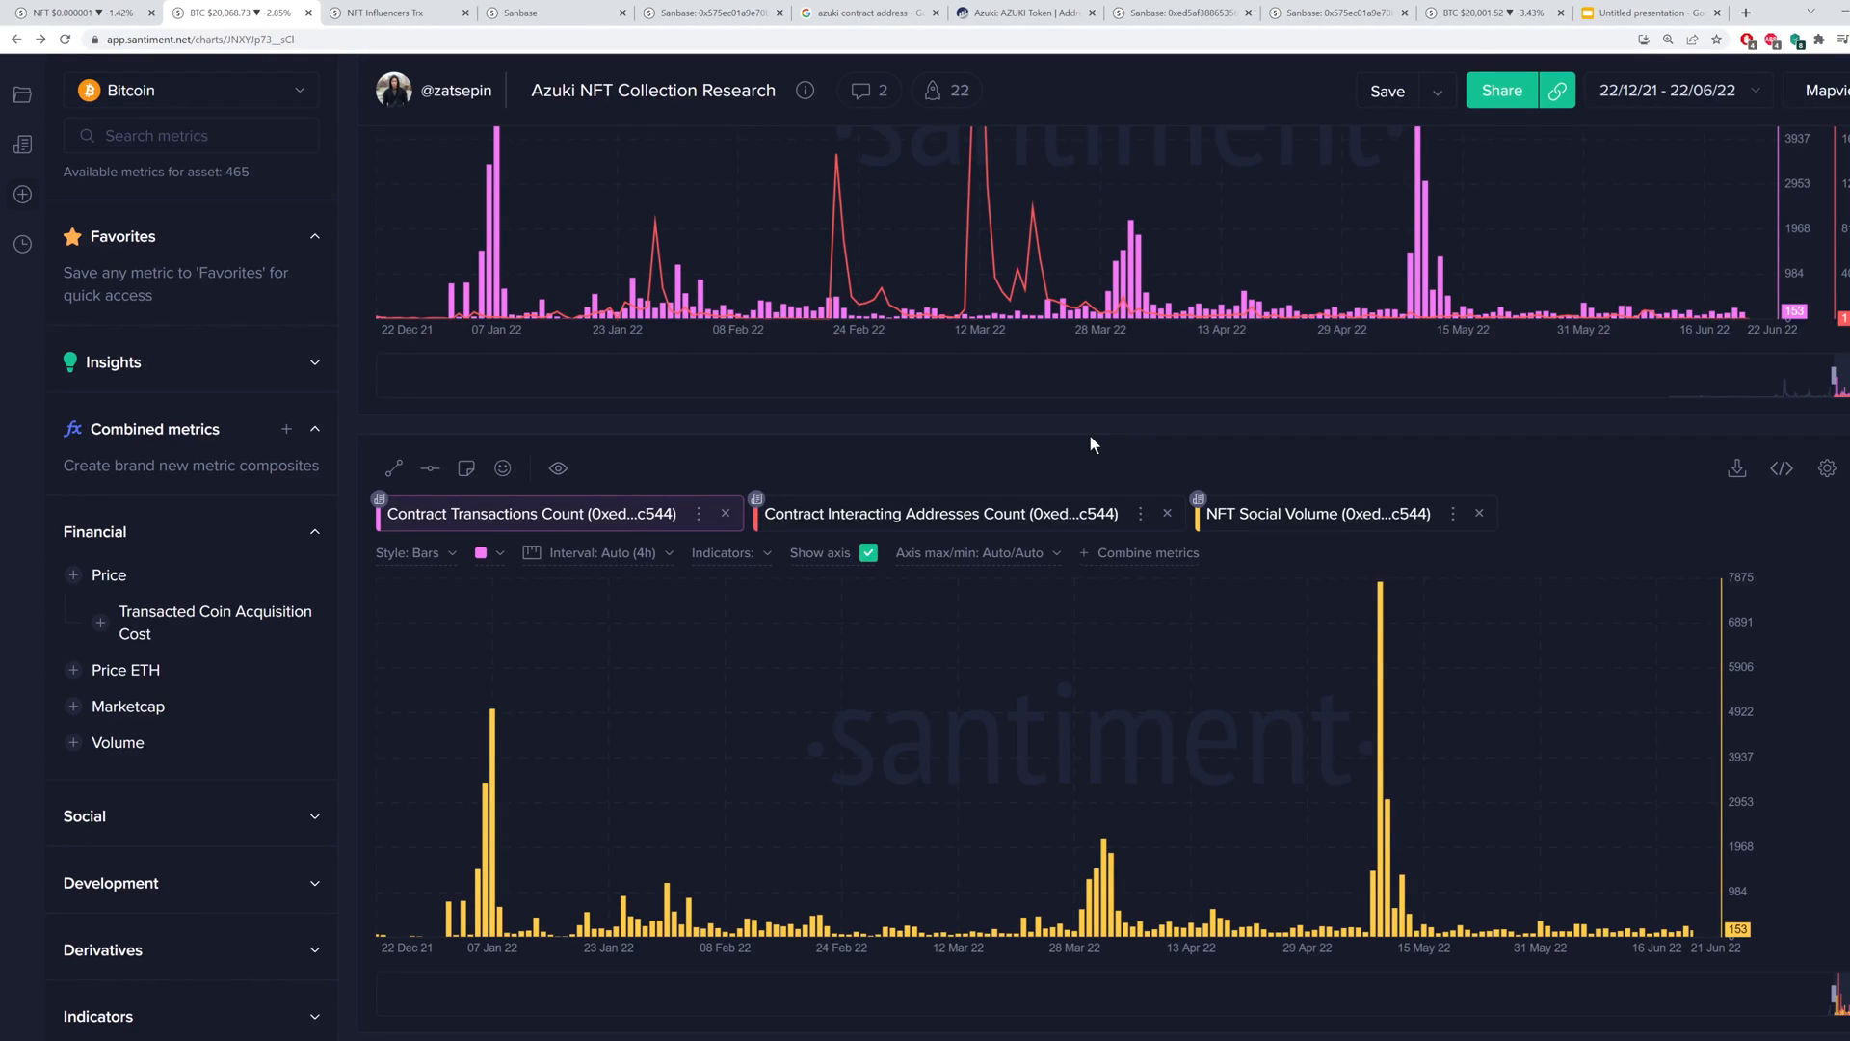
pyautogui.moveTo(1073, 459)
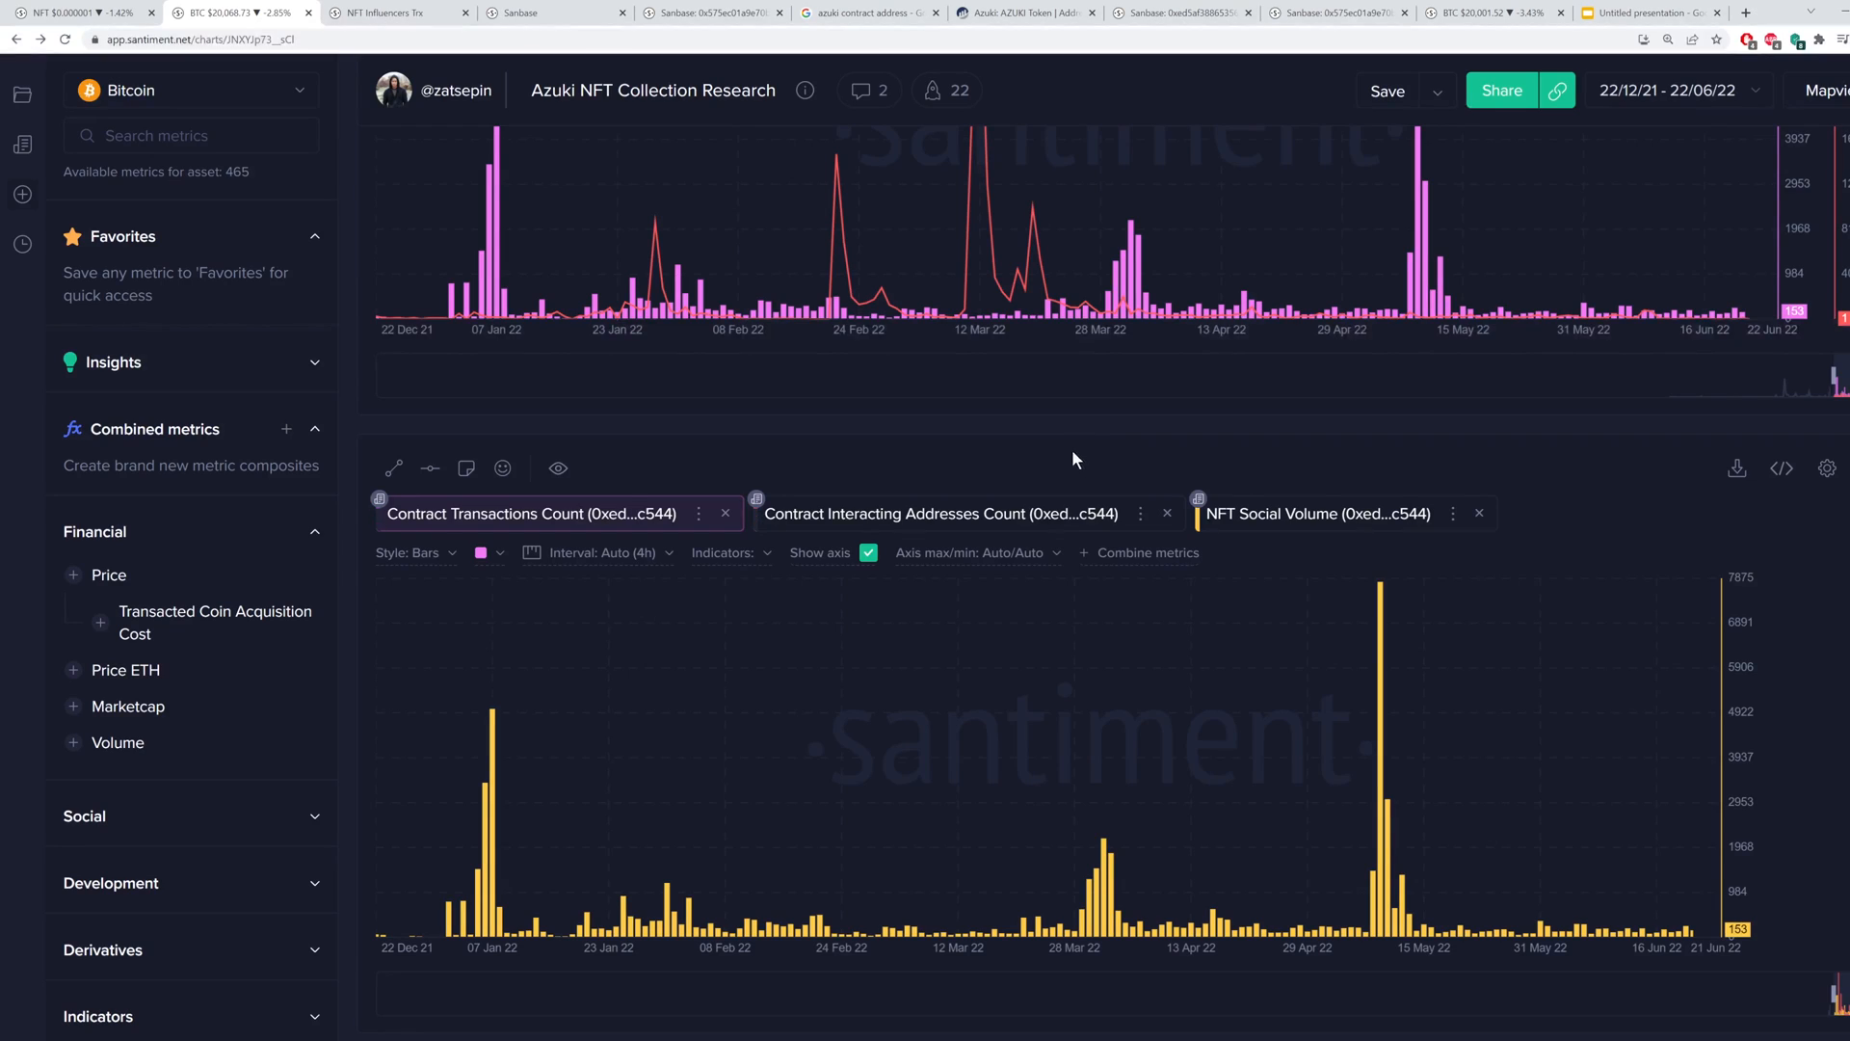
pyautogui.moveTo(1087, 437)
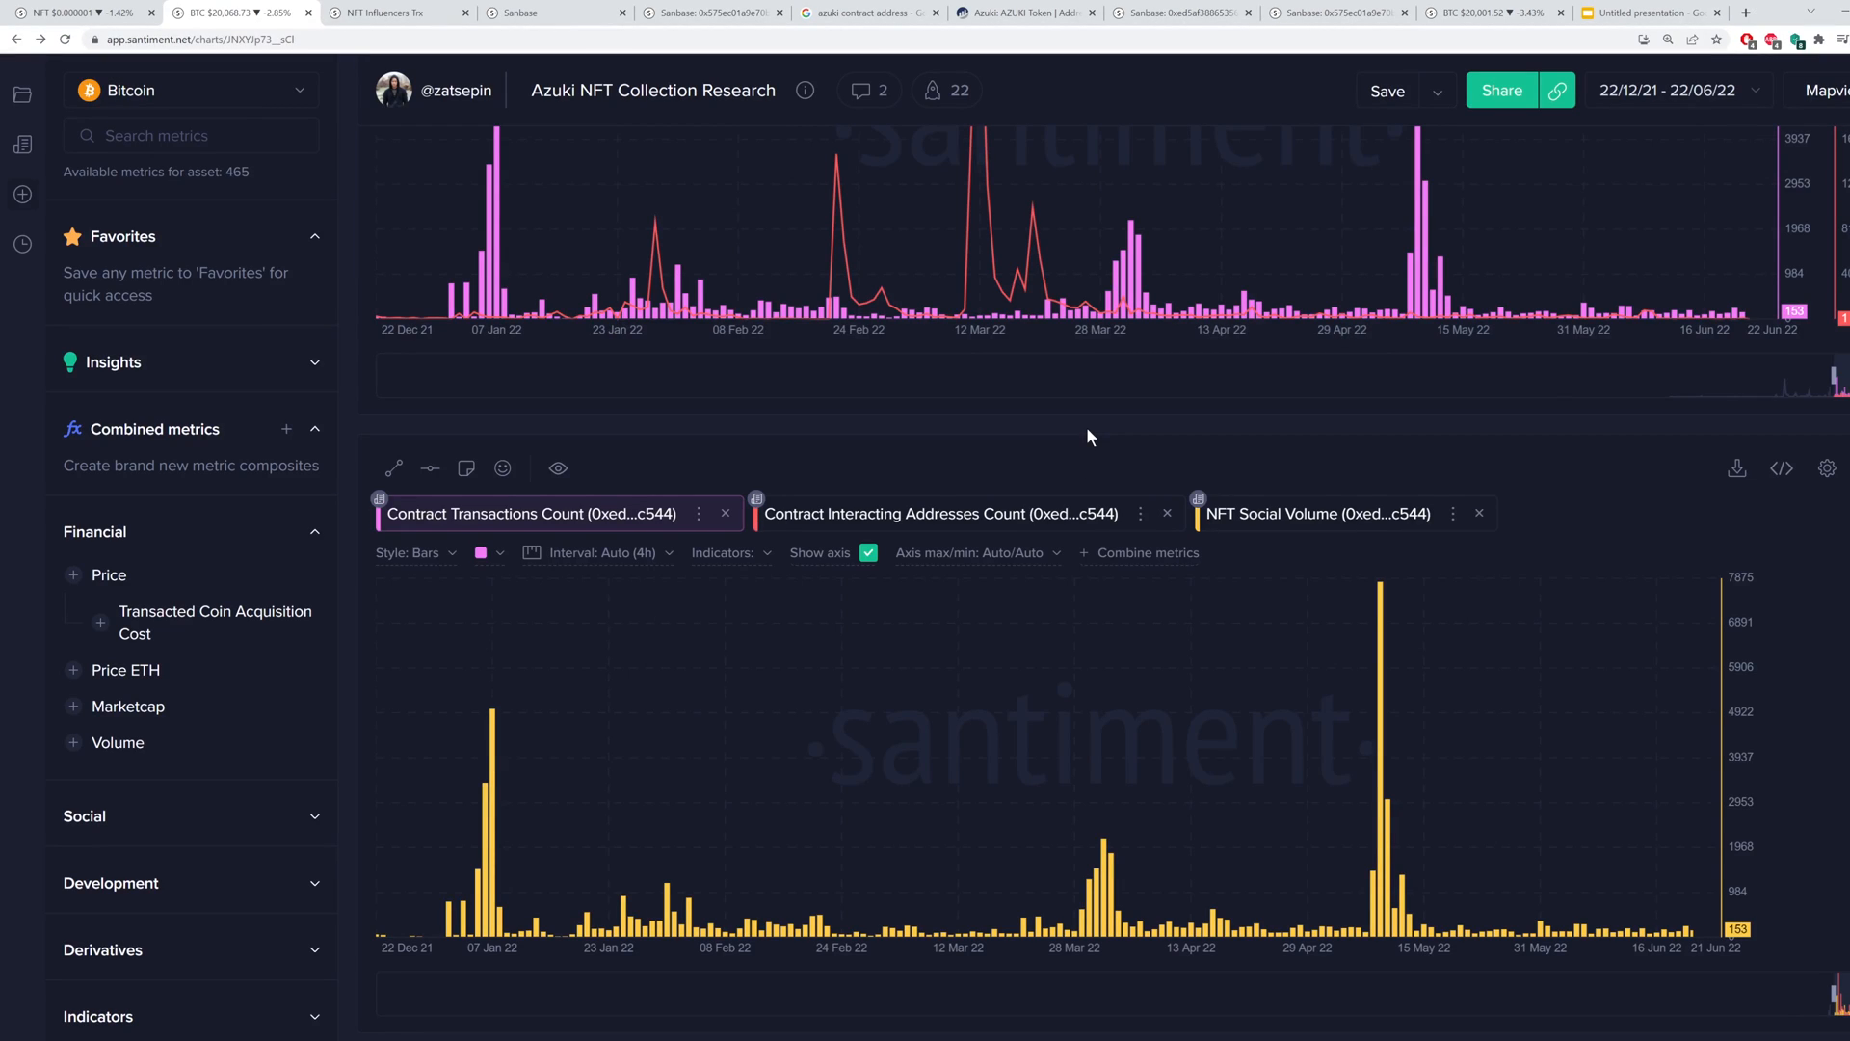
pyautogui.moveTo(1095, 424)
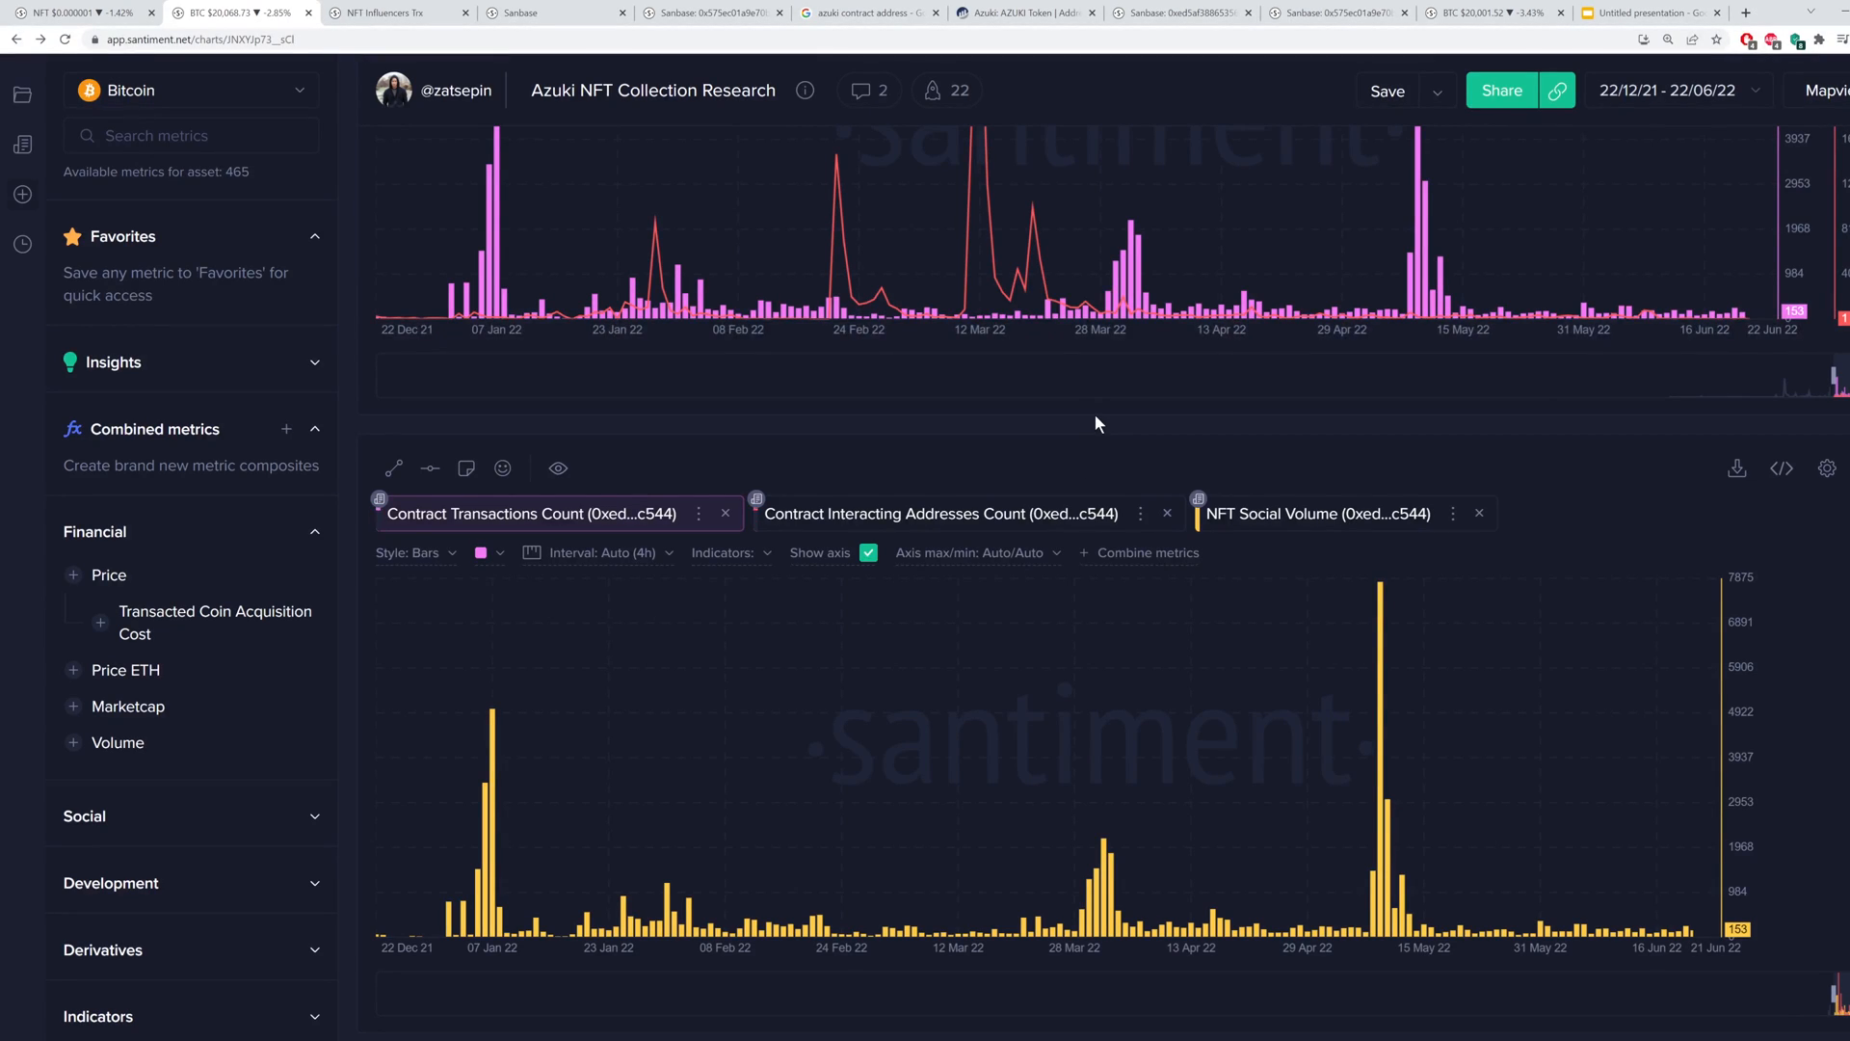
pyautogui.moveTo(1087, 401)
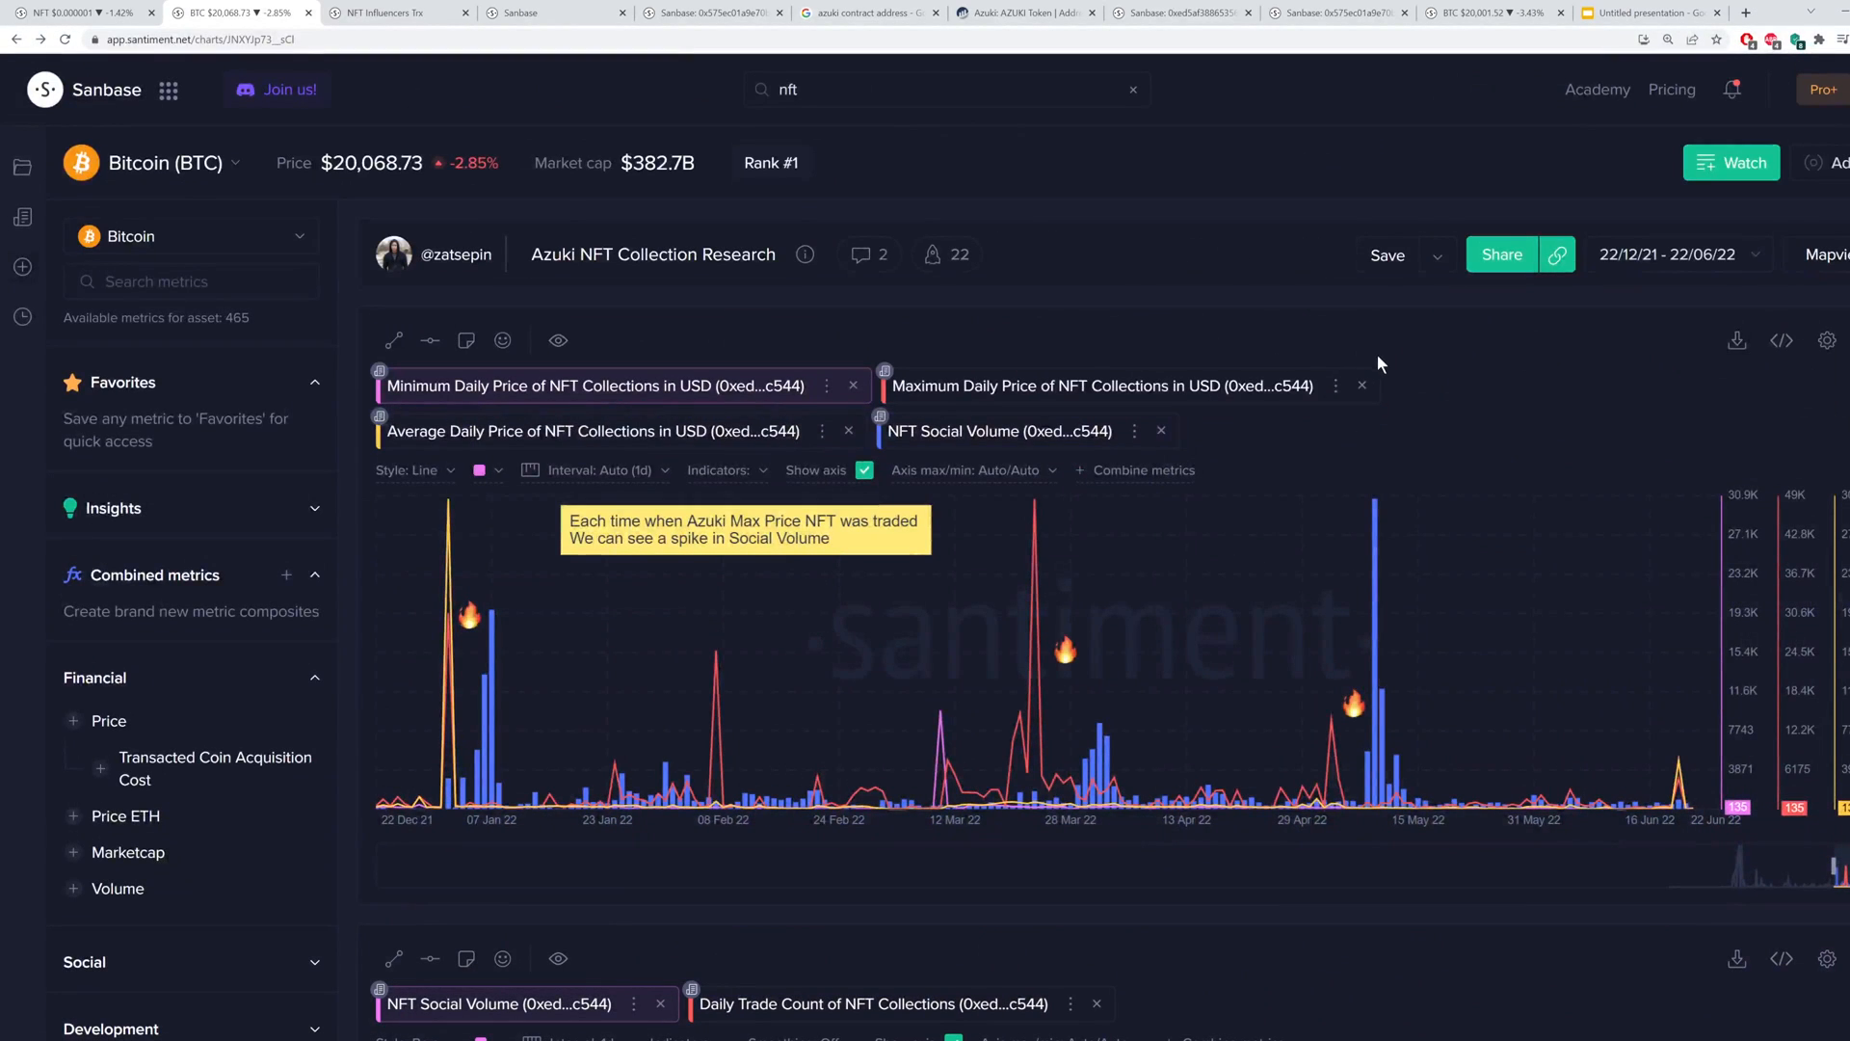
pyautogui.moveTo(1401, 363)
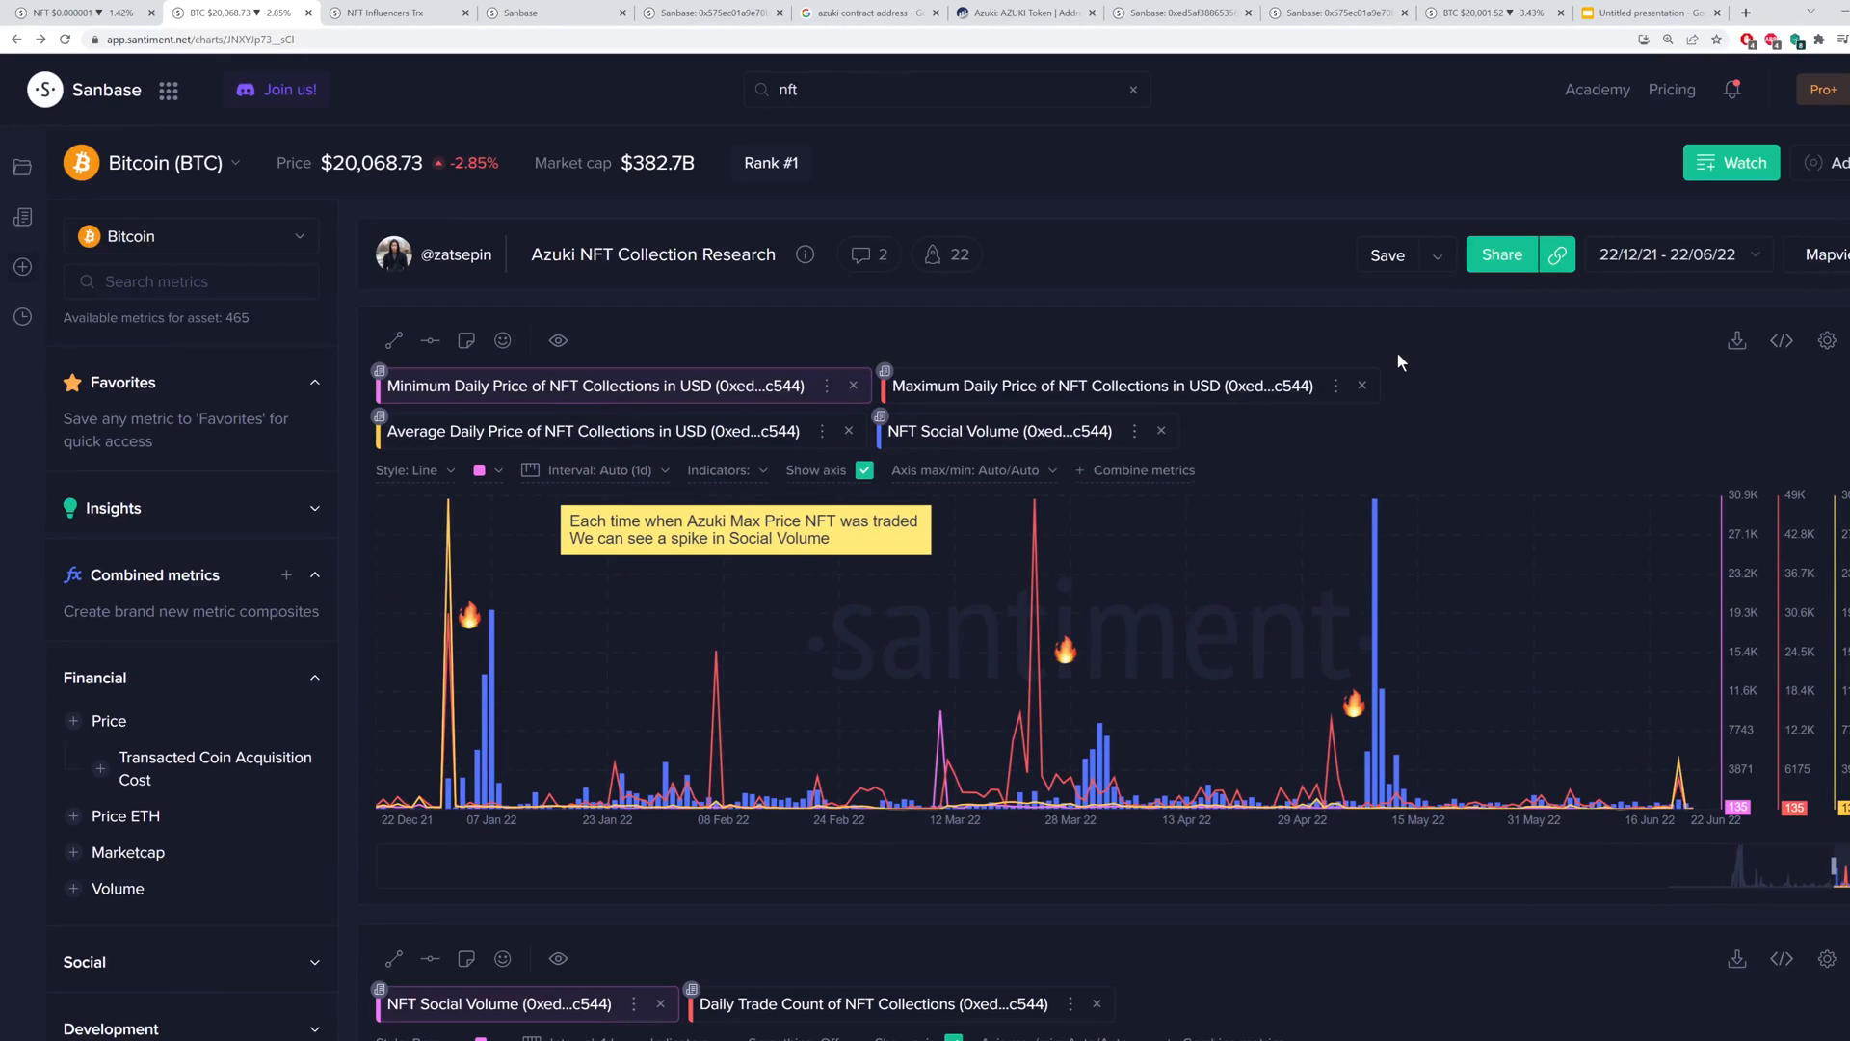
pyautogui.moveTo(1183, 306)
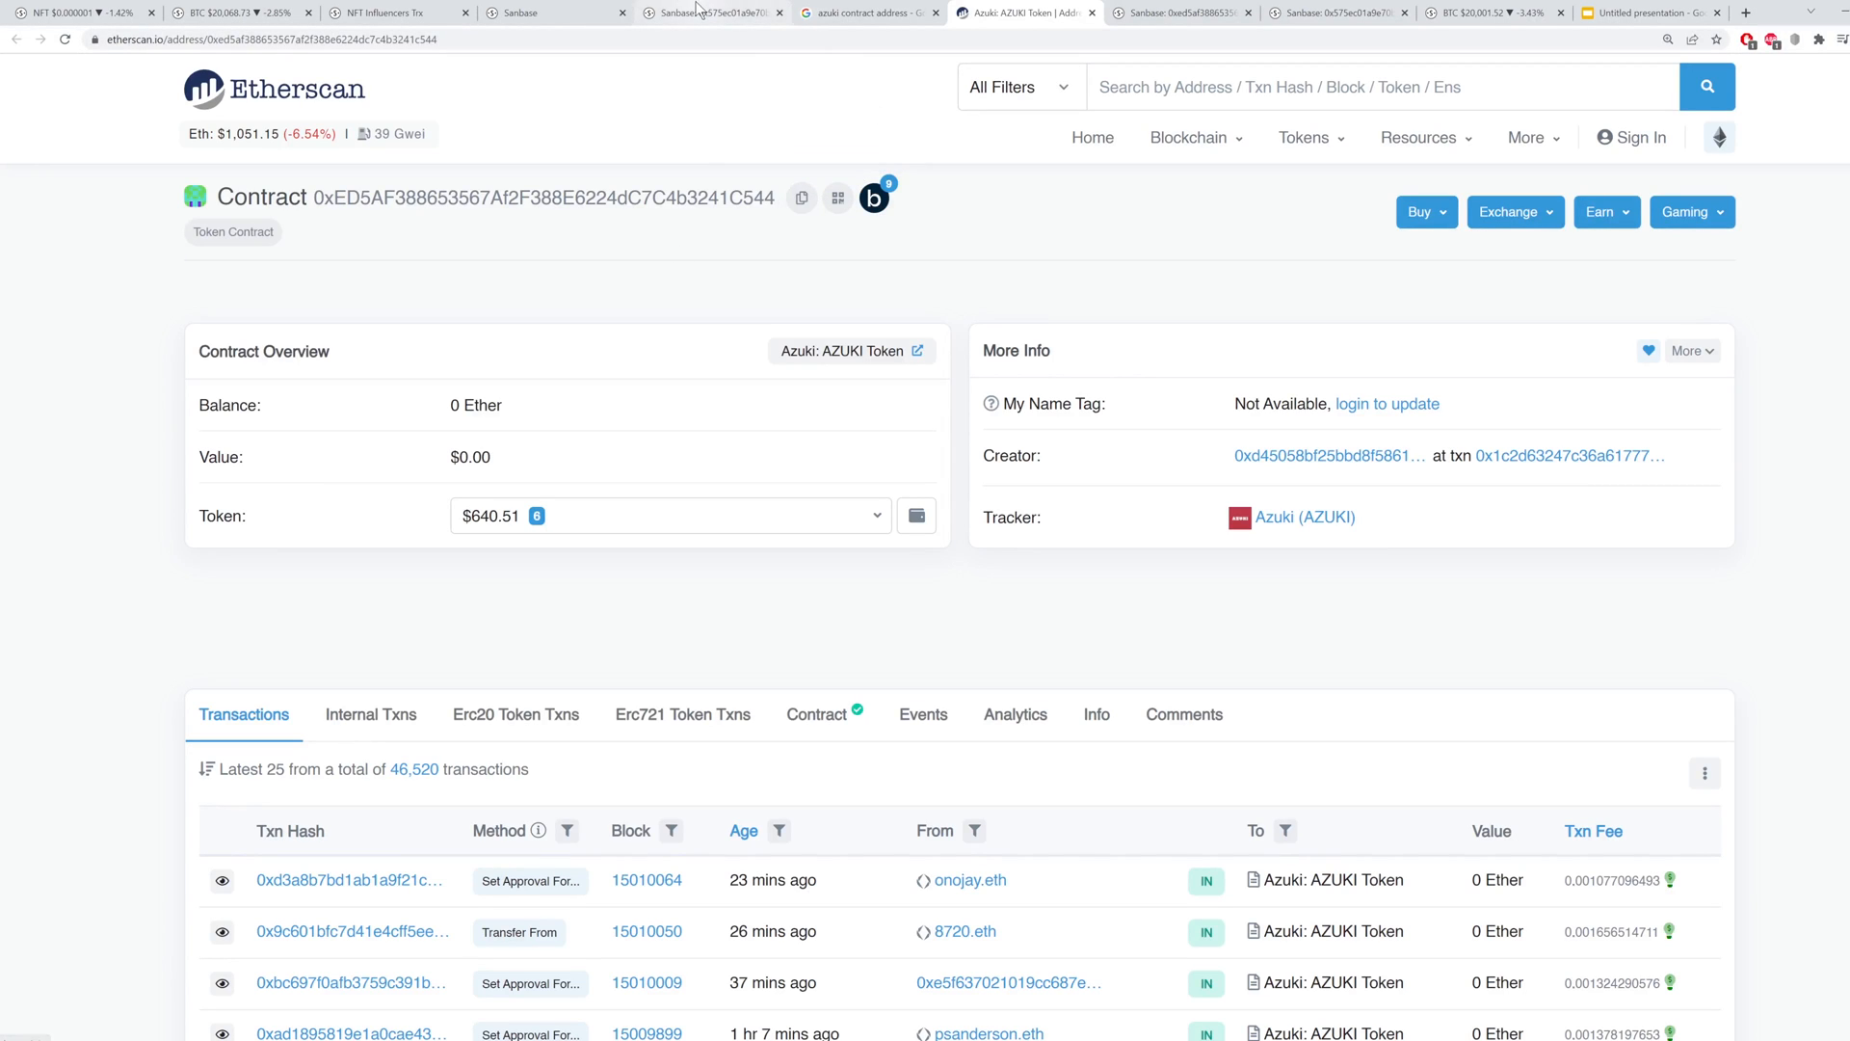
# Leave Azuki's Etherscan page for the Sanbase chart of contract 0x575ec01a9e70bf3e192a774eb265c46ec993e4cc
pyautogui.click(707, 11)
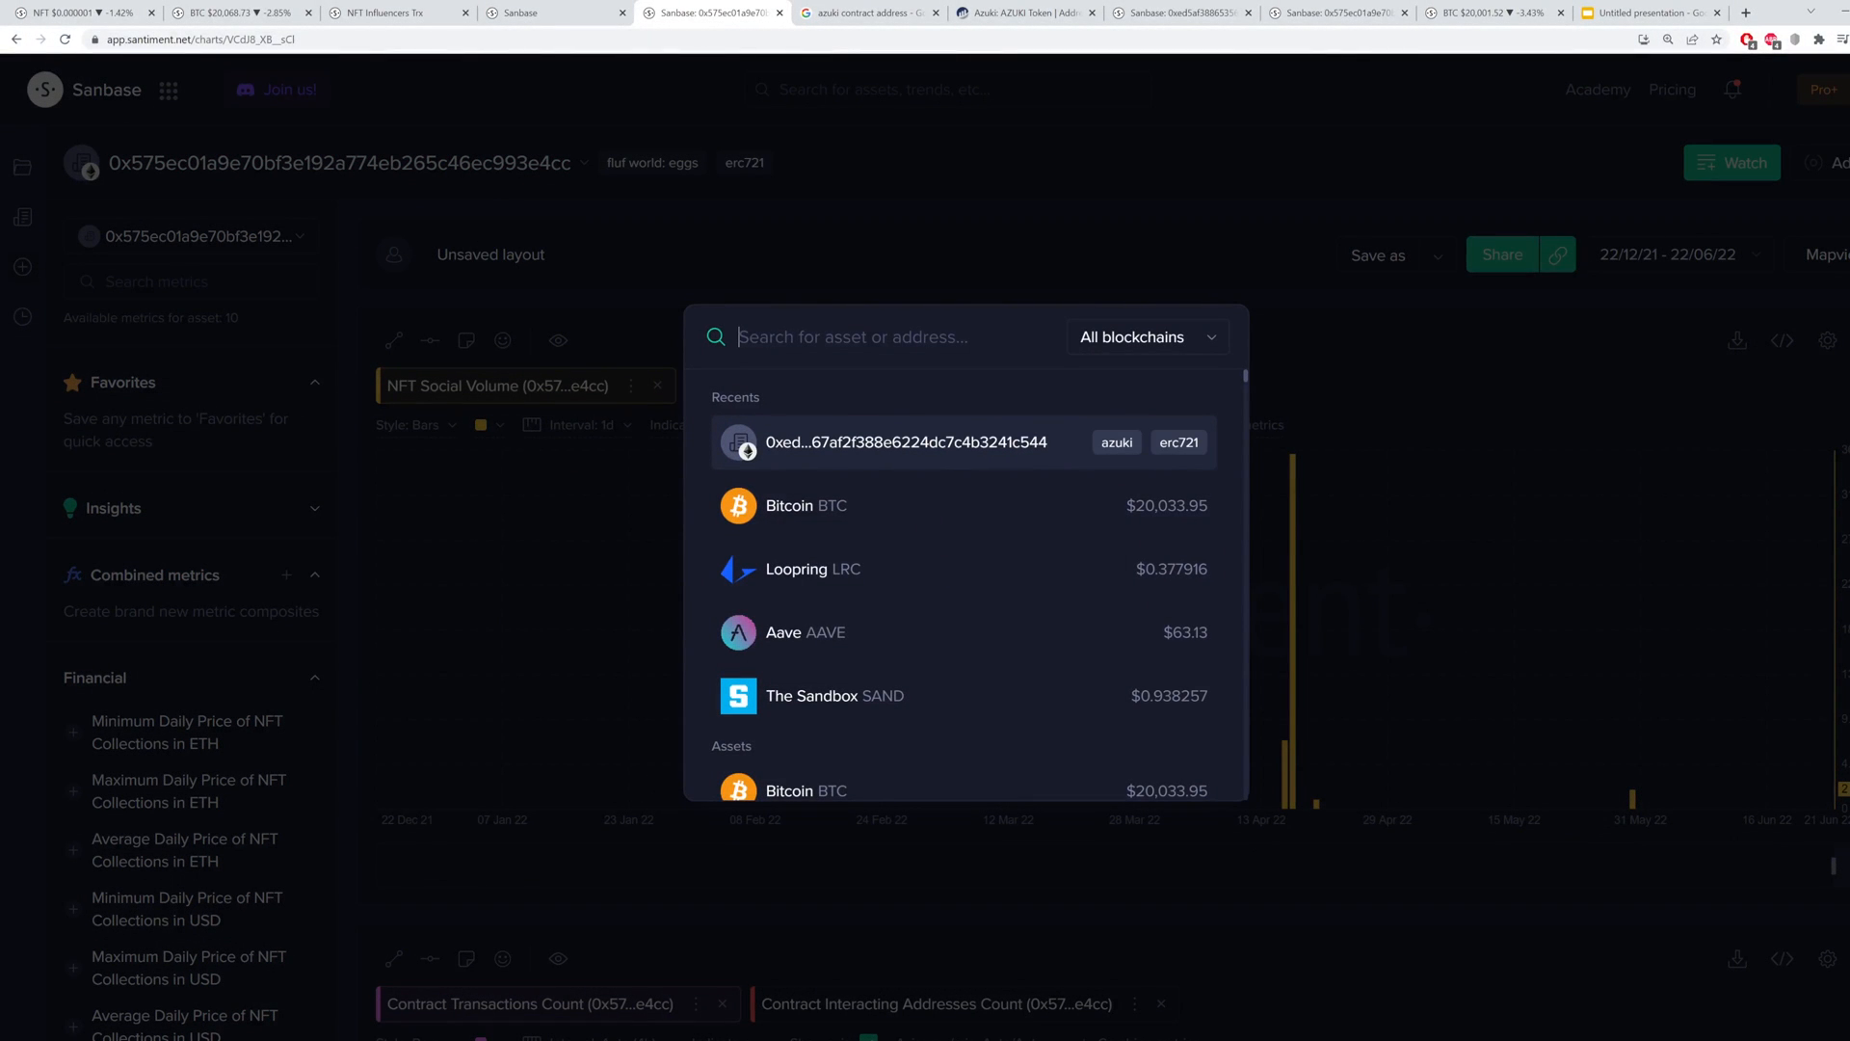
pyautogui.moveTo(775, 525)
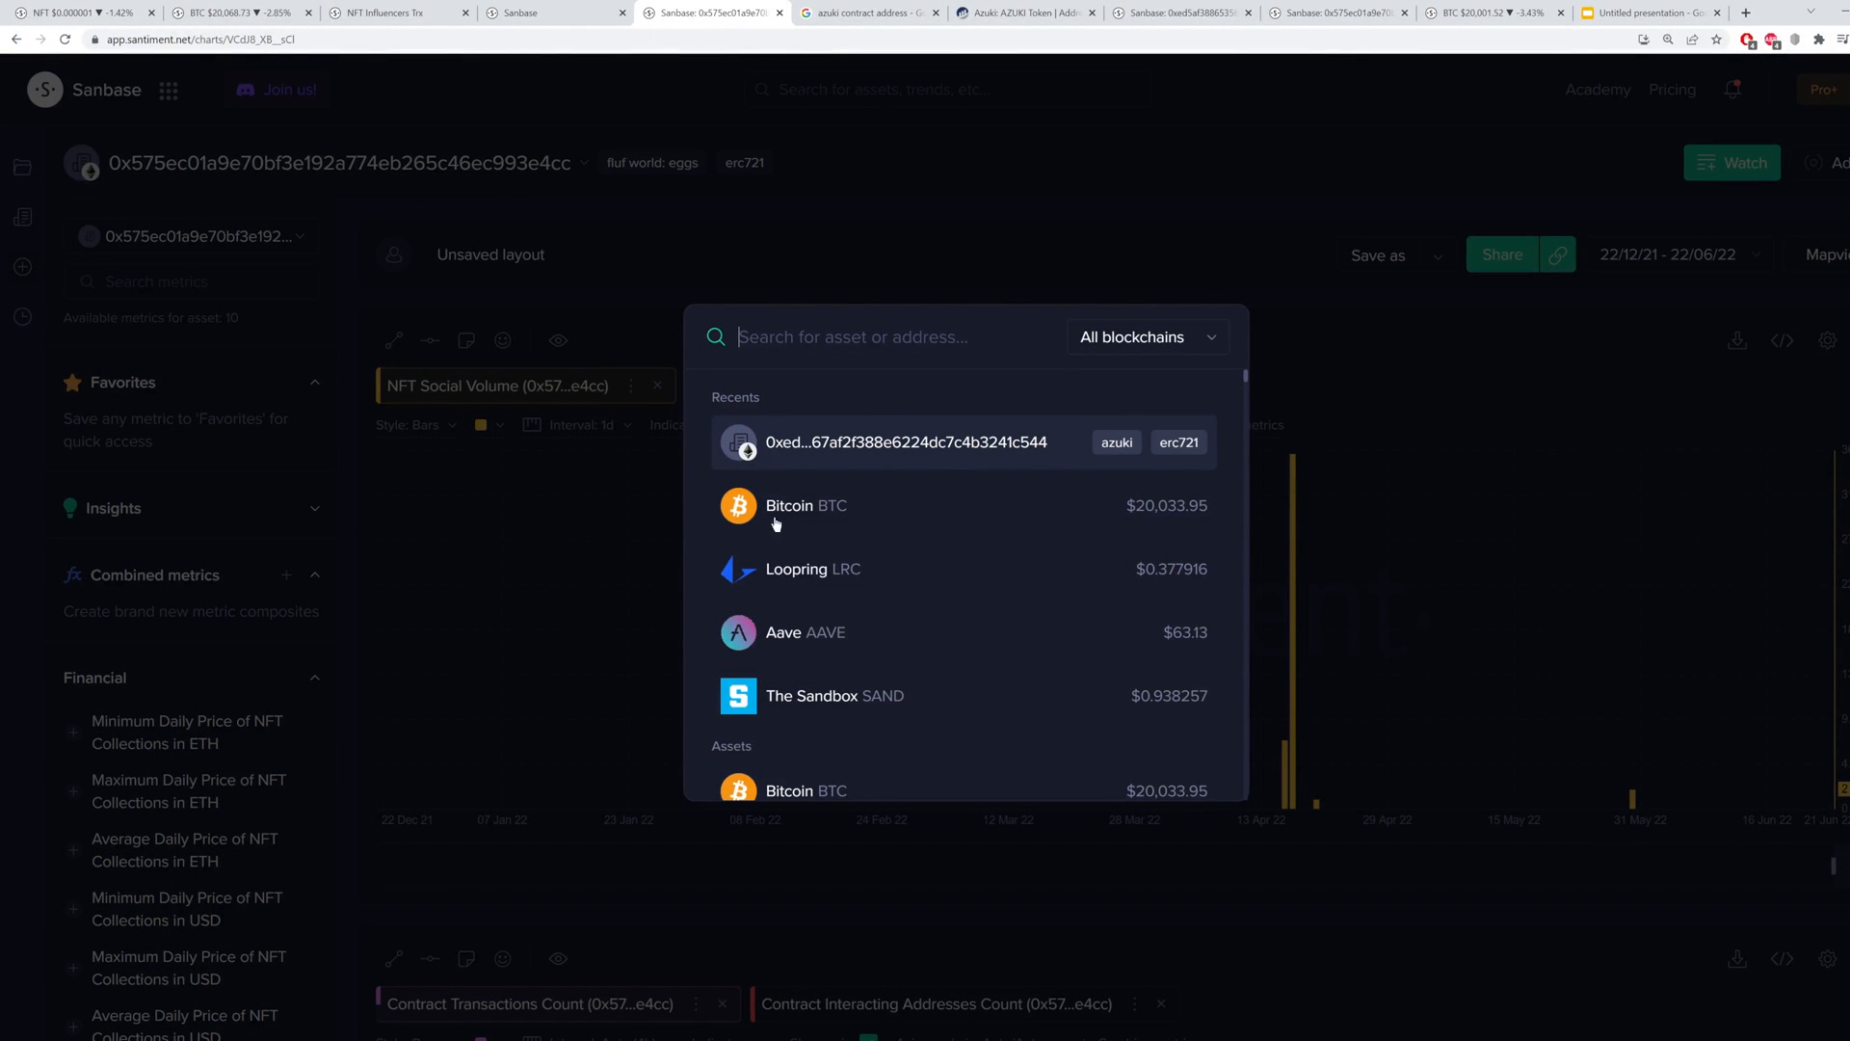
pyautogui.moveTo(898, 530)
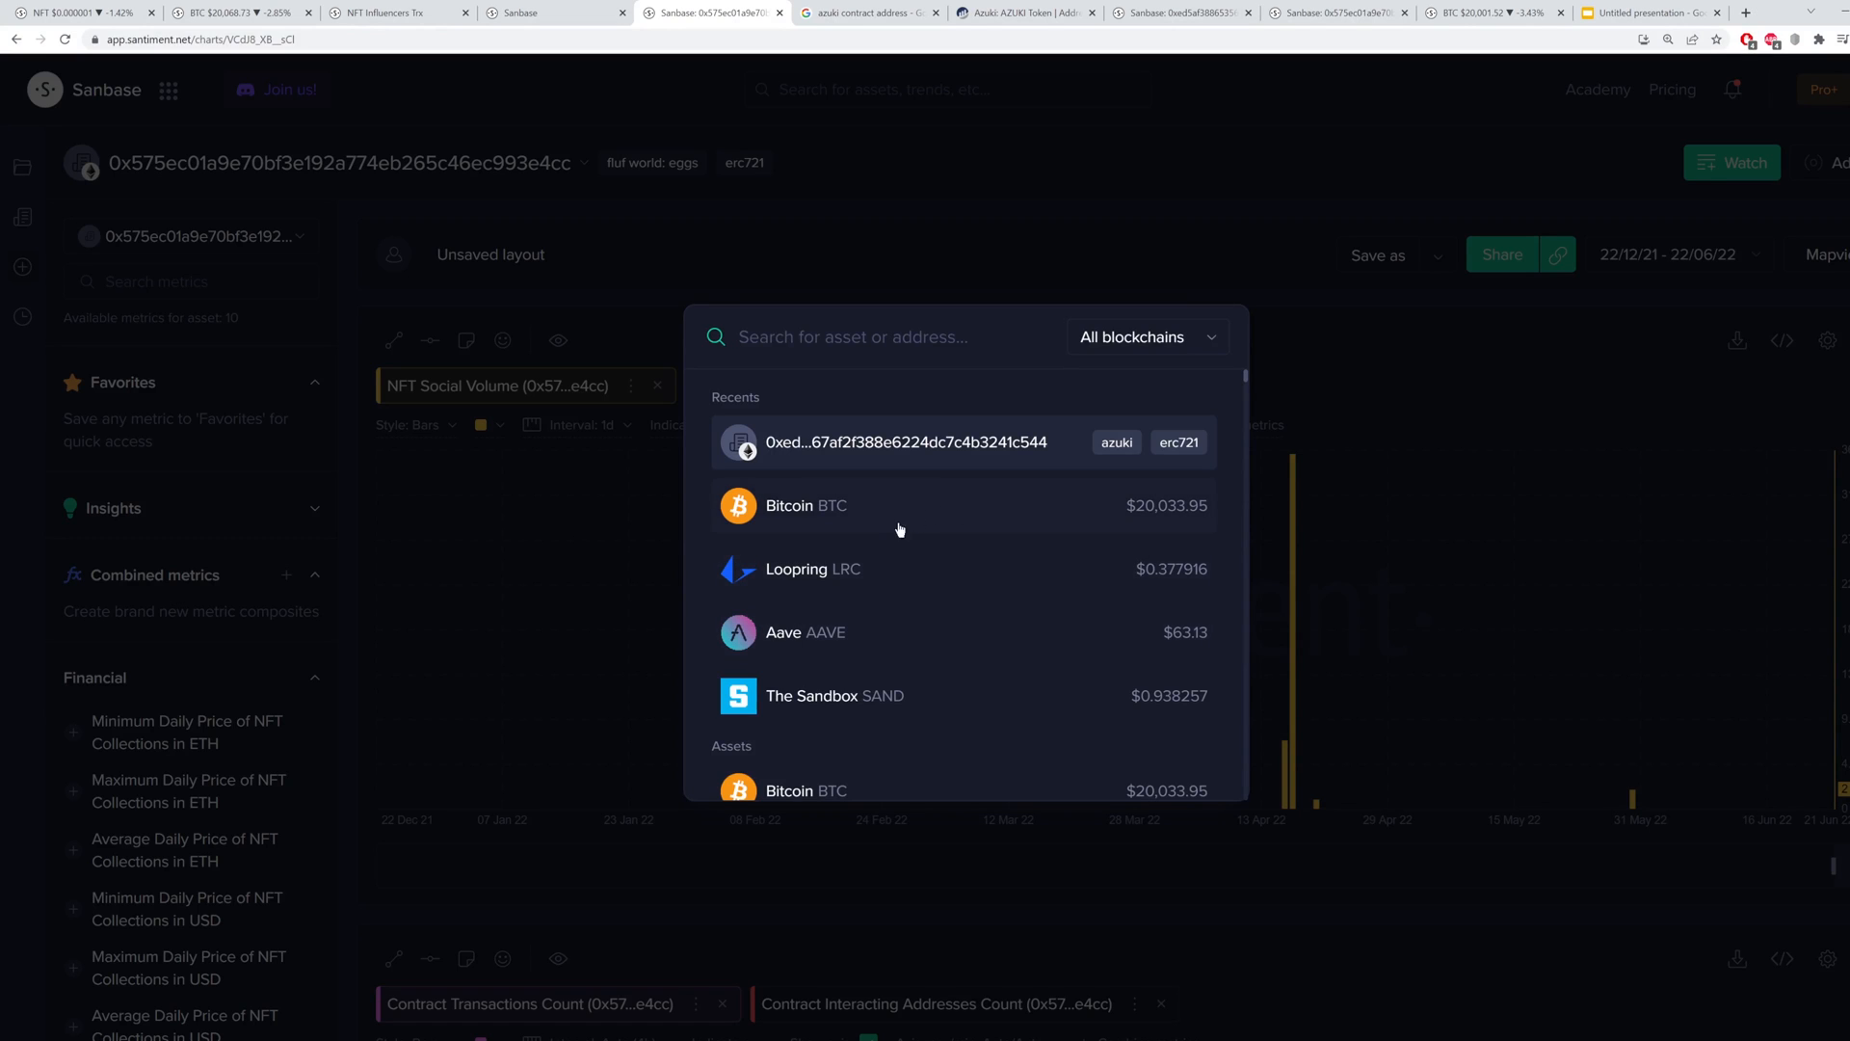
pyautogui.moveTo(969, 541)
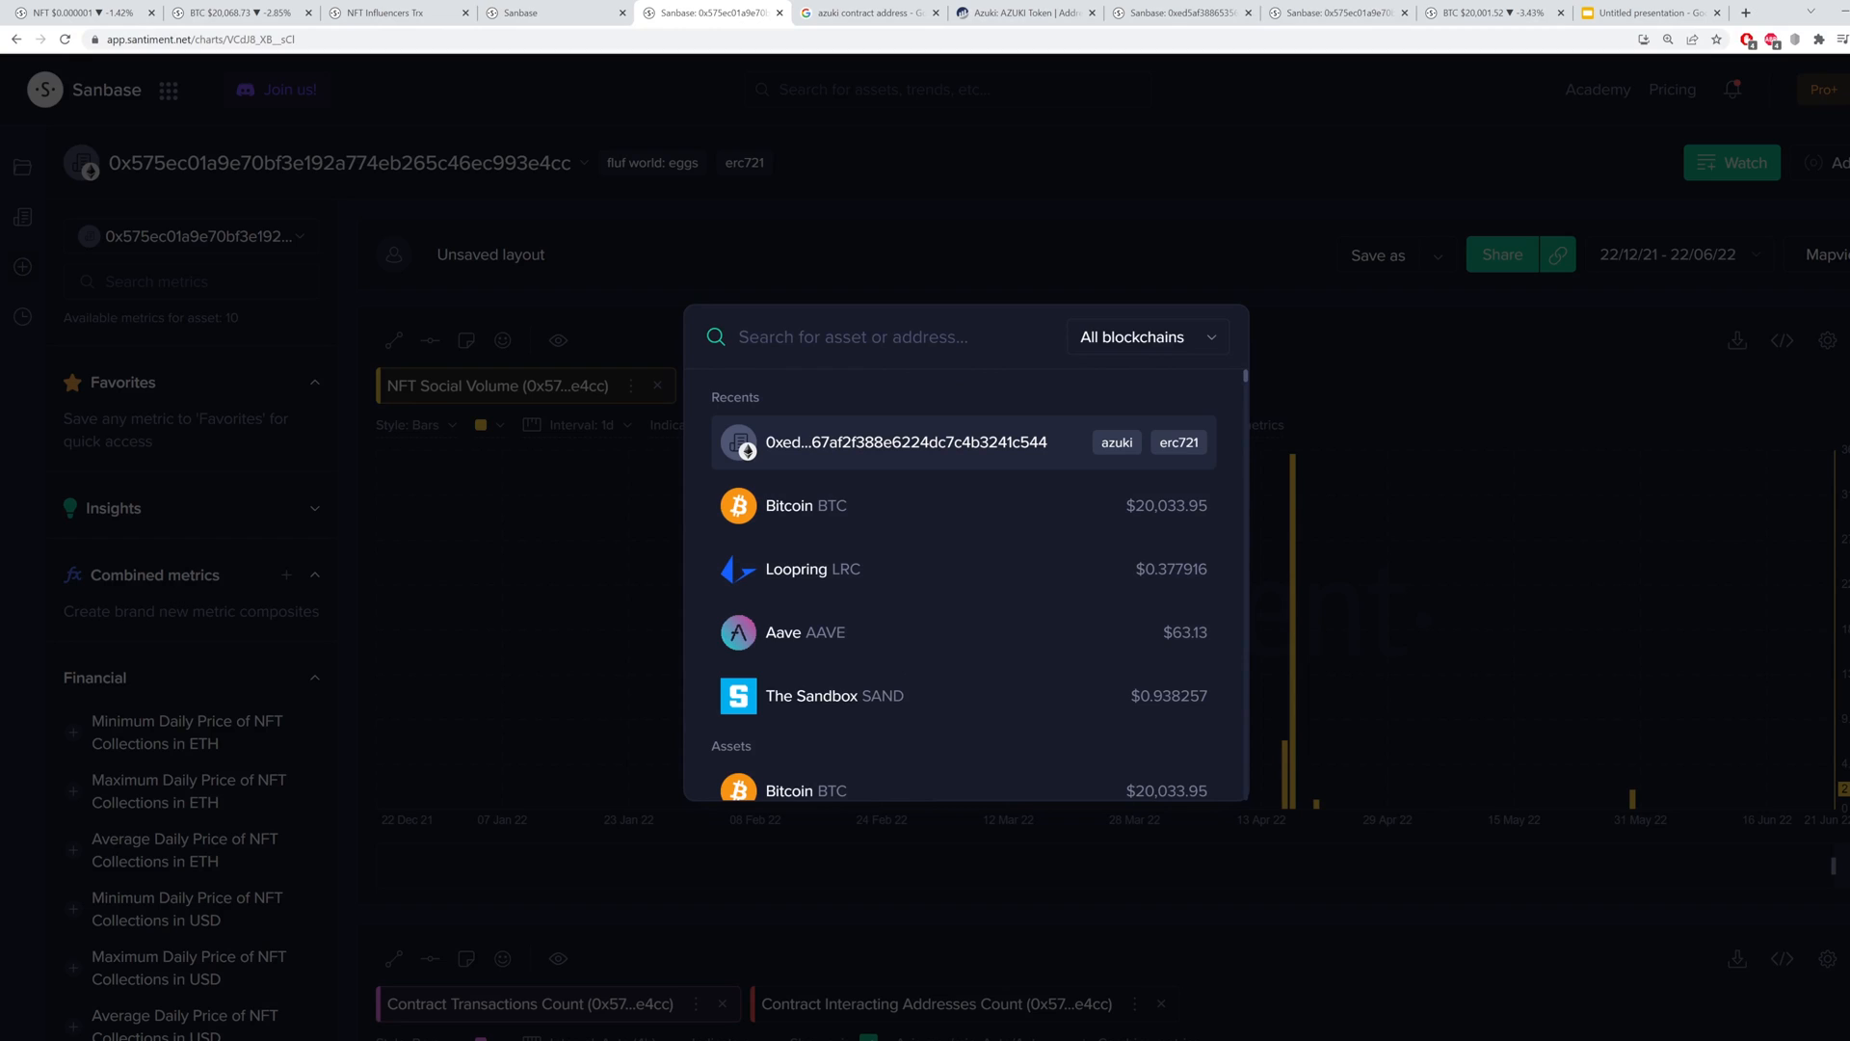
# Search the Azuki contract address 53567Af2F388E6224dC7C4b3241C544 and select the azuki erc721 result
pyautogui.write('53567Af2F388E6224dC7C4b3241C544')
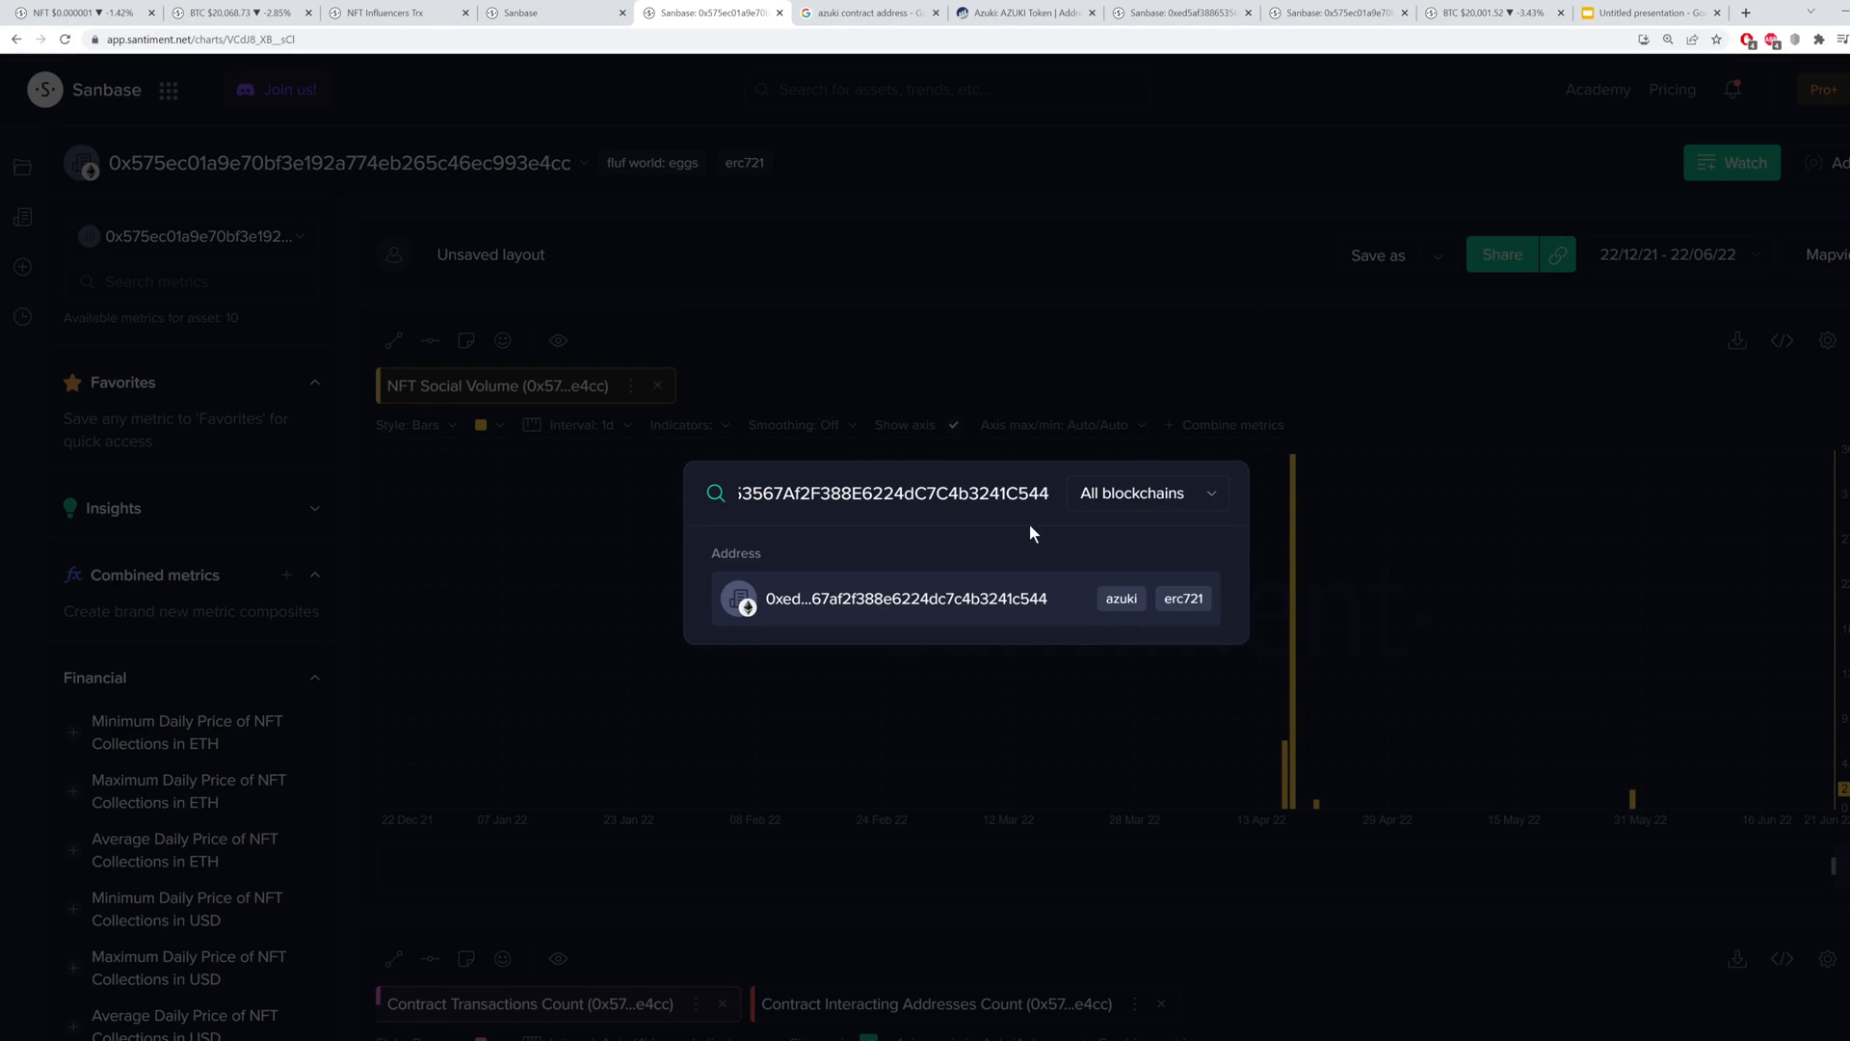
pyautogui.moveTo(1139, 607)
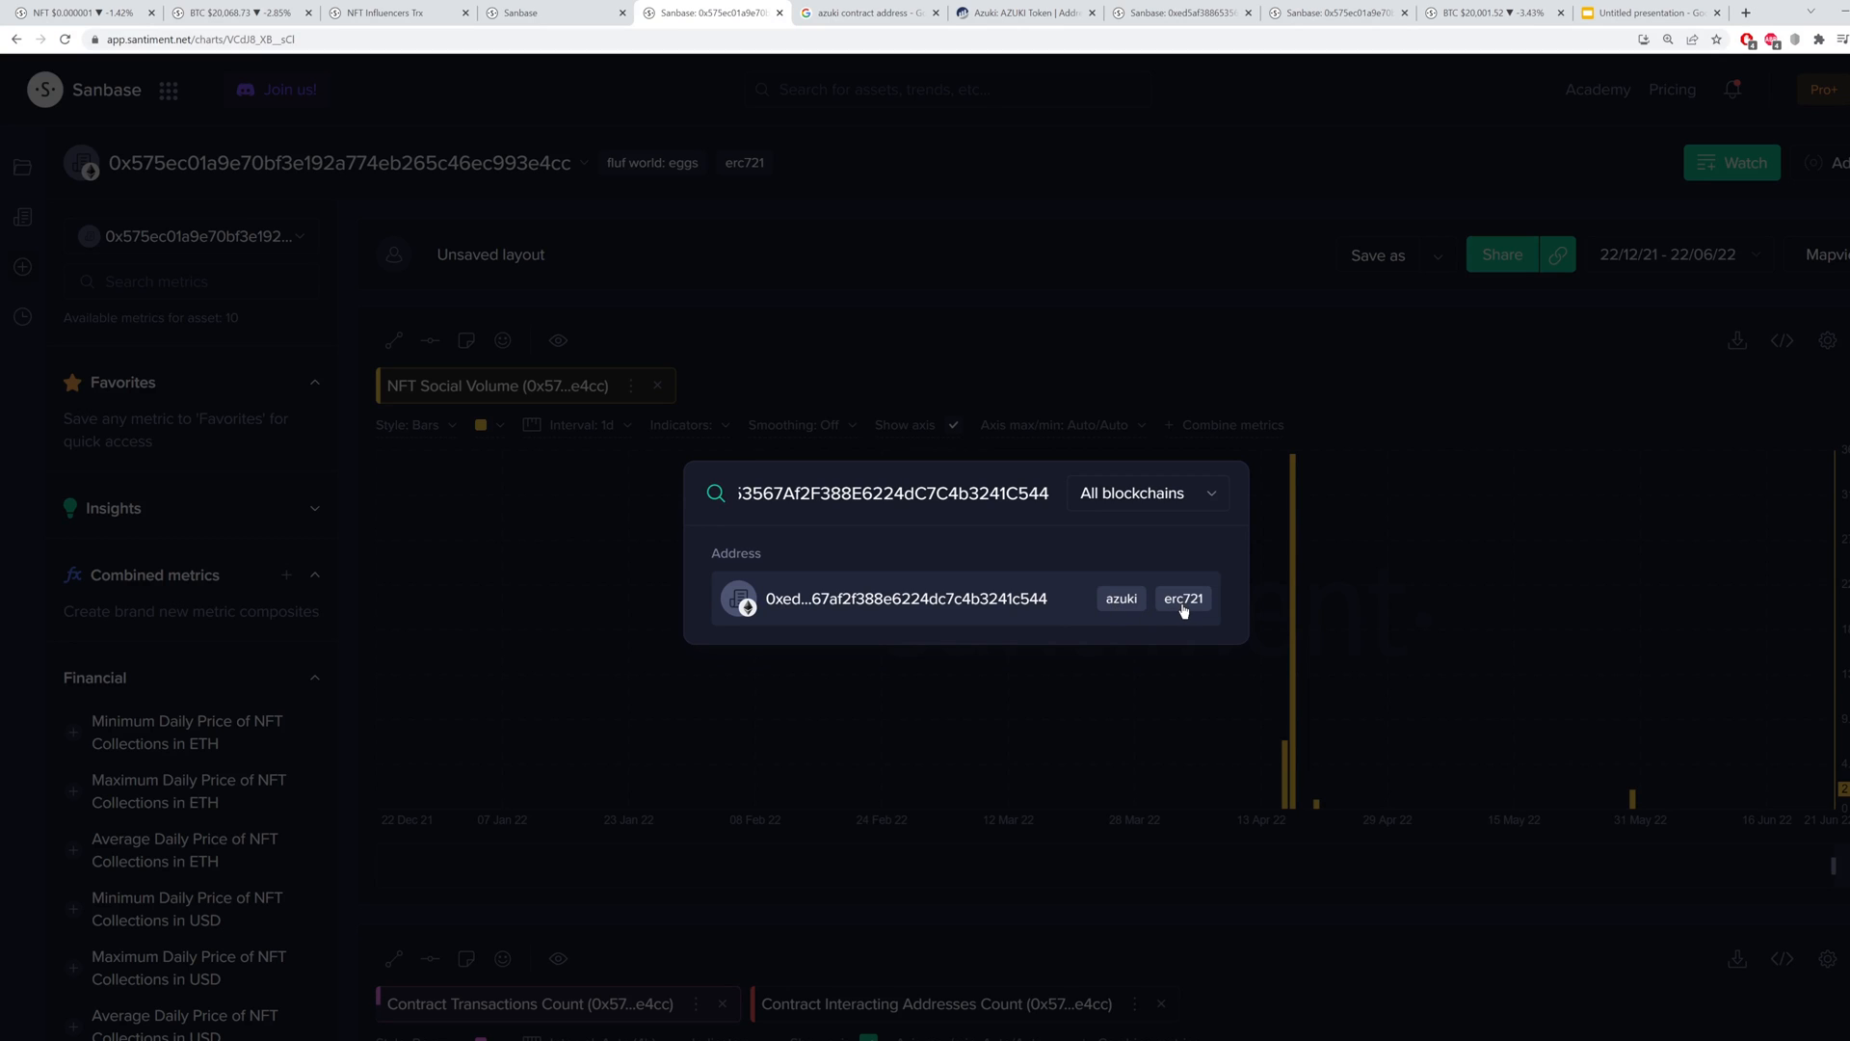
pyautogui.click(905, 597)
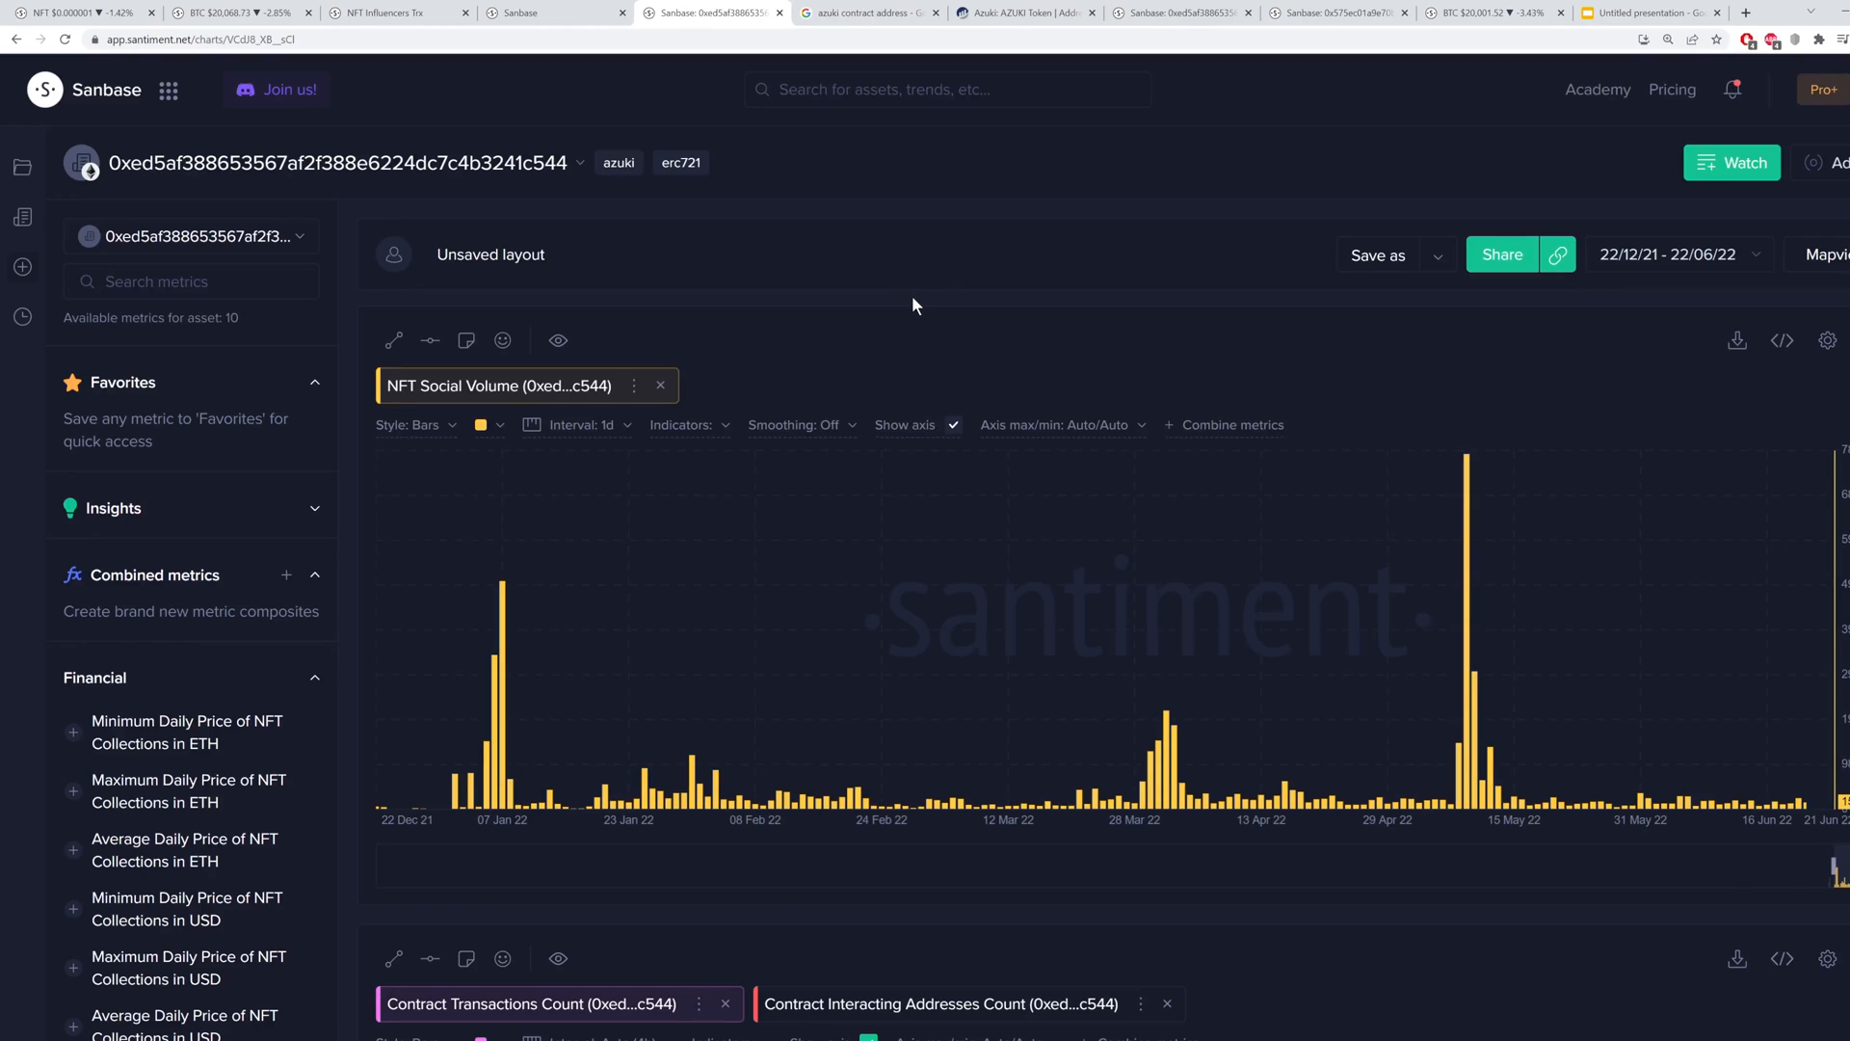
pyautogui.moveTo(931, 334)
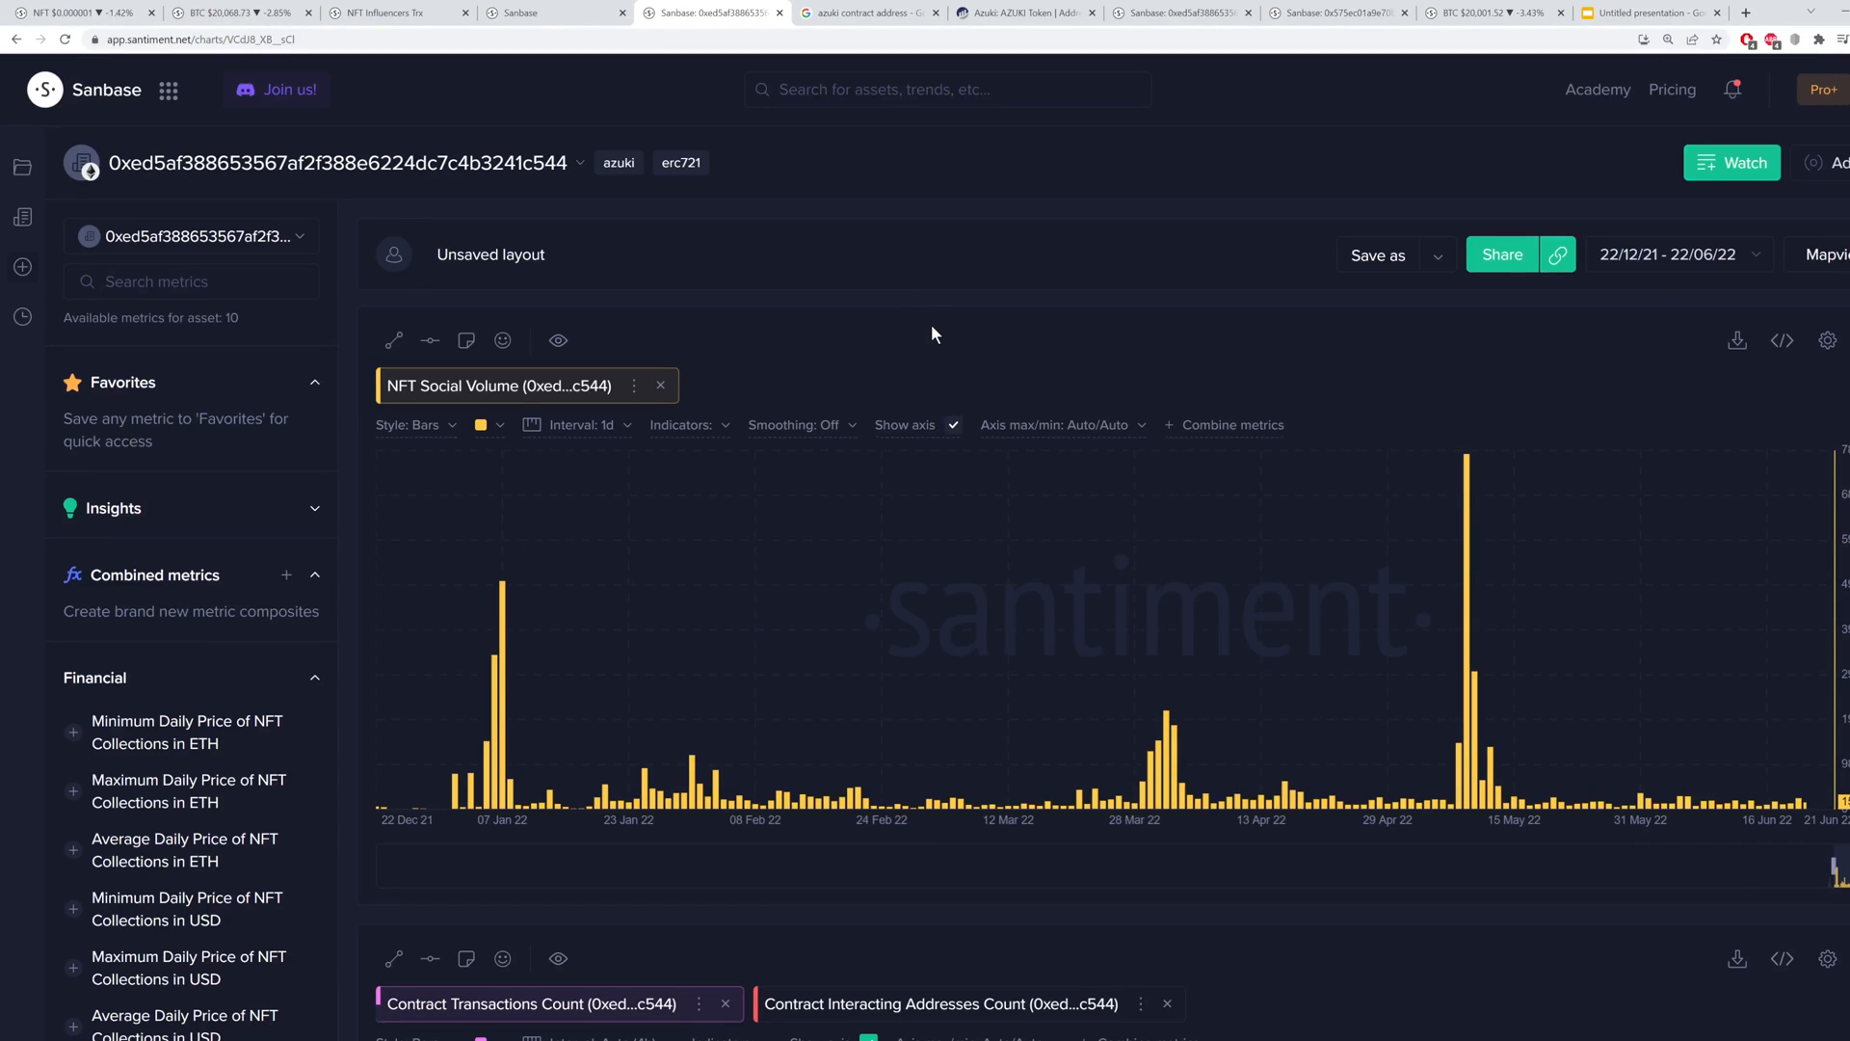
pyautogui.moveTo(906, 364)
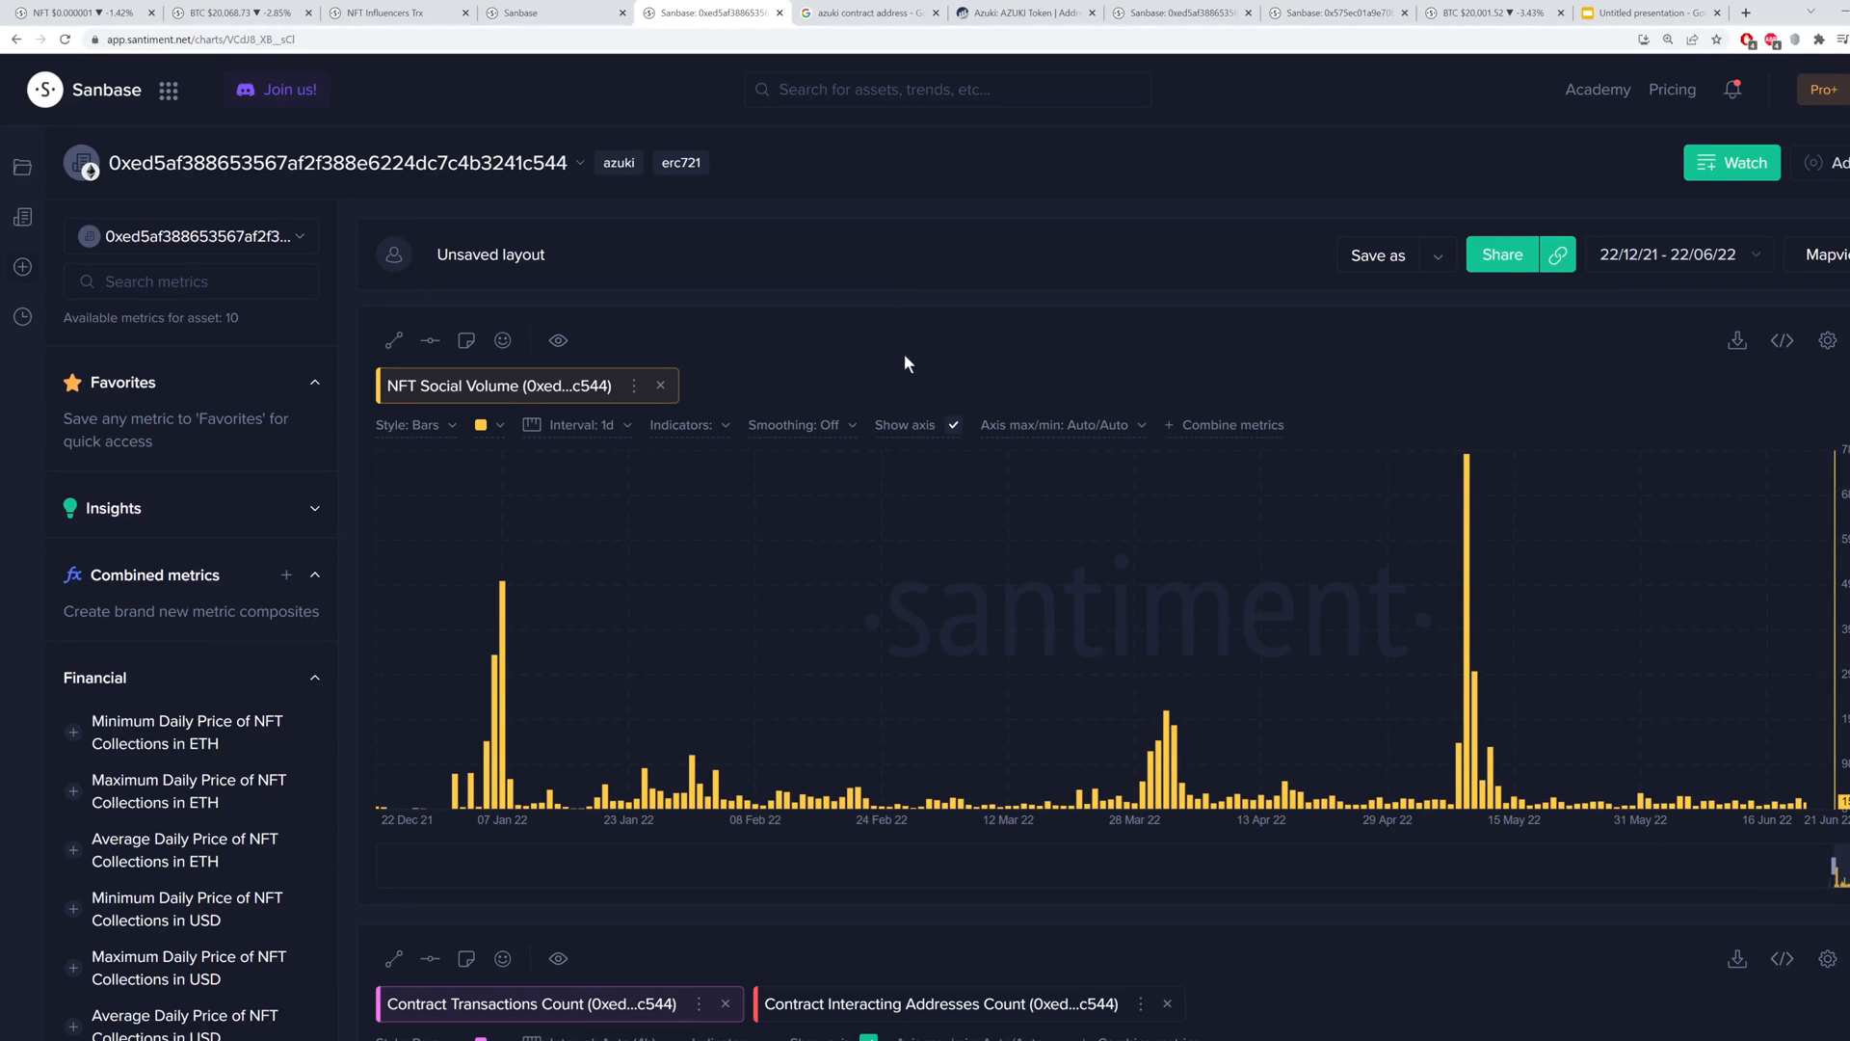